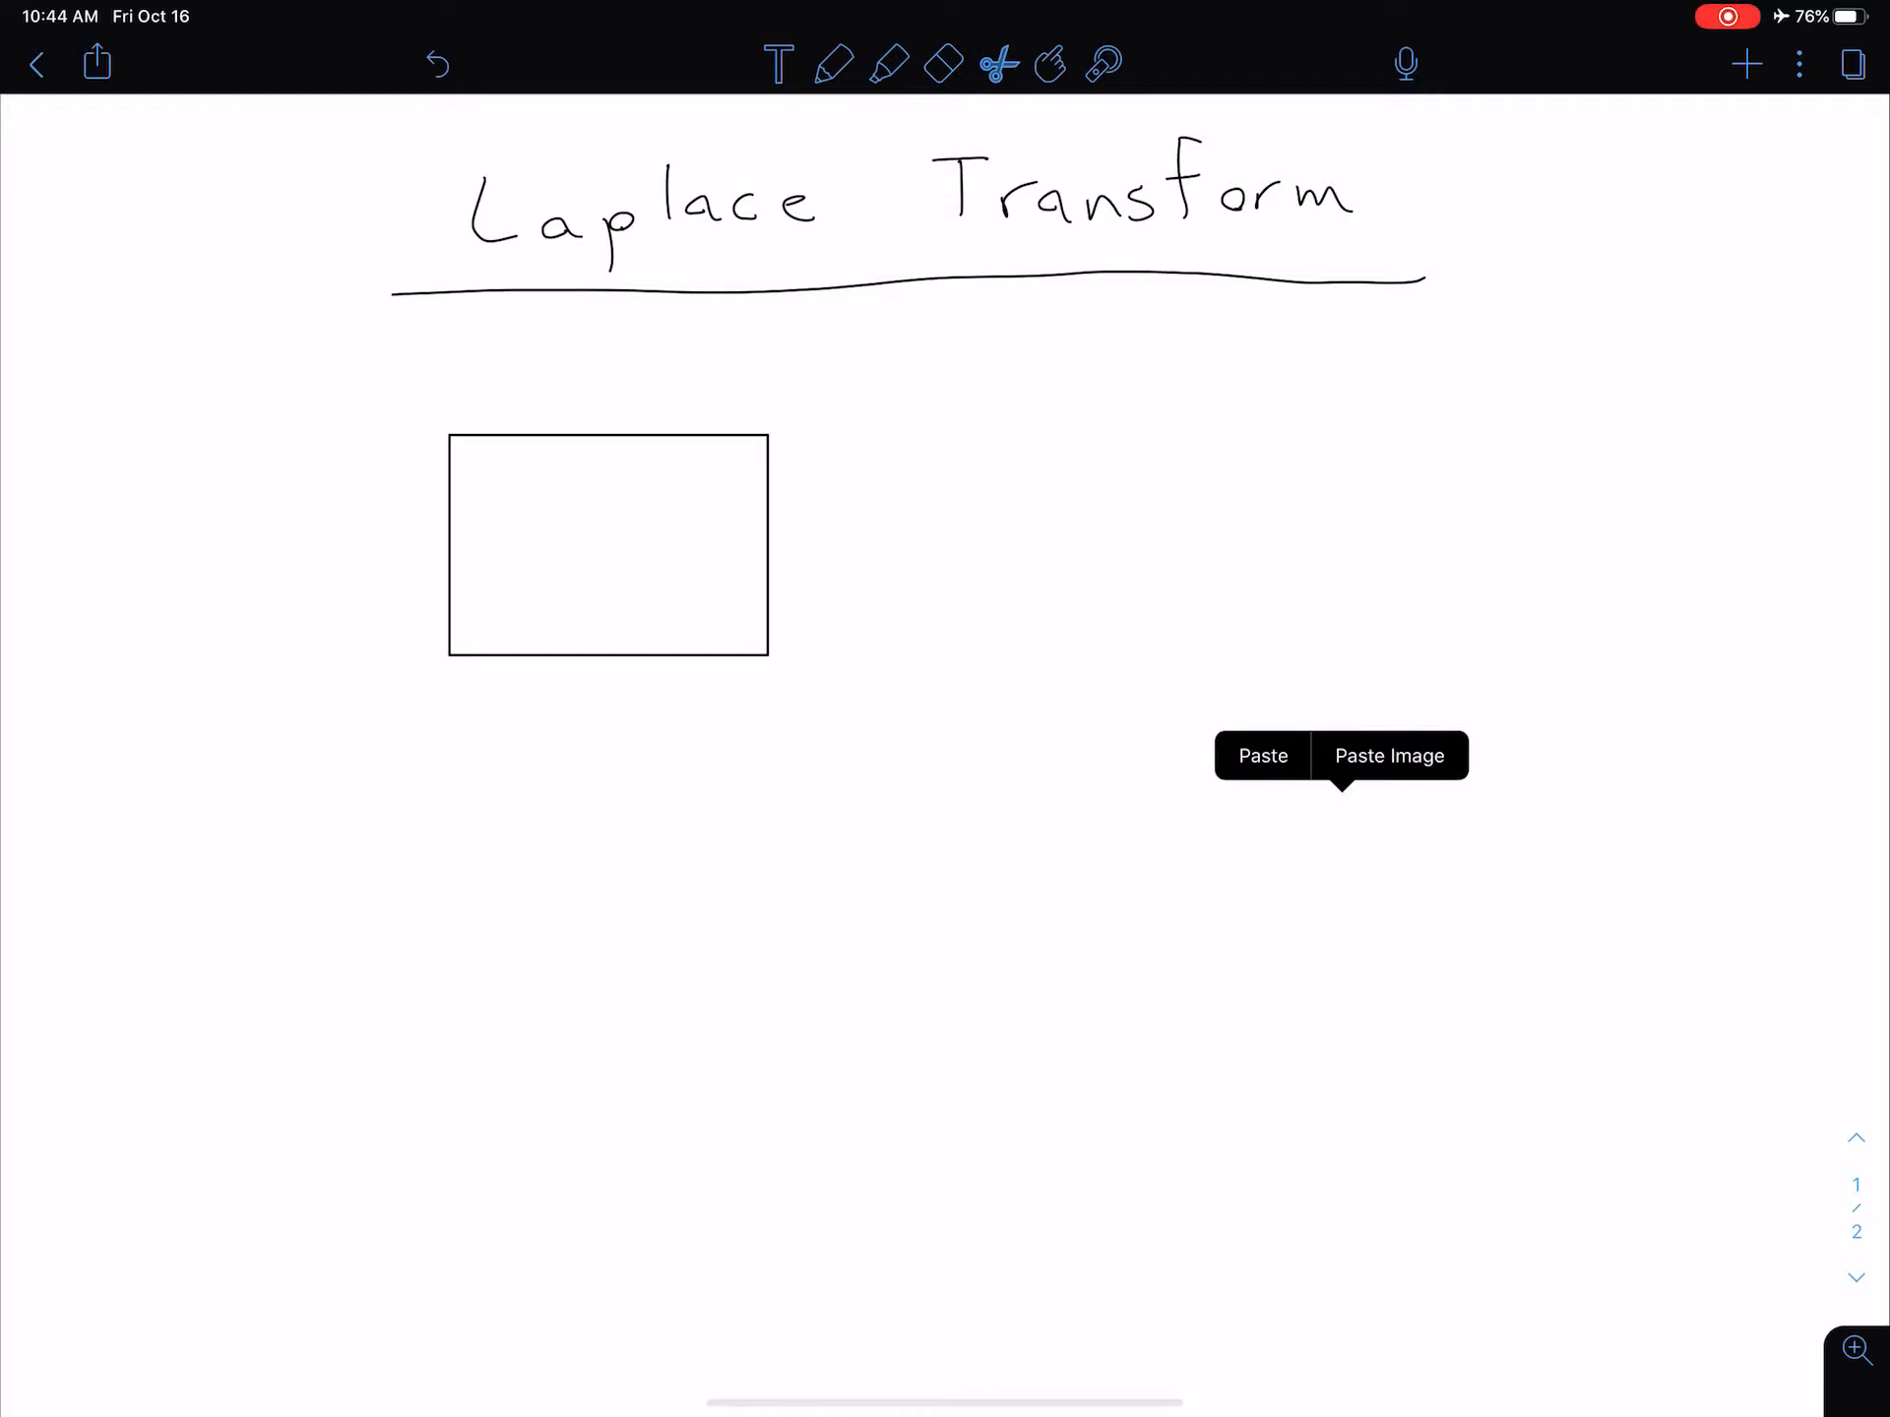
Step: Paste a second box and handwrite the labels 'Time-dom. circuit' and 'Freq.-dom circuit'
{"action": "left_click", "coordinate": [1262, 755]}
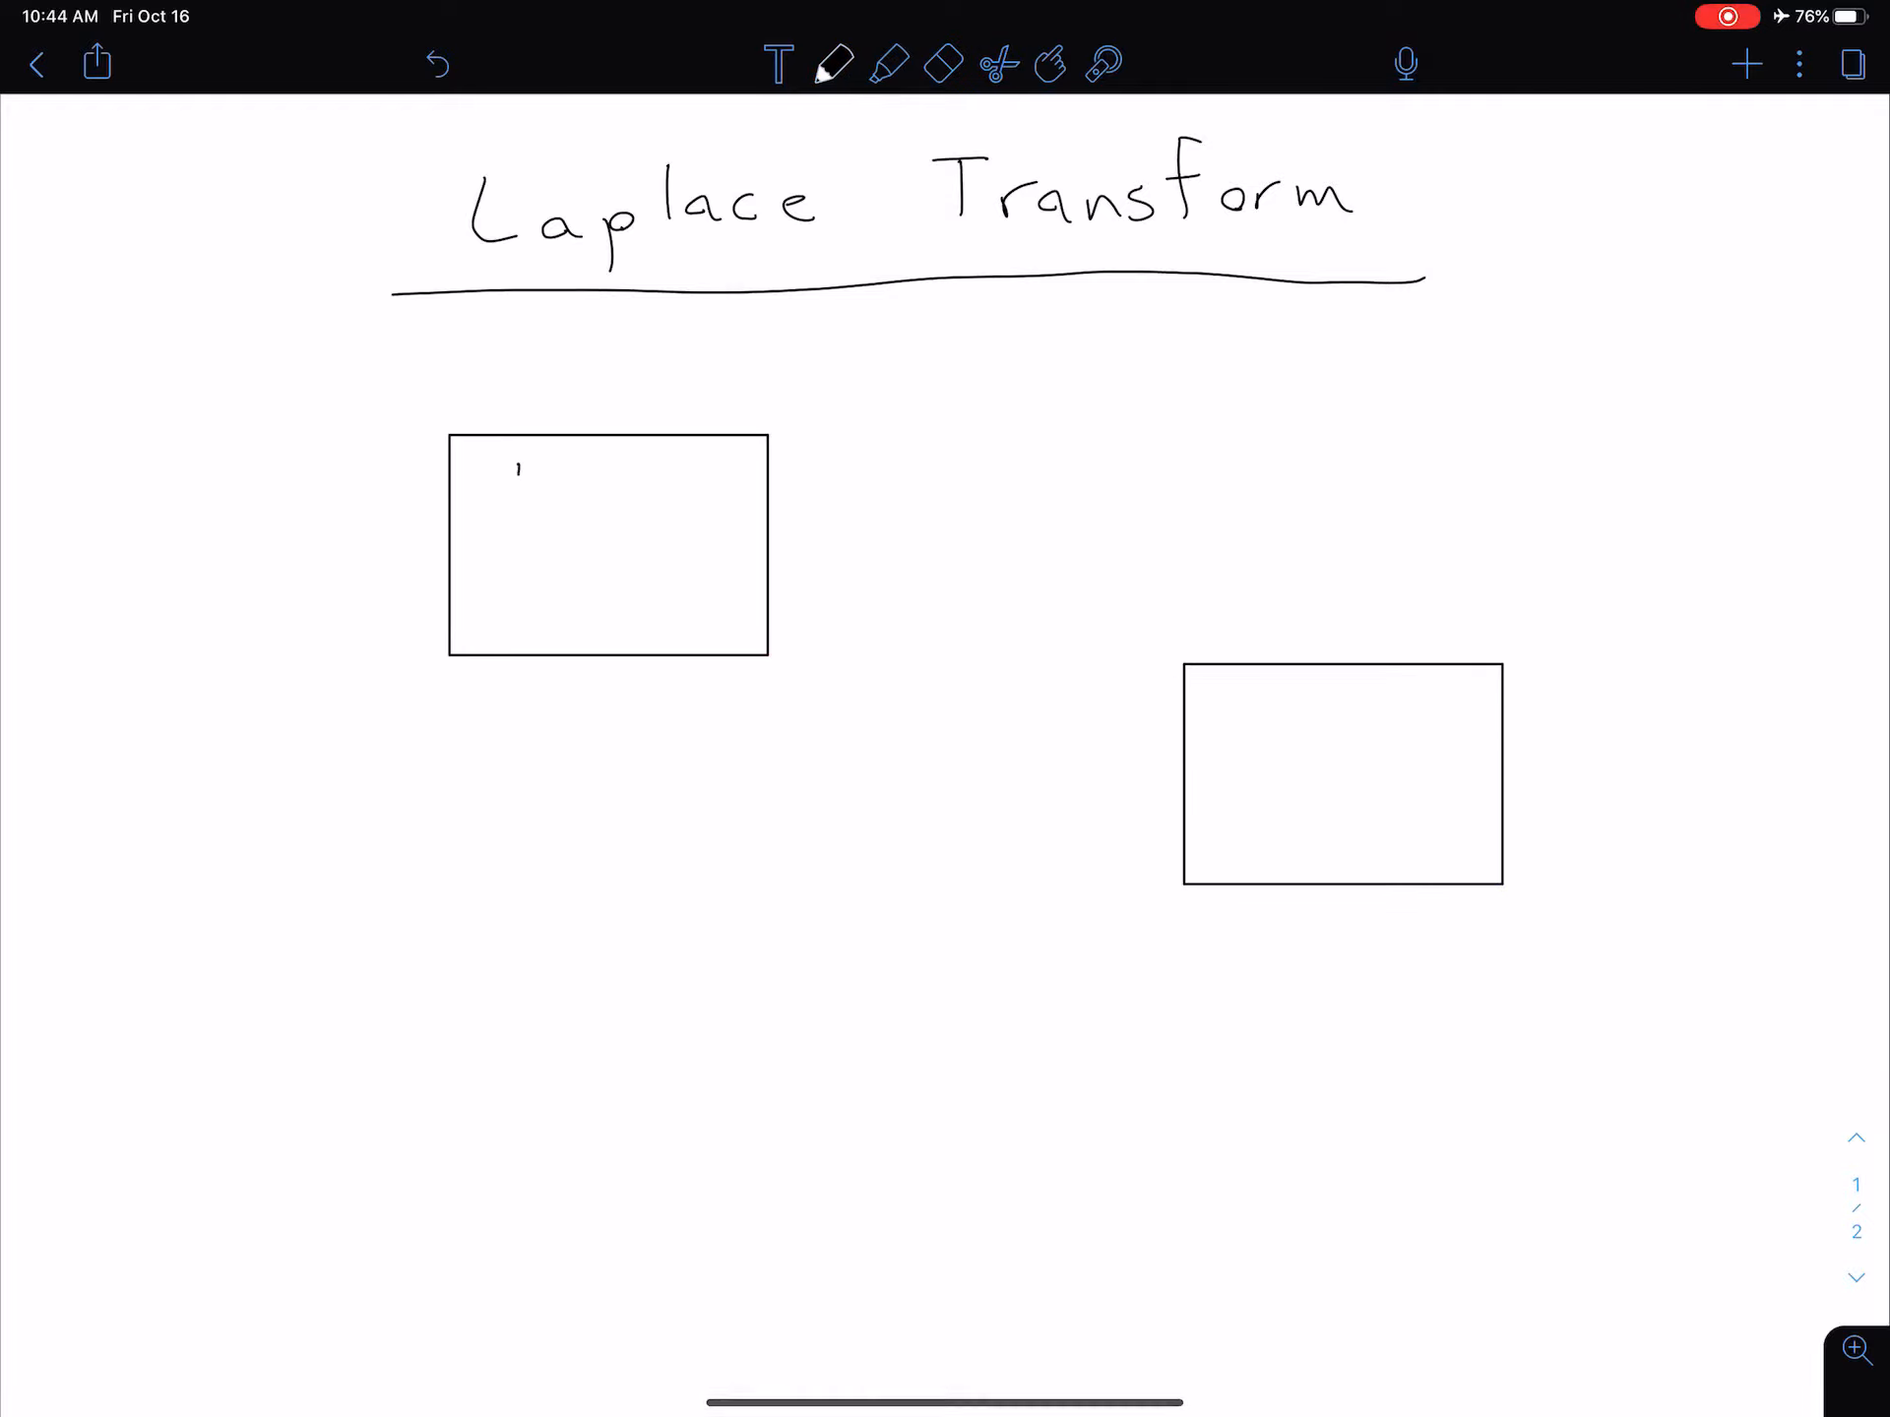
{"action": "type", "text": "Time"}
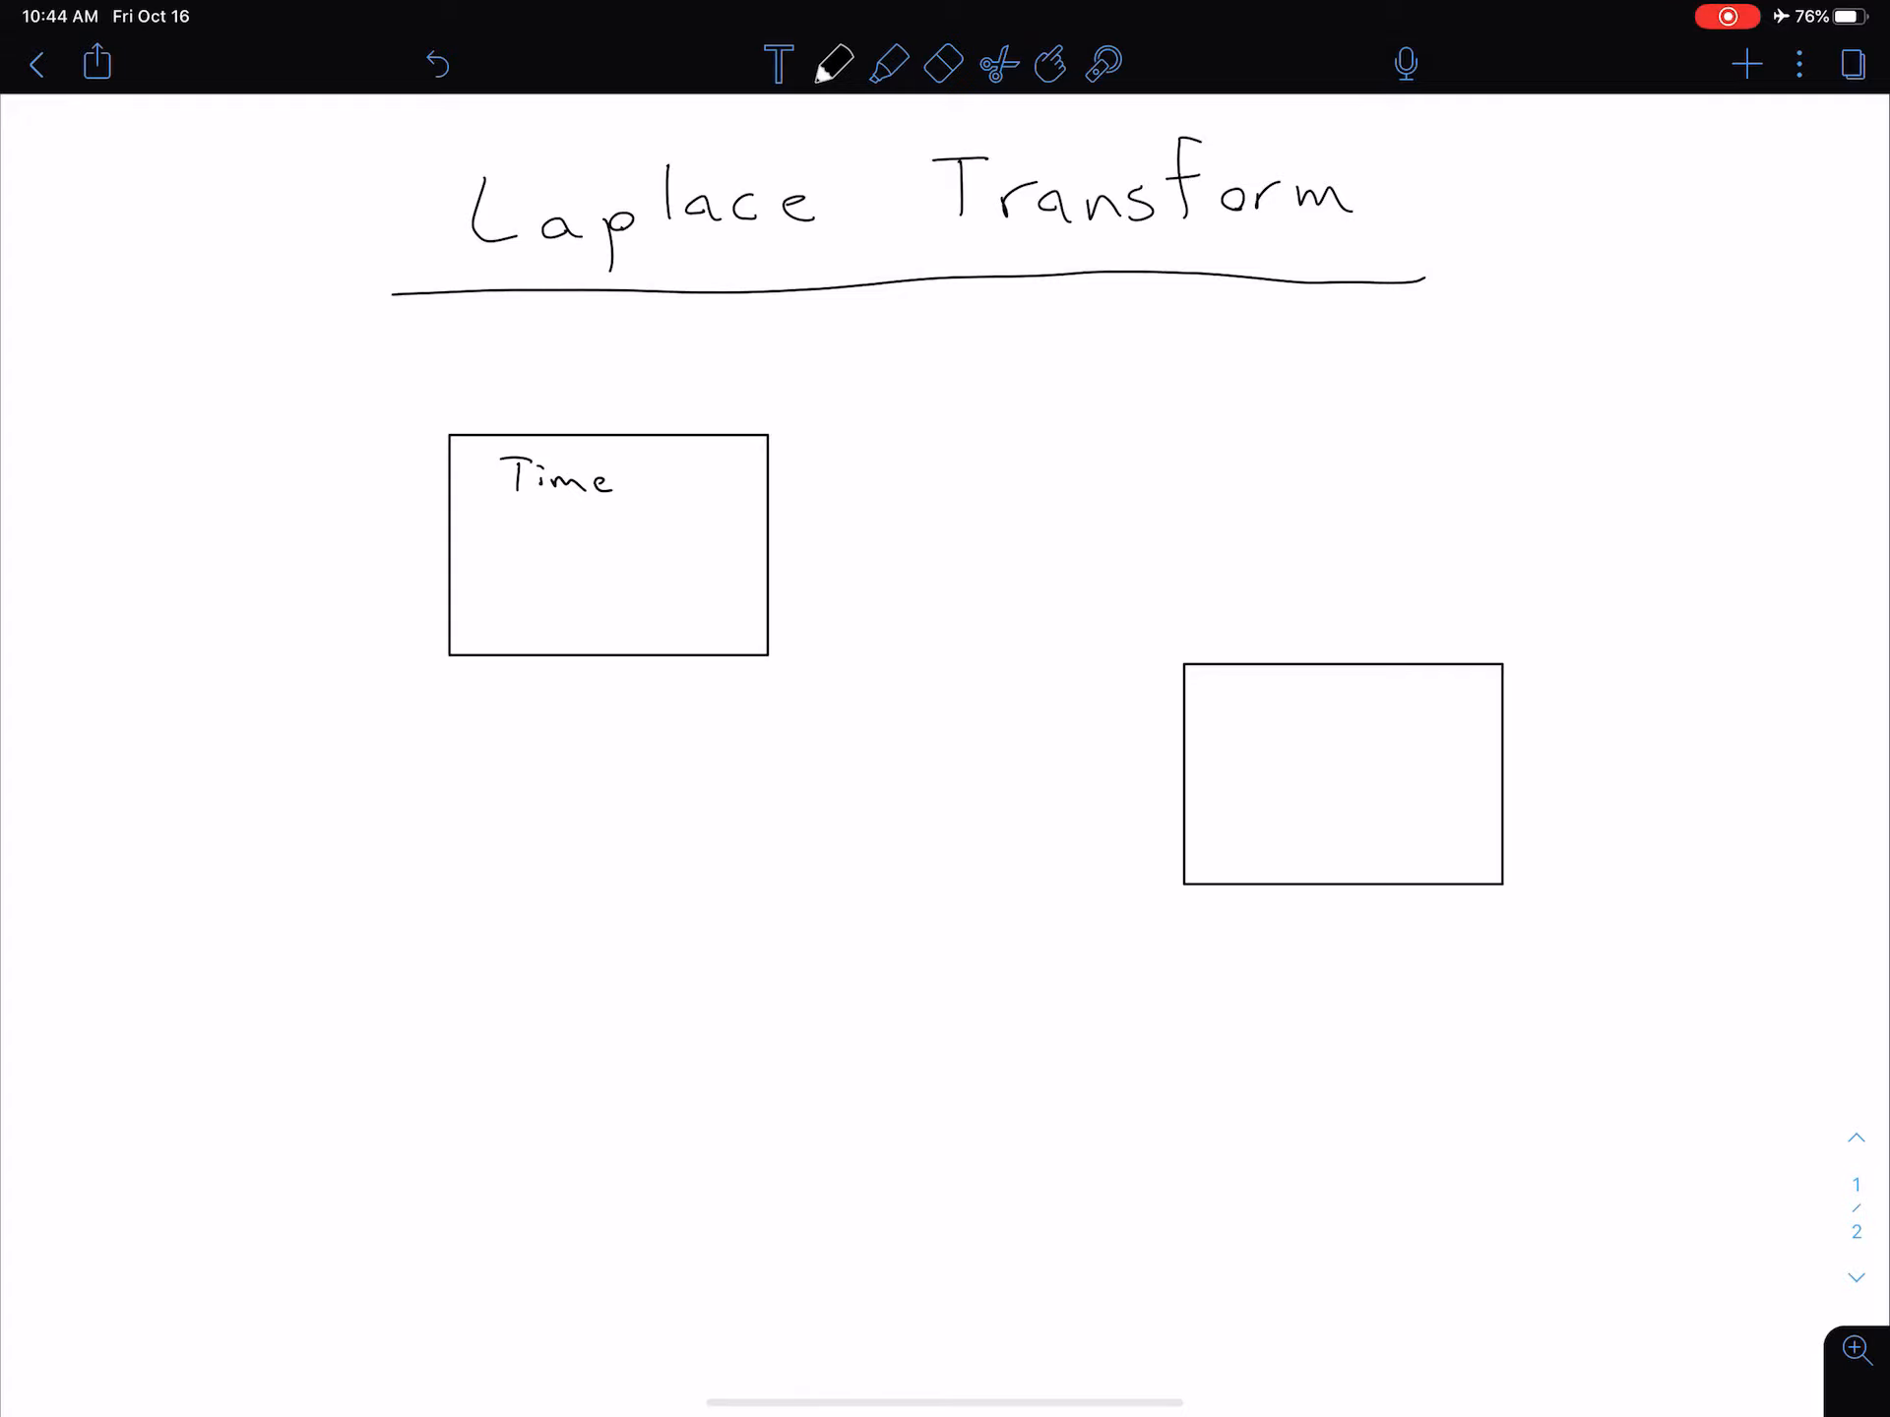
{"action": "type", "text": "-dom."}
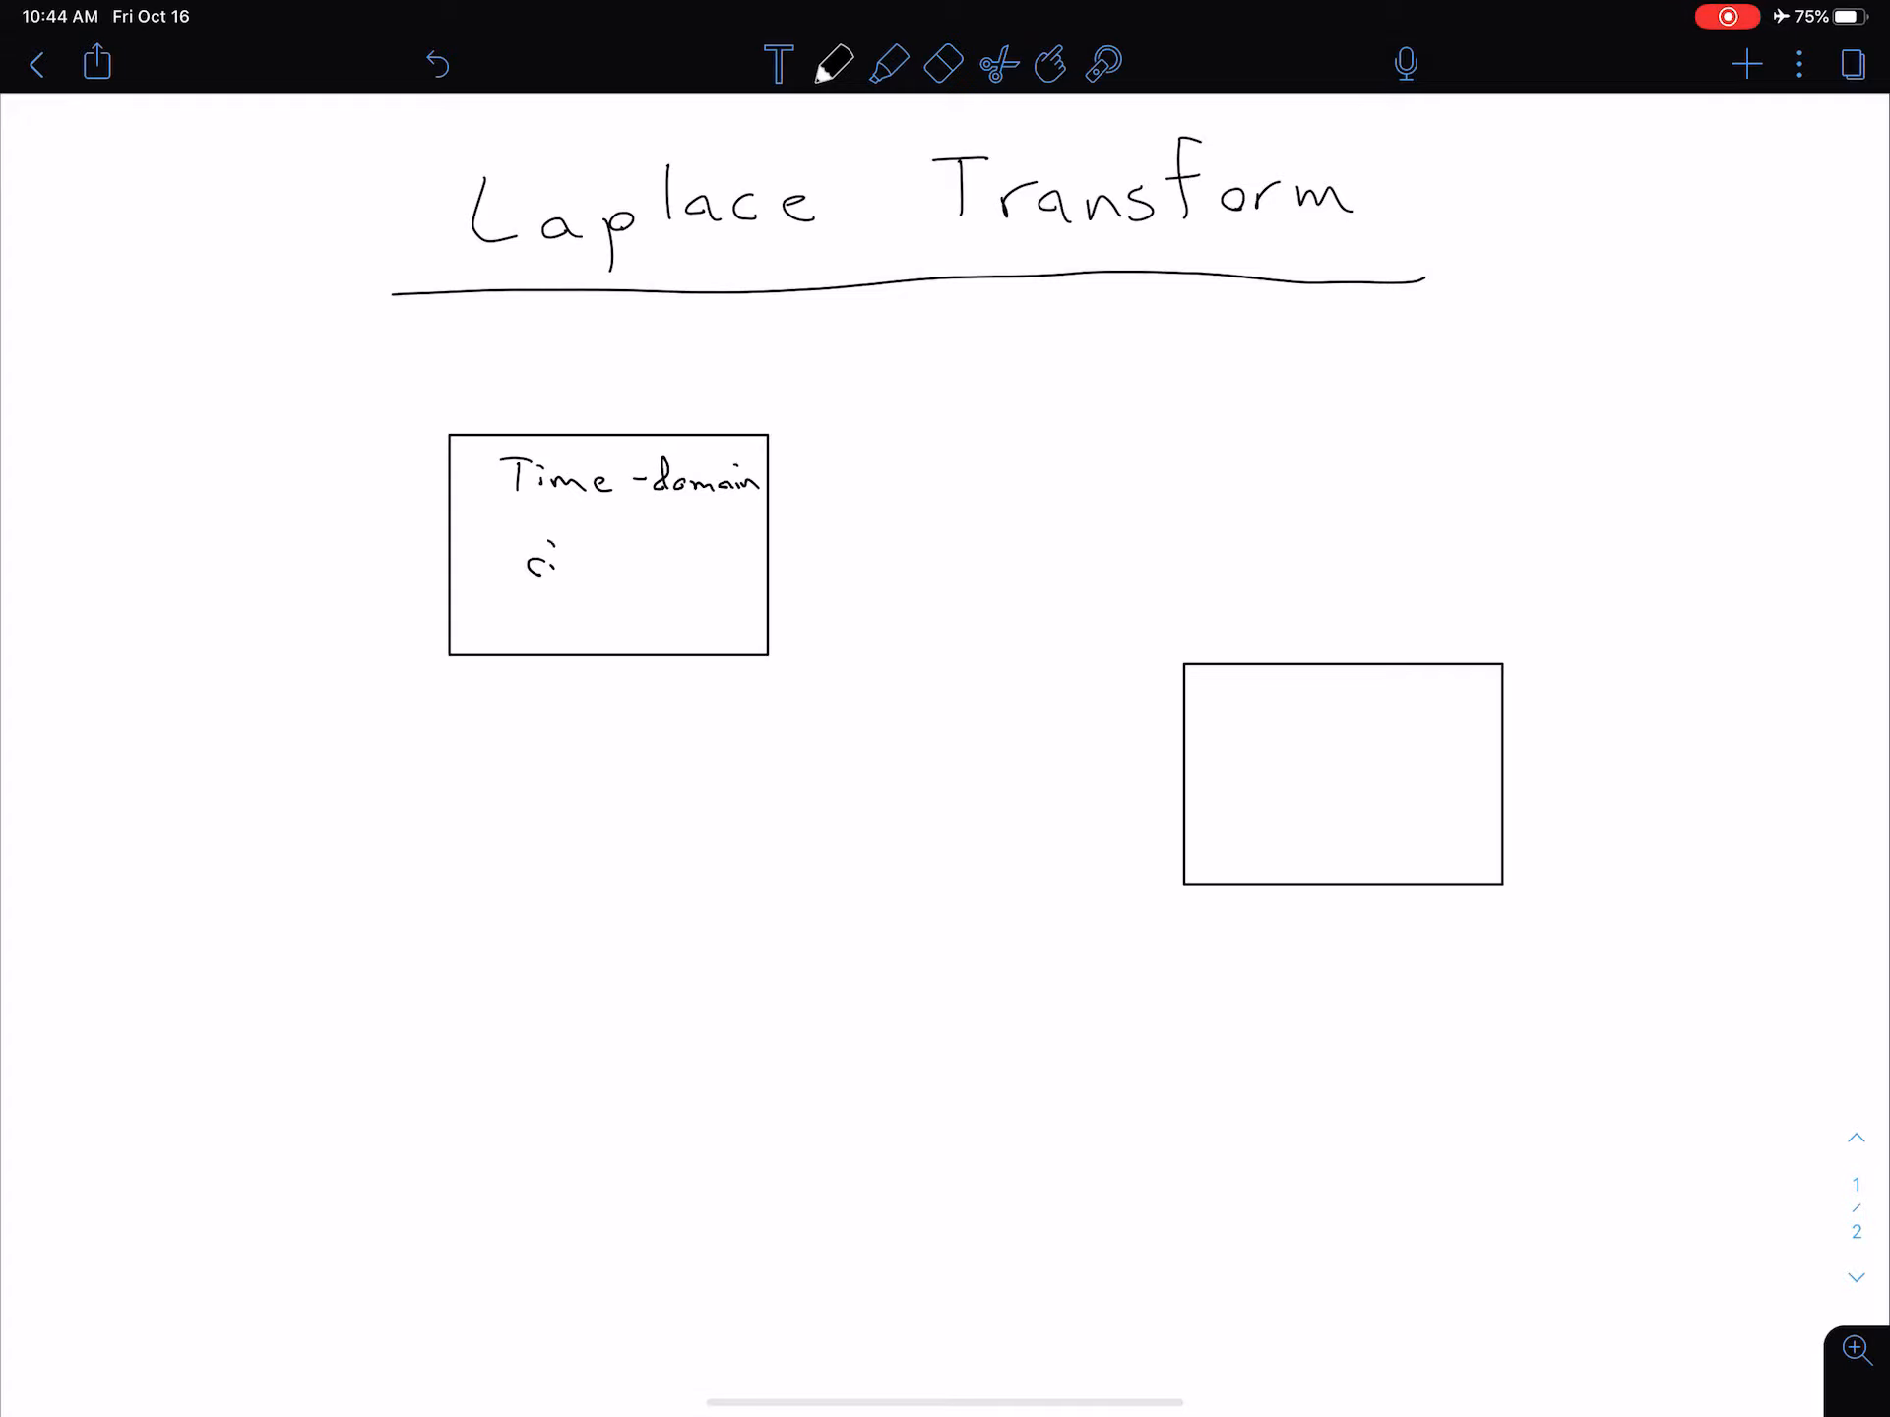
{"action": "type", "text": "circuit"}
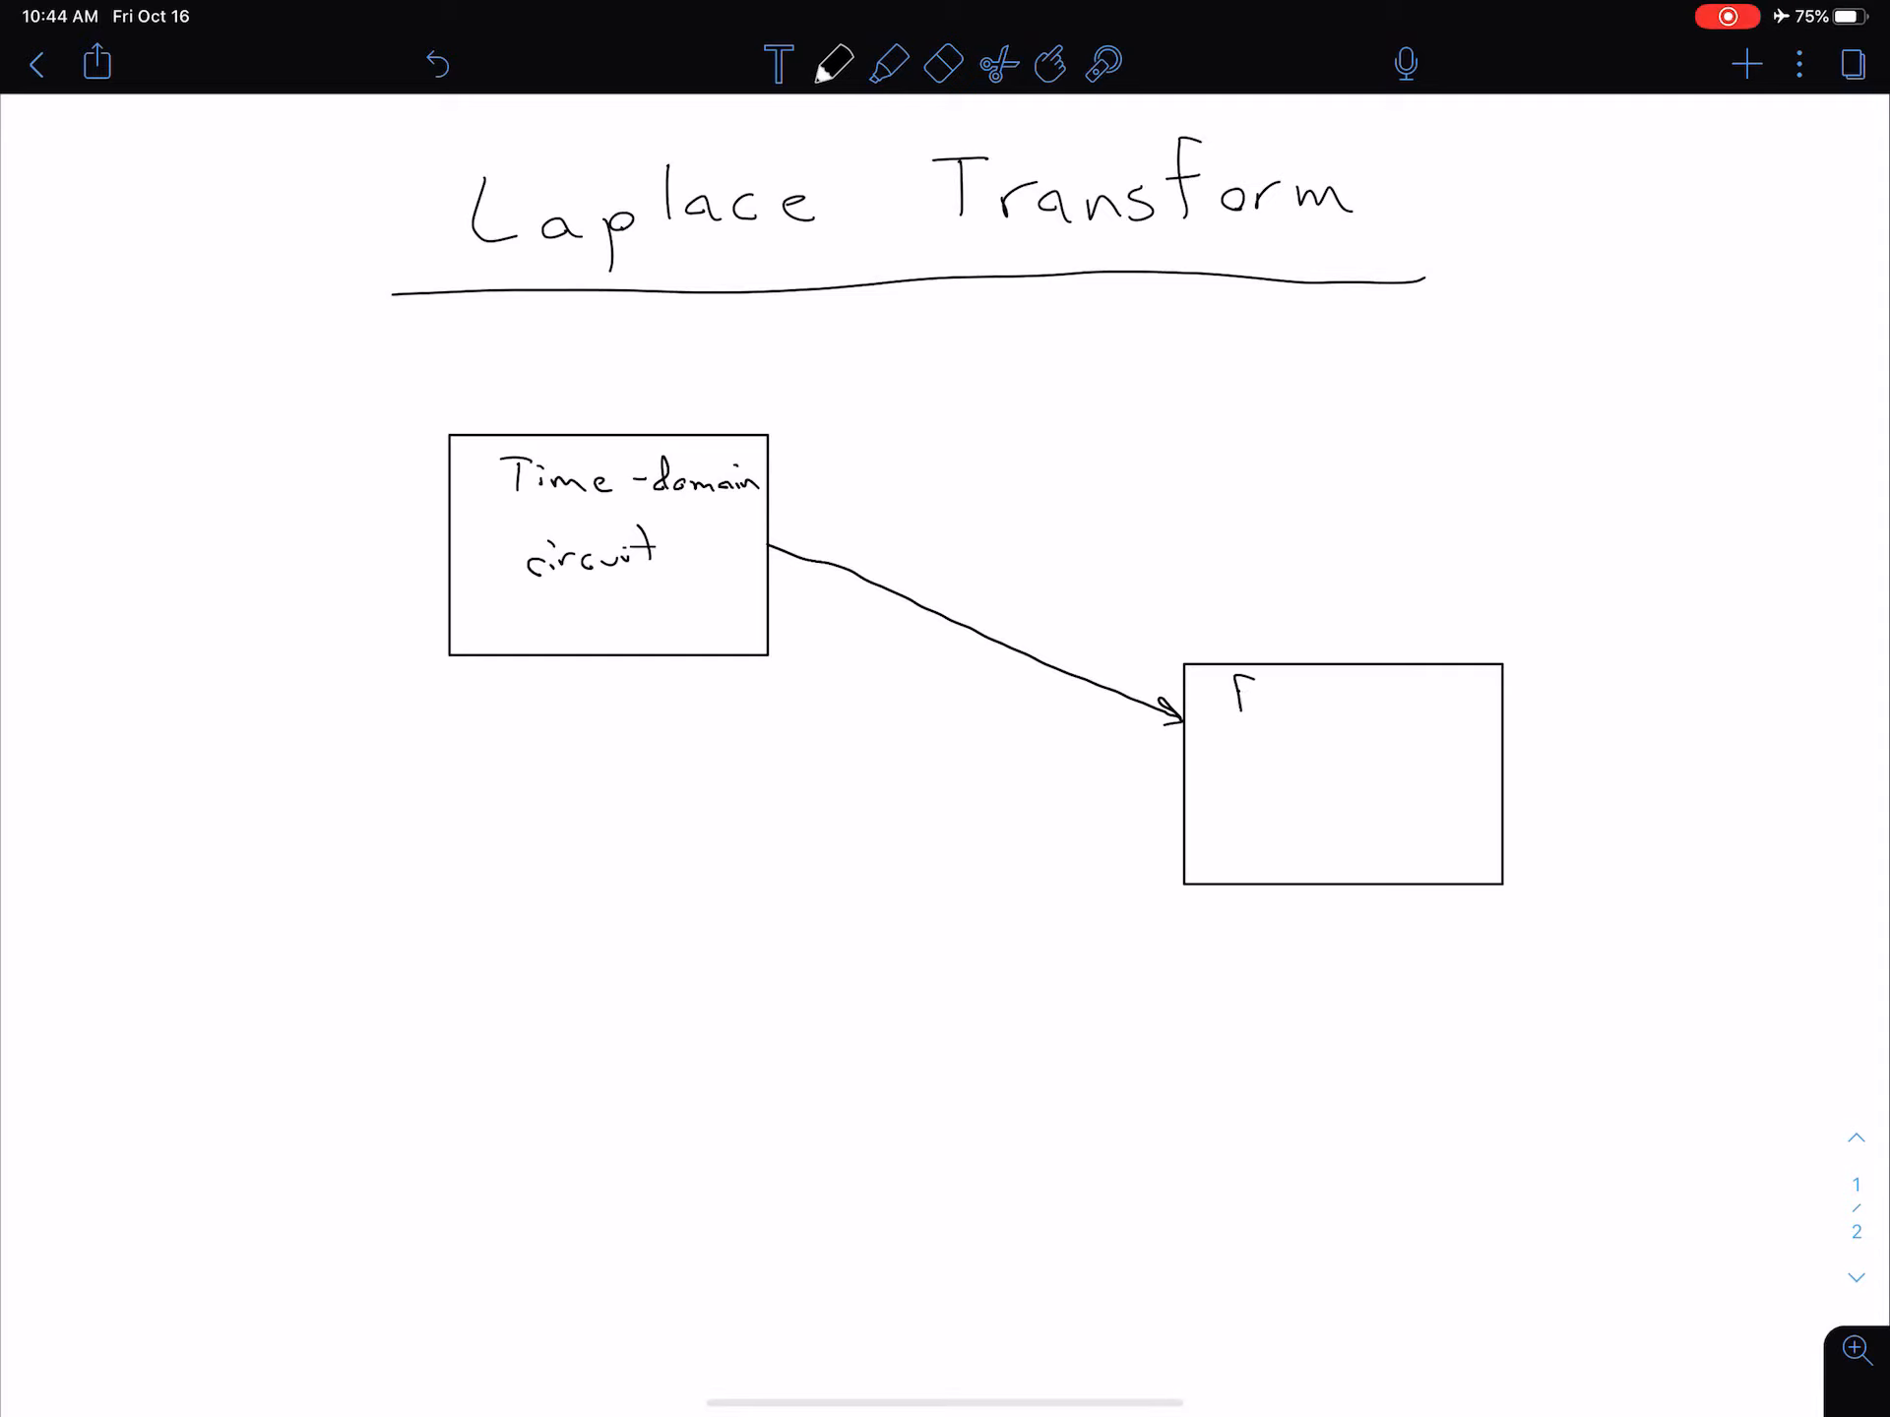
{"action": "type", "text": "Freq."}
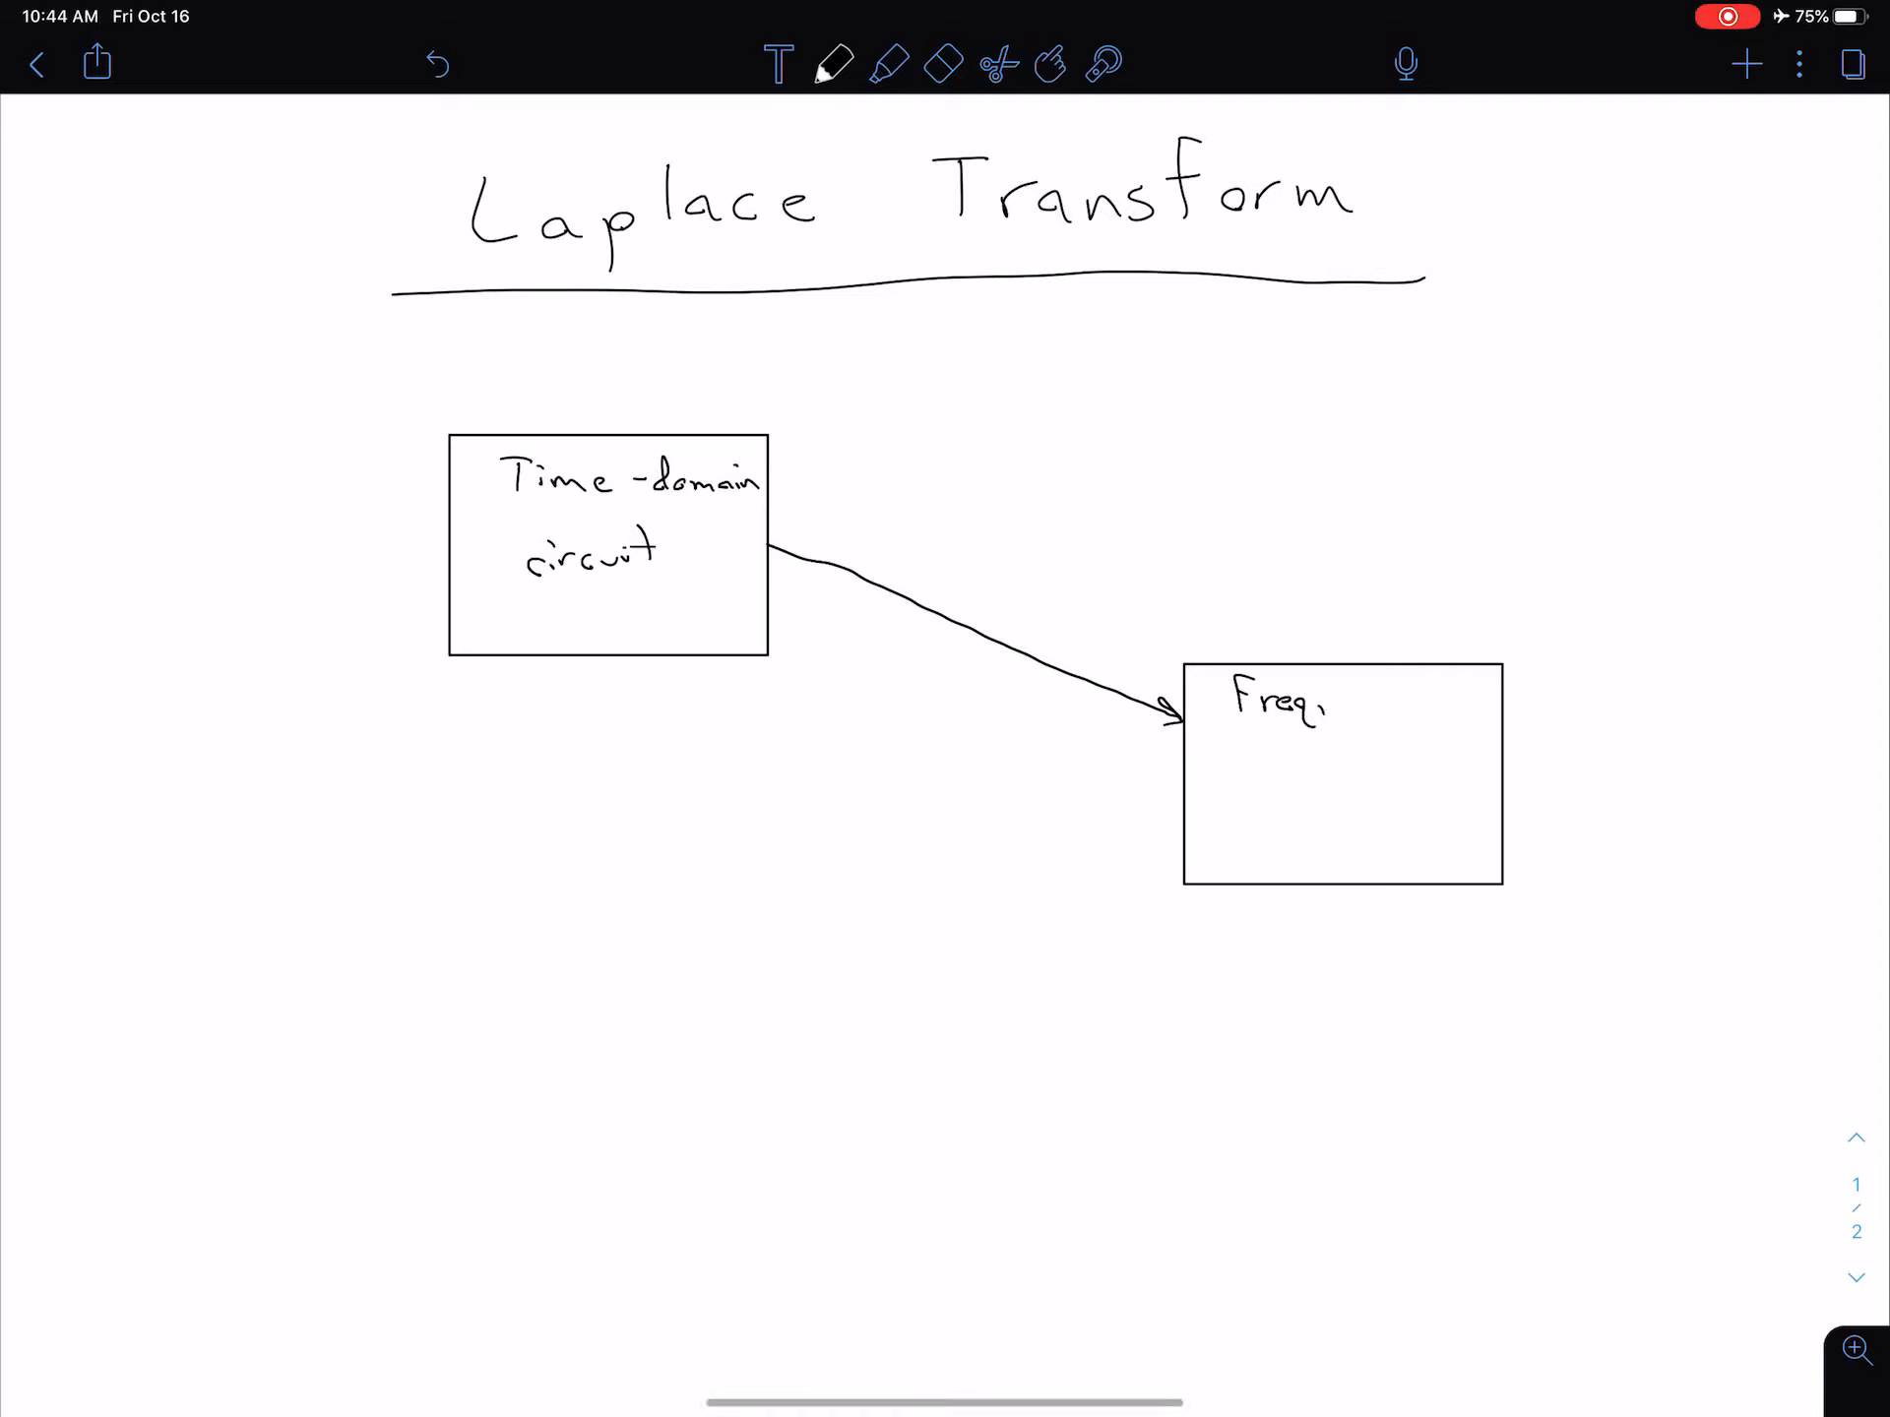
{"action": "type", "text": "- domain"}
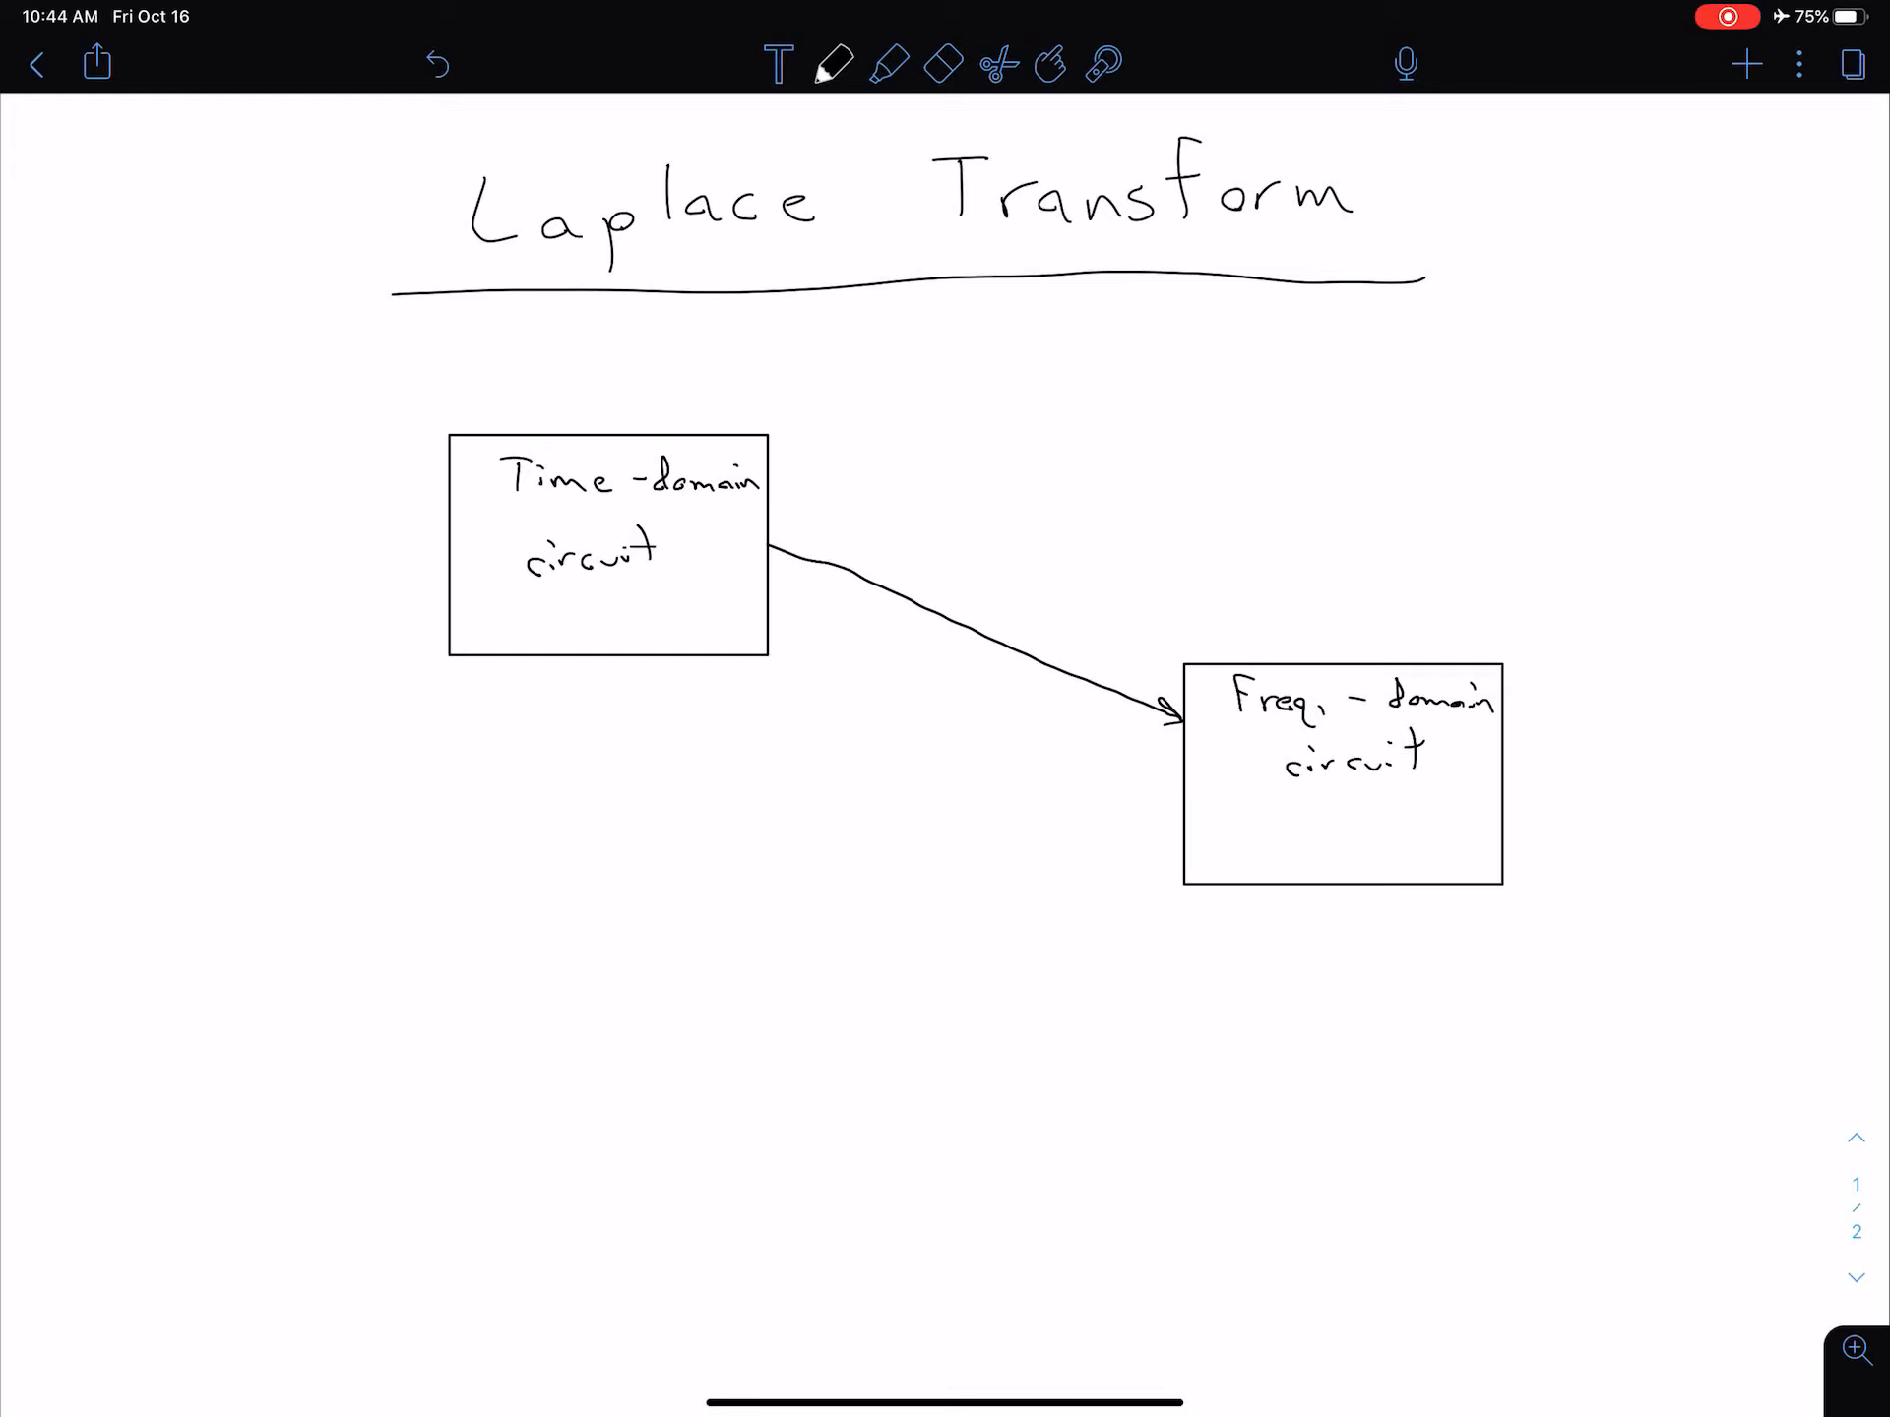
Step: Handwrite 'Laplace Transform' along the arrow between the two boxes
{"action": "type", "text": "Lap"}
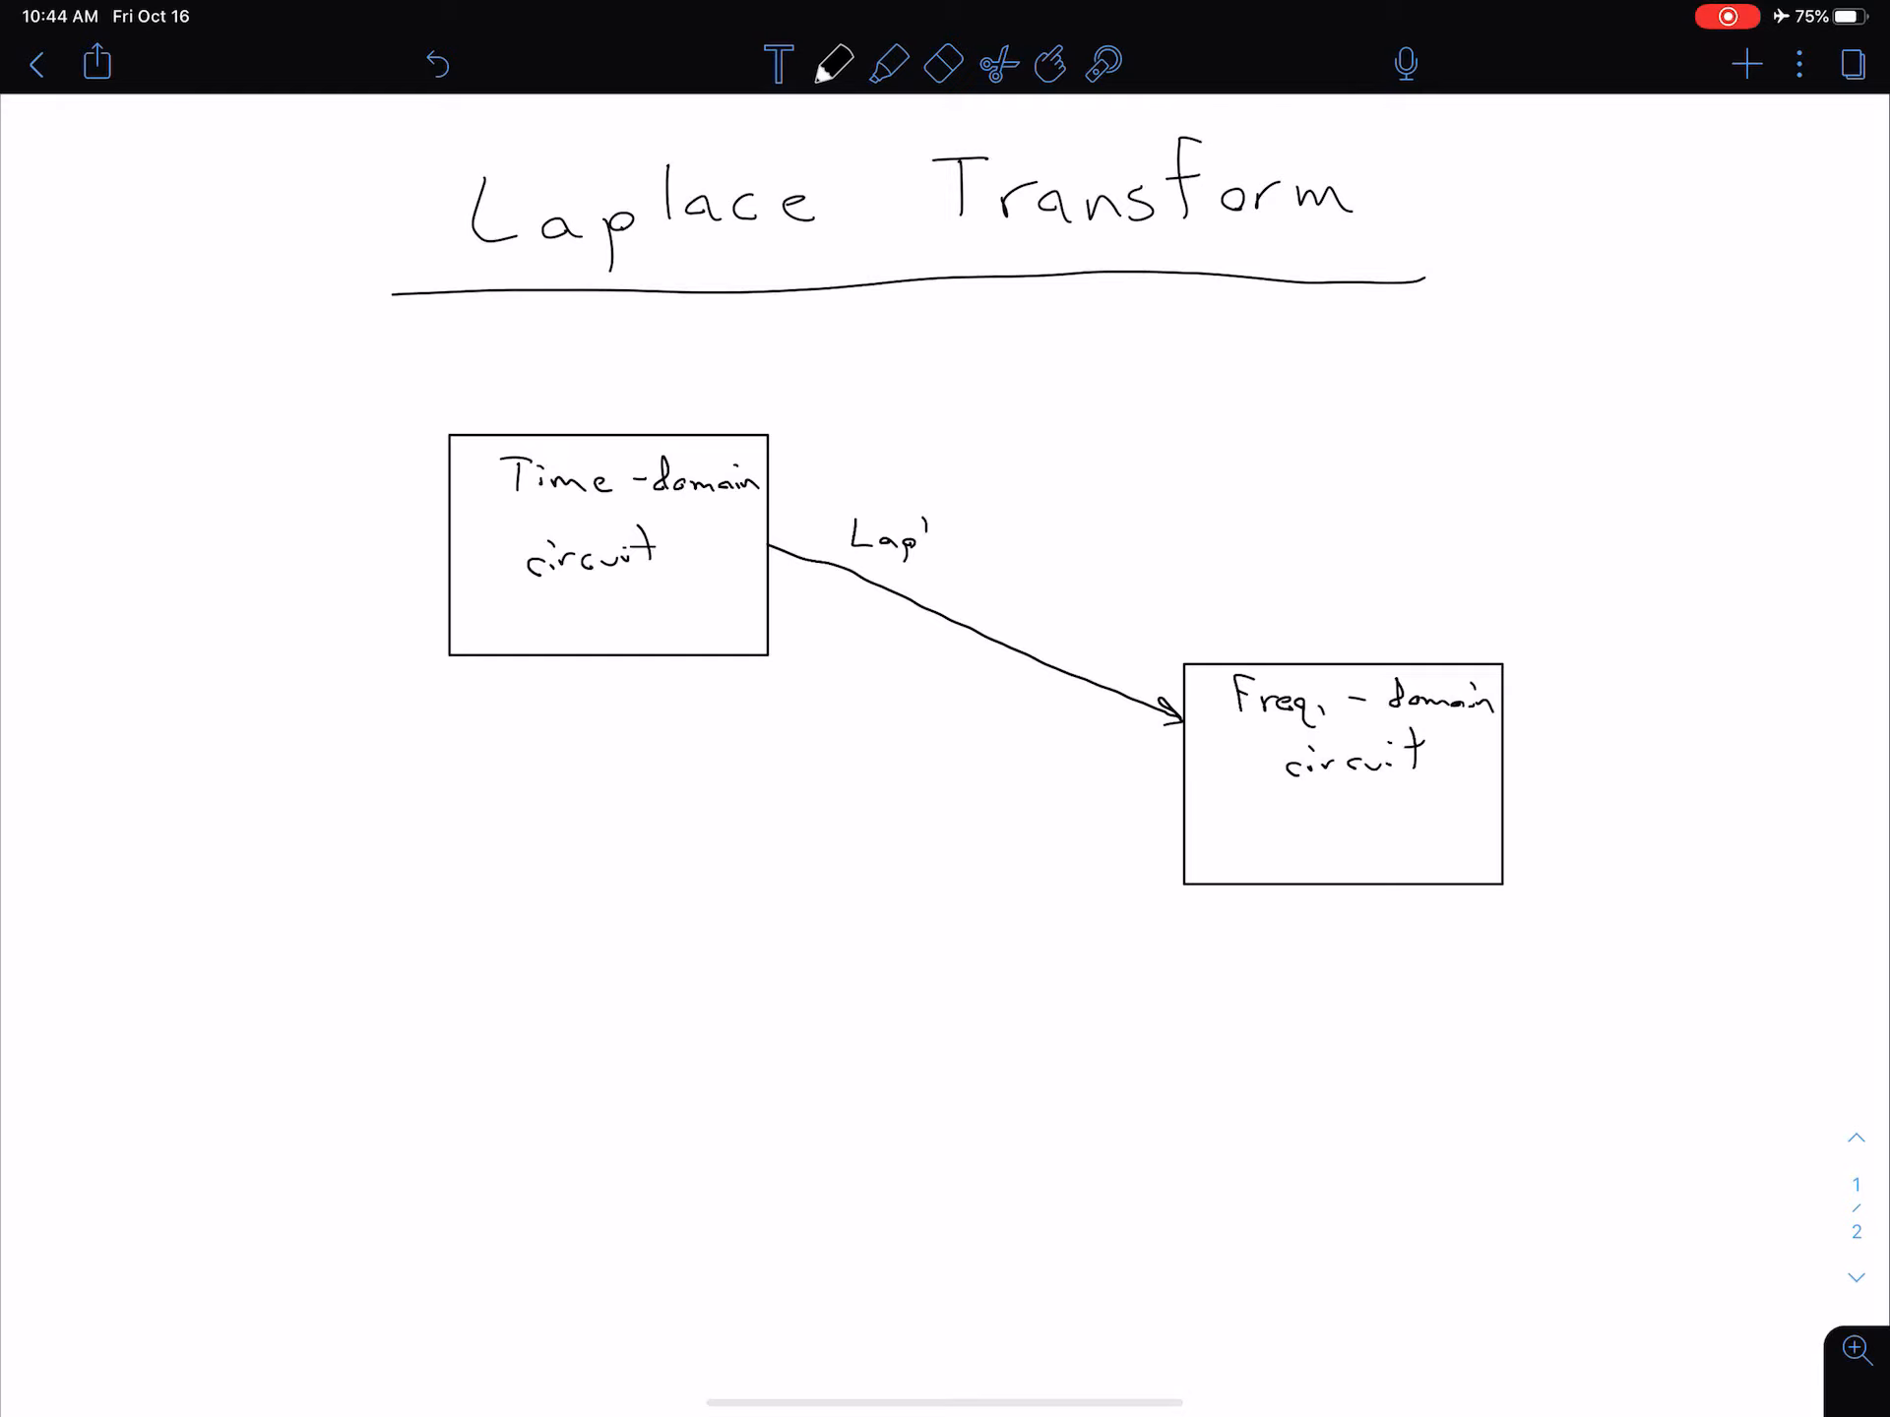
{"action": "type", "text": "lace"}
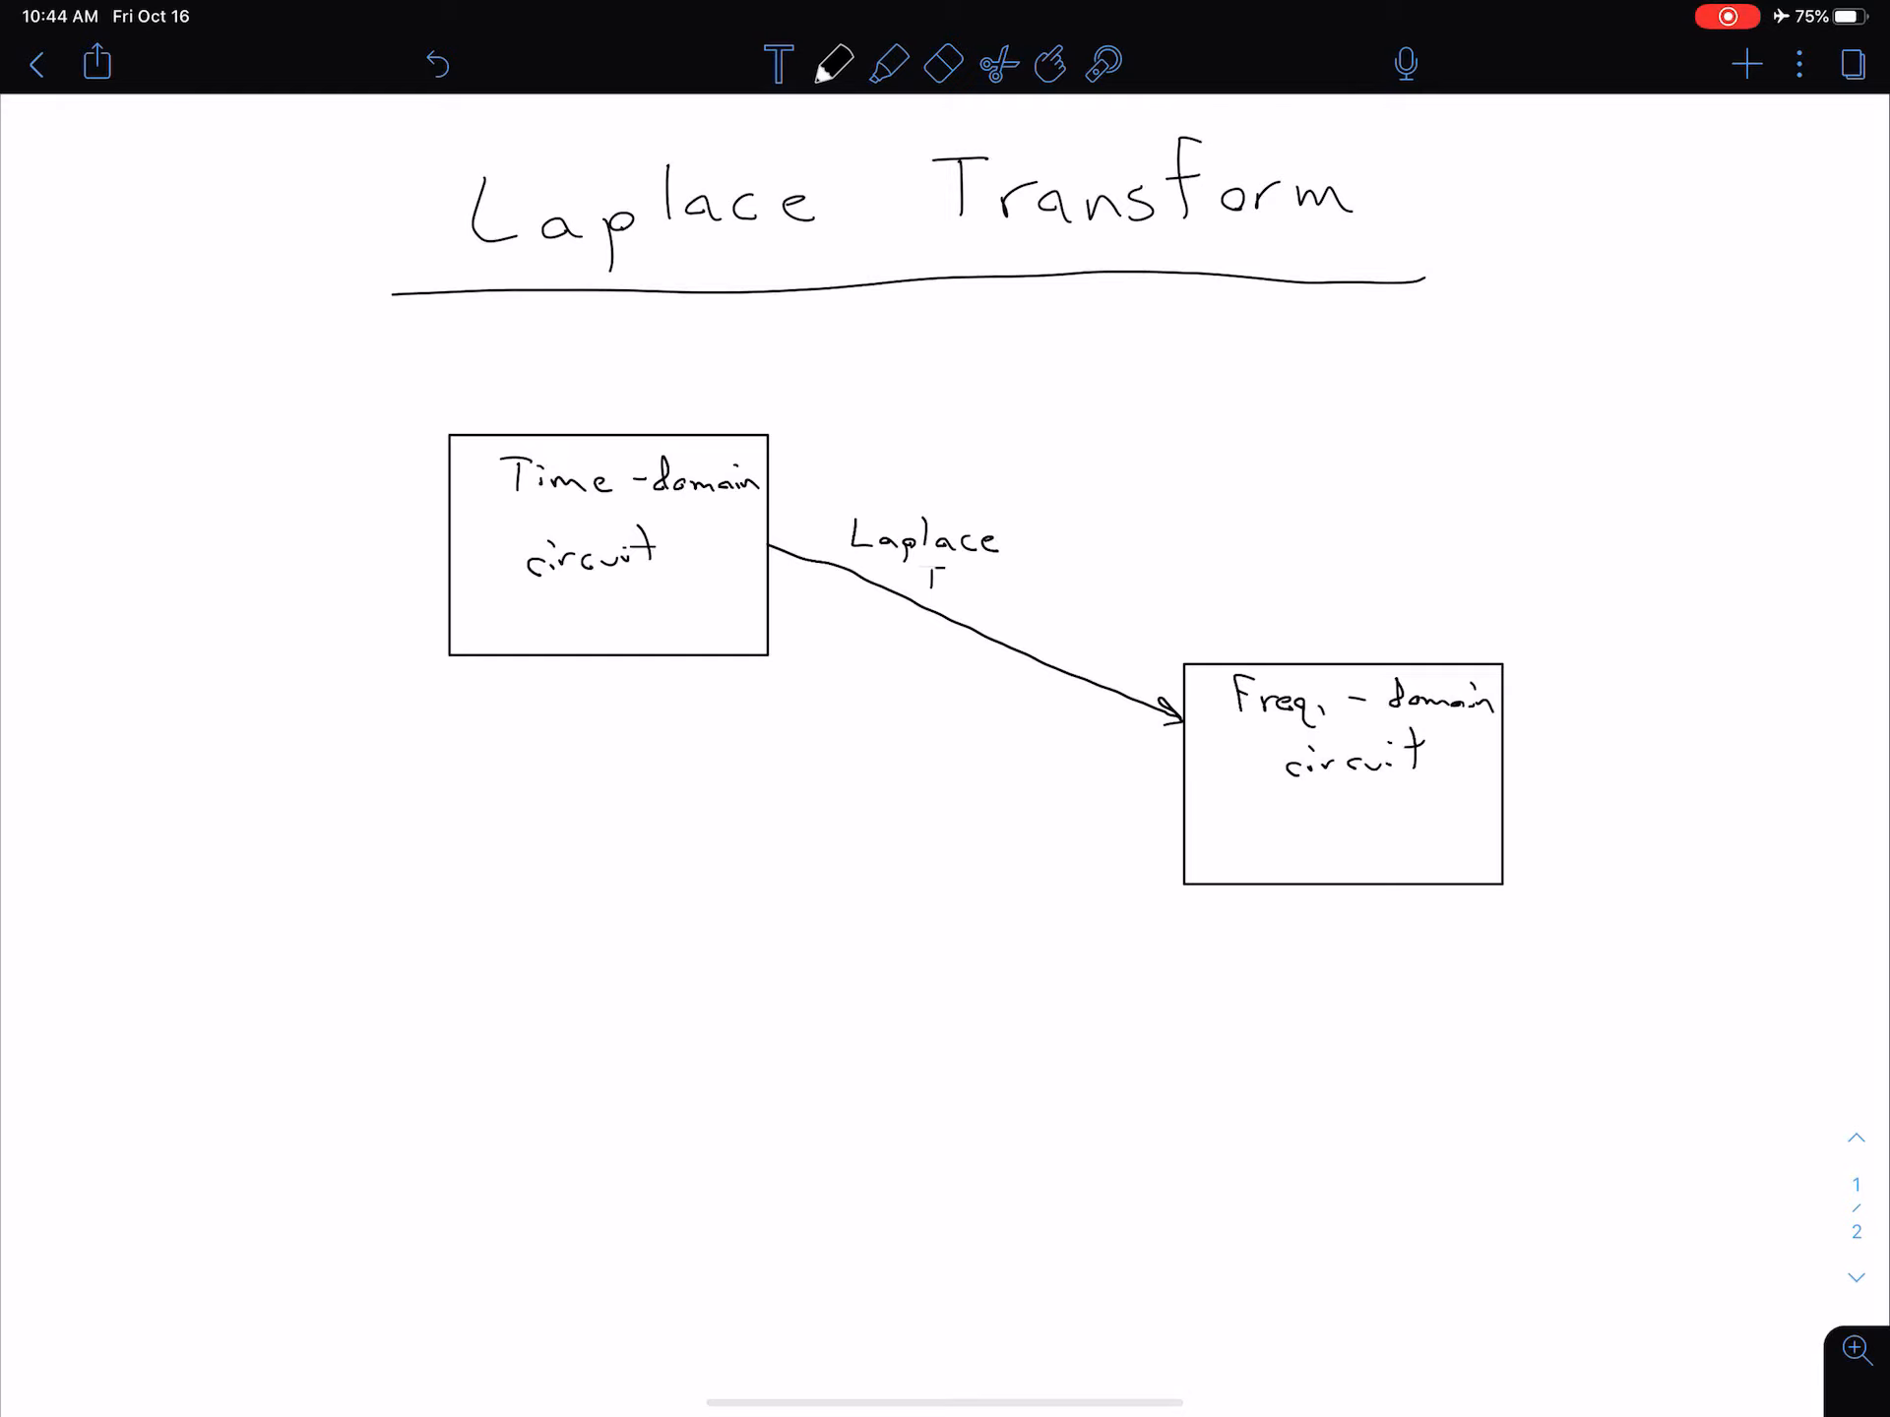
{"action": "type", "text": "Trans"}
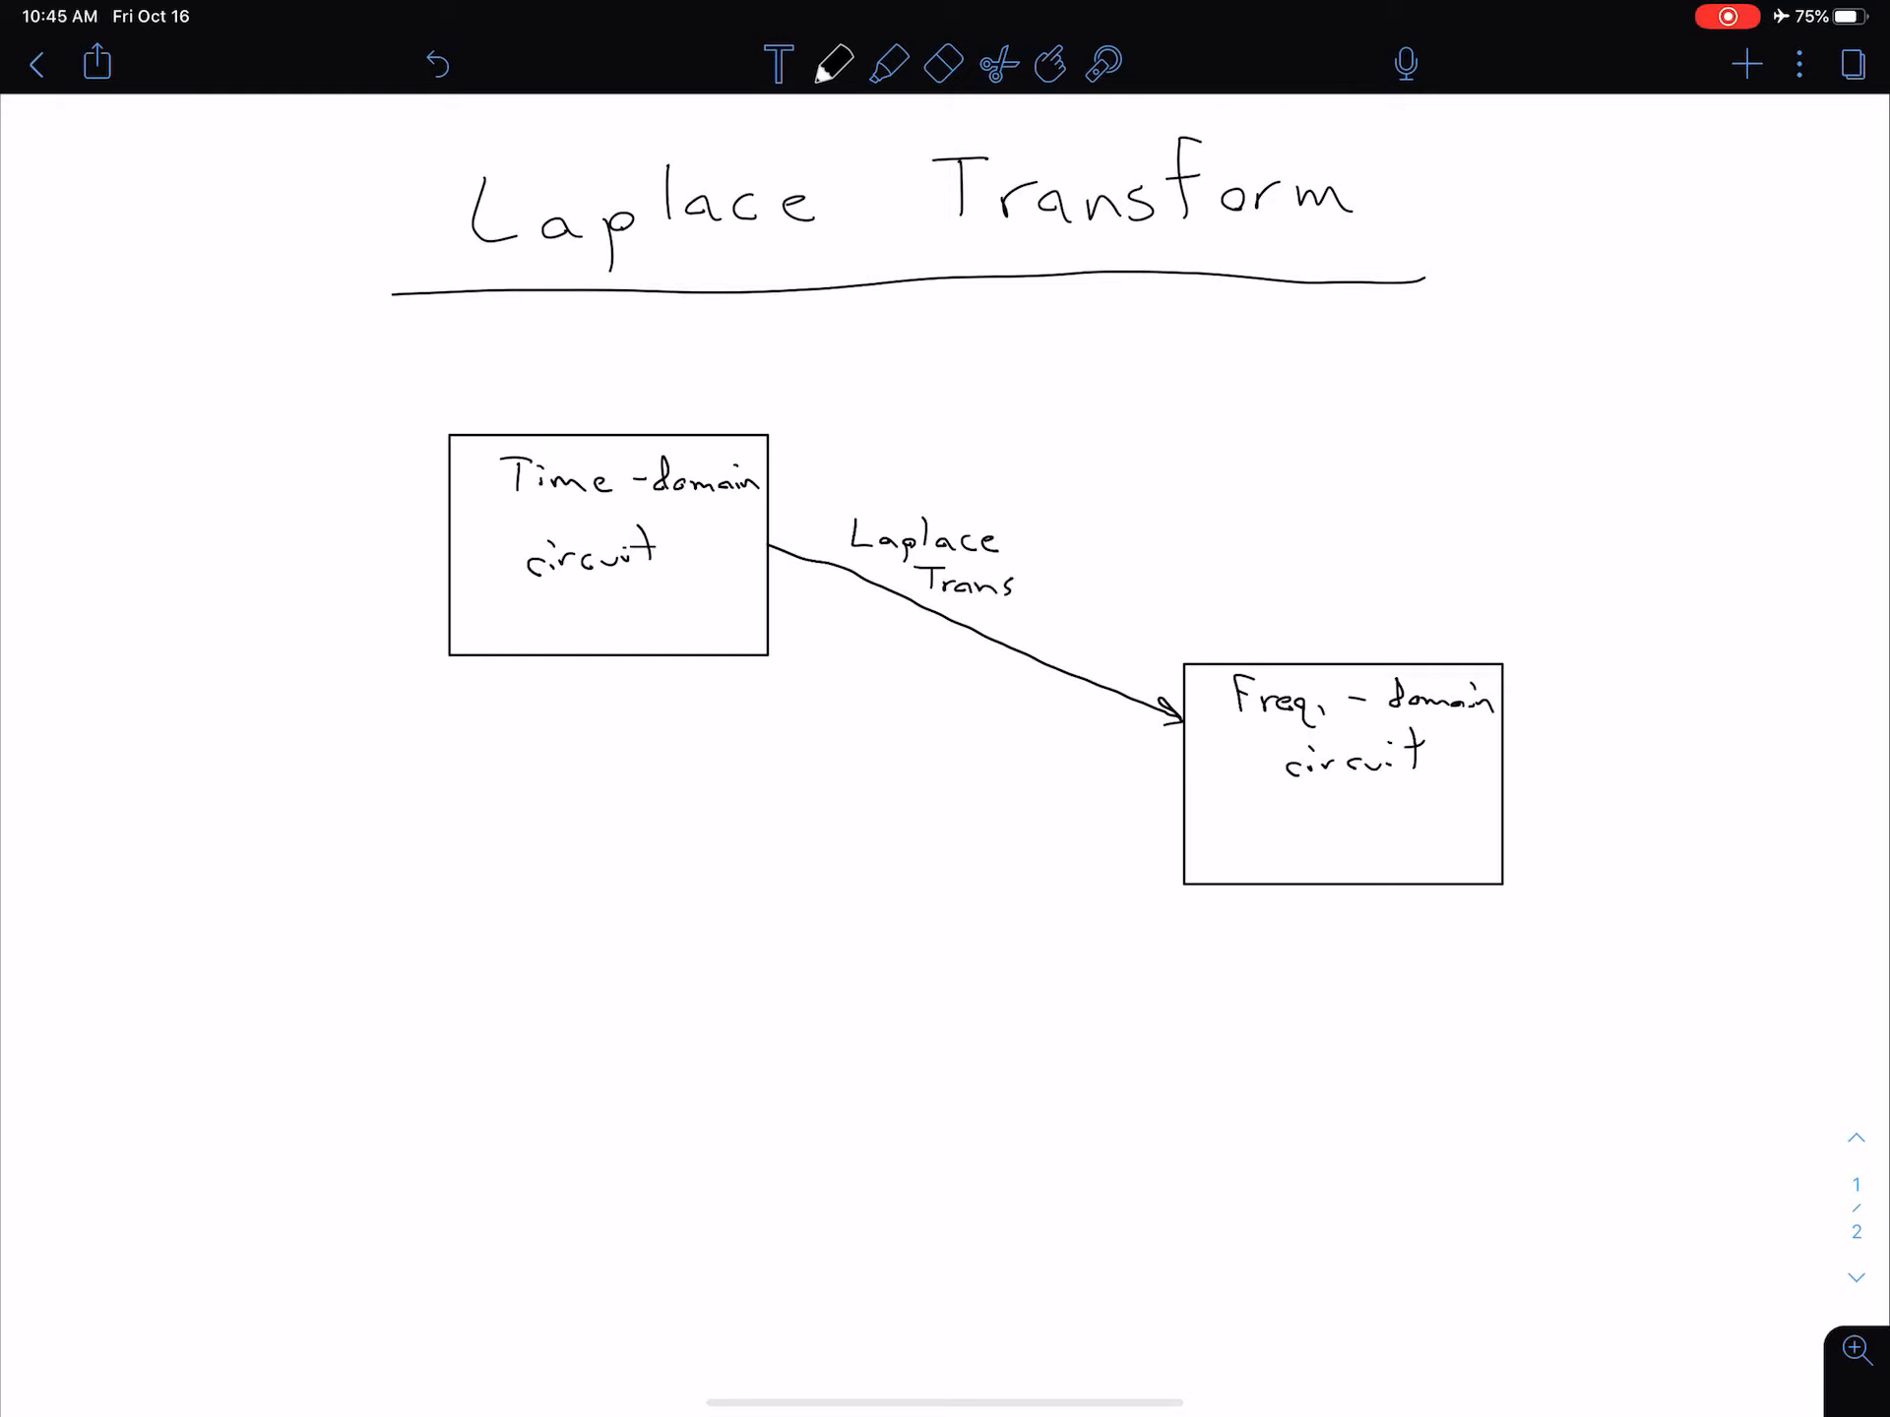
{"action": "type", "text": "form"}
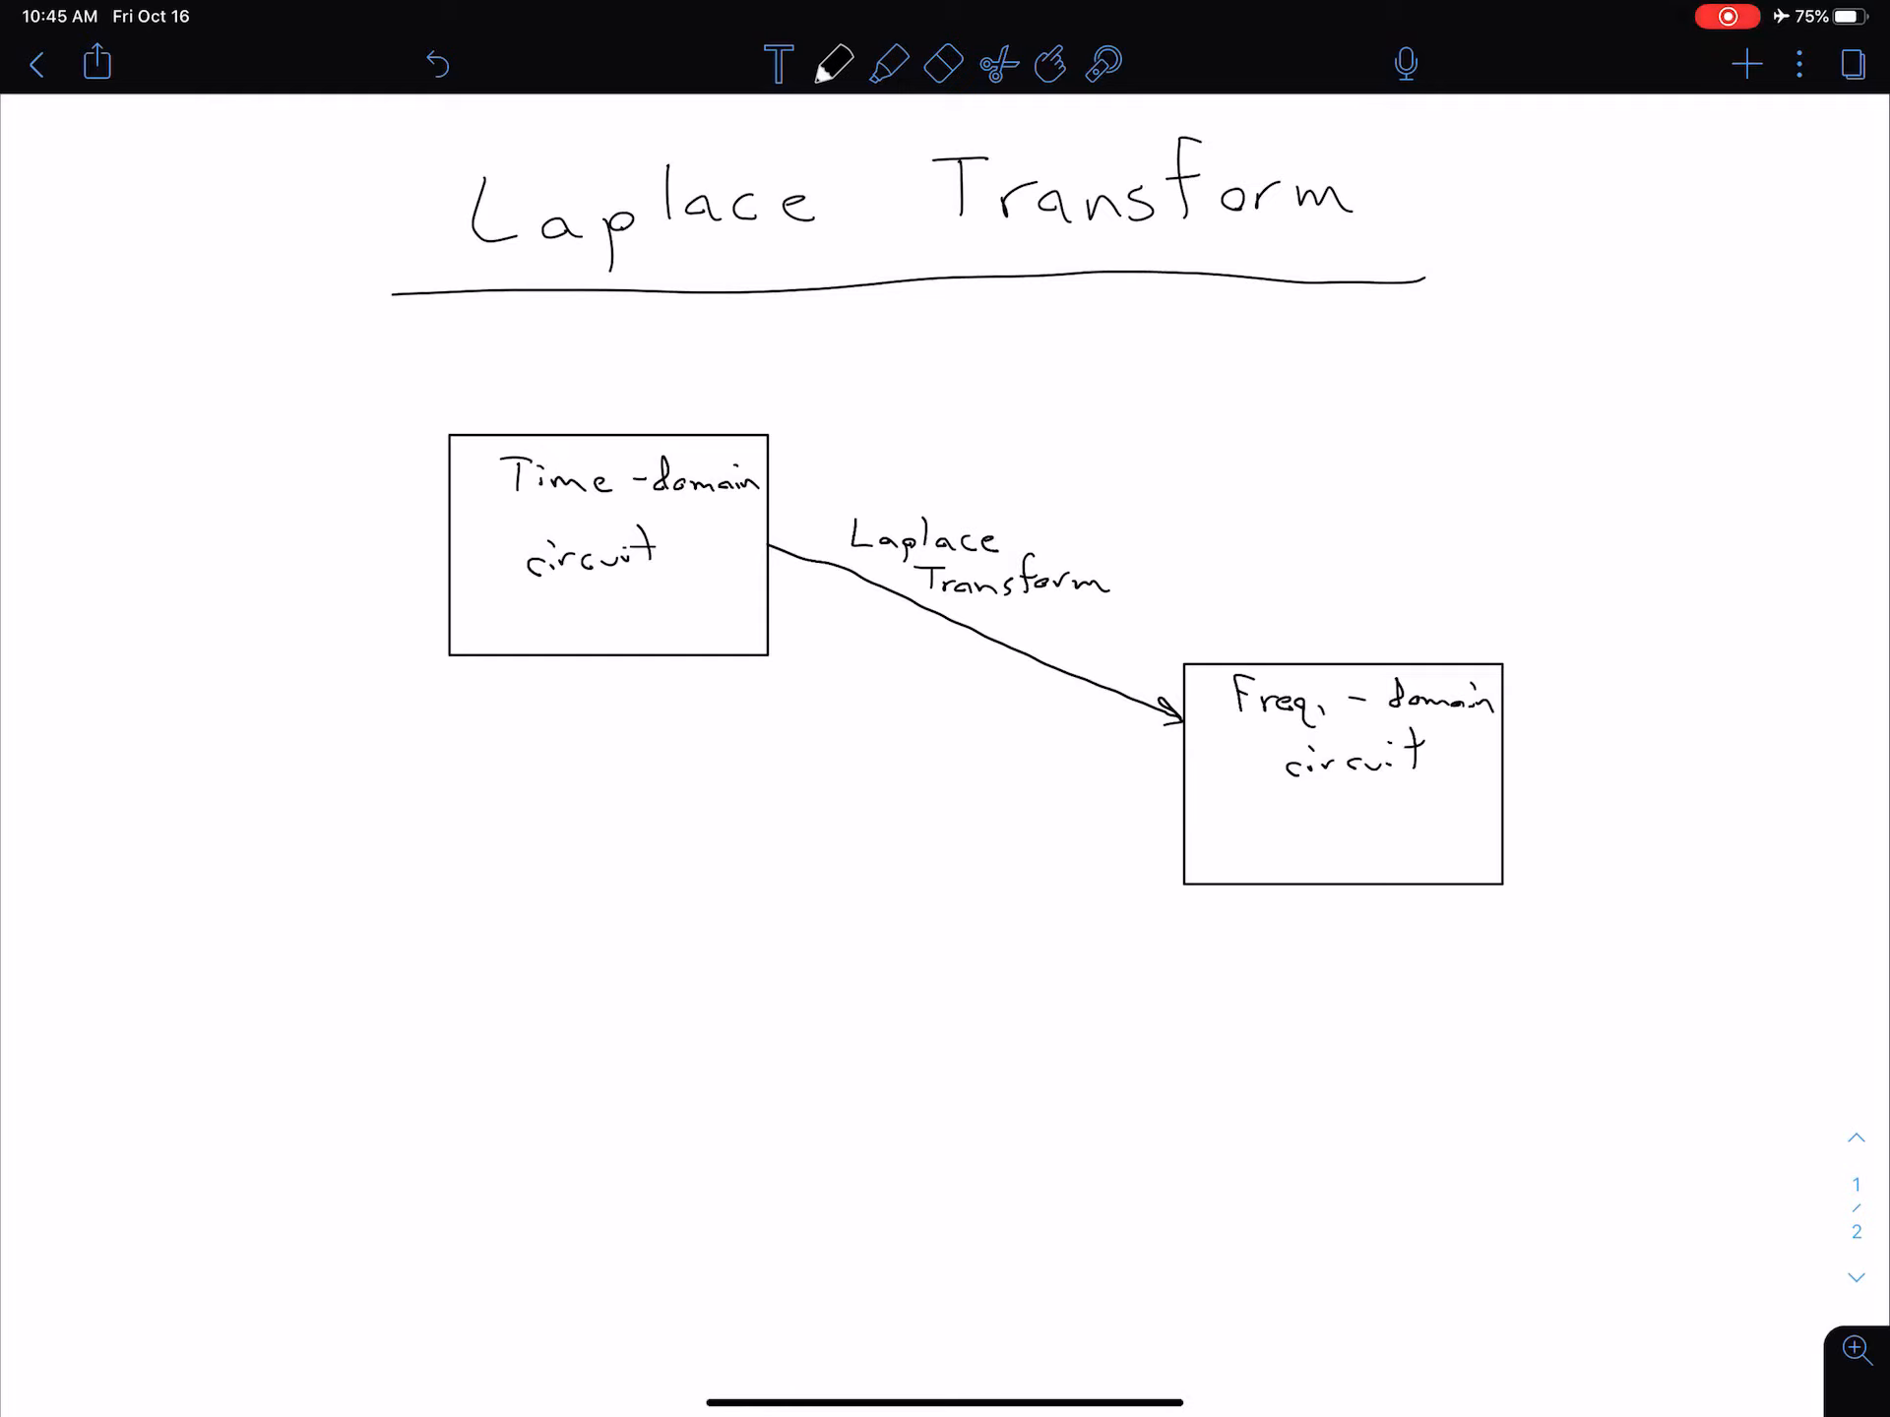
Step: Write 'Analysis' in blue ink beside the frequency-domain box, then return to black
{"action": "left_click", "coordinate": [833, 63]}
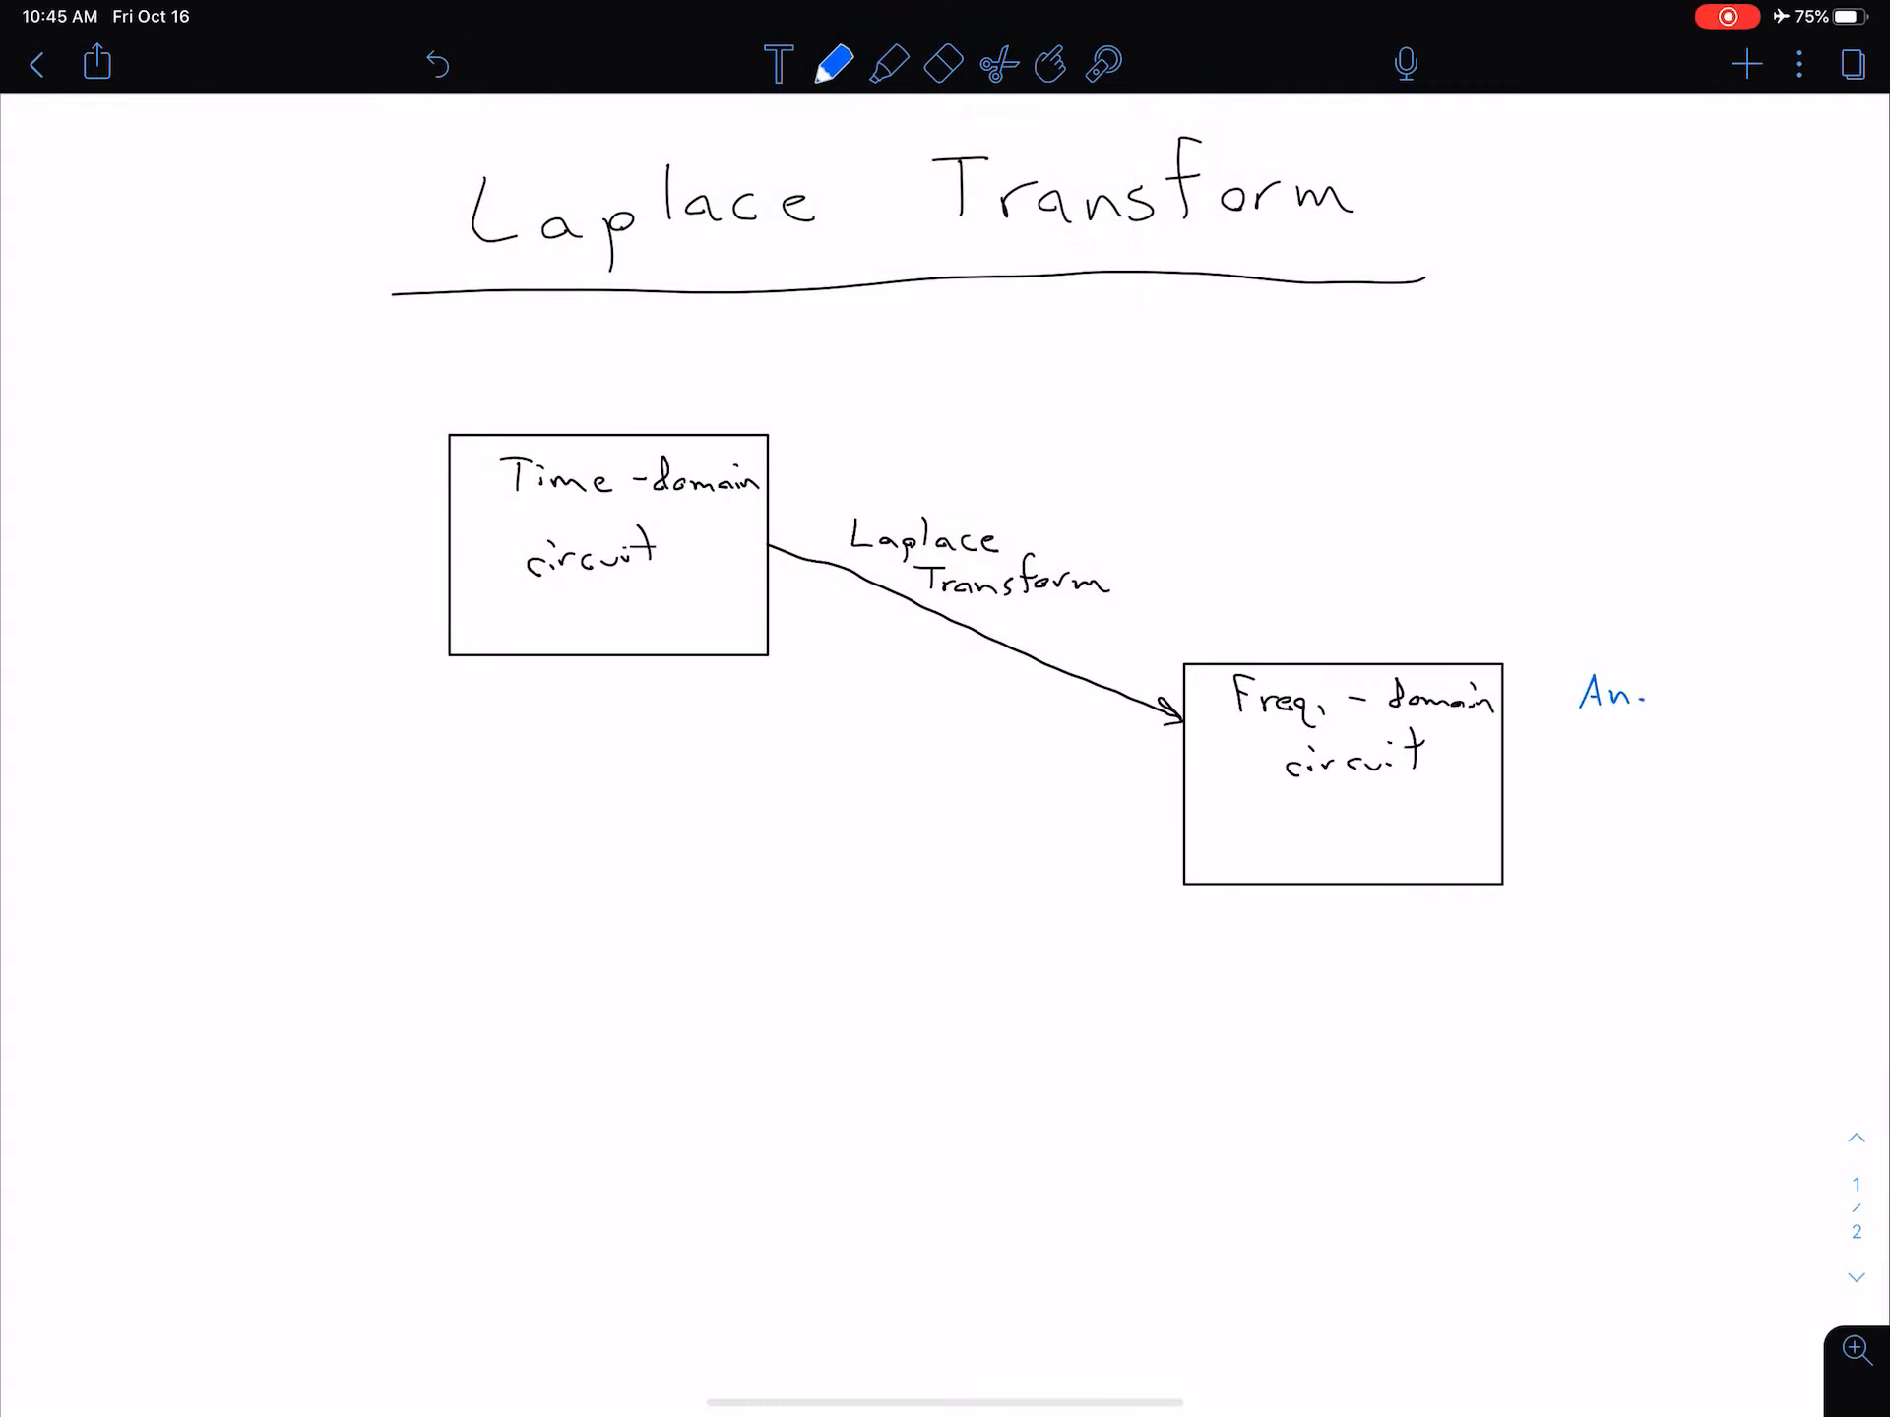
{"action": "type", "text": "Analysis"}
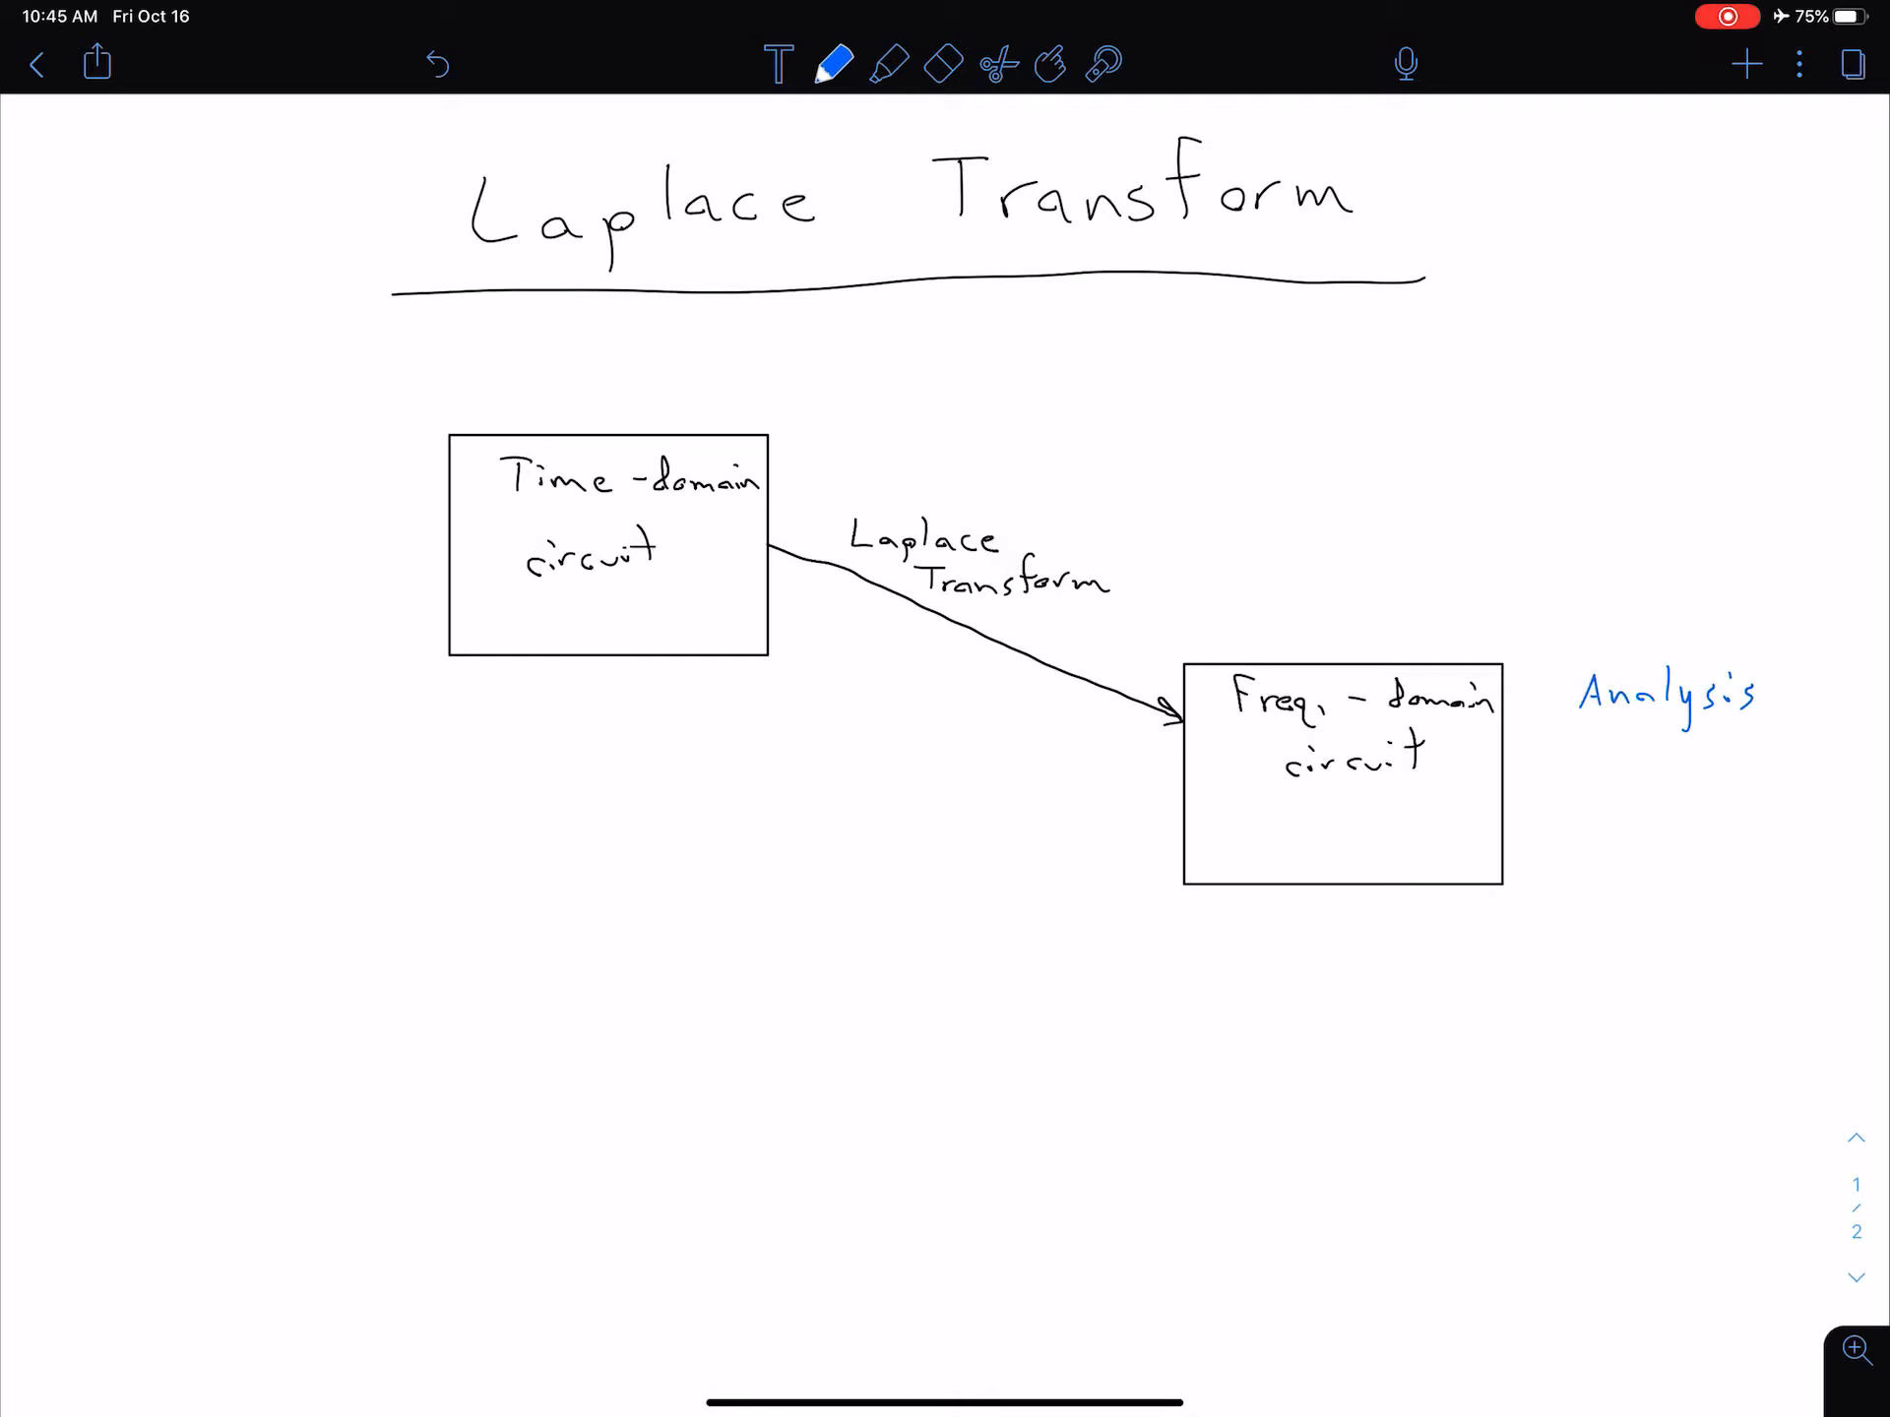
{"action": "left_click", "coordinate": [834, 63]}
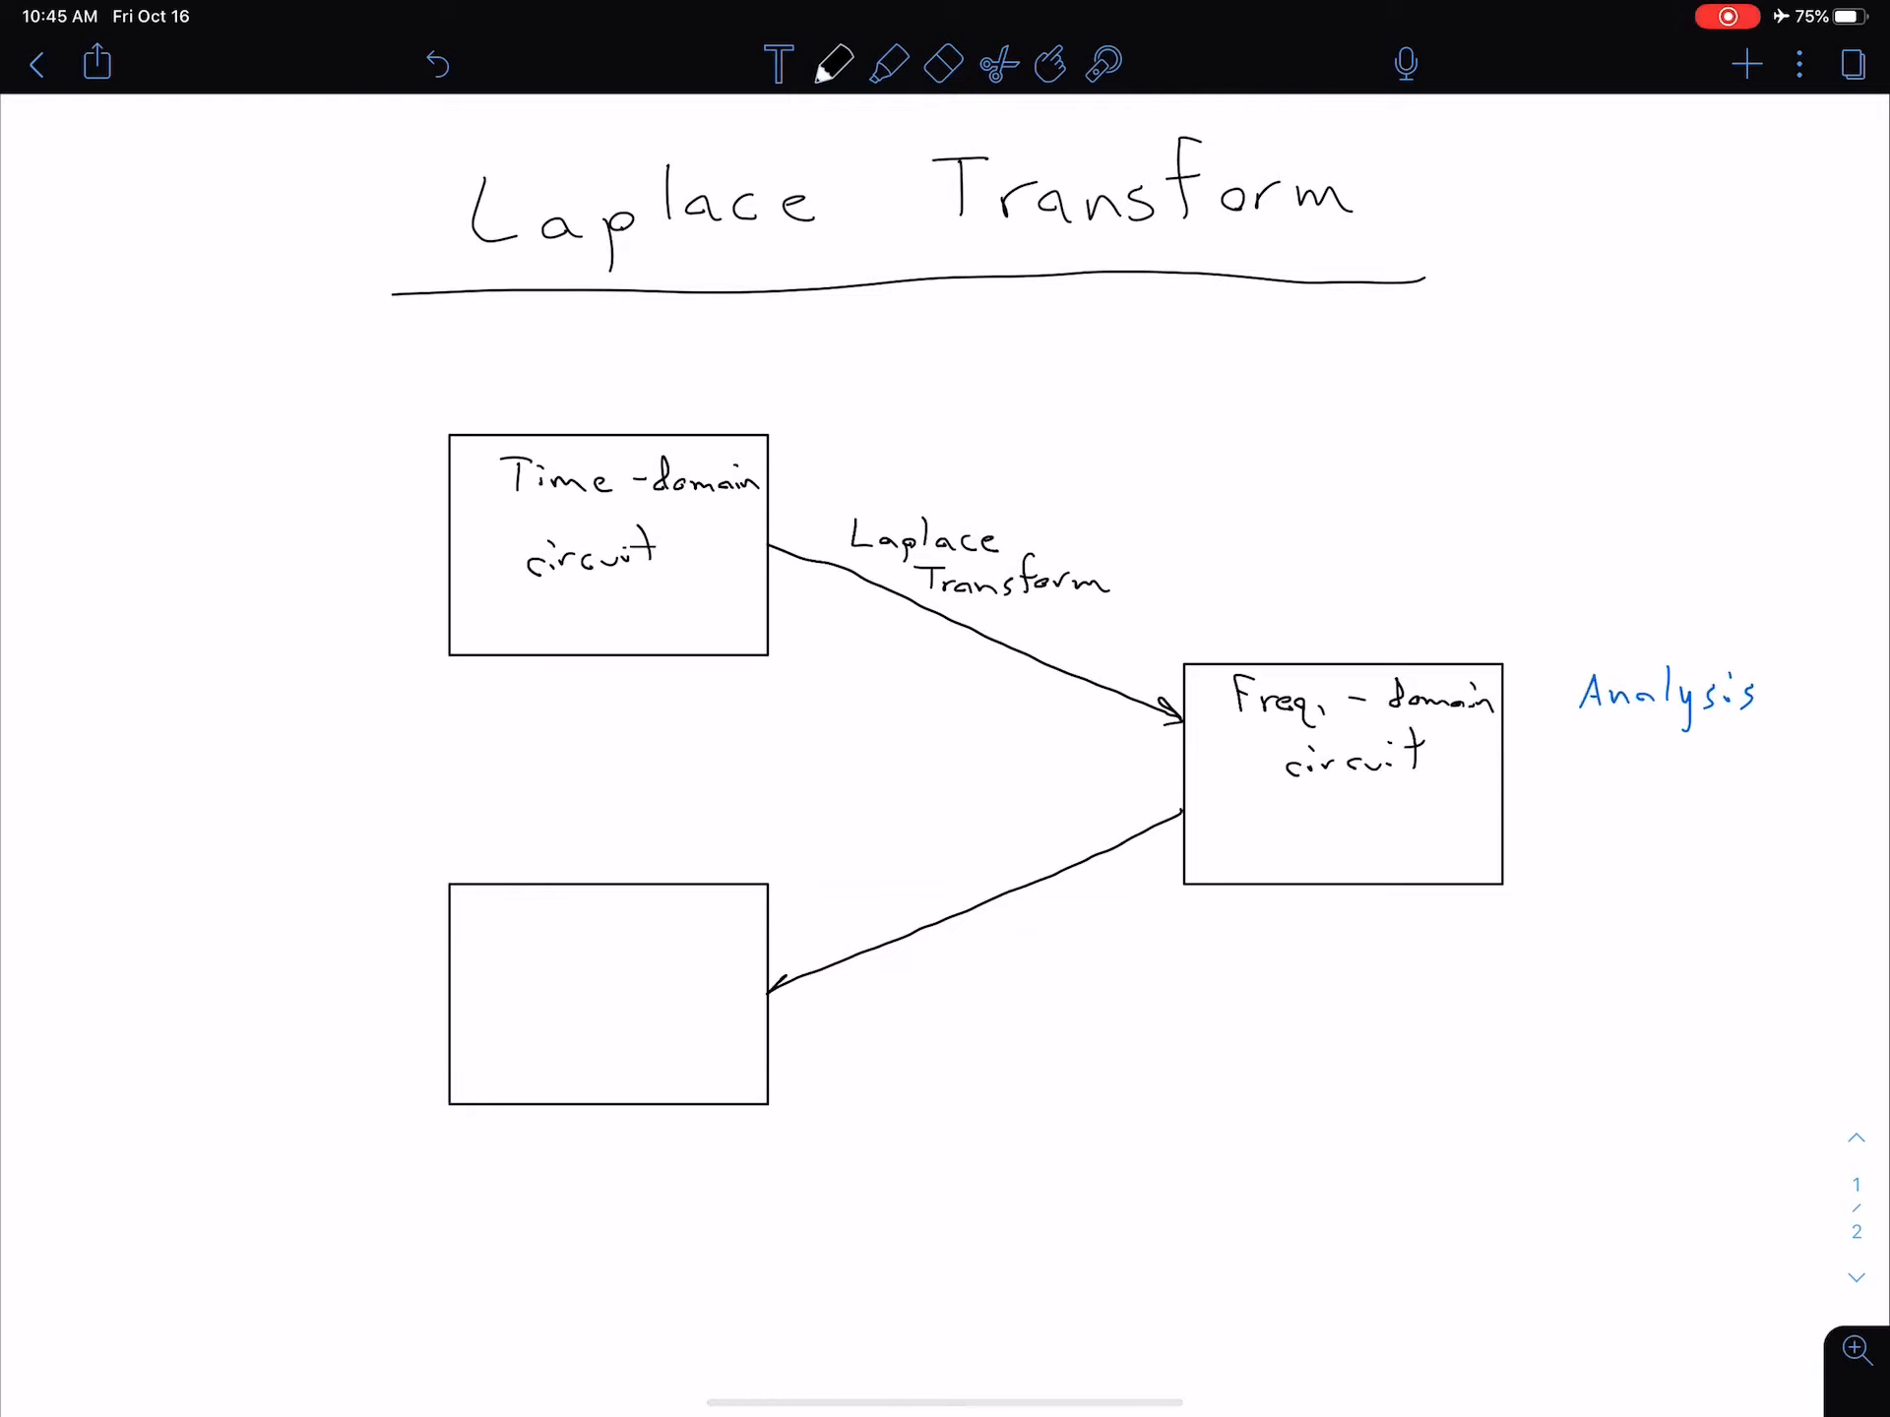
Step: Label the lower box 'Time-domain circuit' and note 'Solution' in blue beside it
{"action": "type", "text": "Ti"}
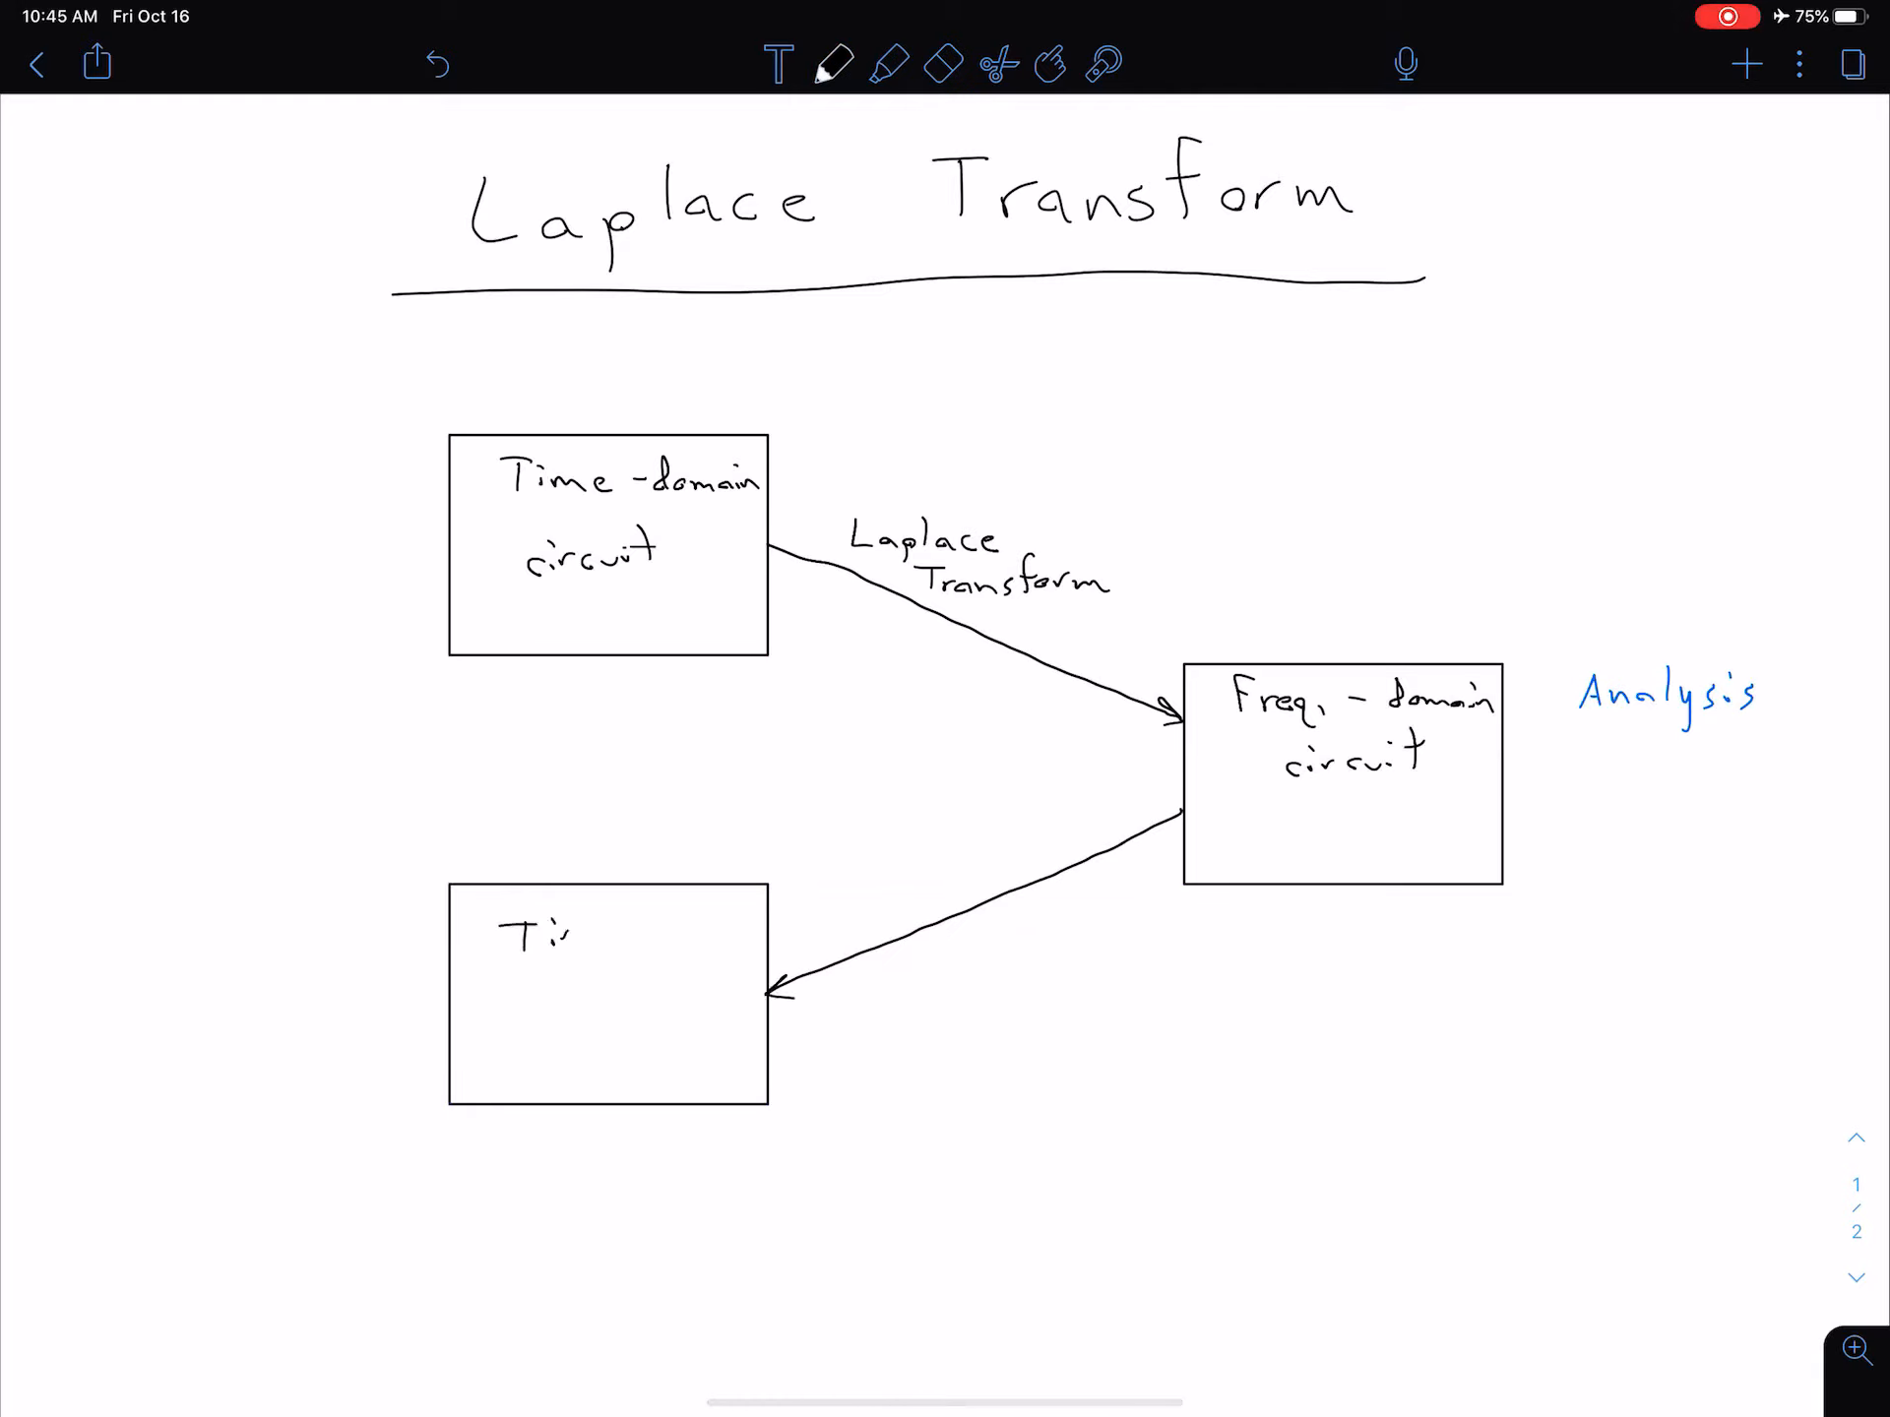
{"action": "type", "text": "Time-domain"}
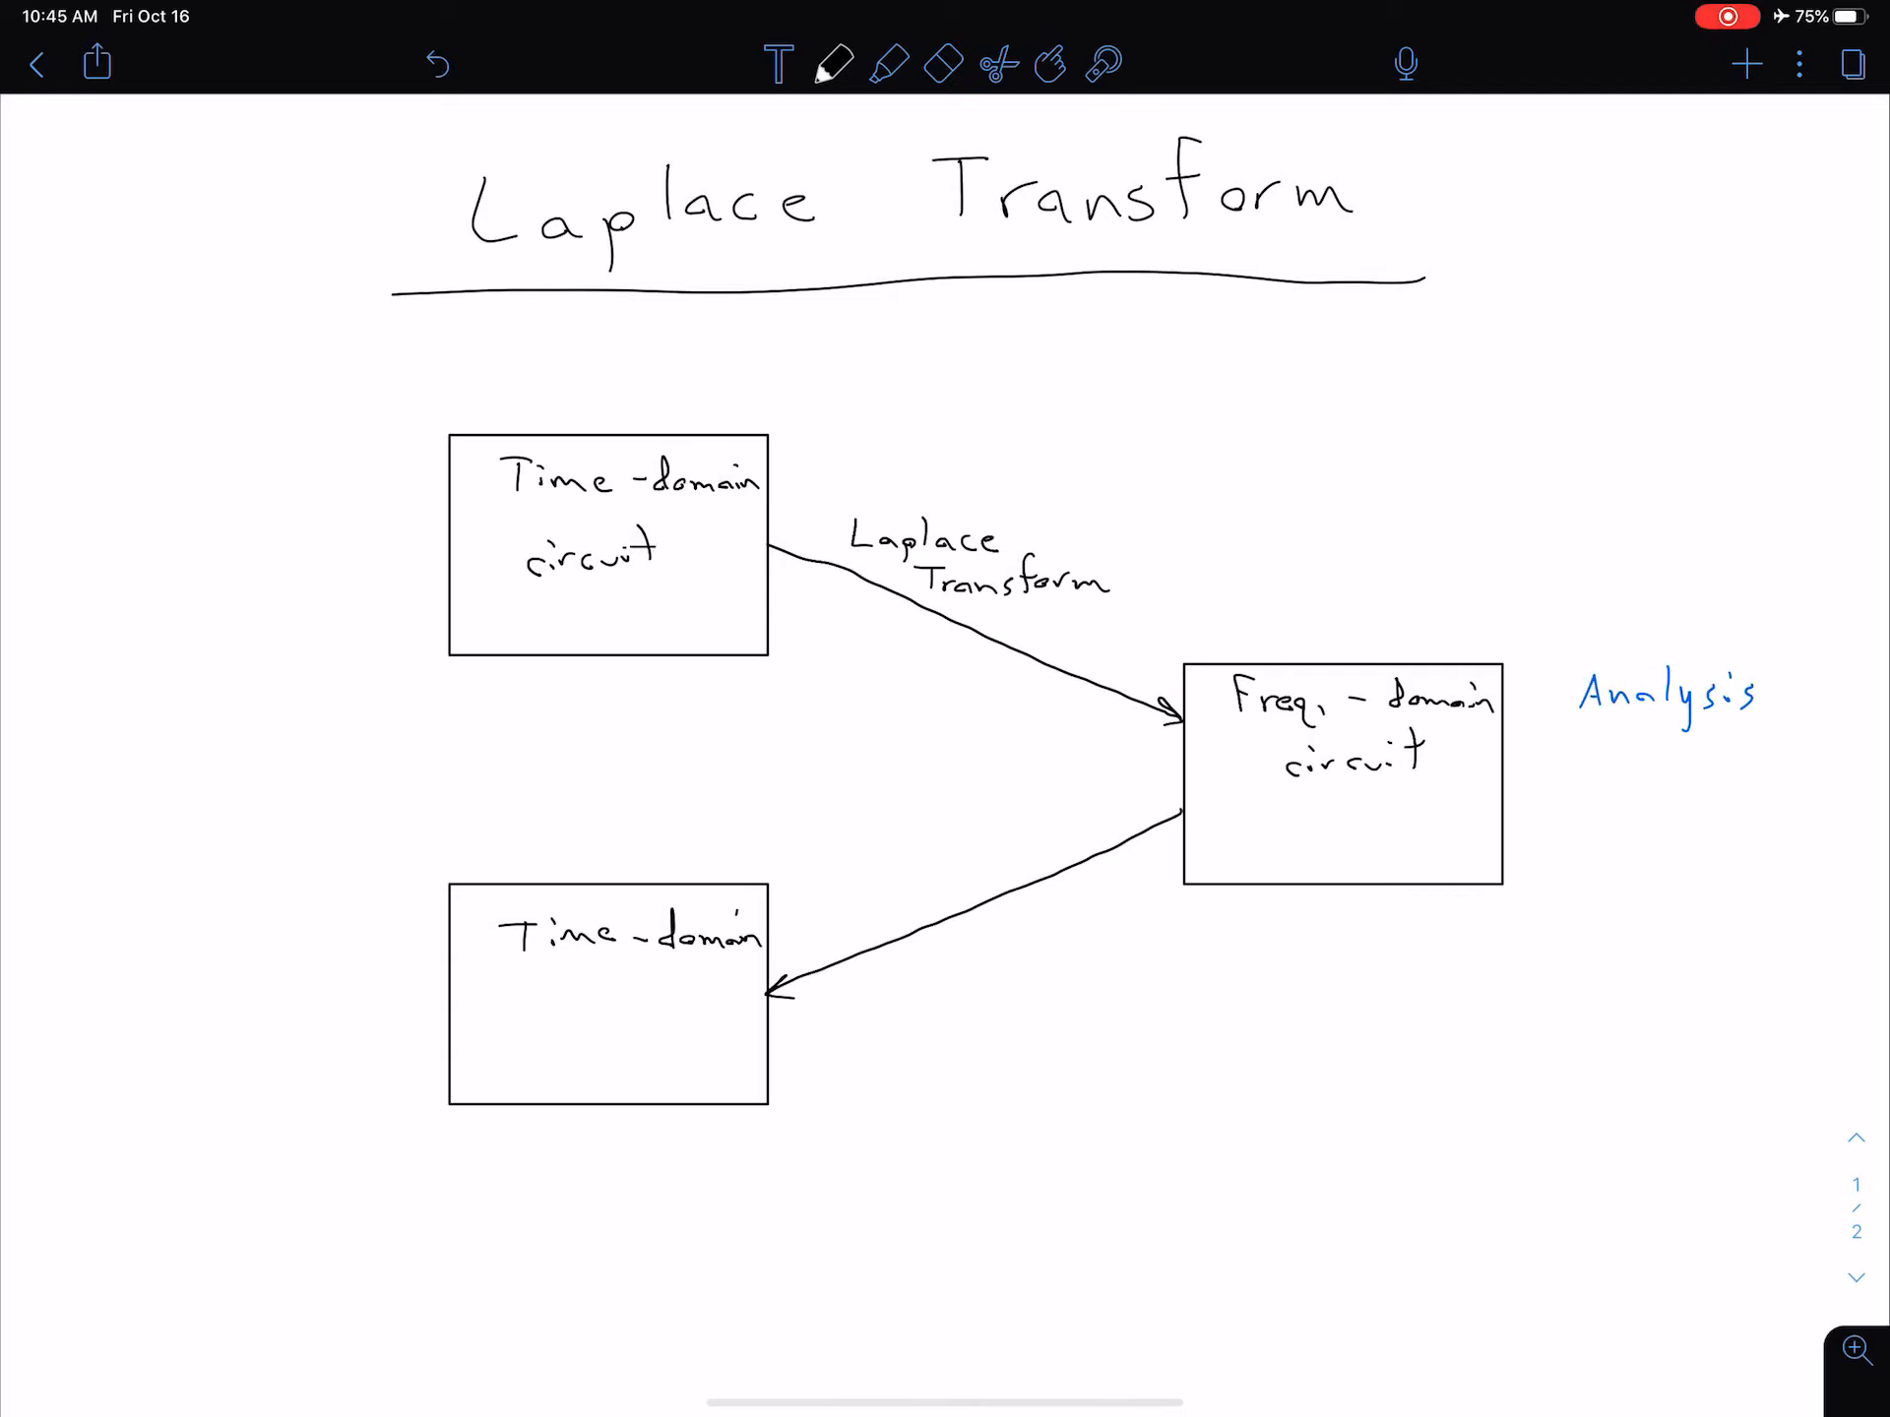
{"action": "type", "text": "circu"}
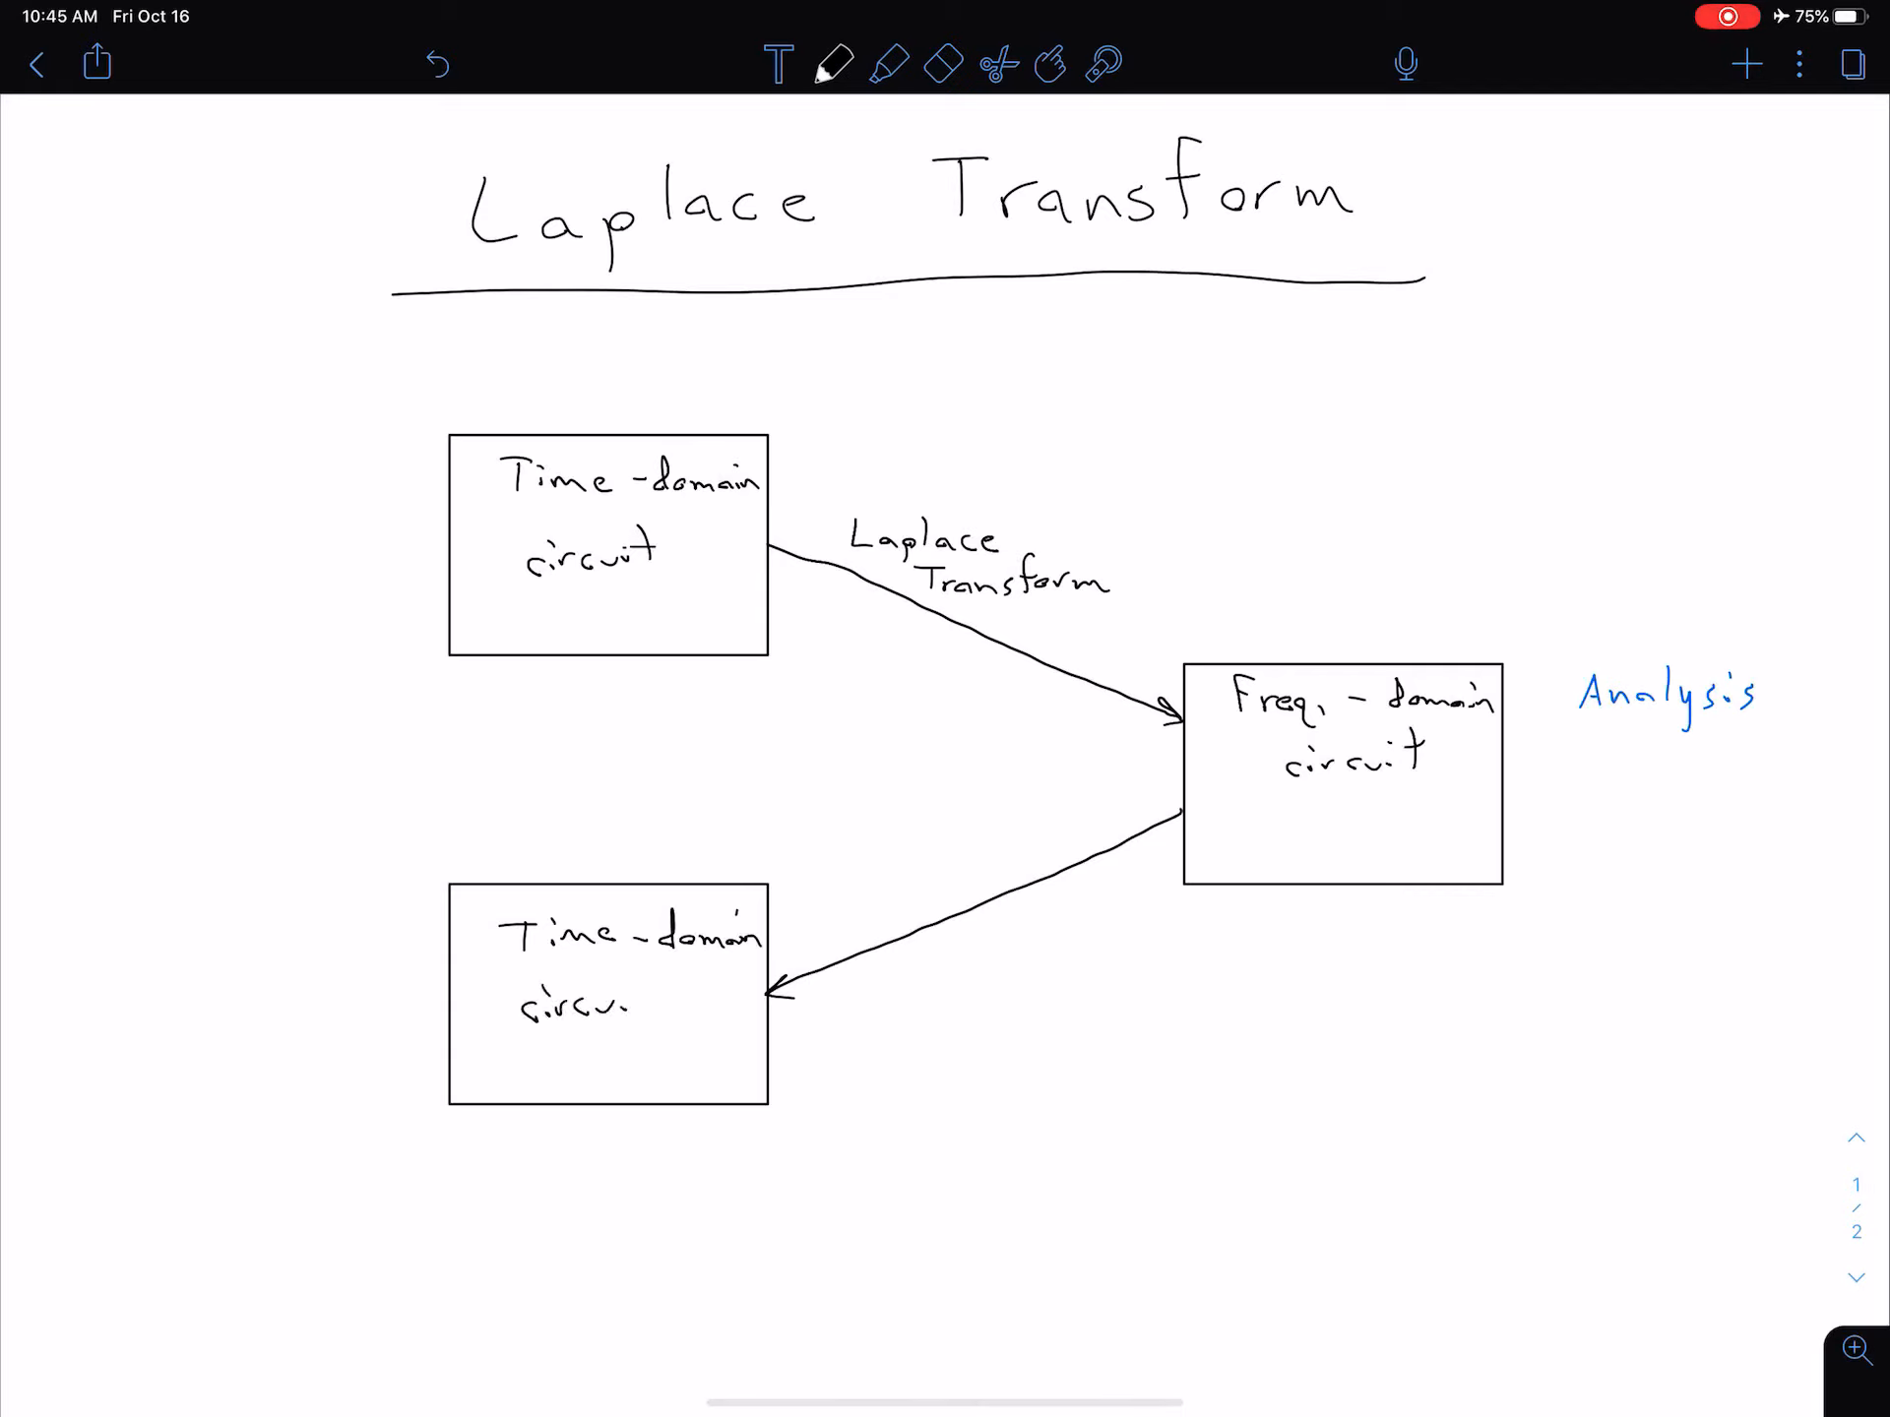
{"action": "type", "text": "circuit"}
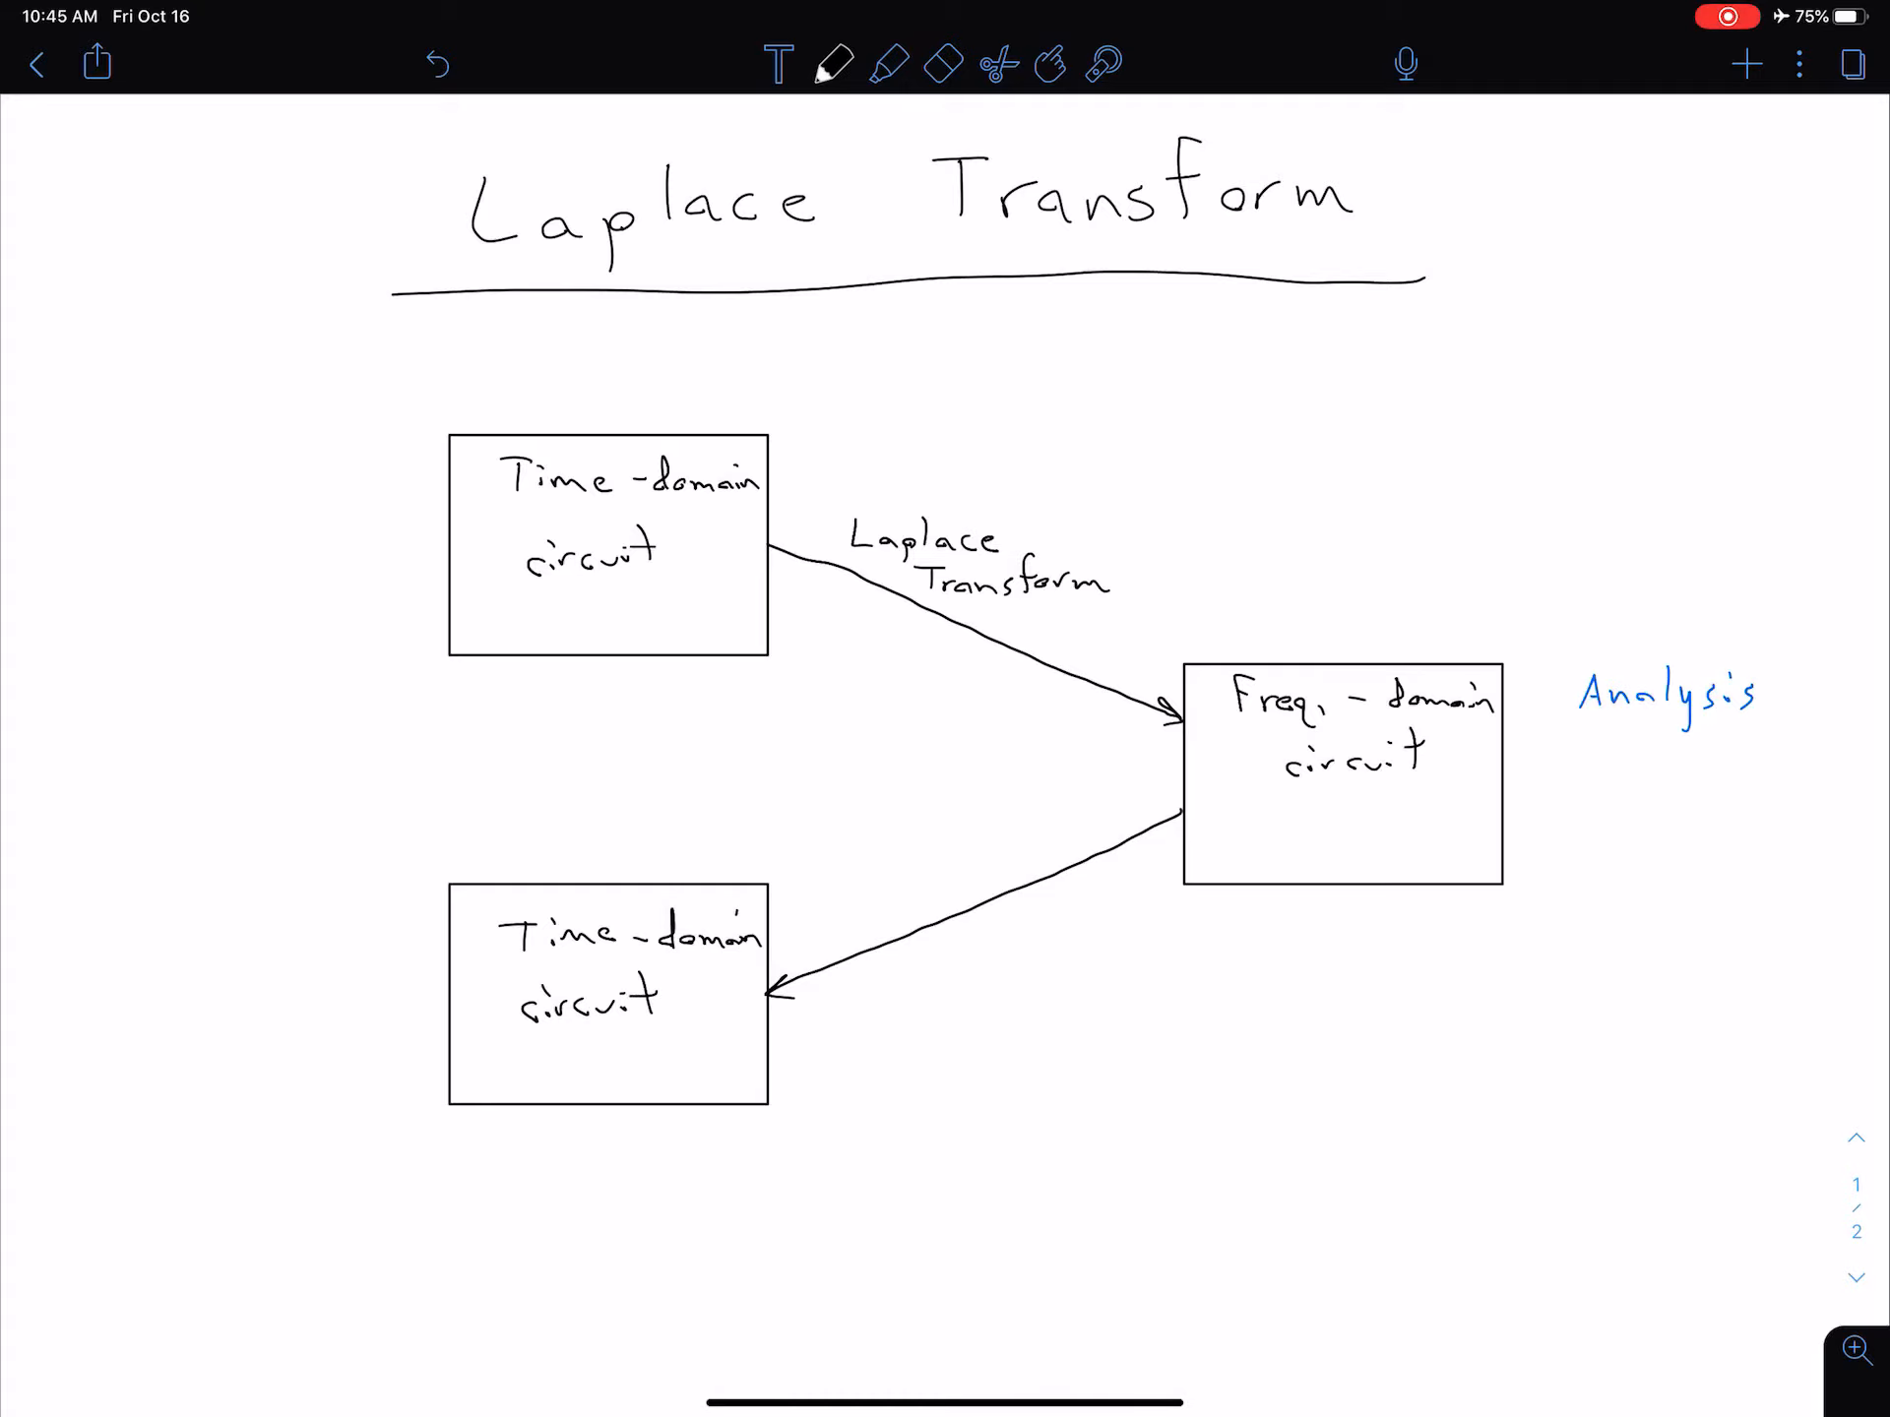
{"action": "left_click", "coordinate": [833, 63]}
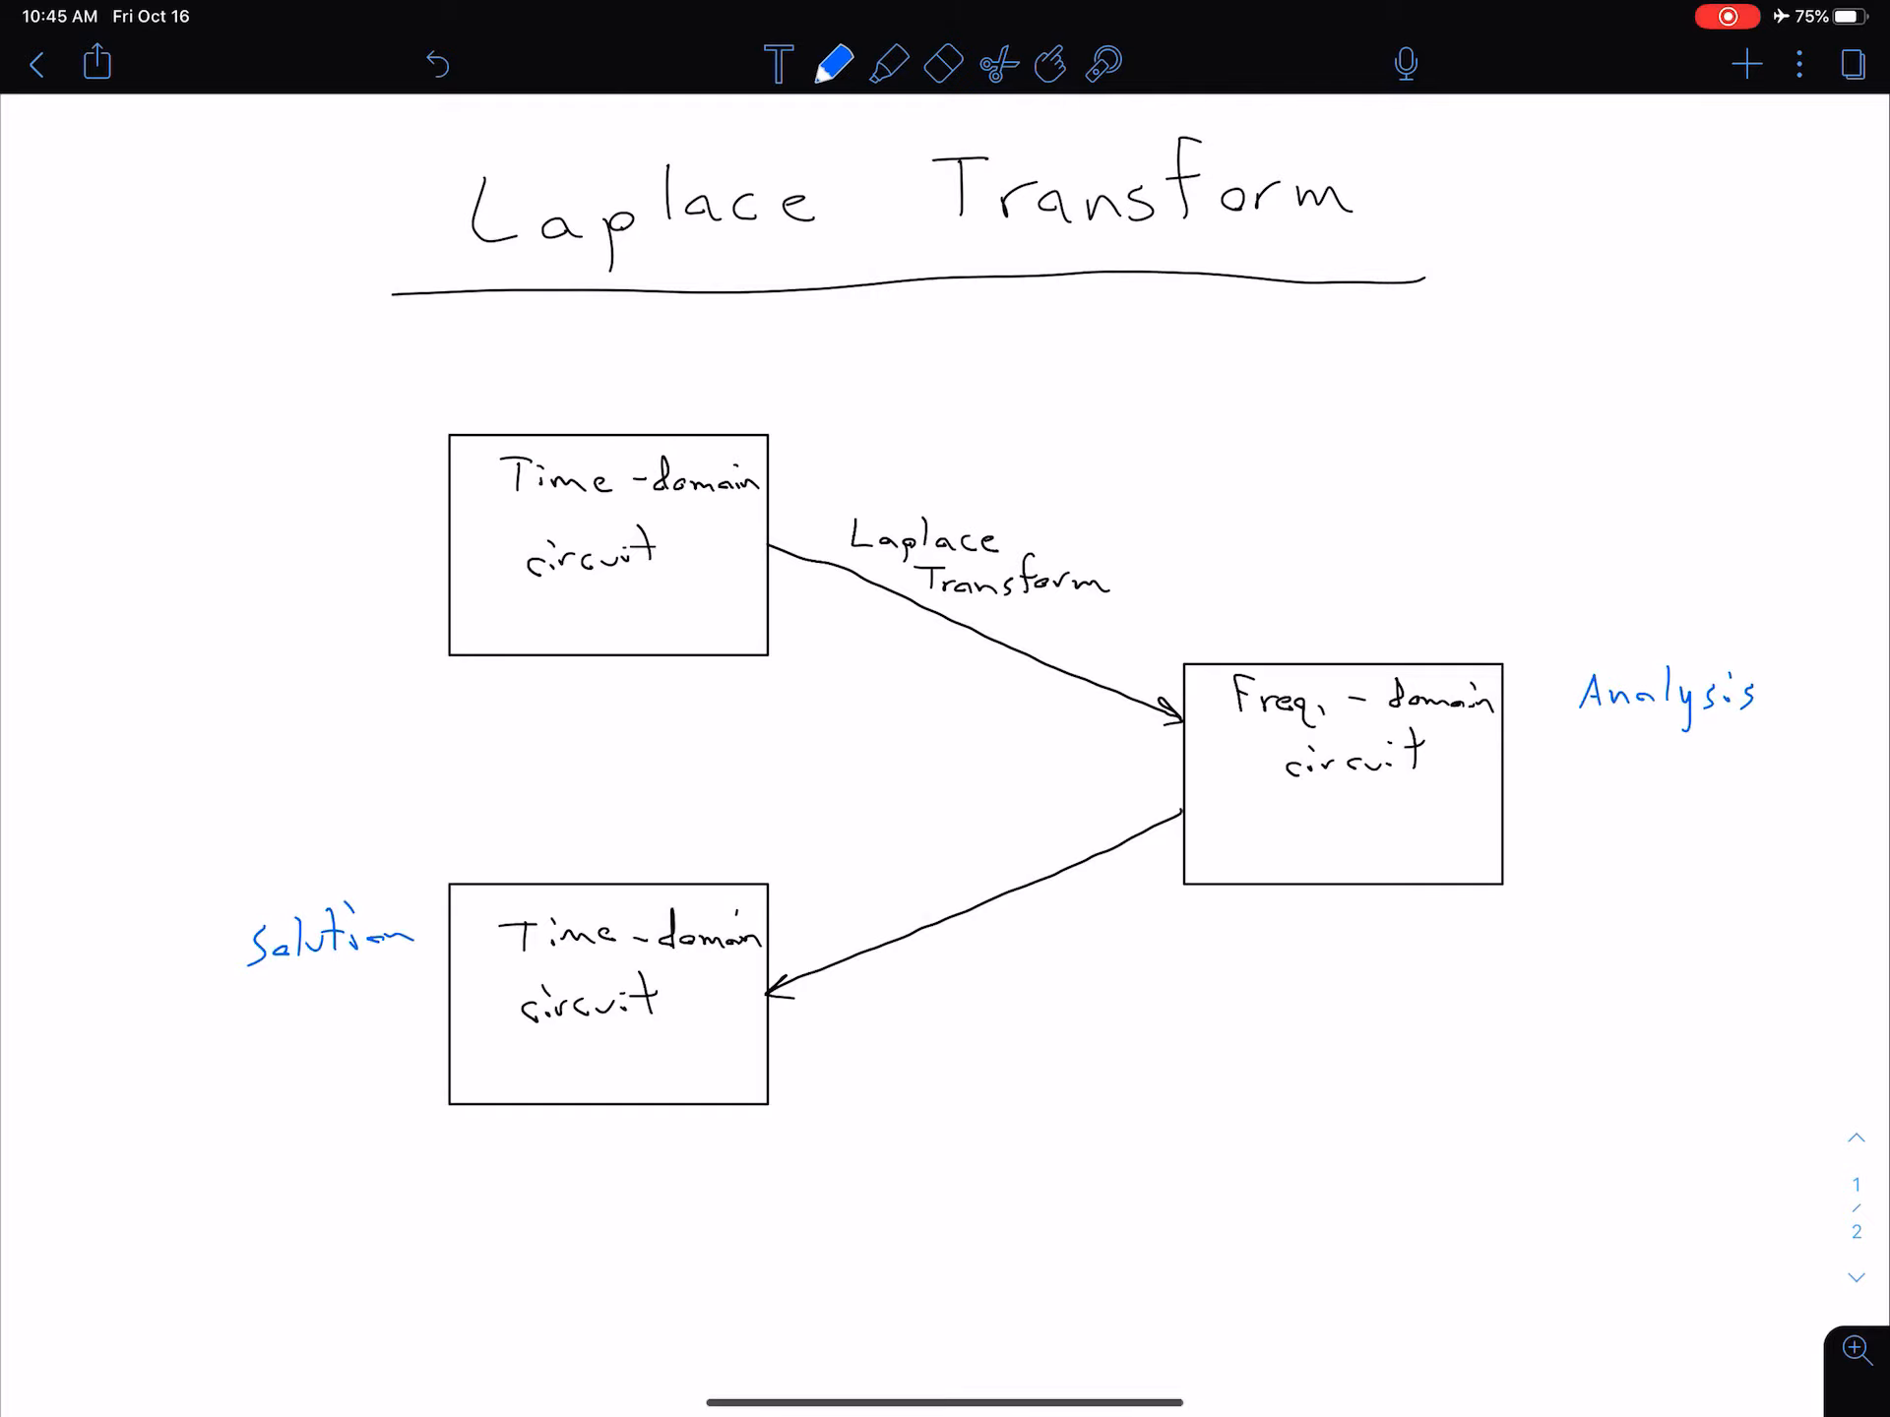
{"action": "left_click", "coordinate": [831, 63]}
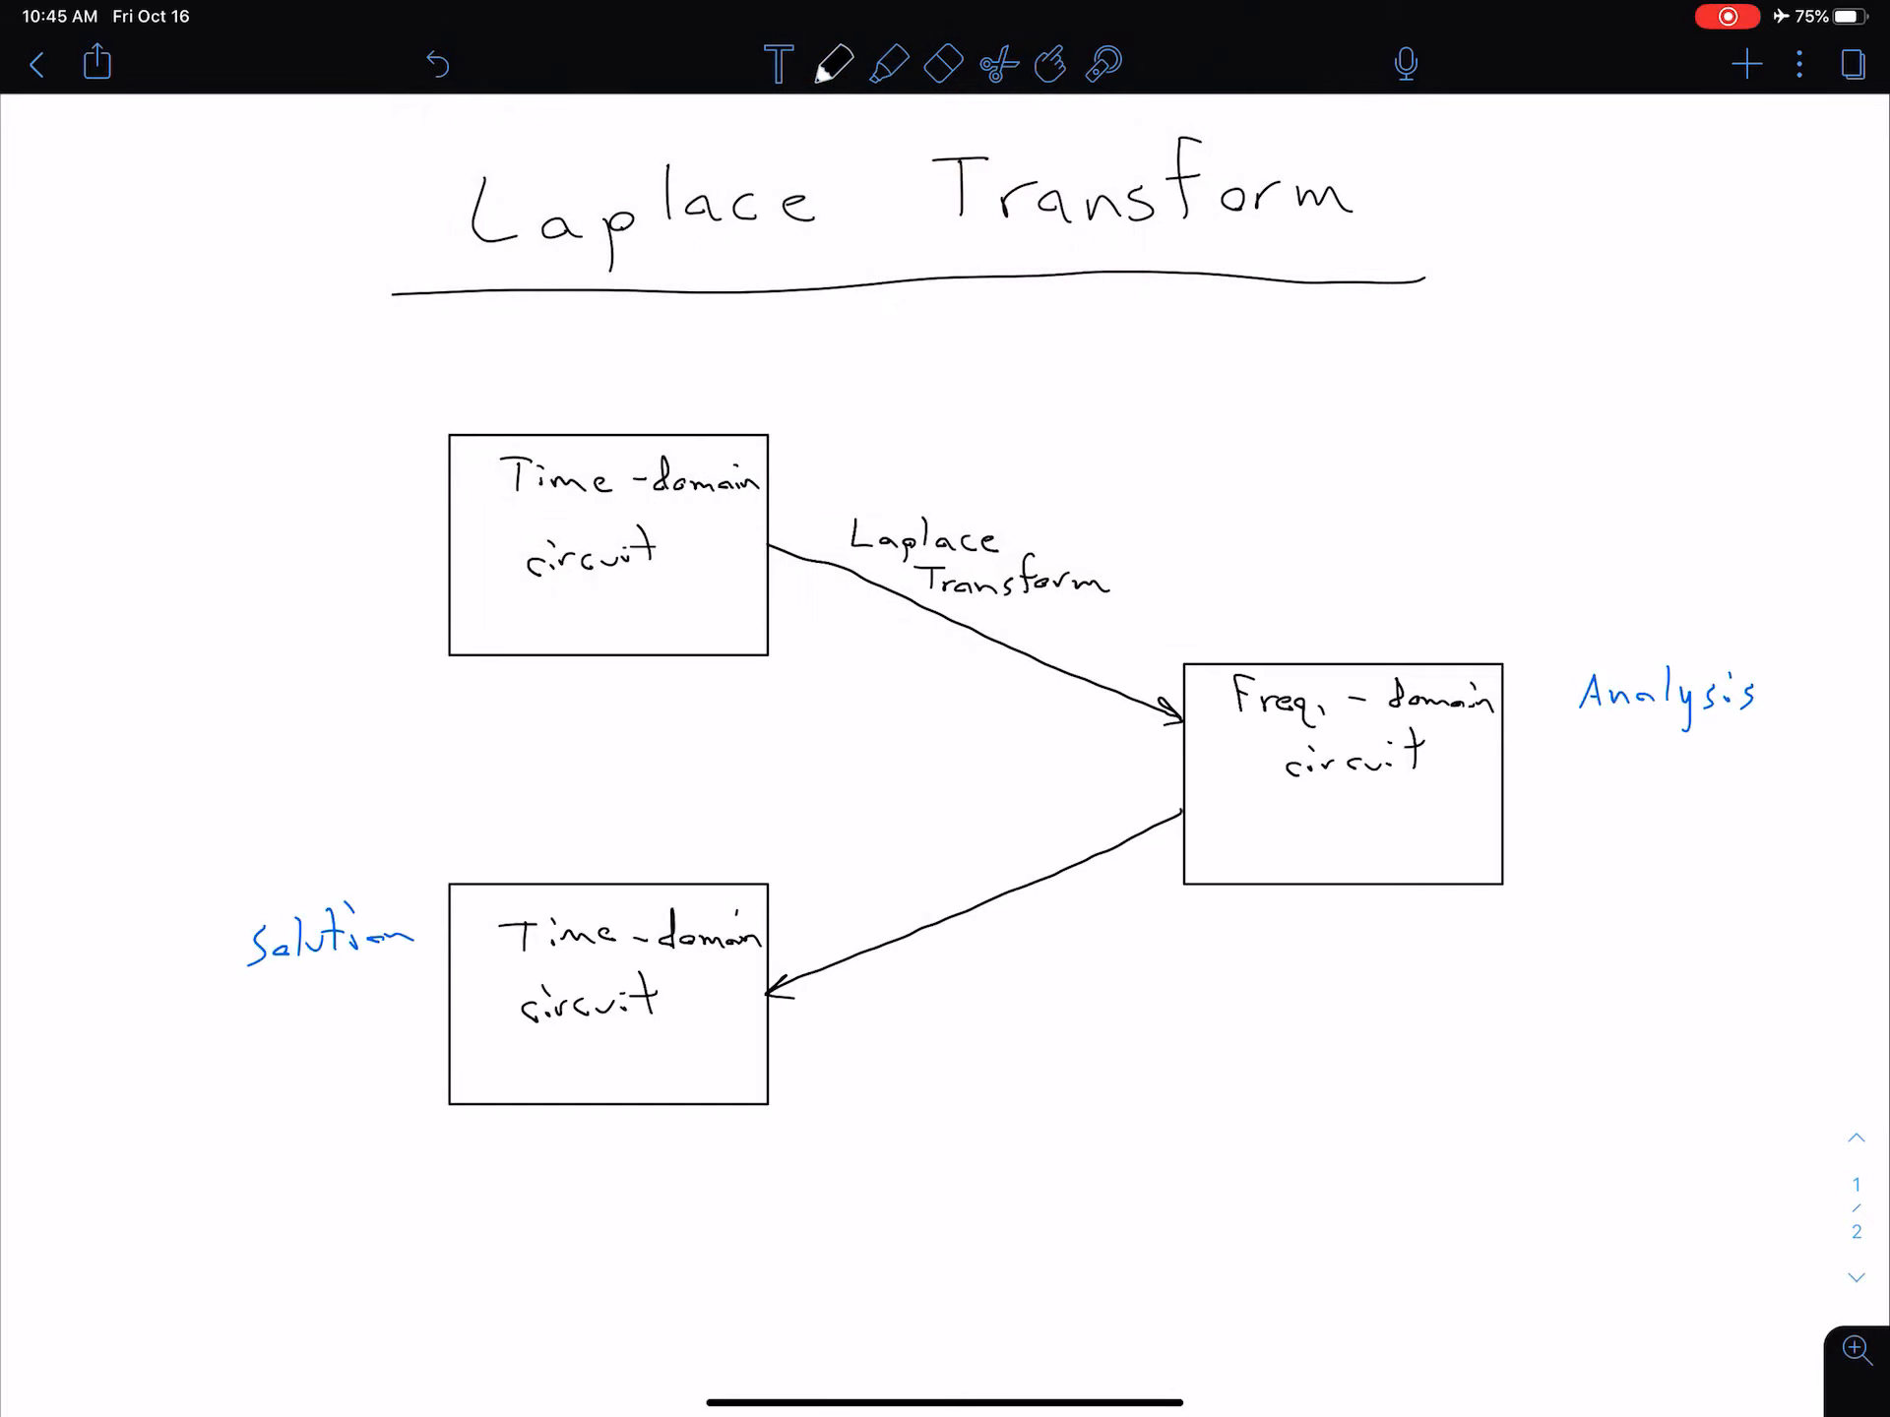
Step: Label the return arrow 'Inv. Laplace Transform' in black ink
{"action": "type", "text": "Inv."}
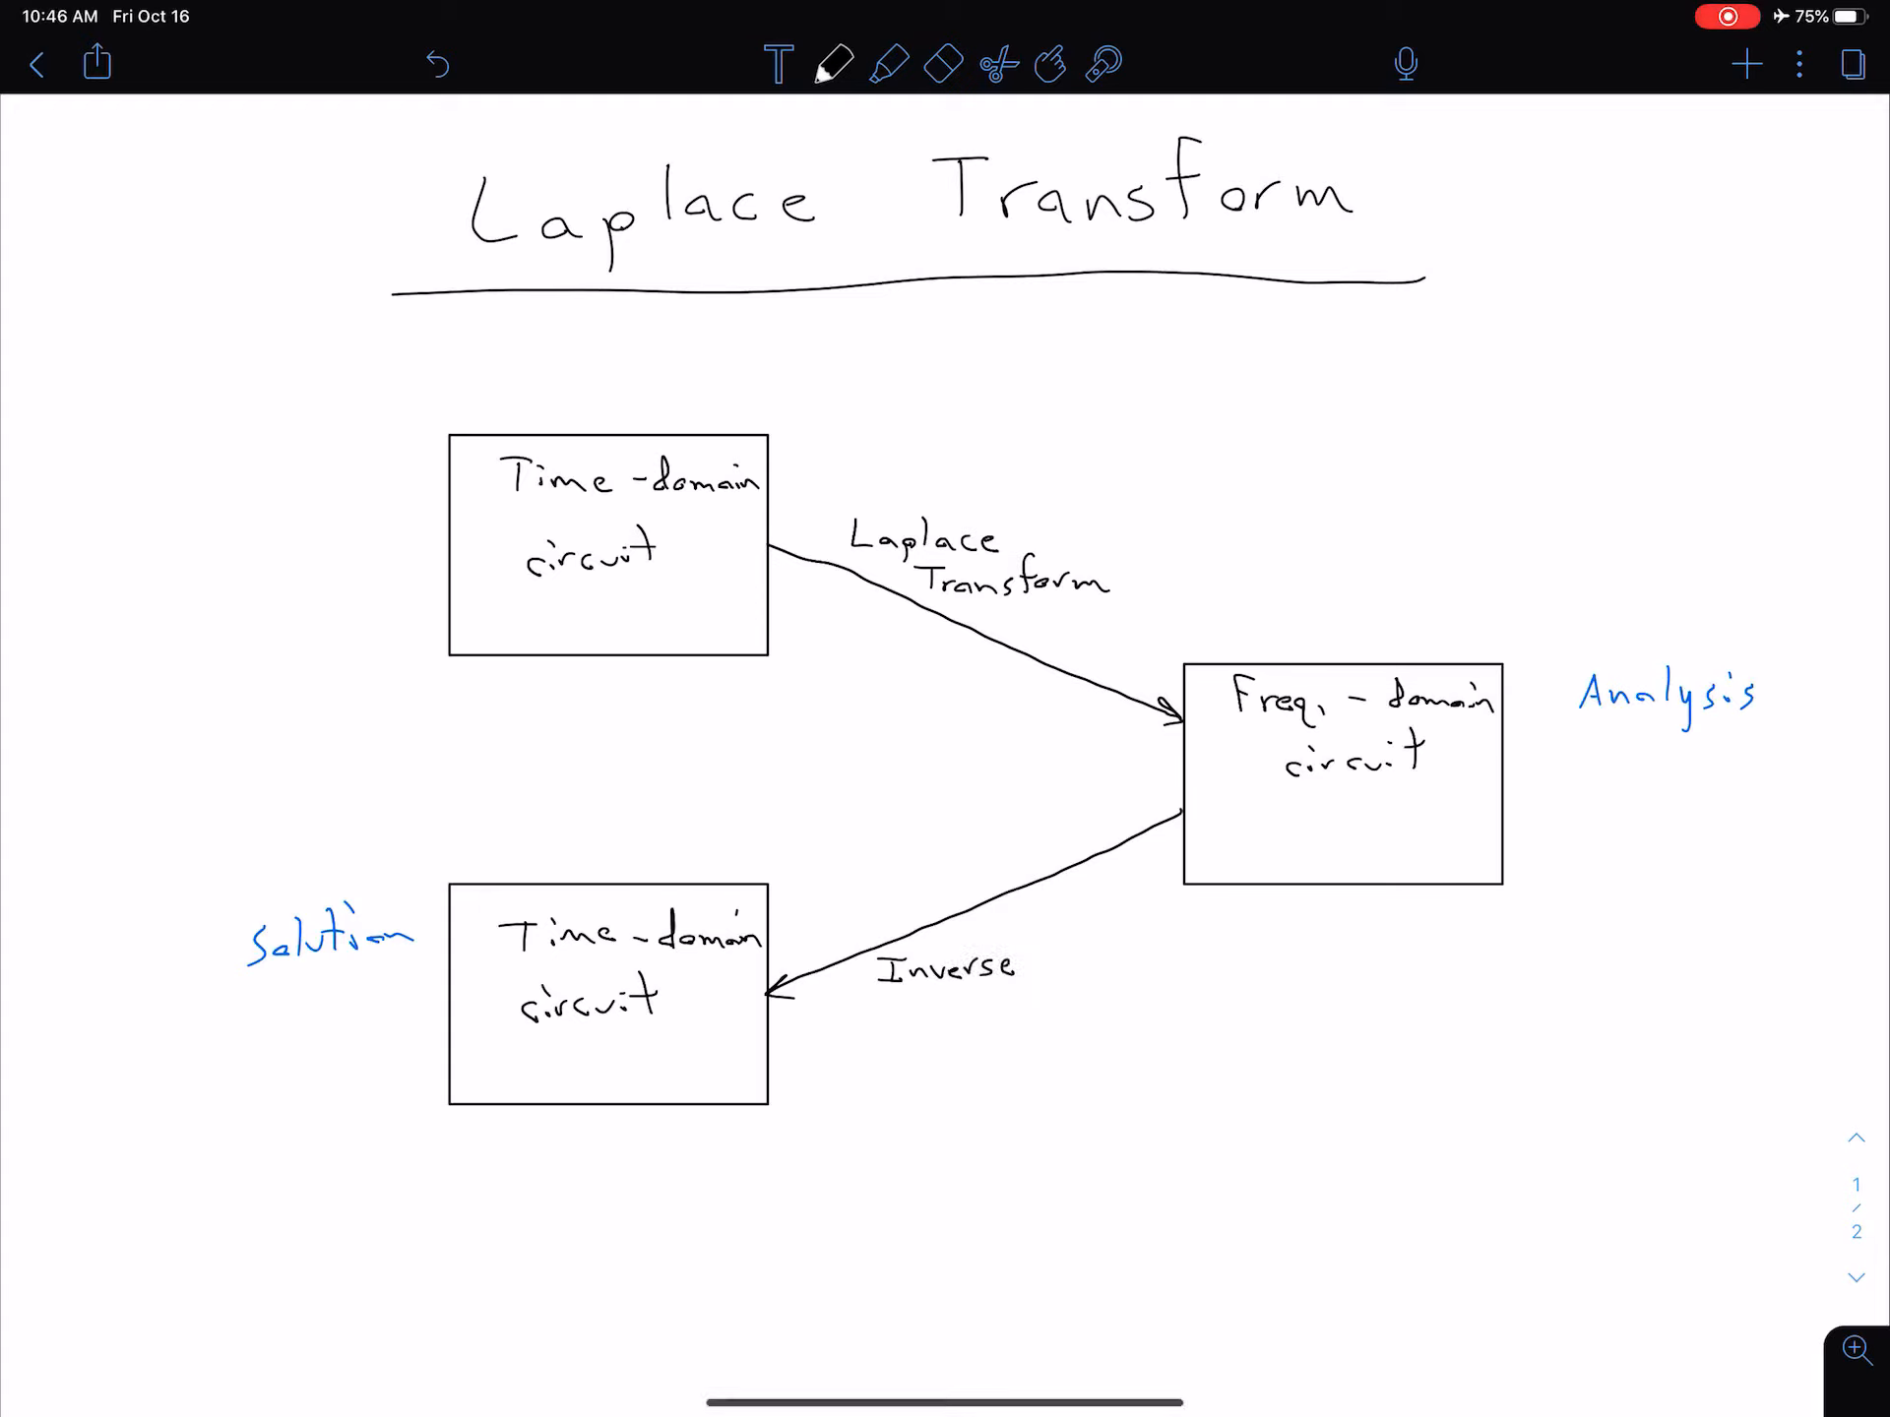
{"action": "type", "text": "Laplace"}
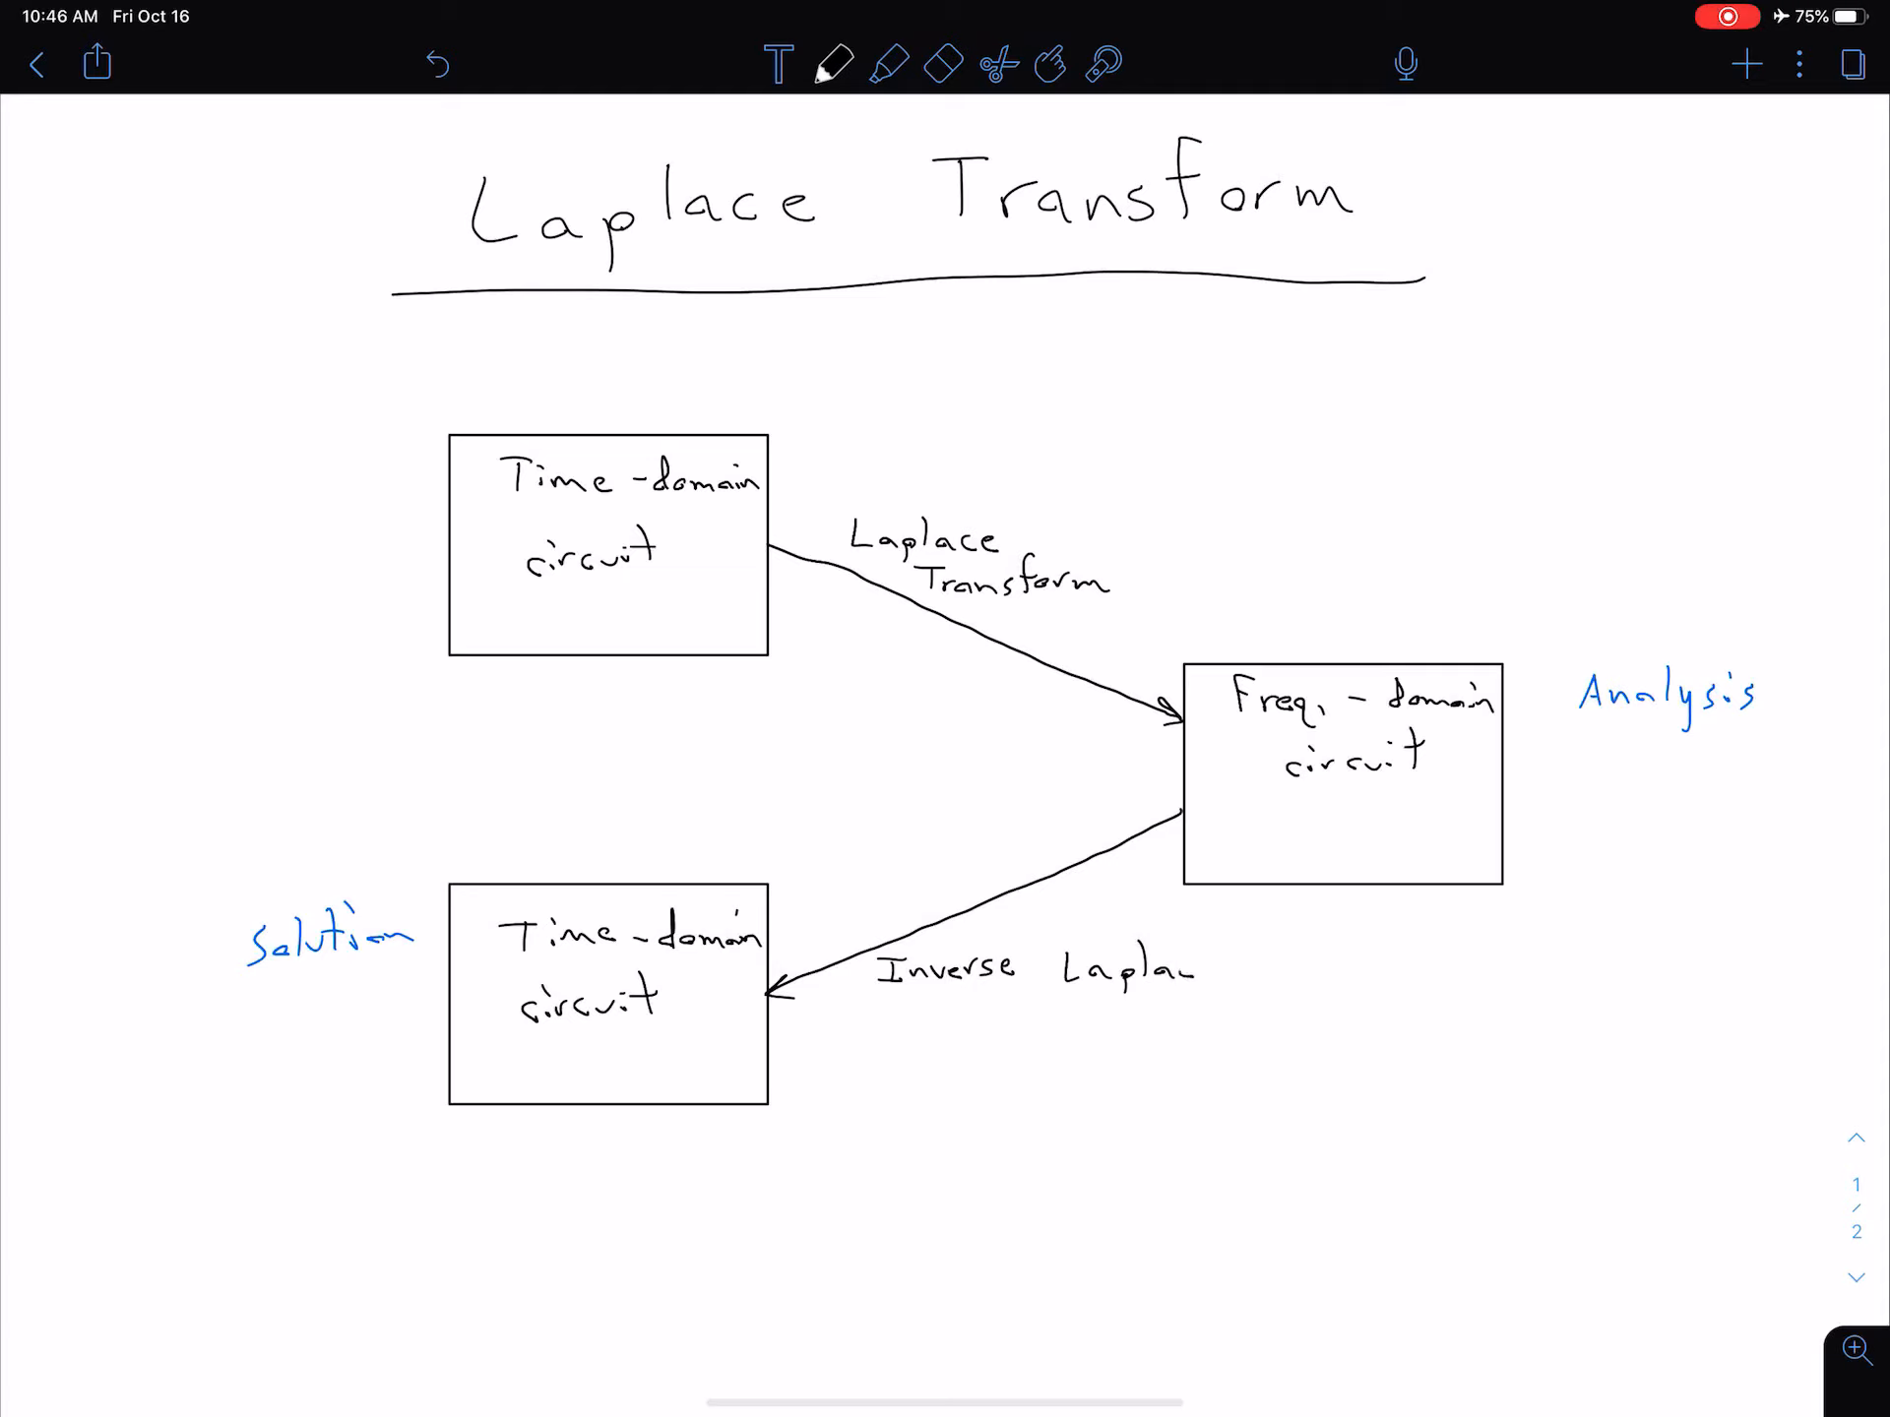
{"action": "type", "text": "T"}
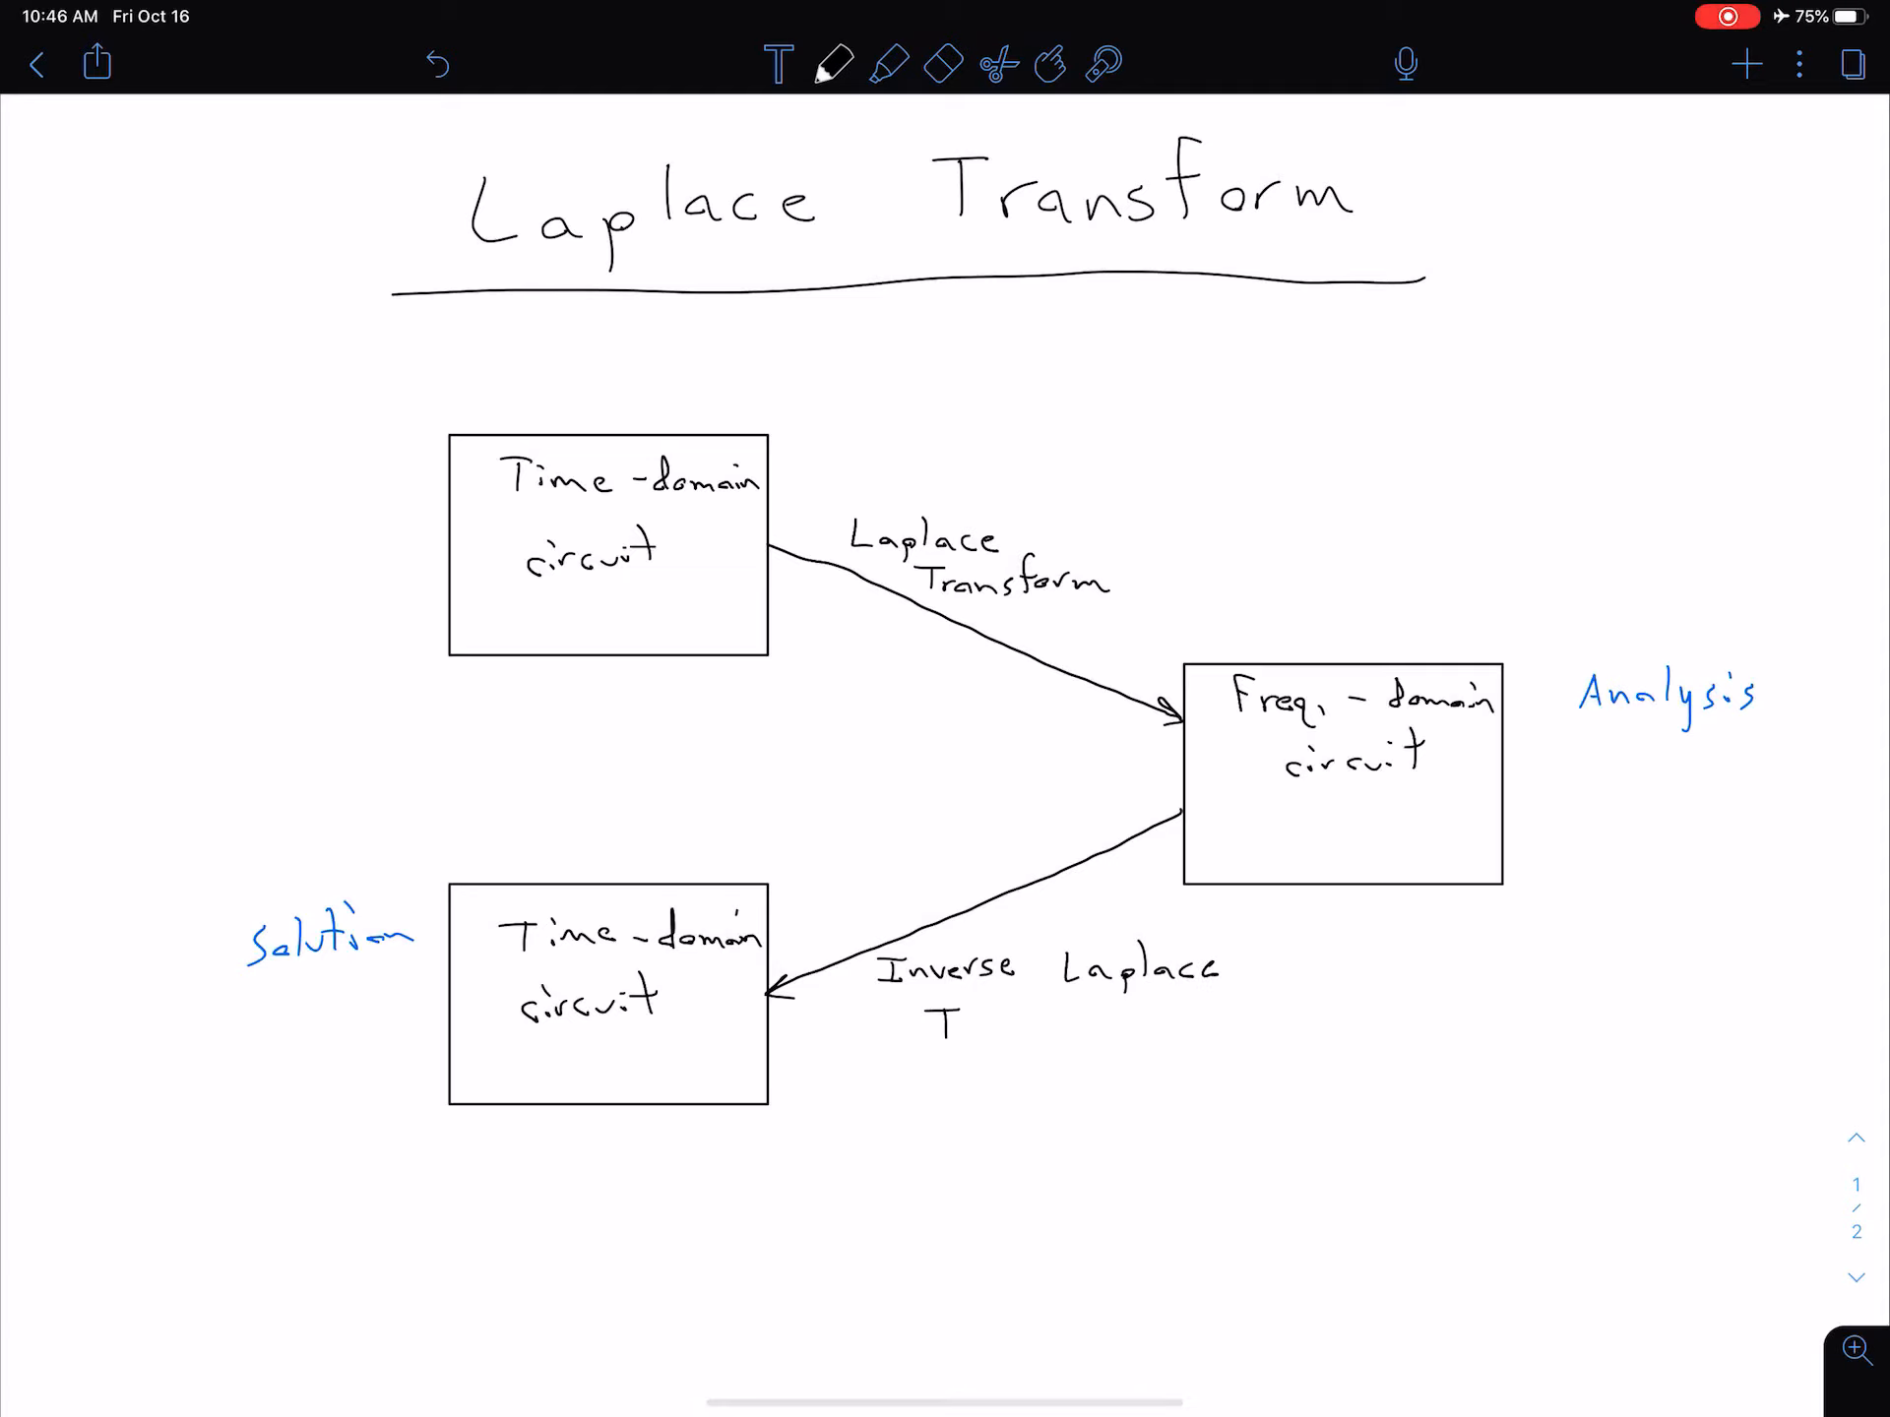
{"action": "type", "text": "Transf"}
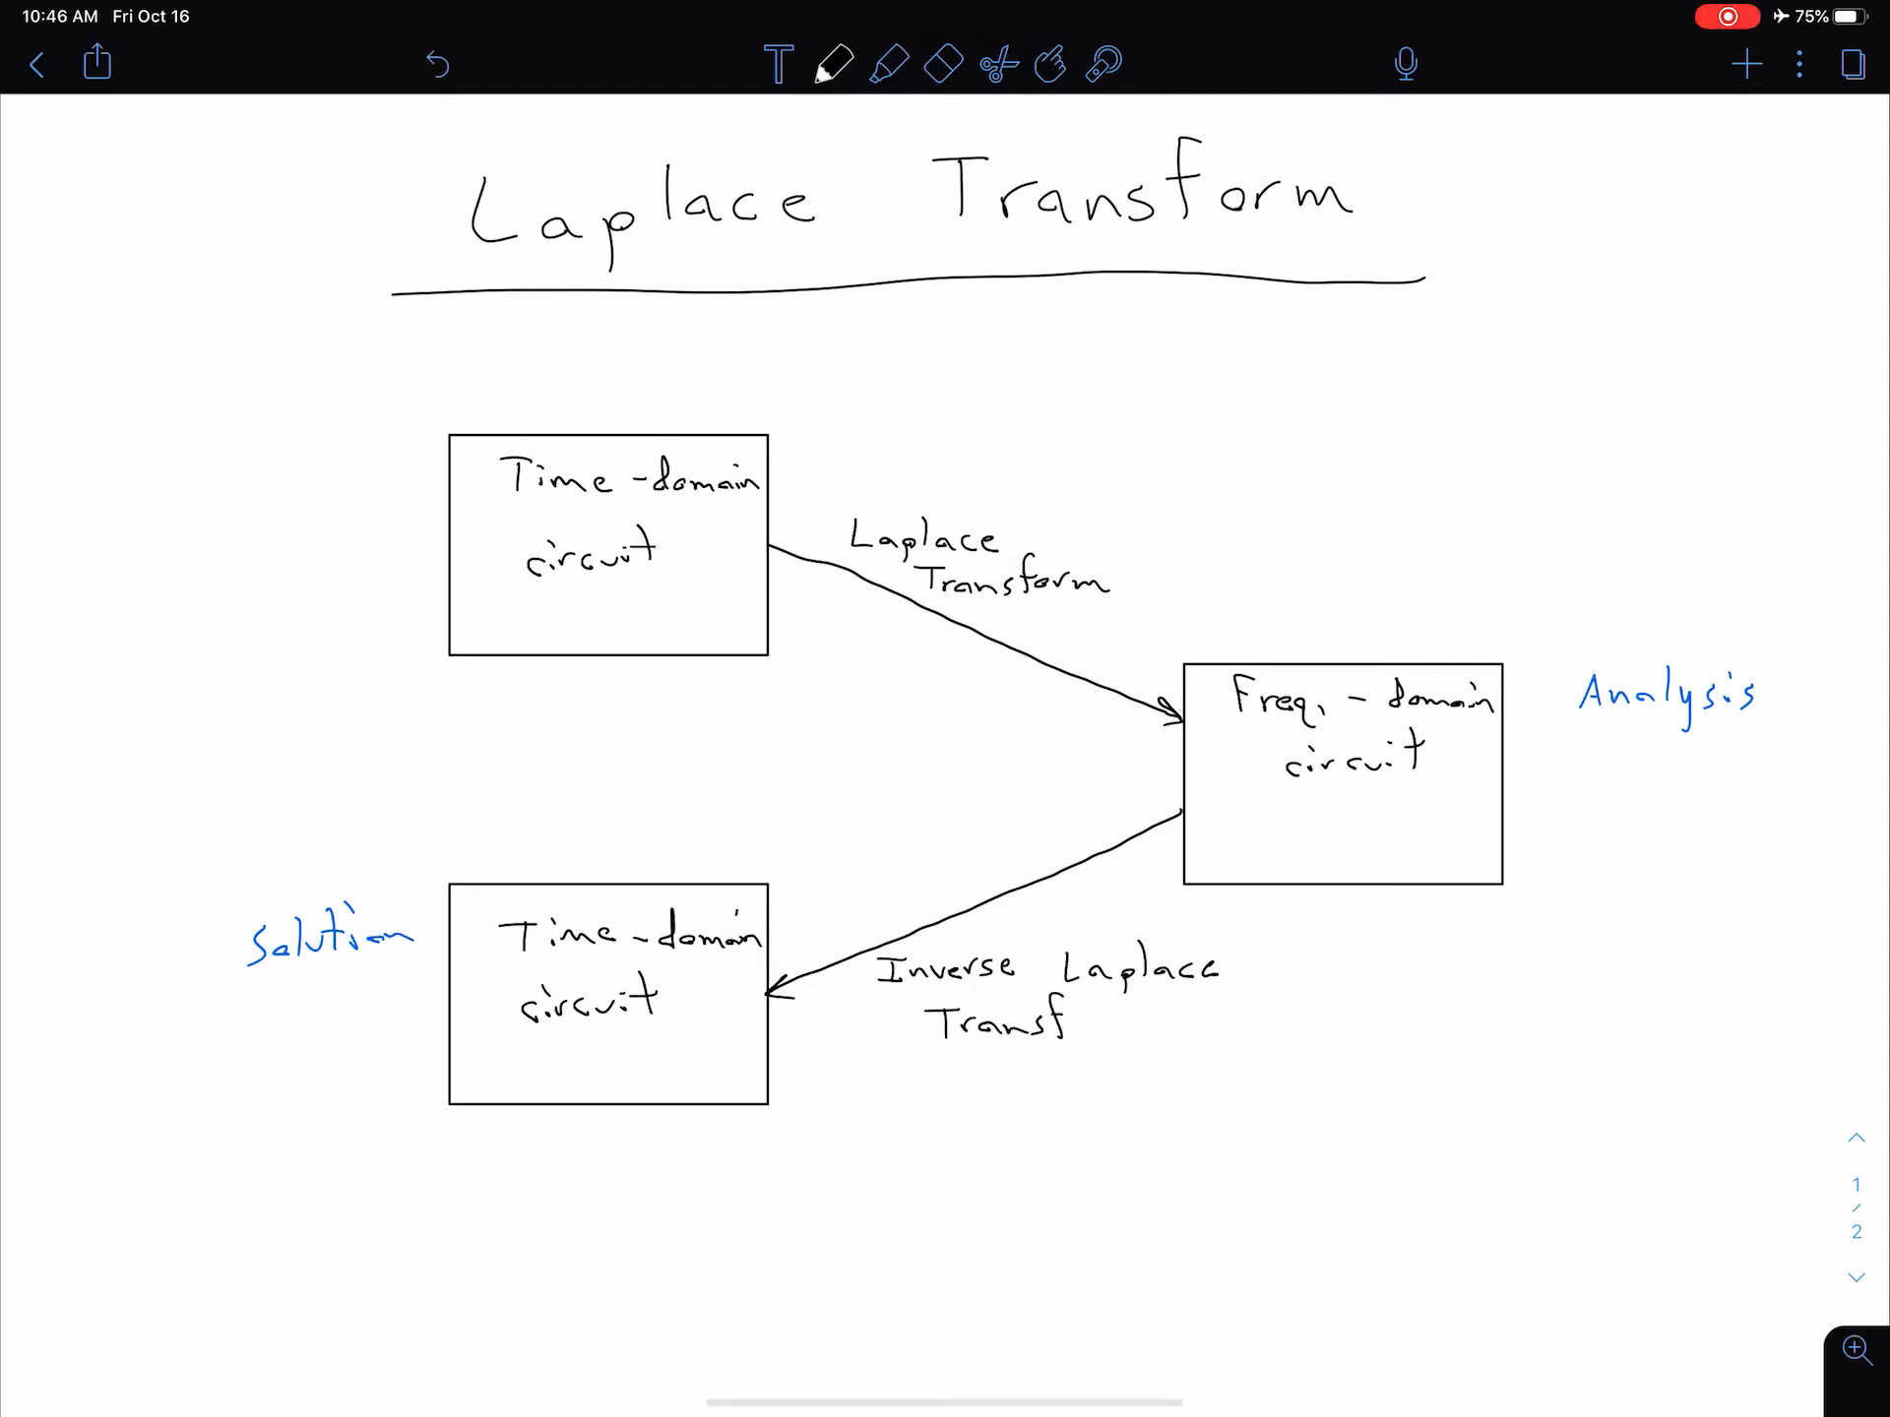
{"action": "type", "text": "orm"}
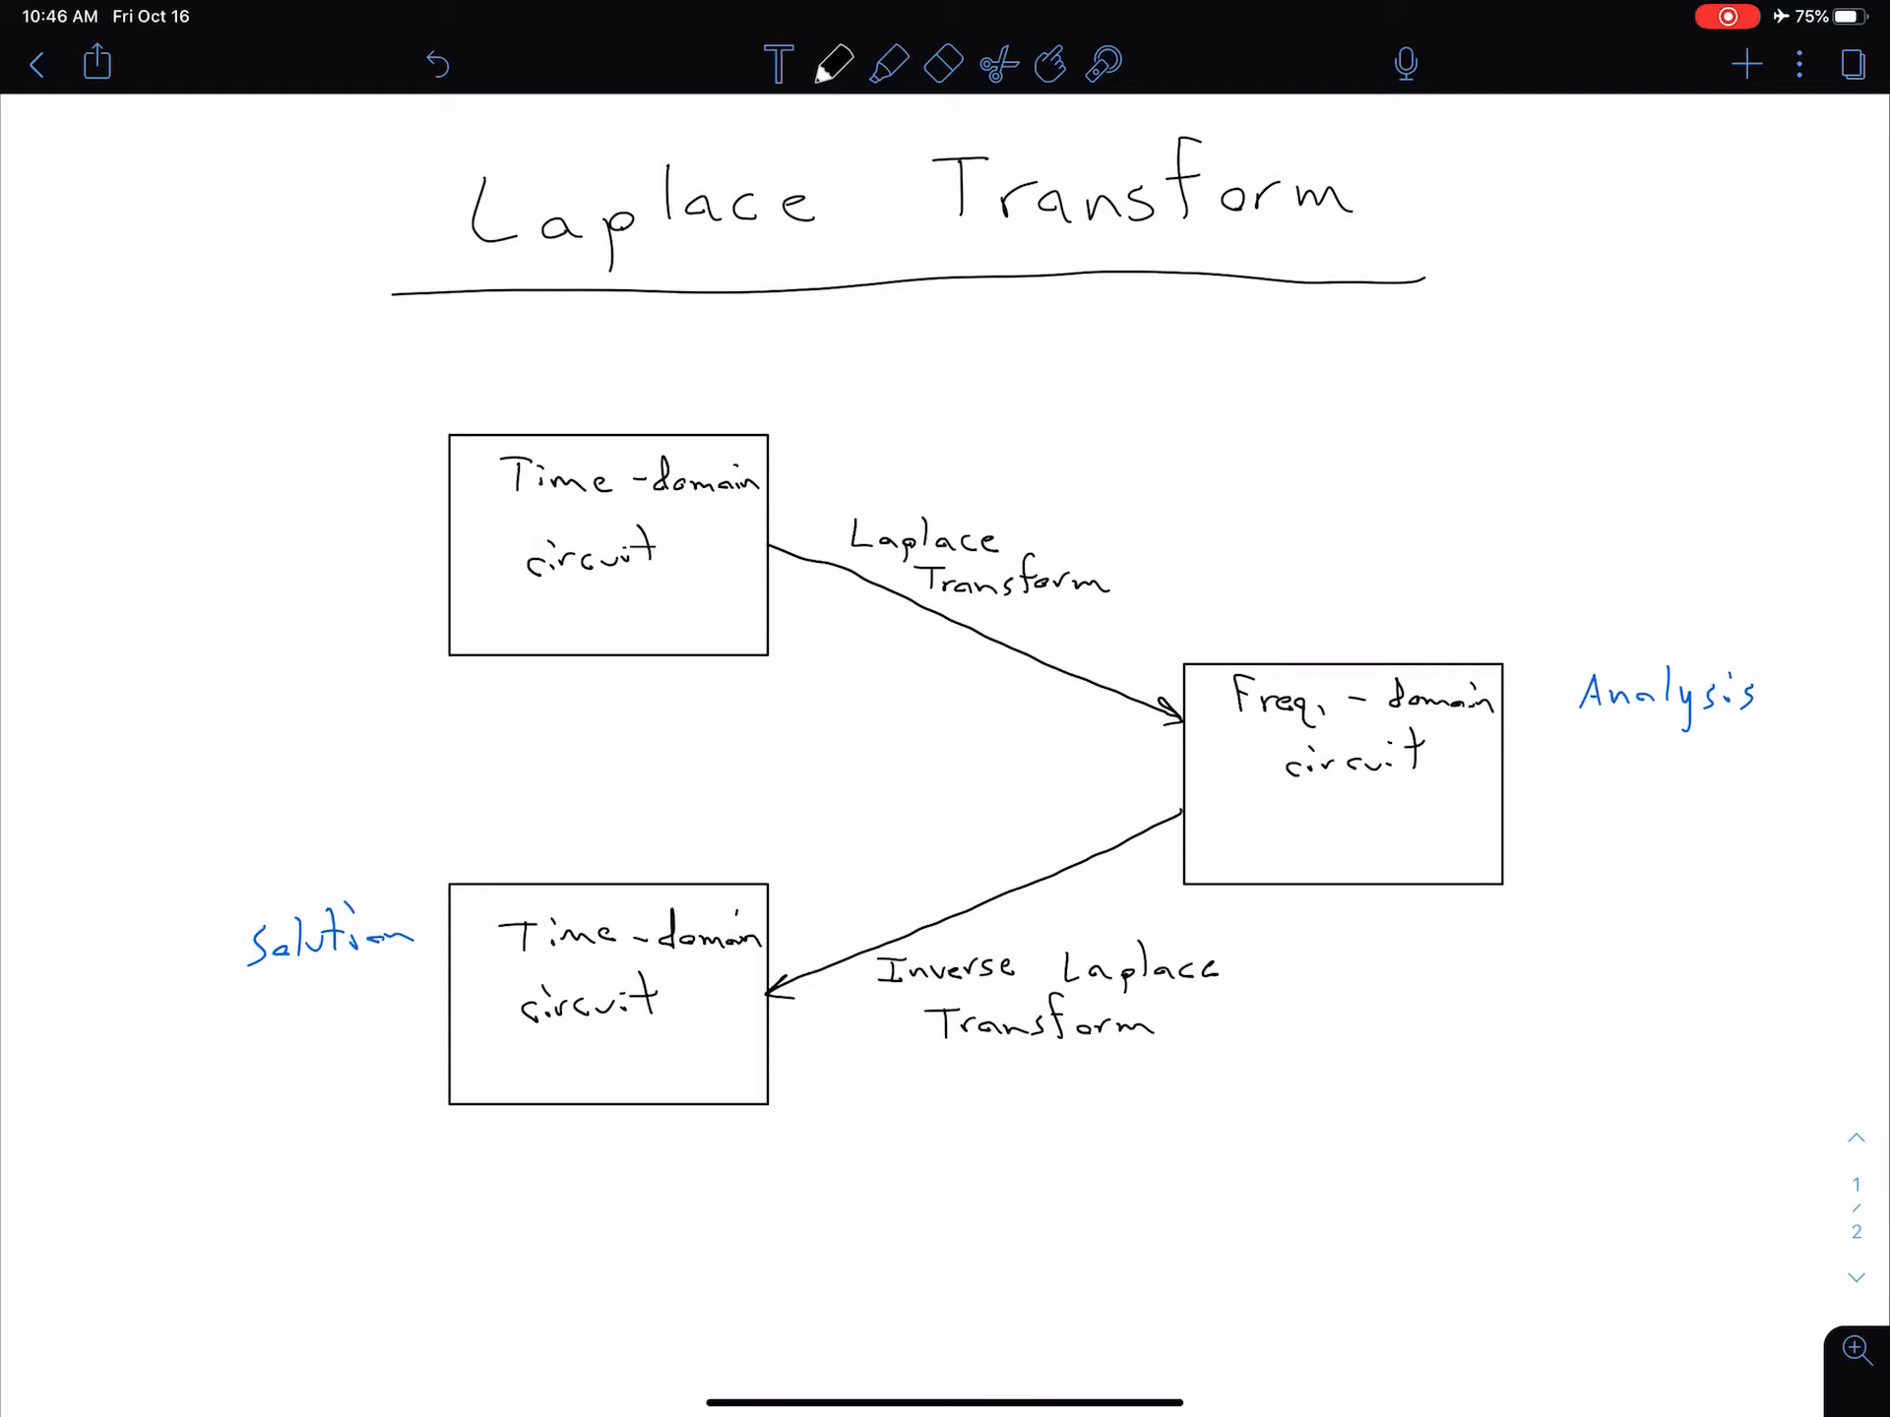
{"action": "left_click", "coordinate": [887, 63]}
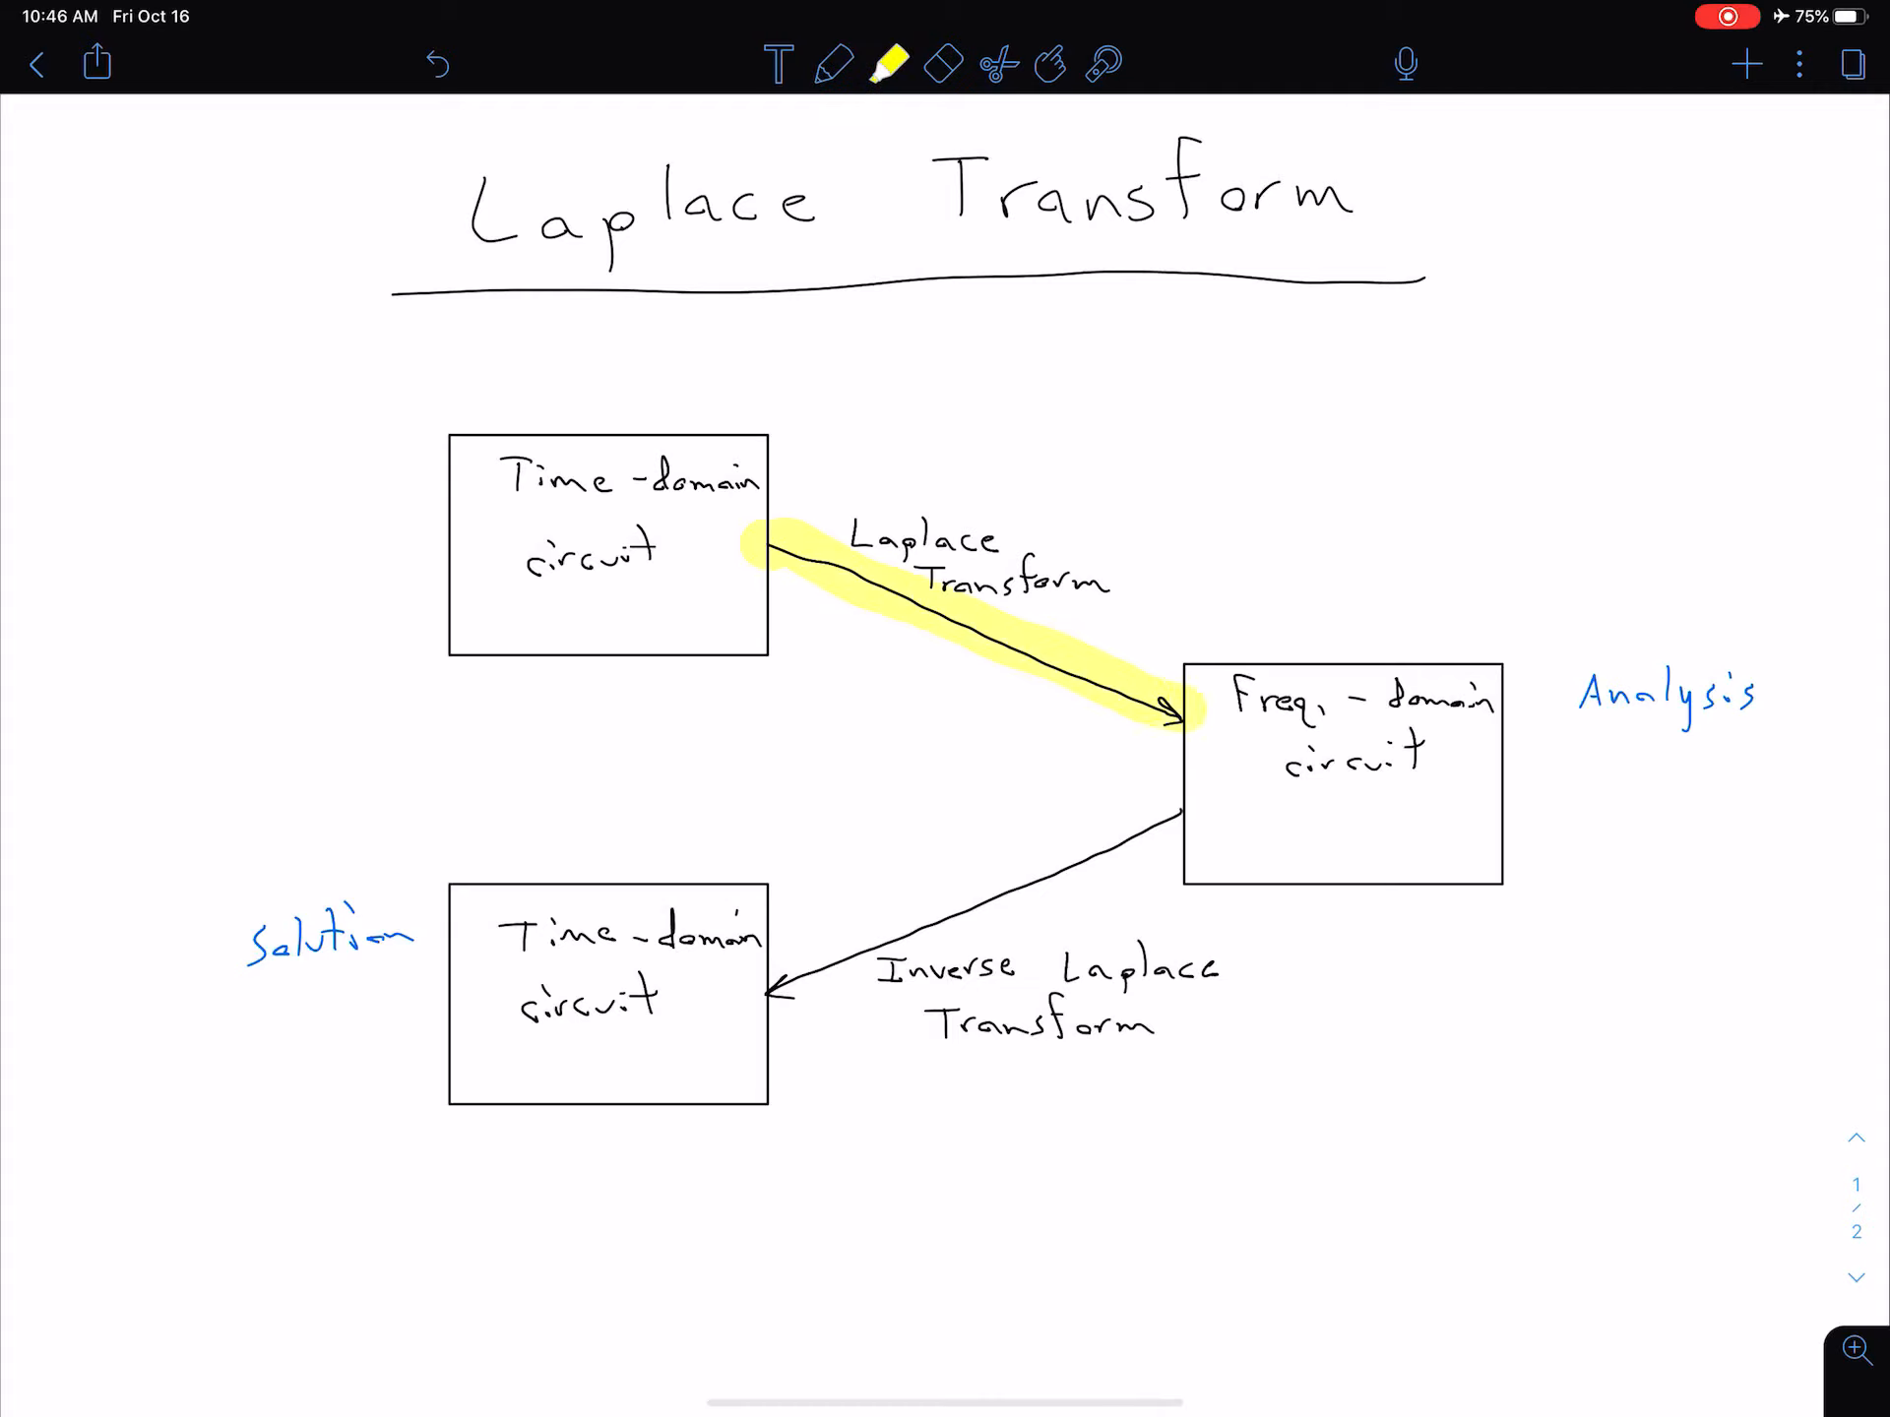
Step: Trace both transform arrows with the yellow highlighter, then pick the red pen
{"action": "left_click", "coordinate": [943, 63]}
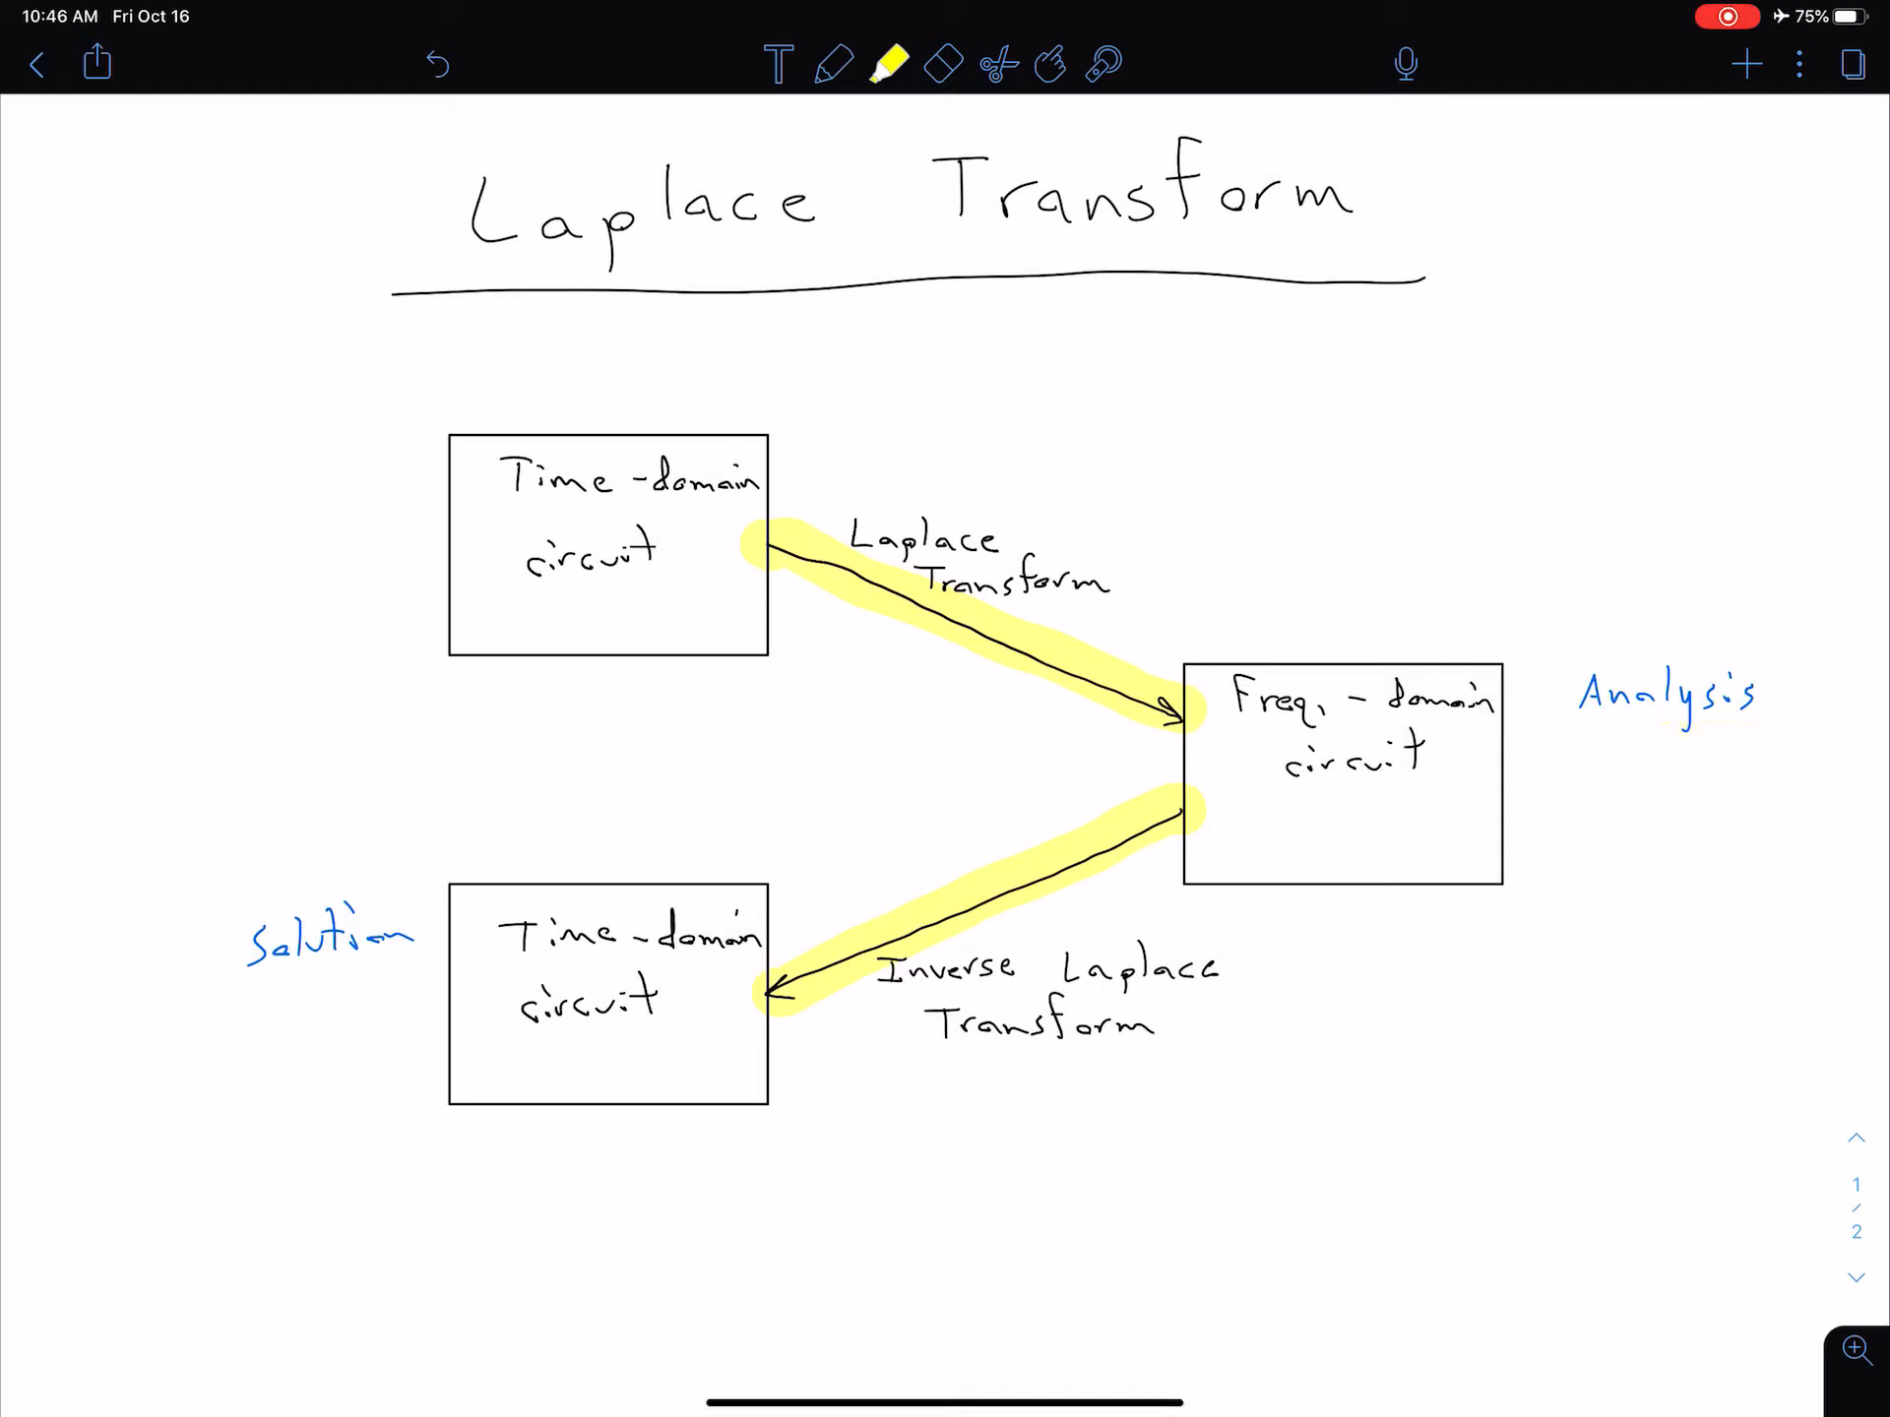
{"action": "left_click", "coordinate": [833, 63]}
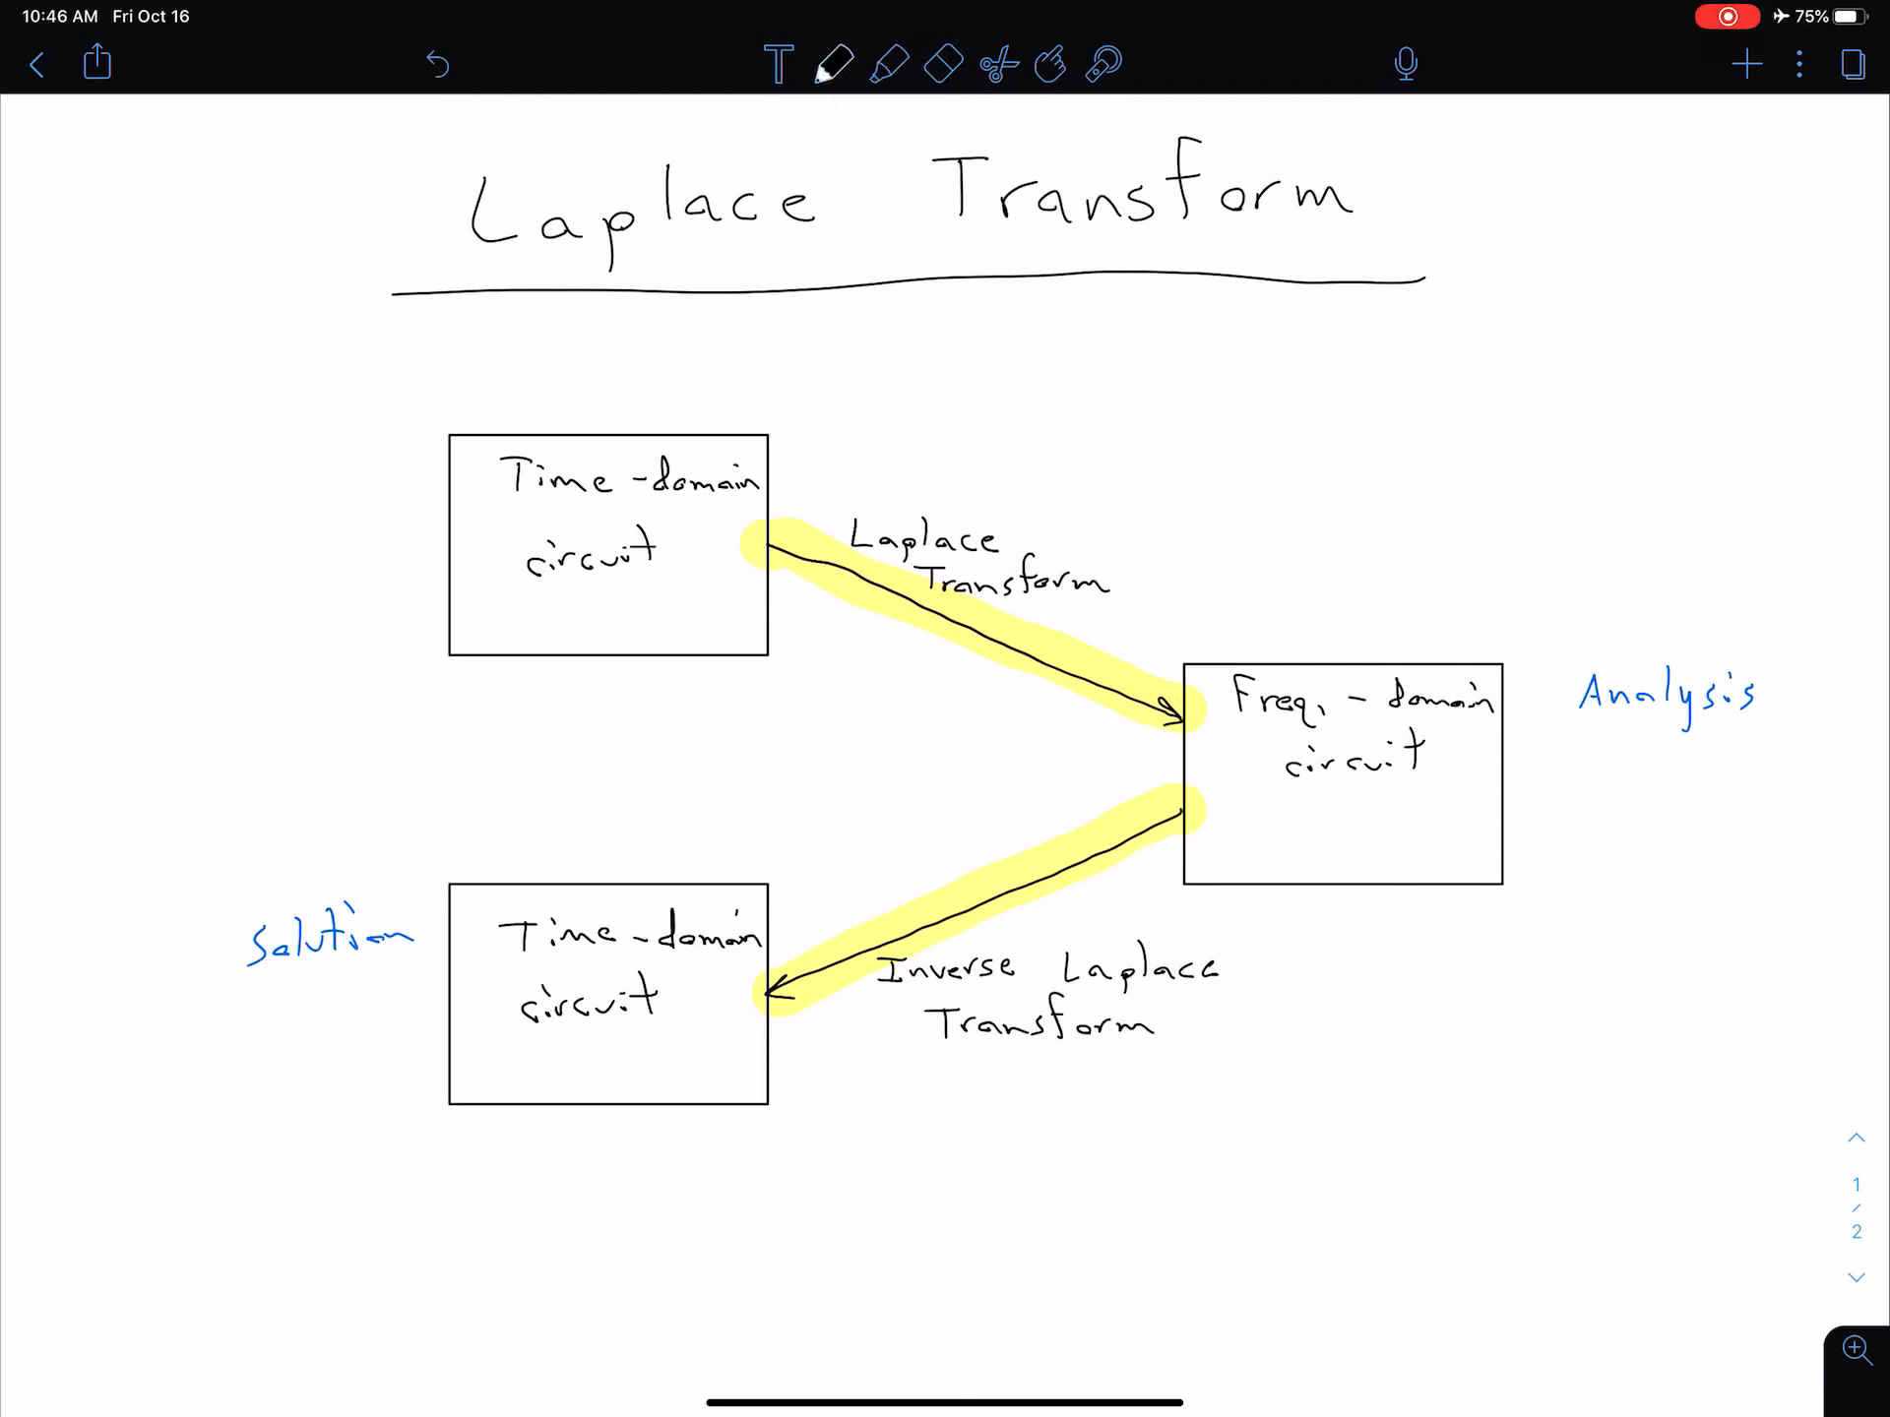
{"action": "left_click", "coordinate": [835, 63]}
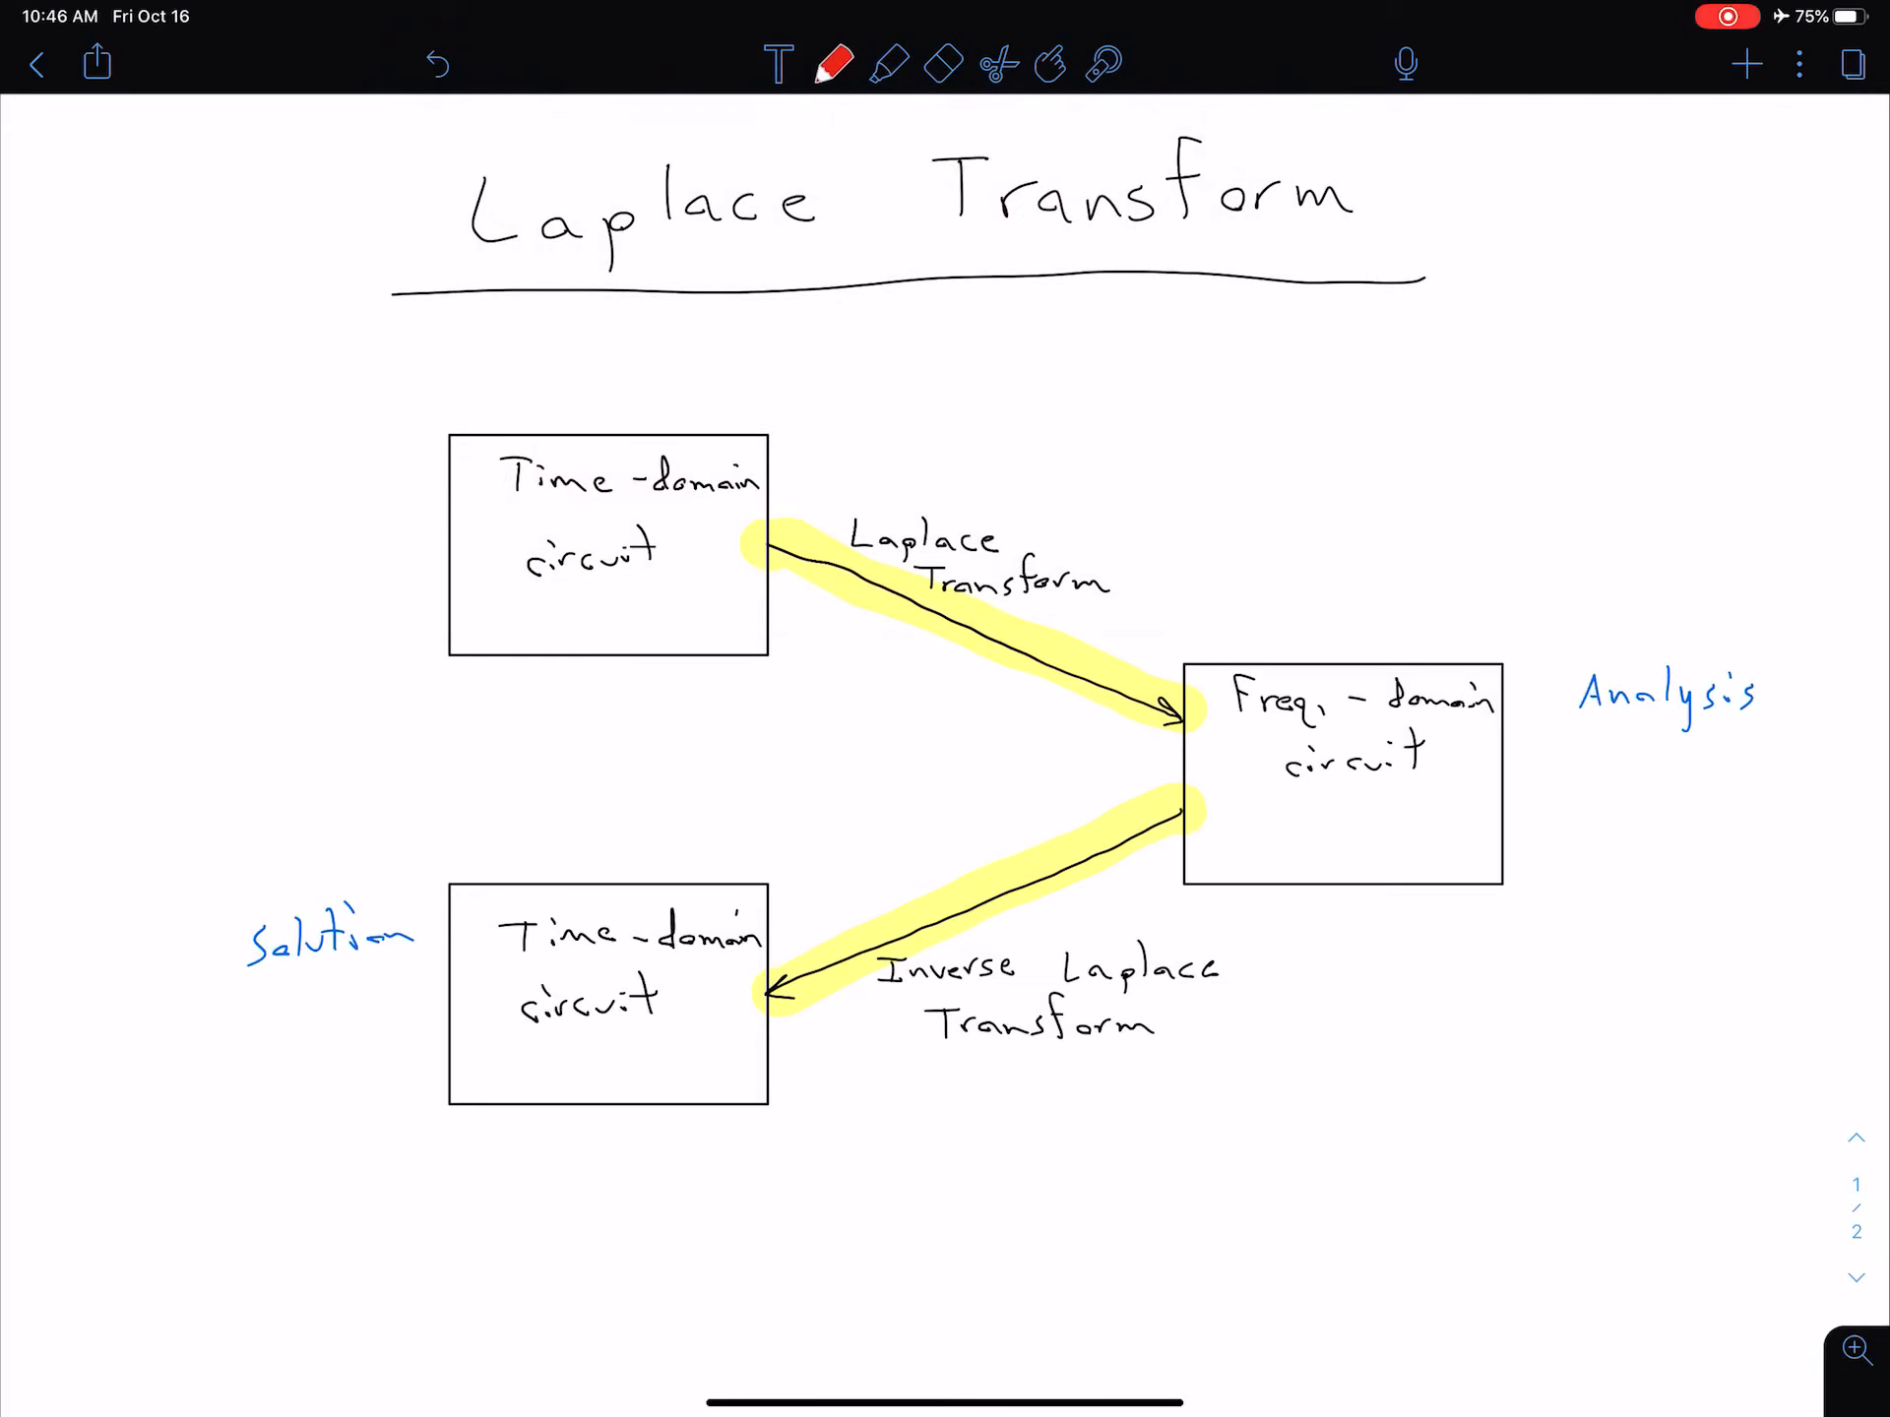
Step: Finish and underline the heading 'Benefits of Laplace Tra.' below the diagram
{"action": "scroll", "scroll_direction": "up", "scroll_amount": 3}
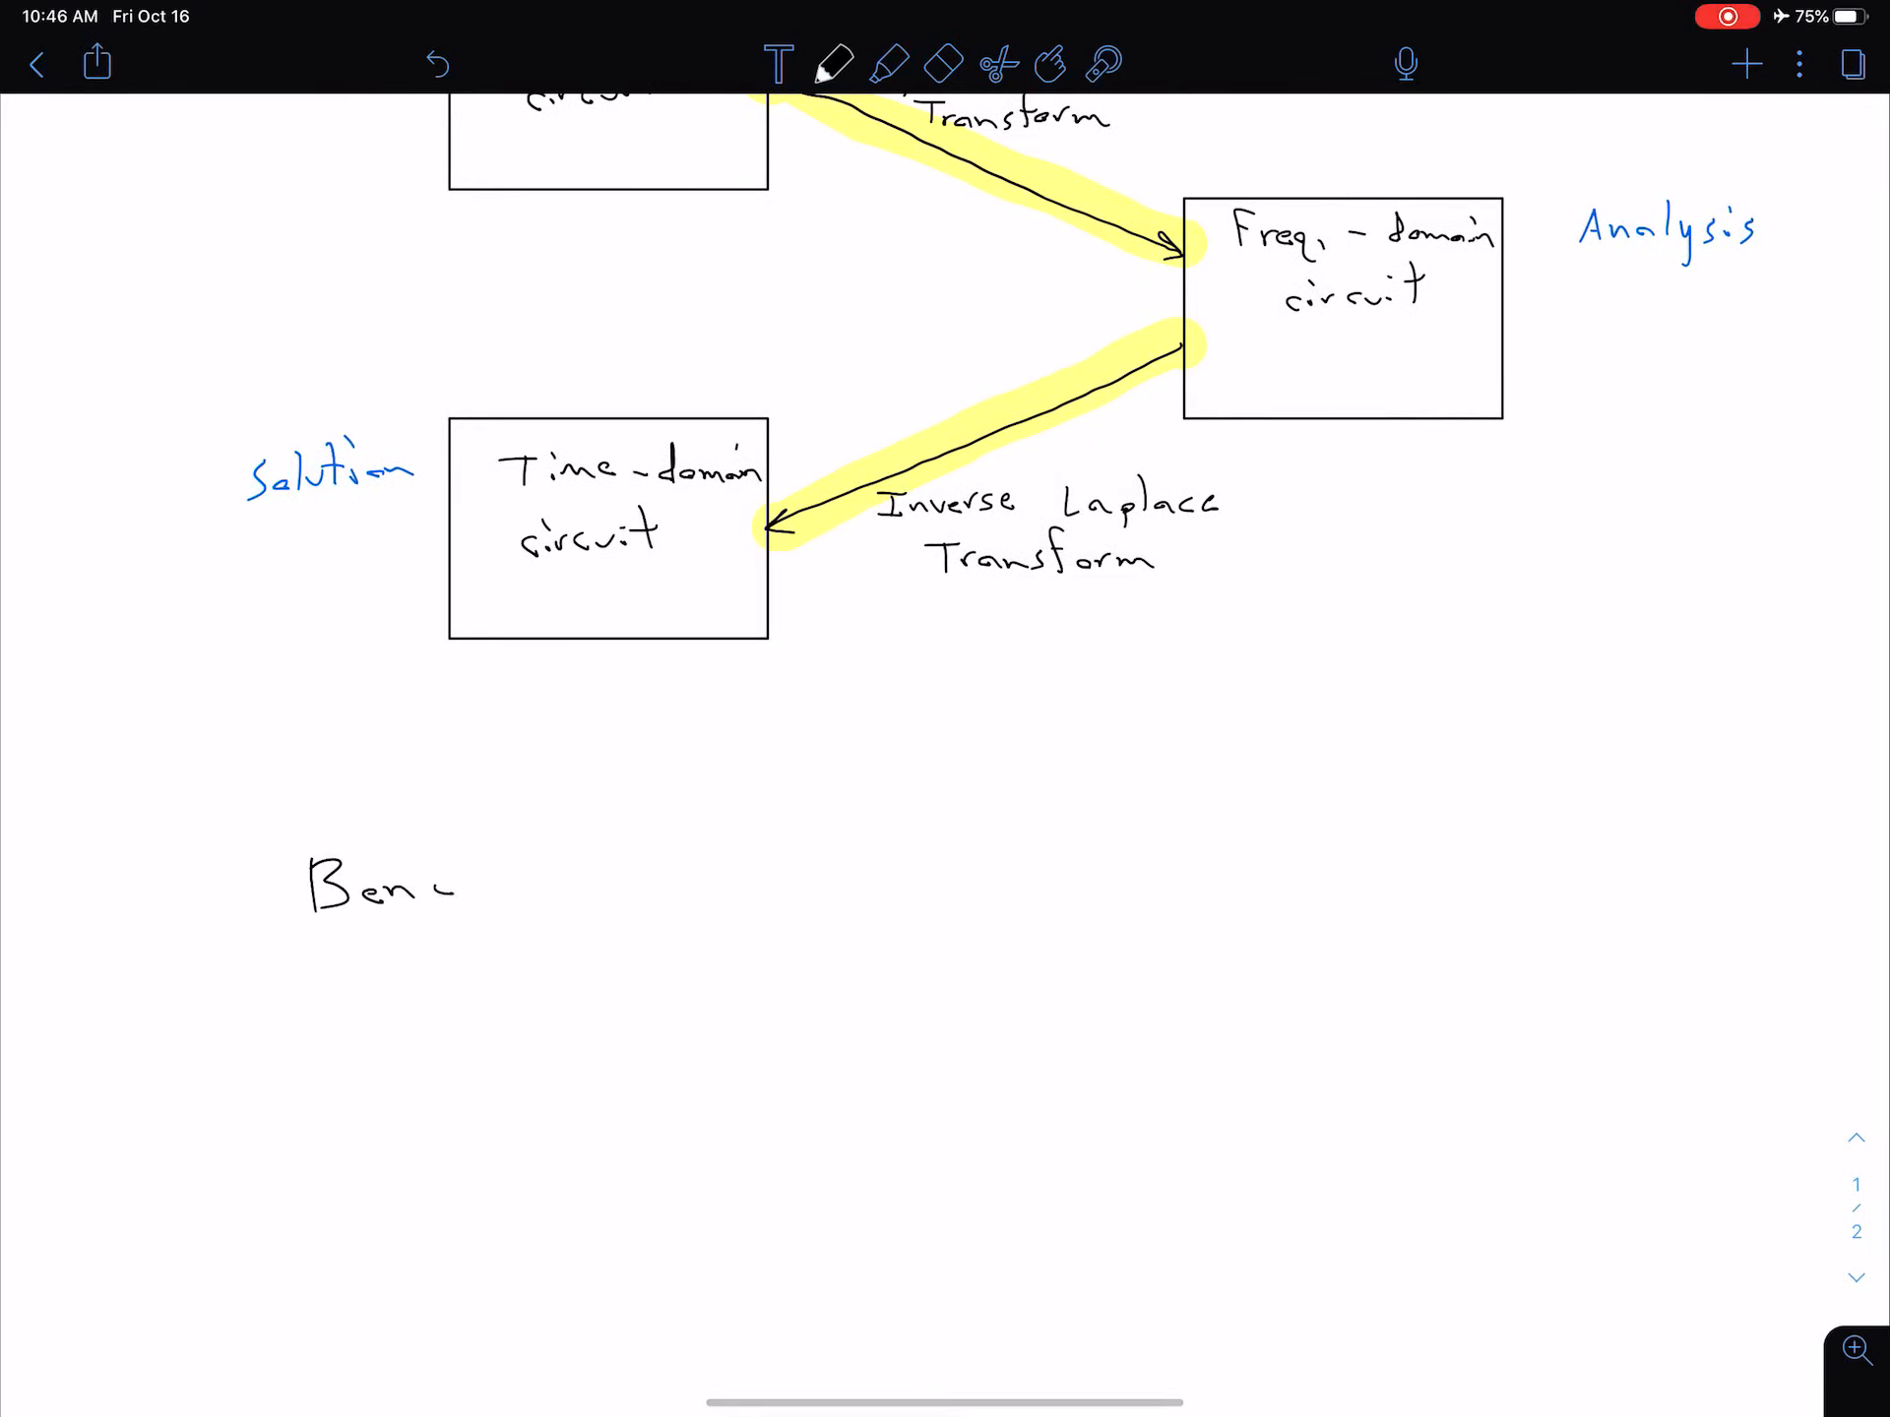
{"action": "type", "text": "efits of Laplase"}
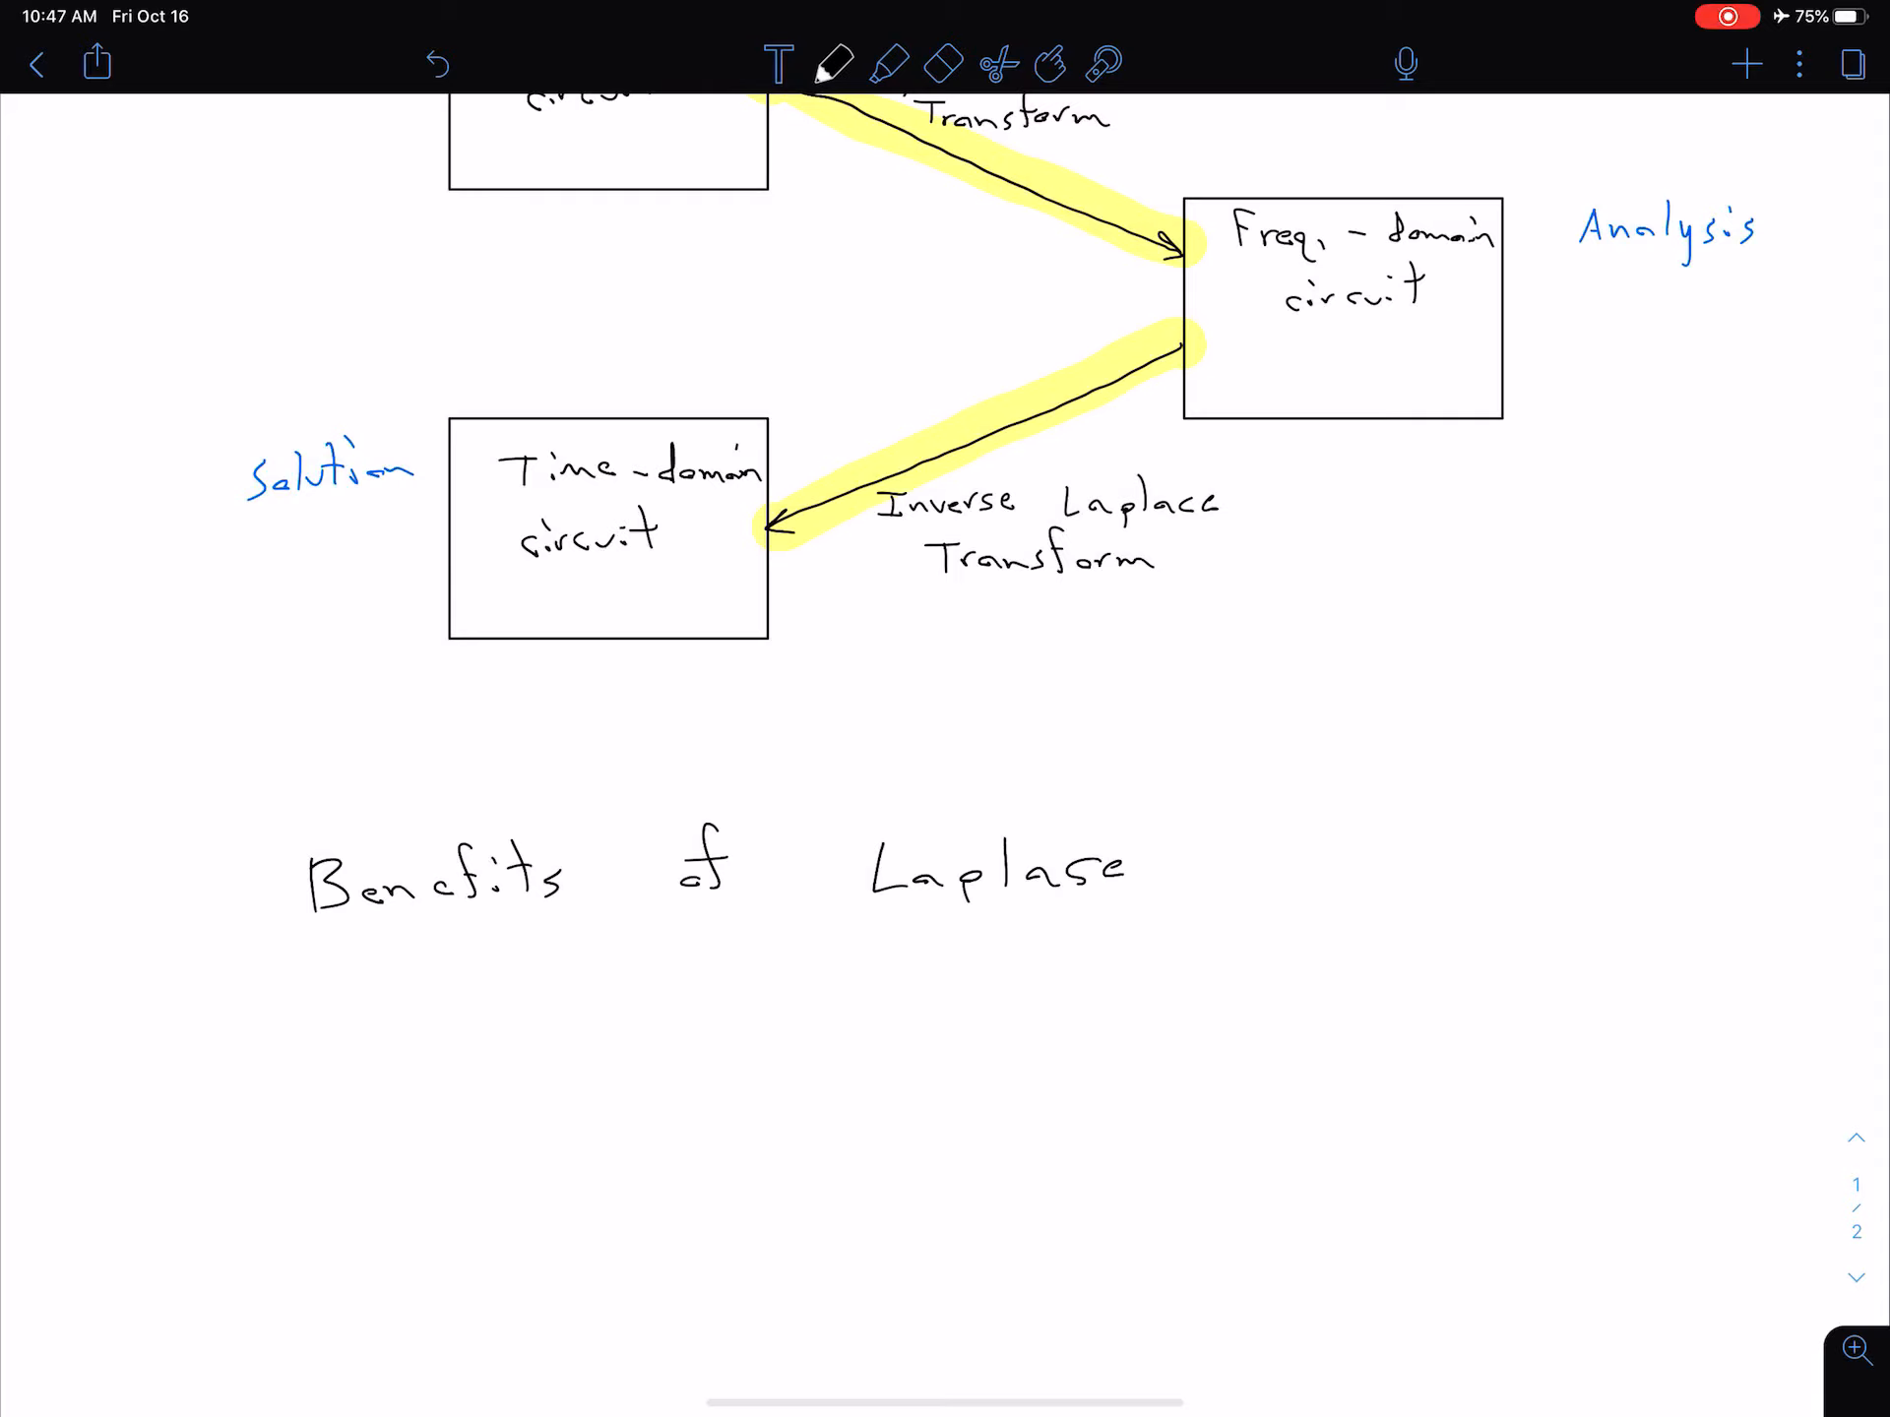
{"action": "type", "text": "Tra."}
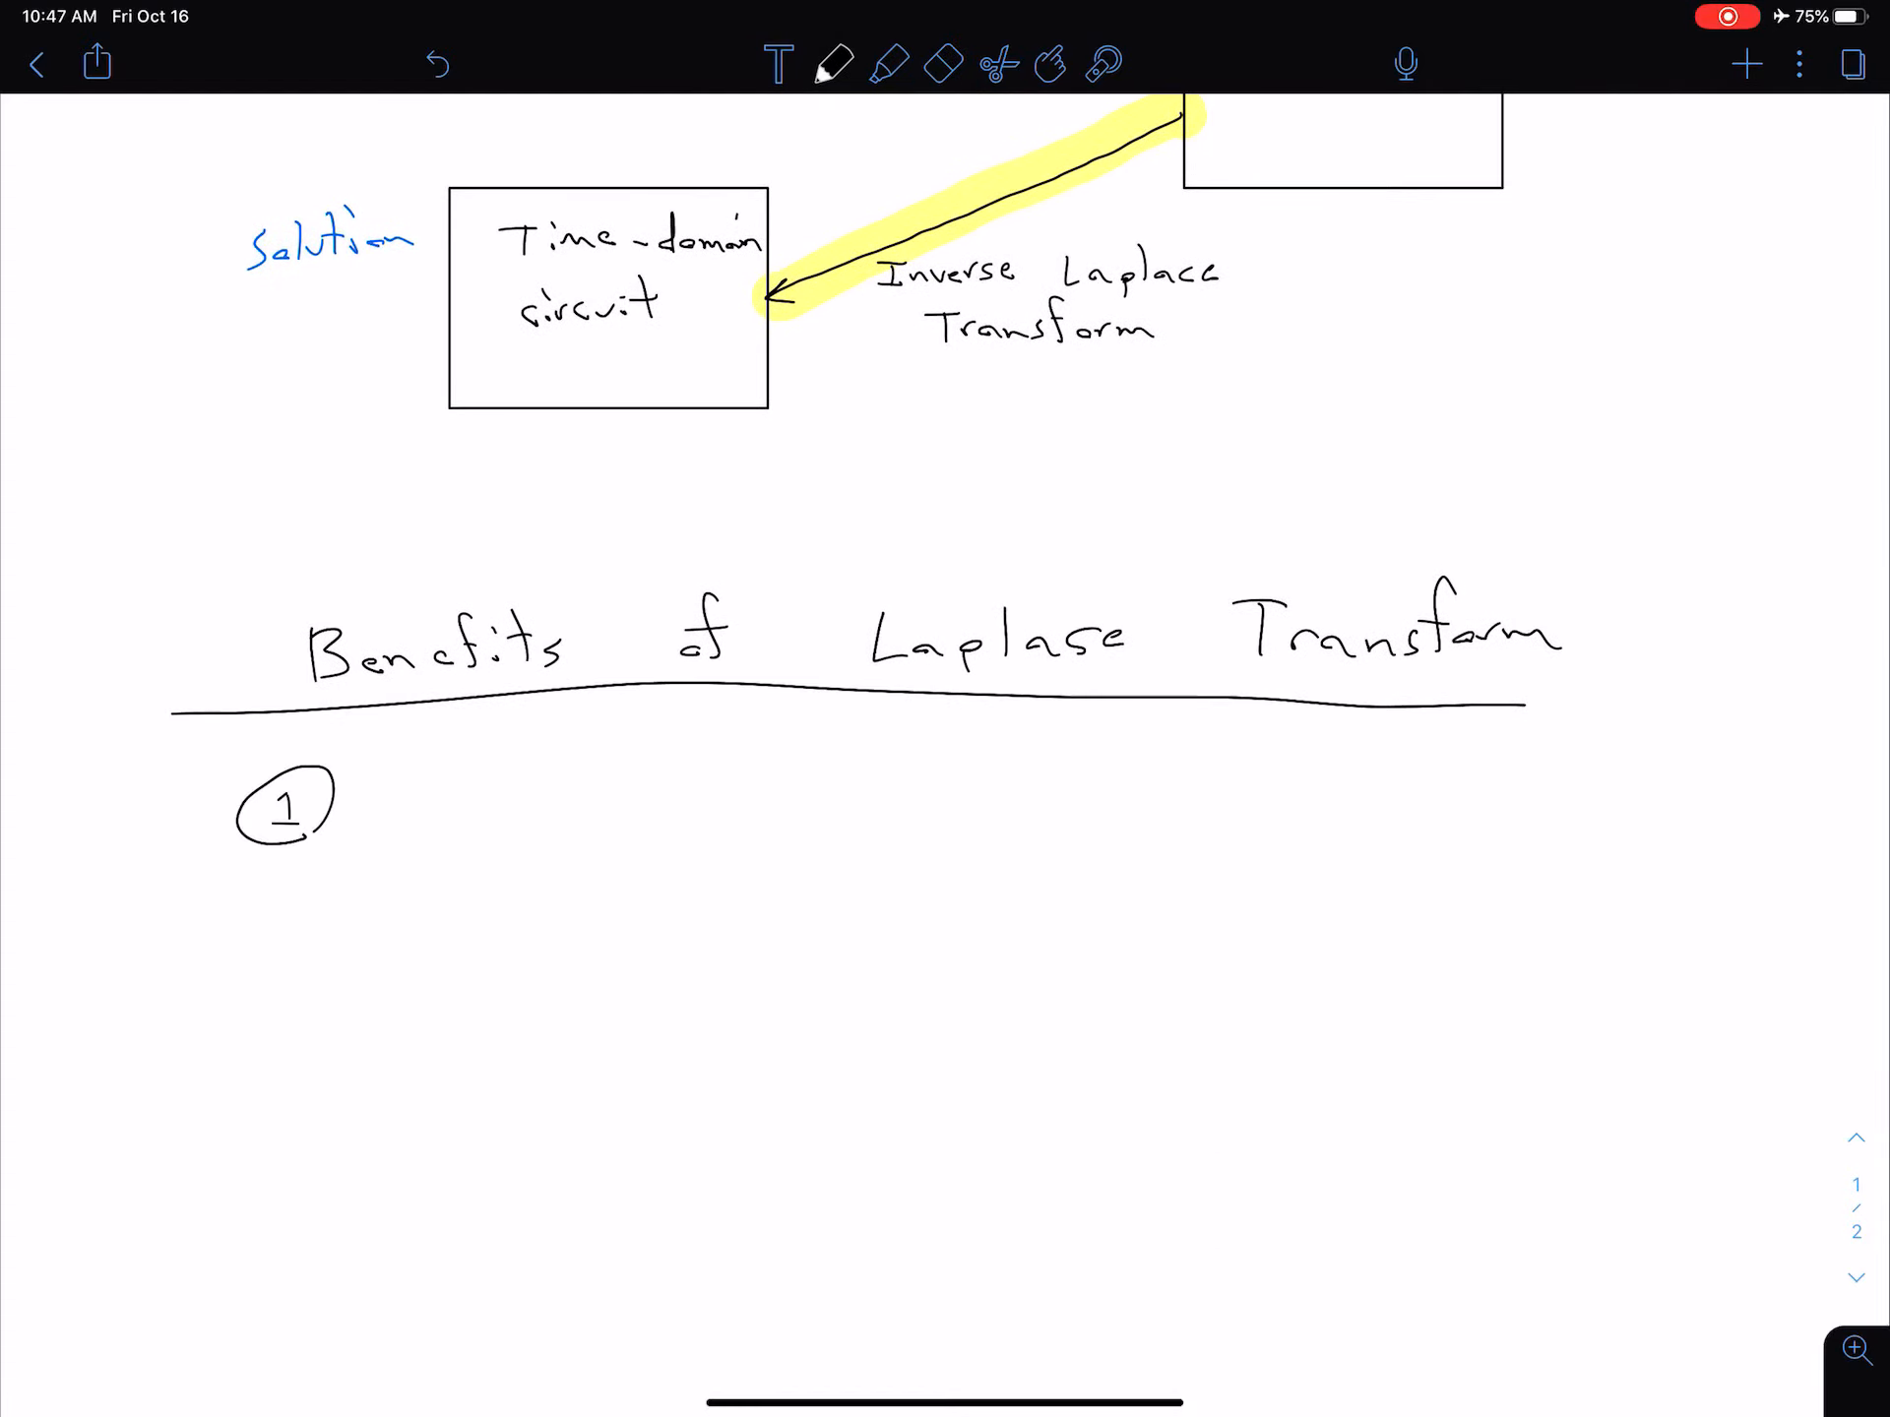
Step: Handwrite benefit 1: 'Can be applied to wider variety of inputs than phasor a…'
{"action": "type", "text": "Can be a-"}
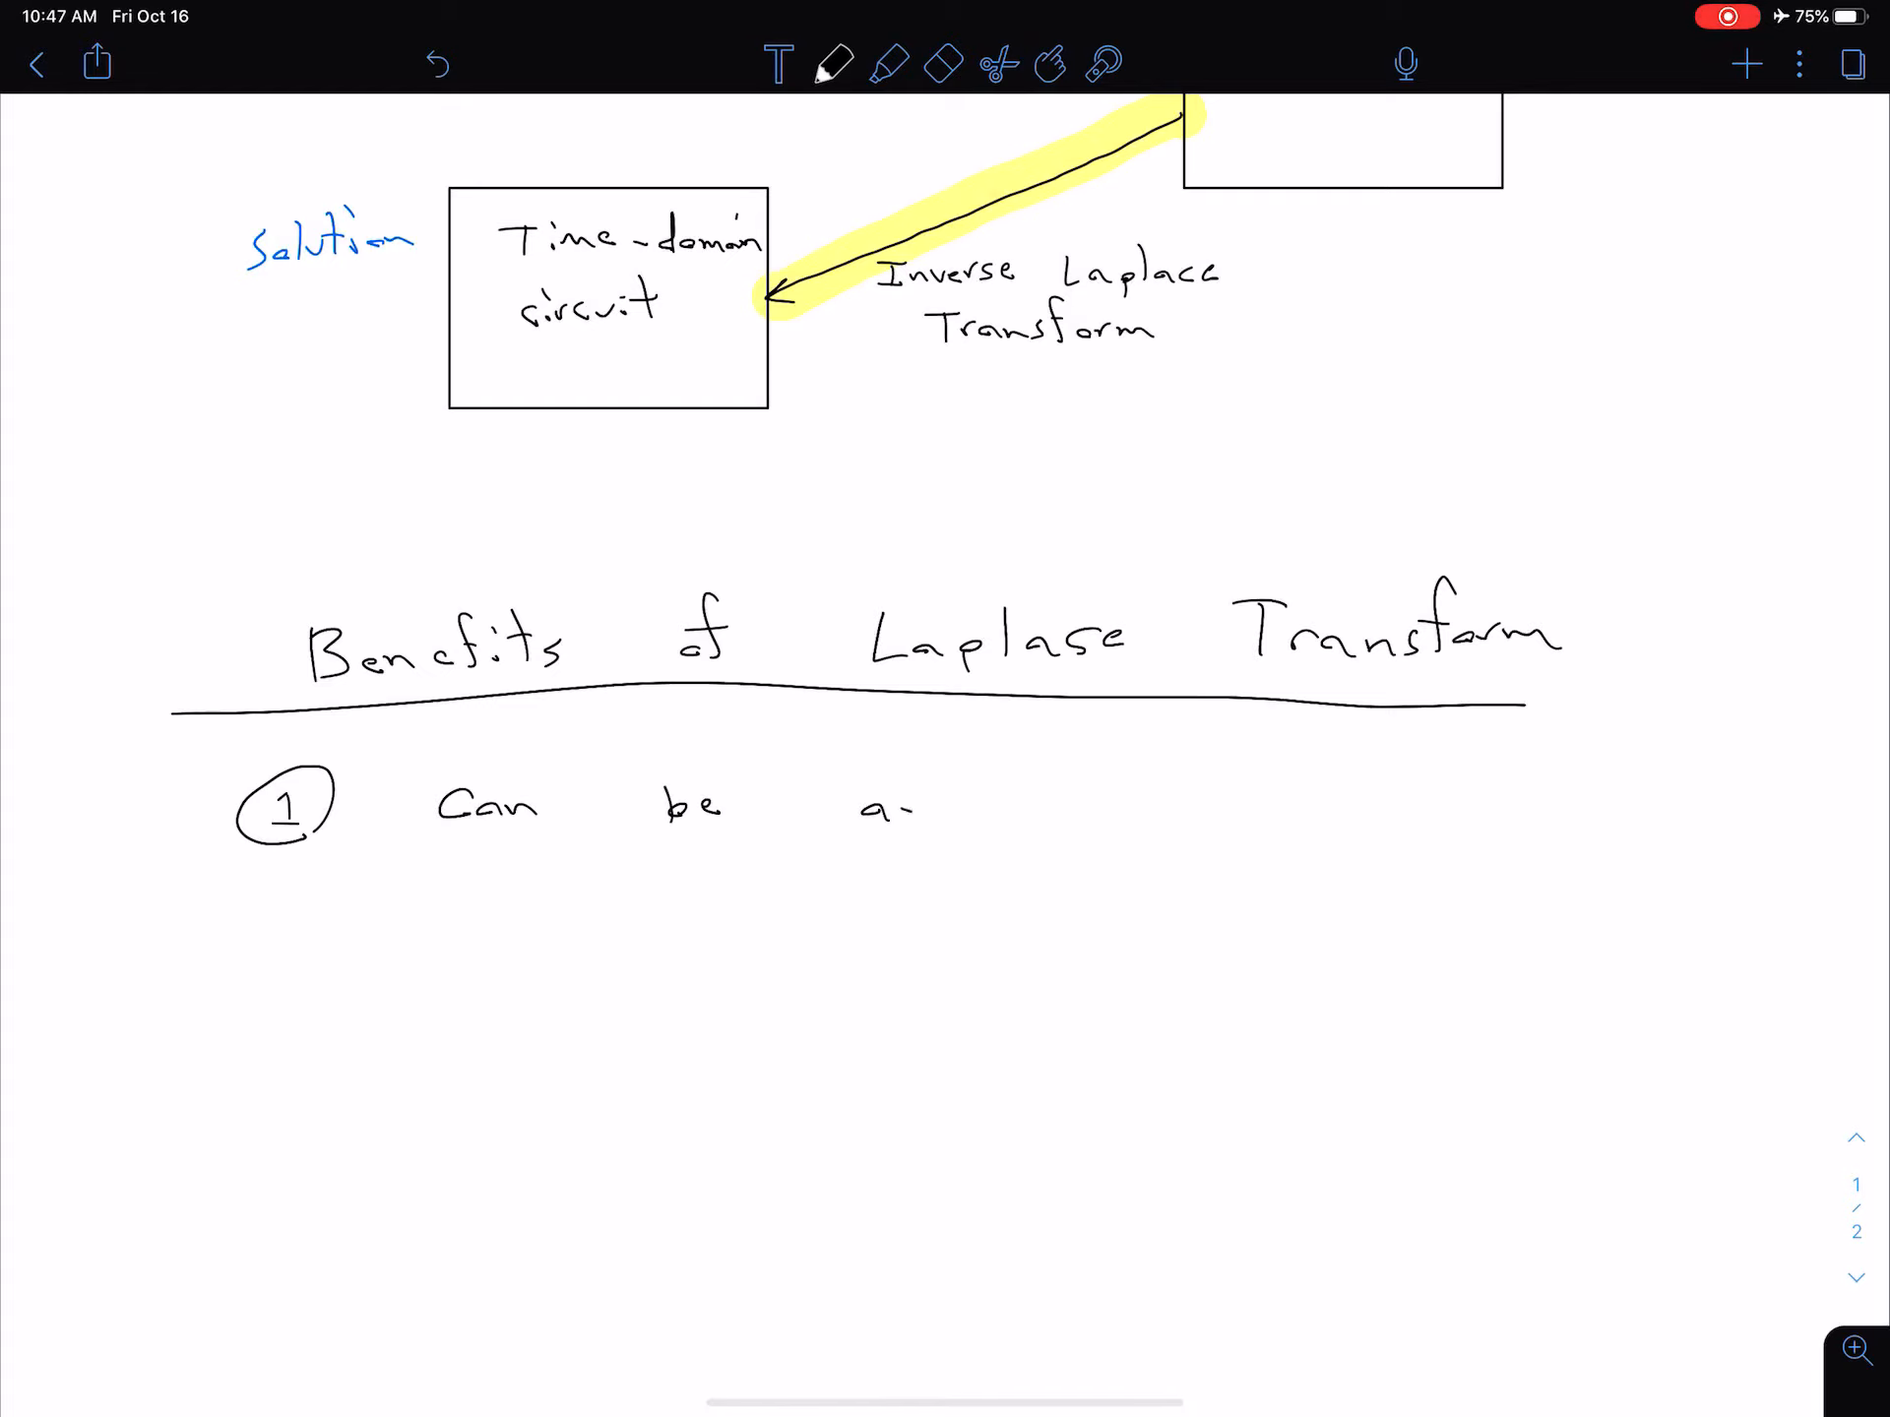
{"action": "type", "text": "applied"}
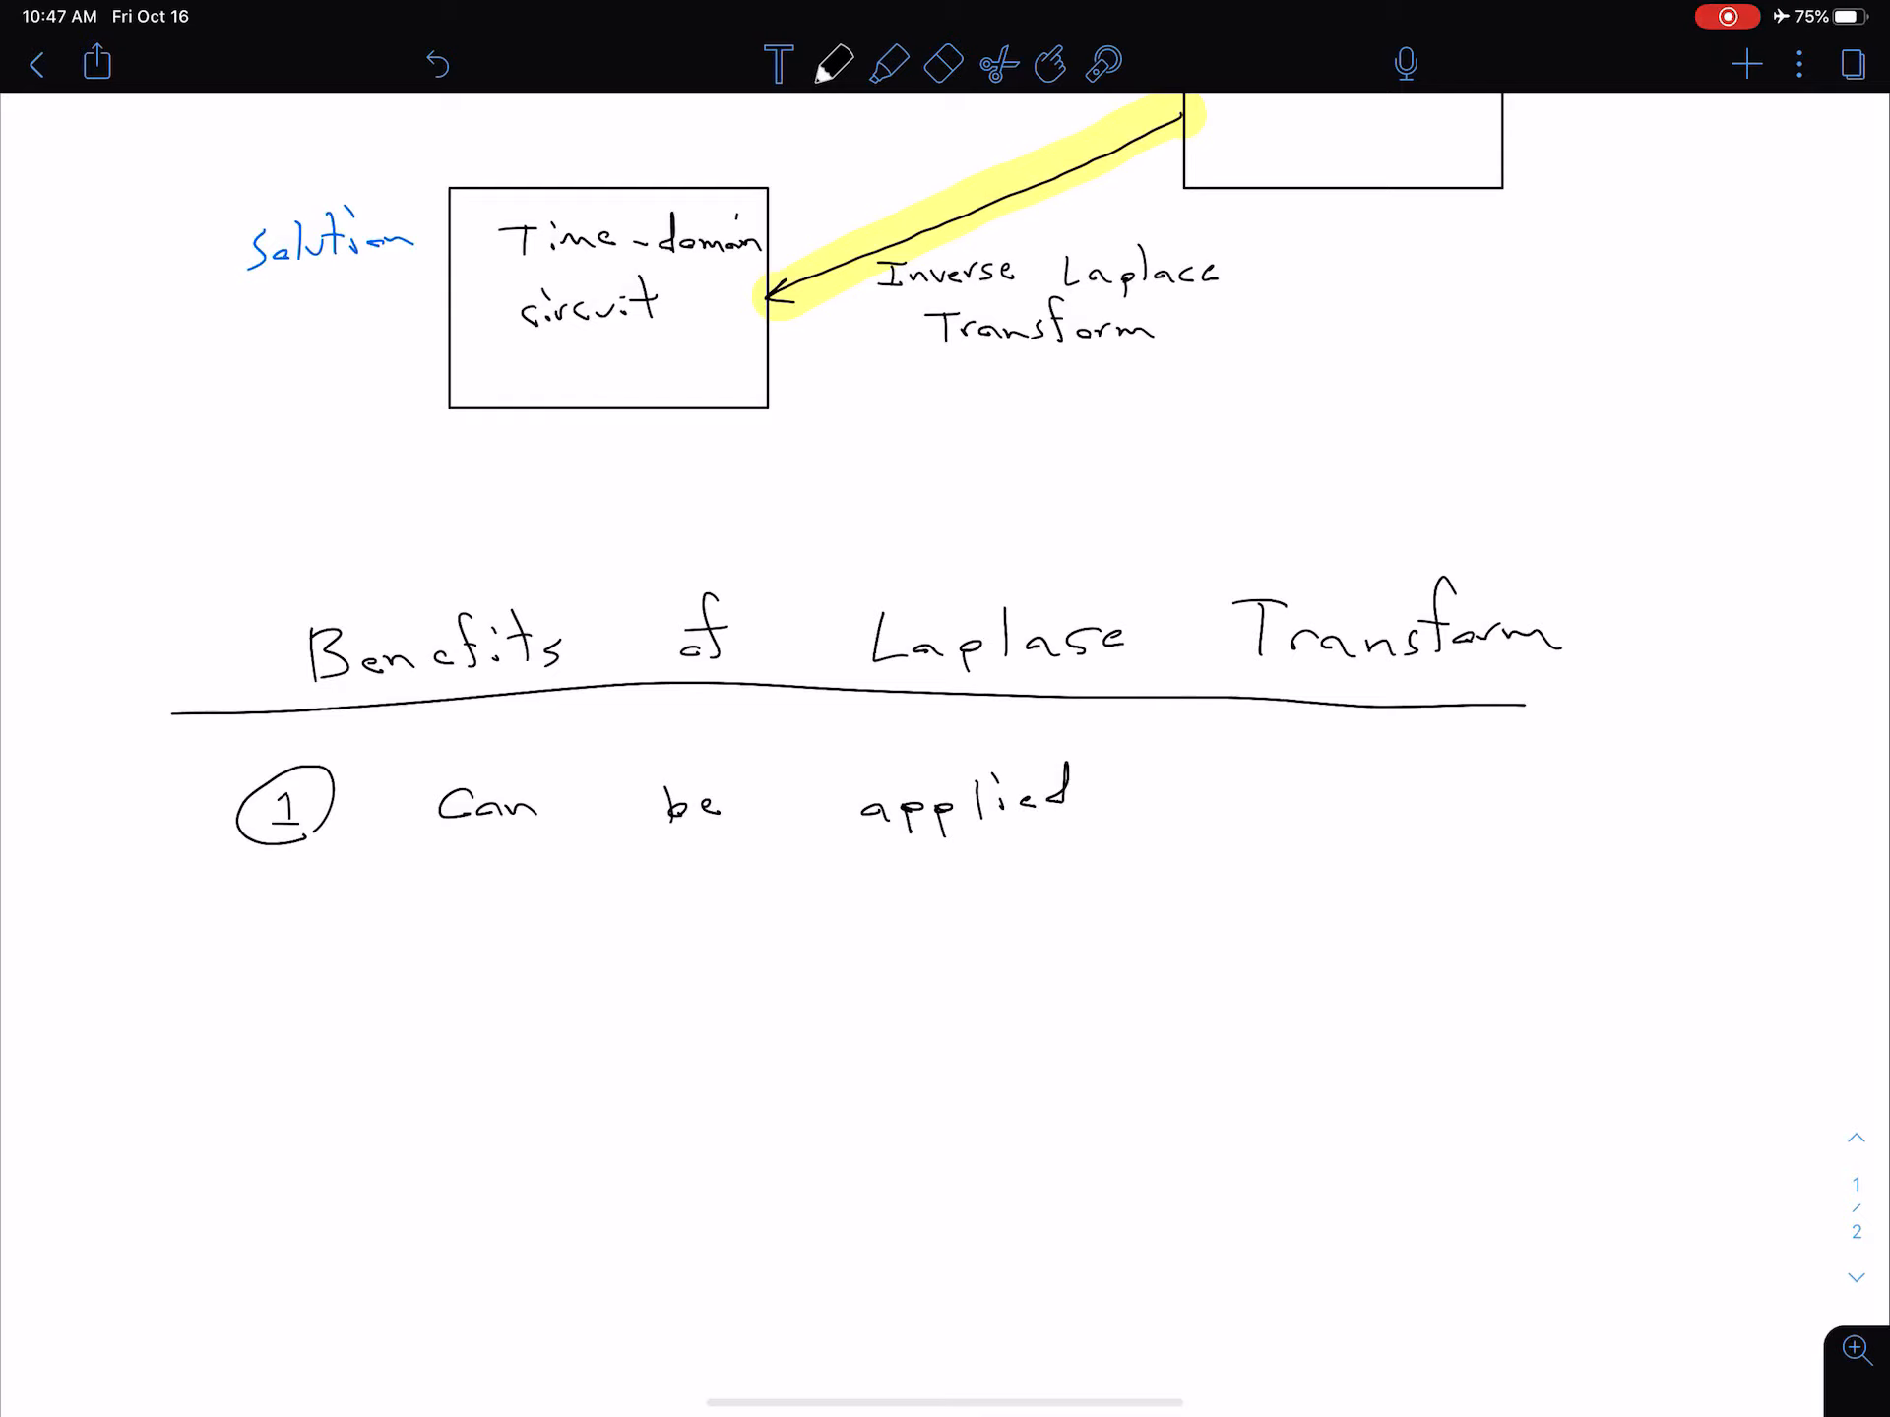
{"action": "type", "text": "to be v"}
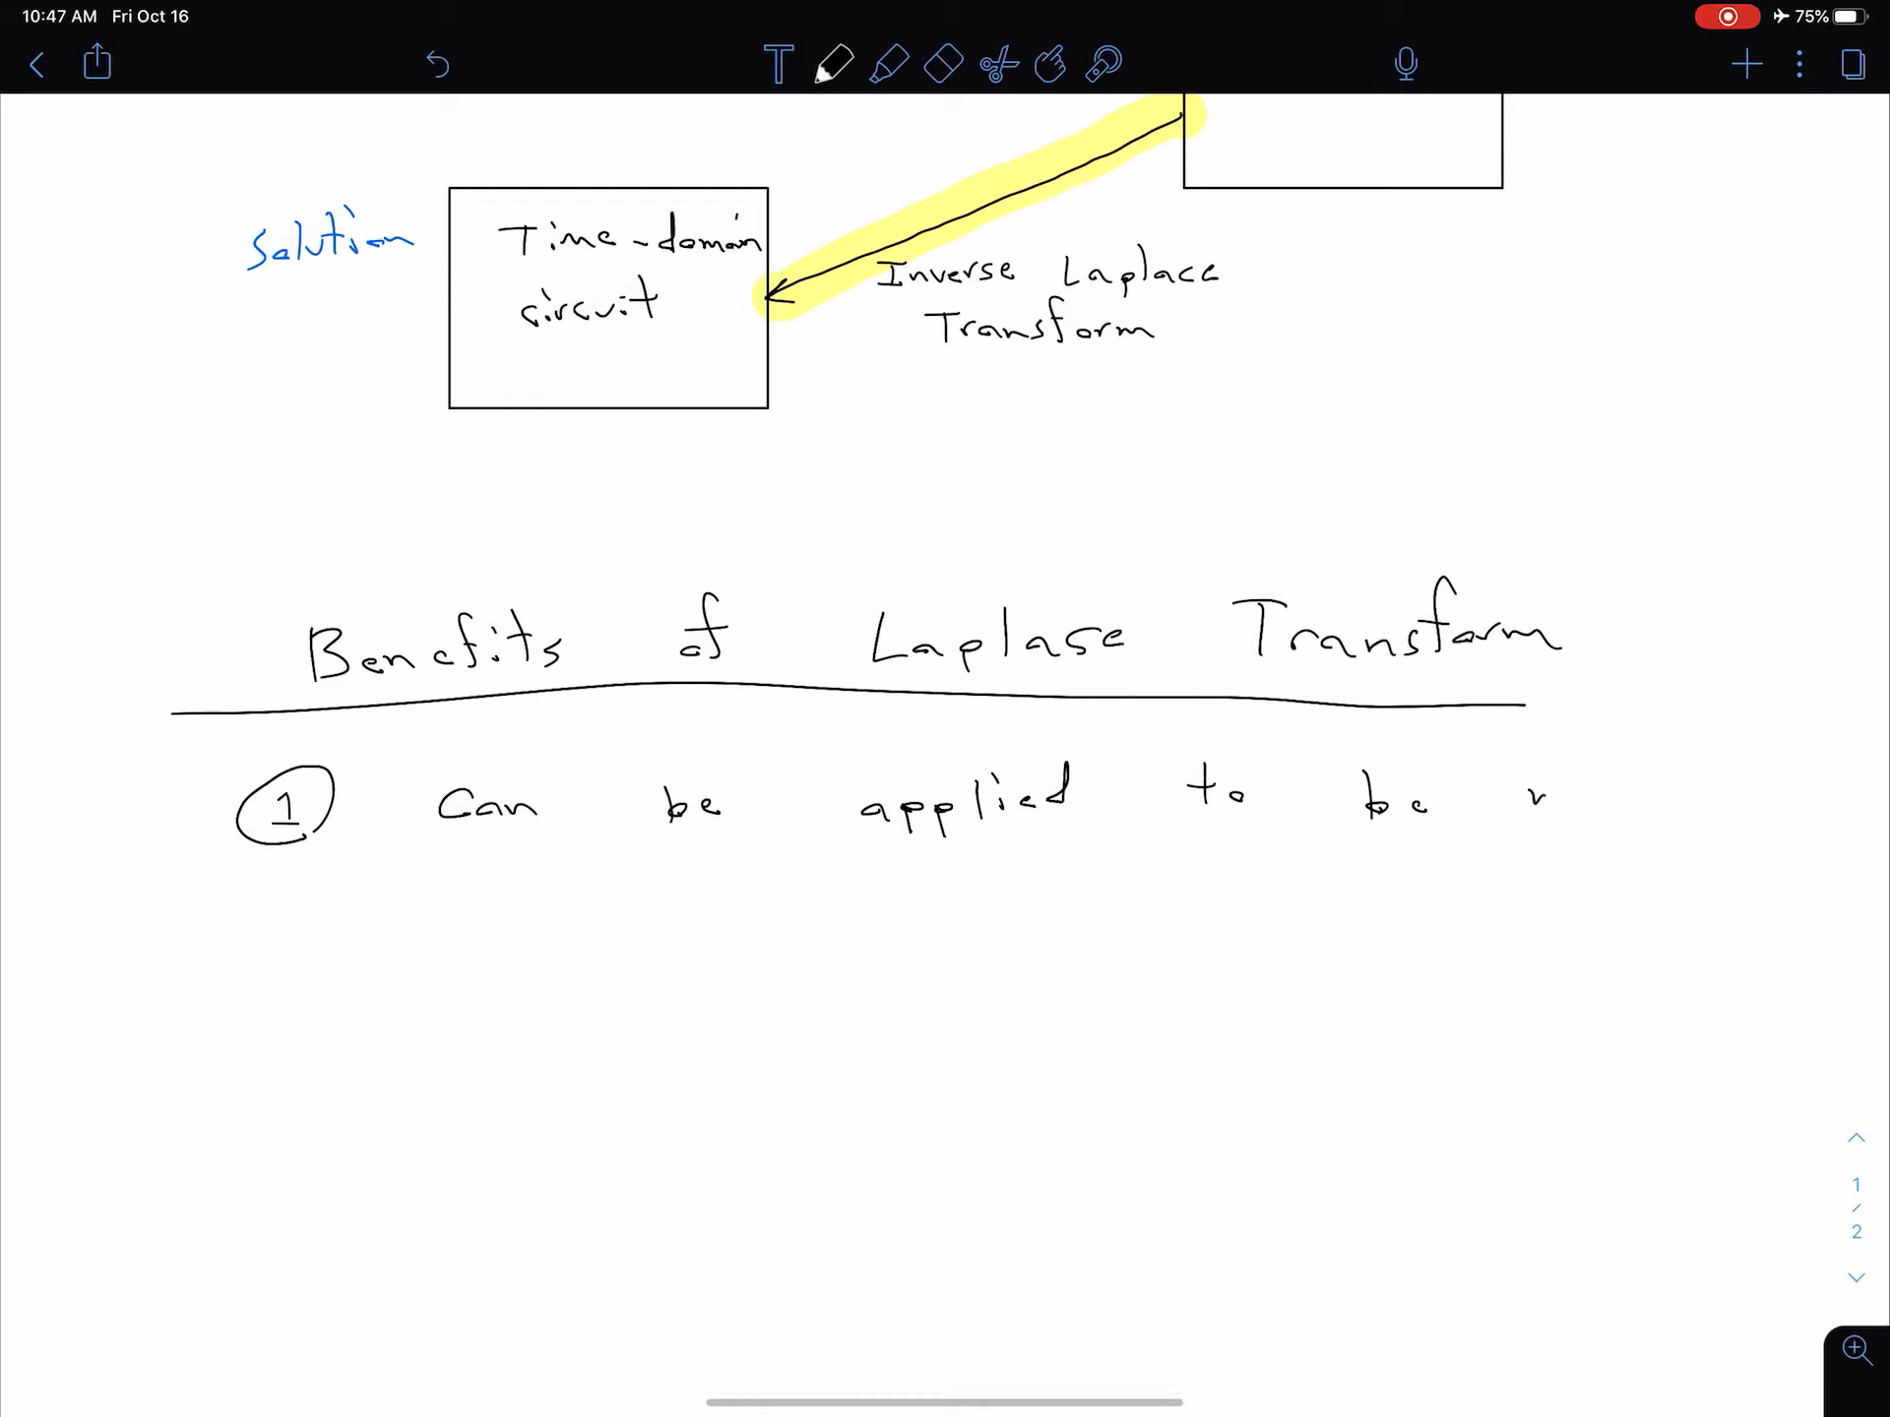
{"action": "type", "text": "wider"}
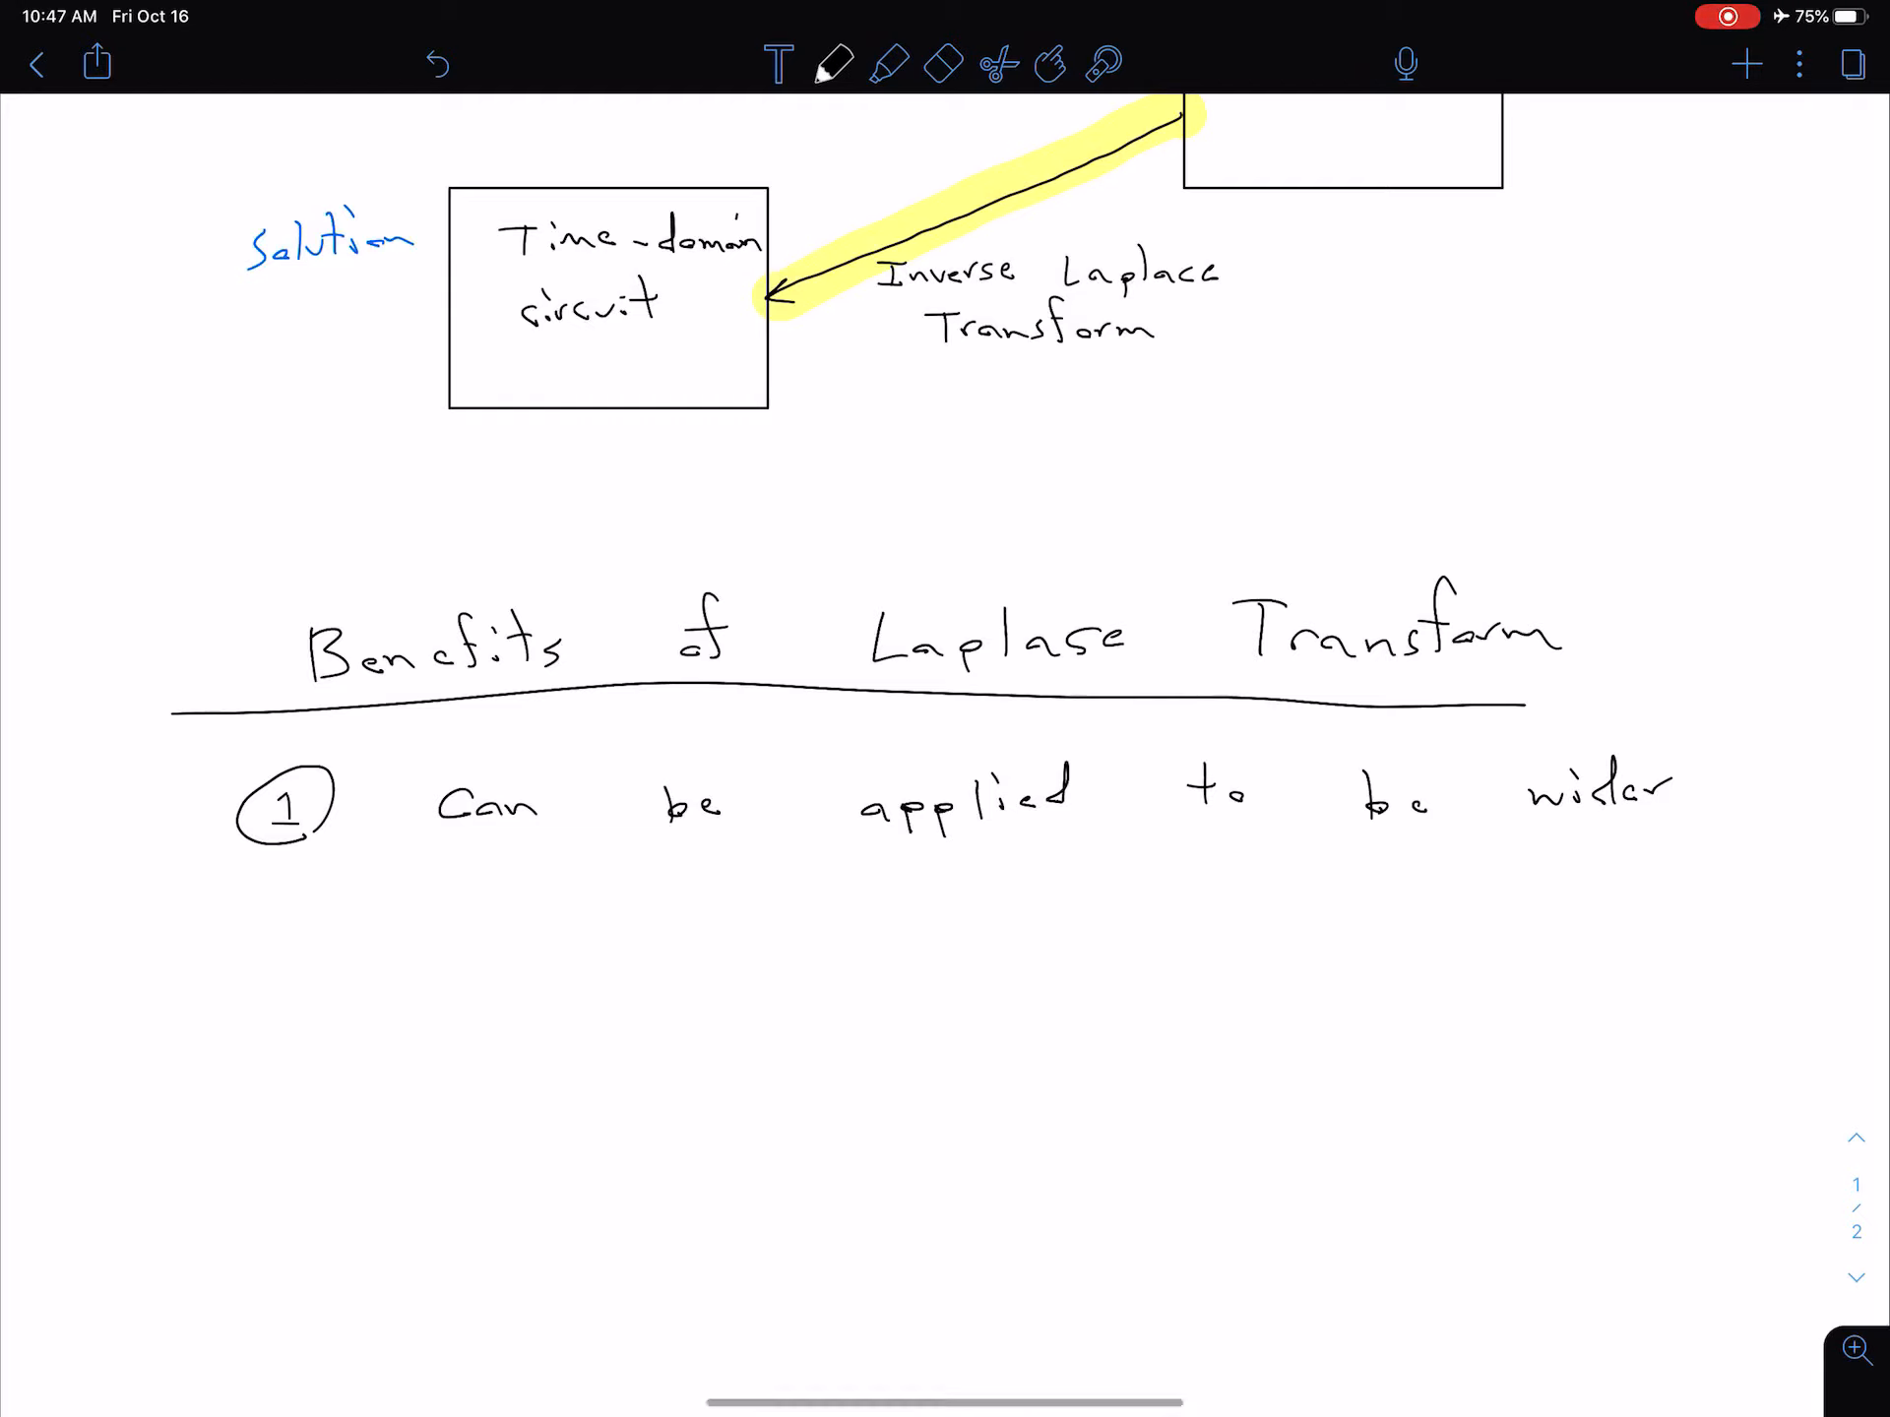
{"action": "type", "text": "variety of :"}
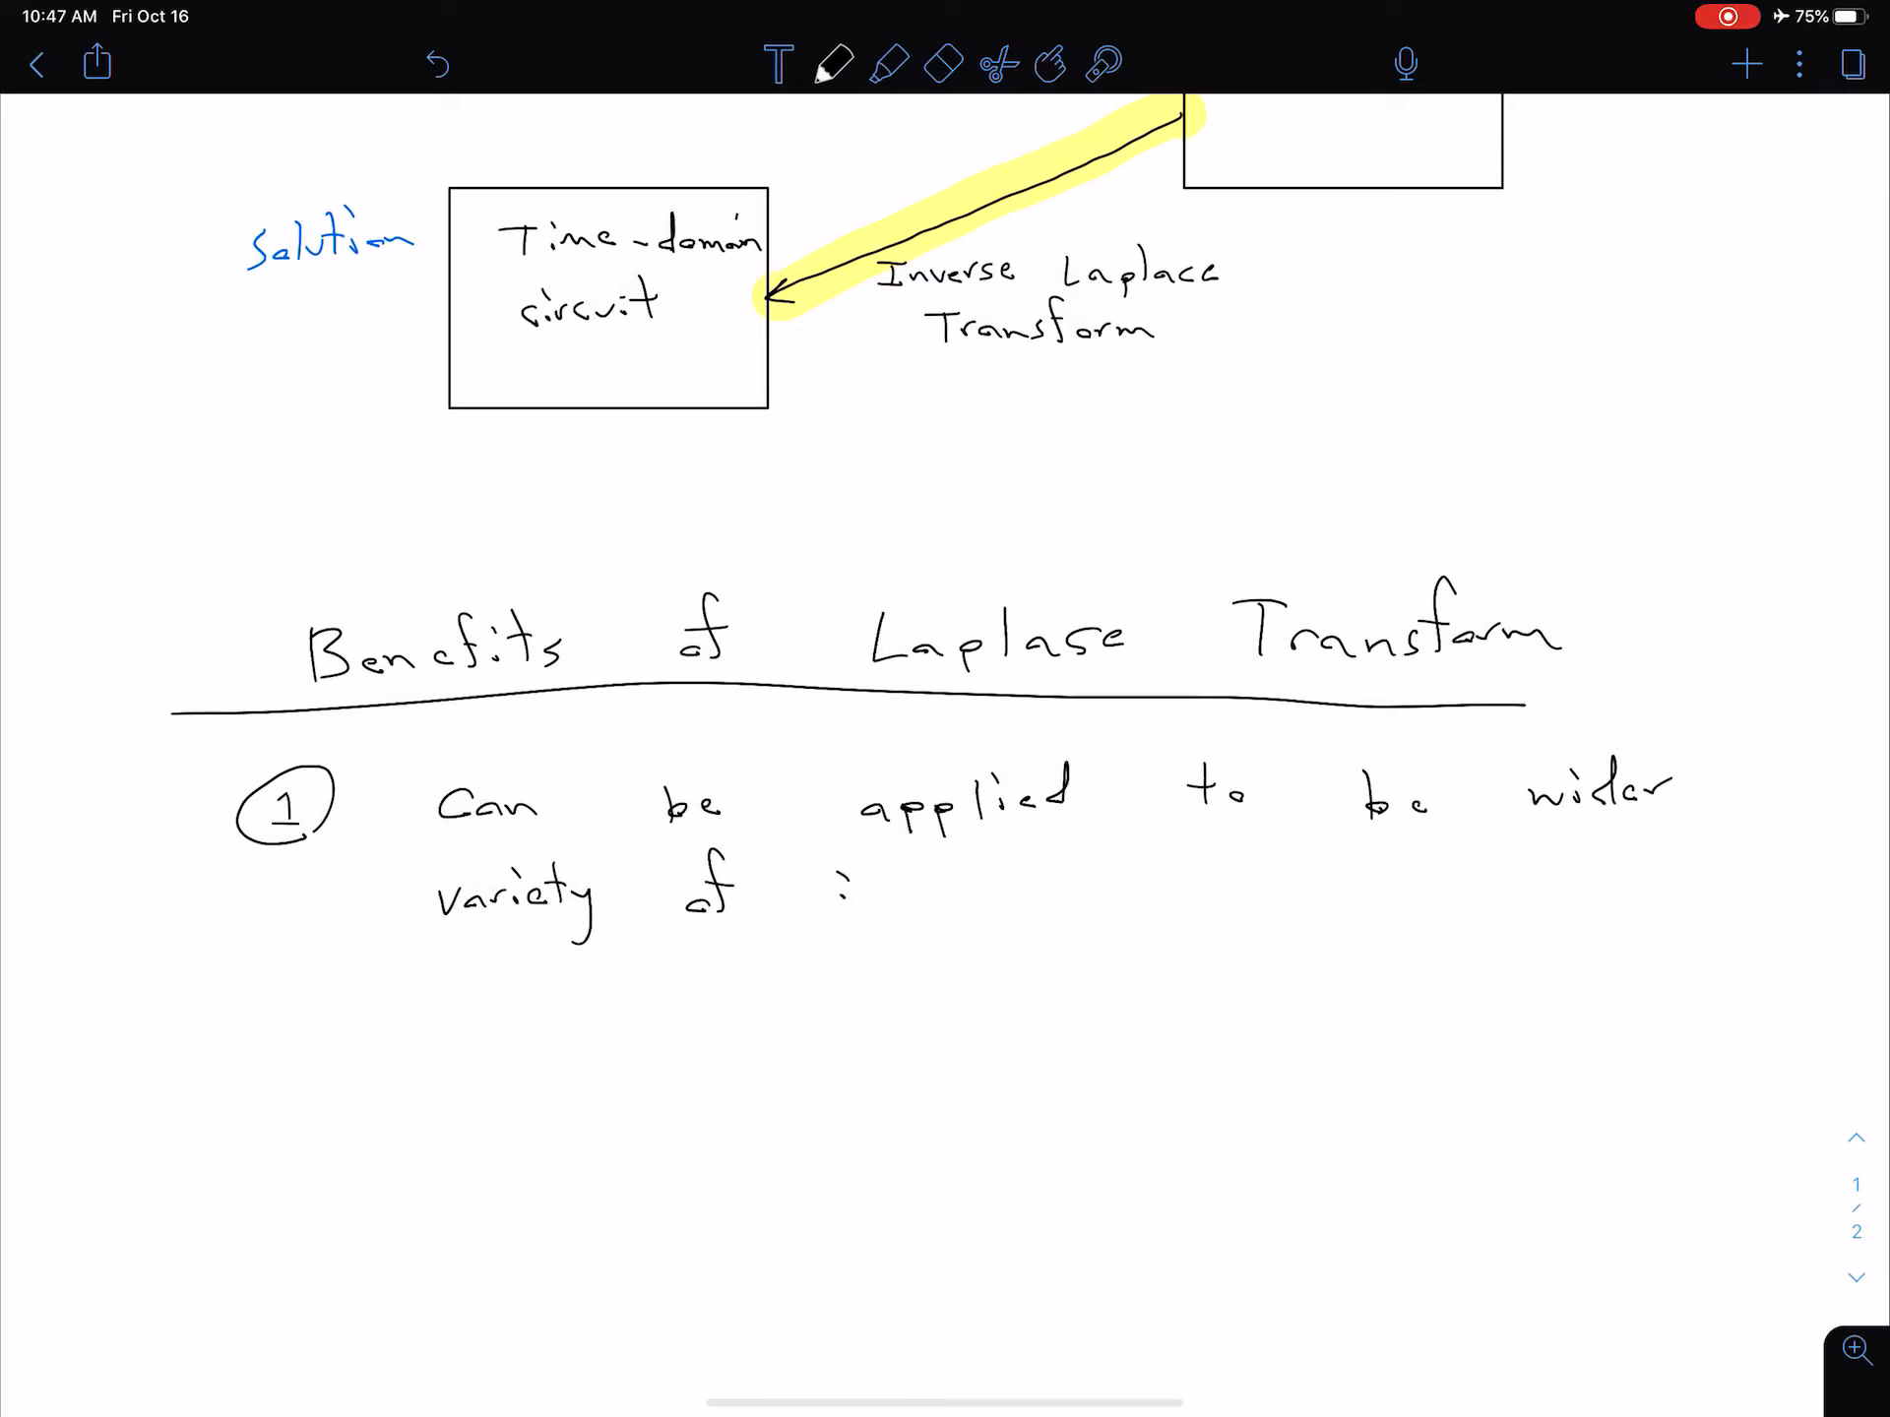
{"action": "type", "text": "inputs"}
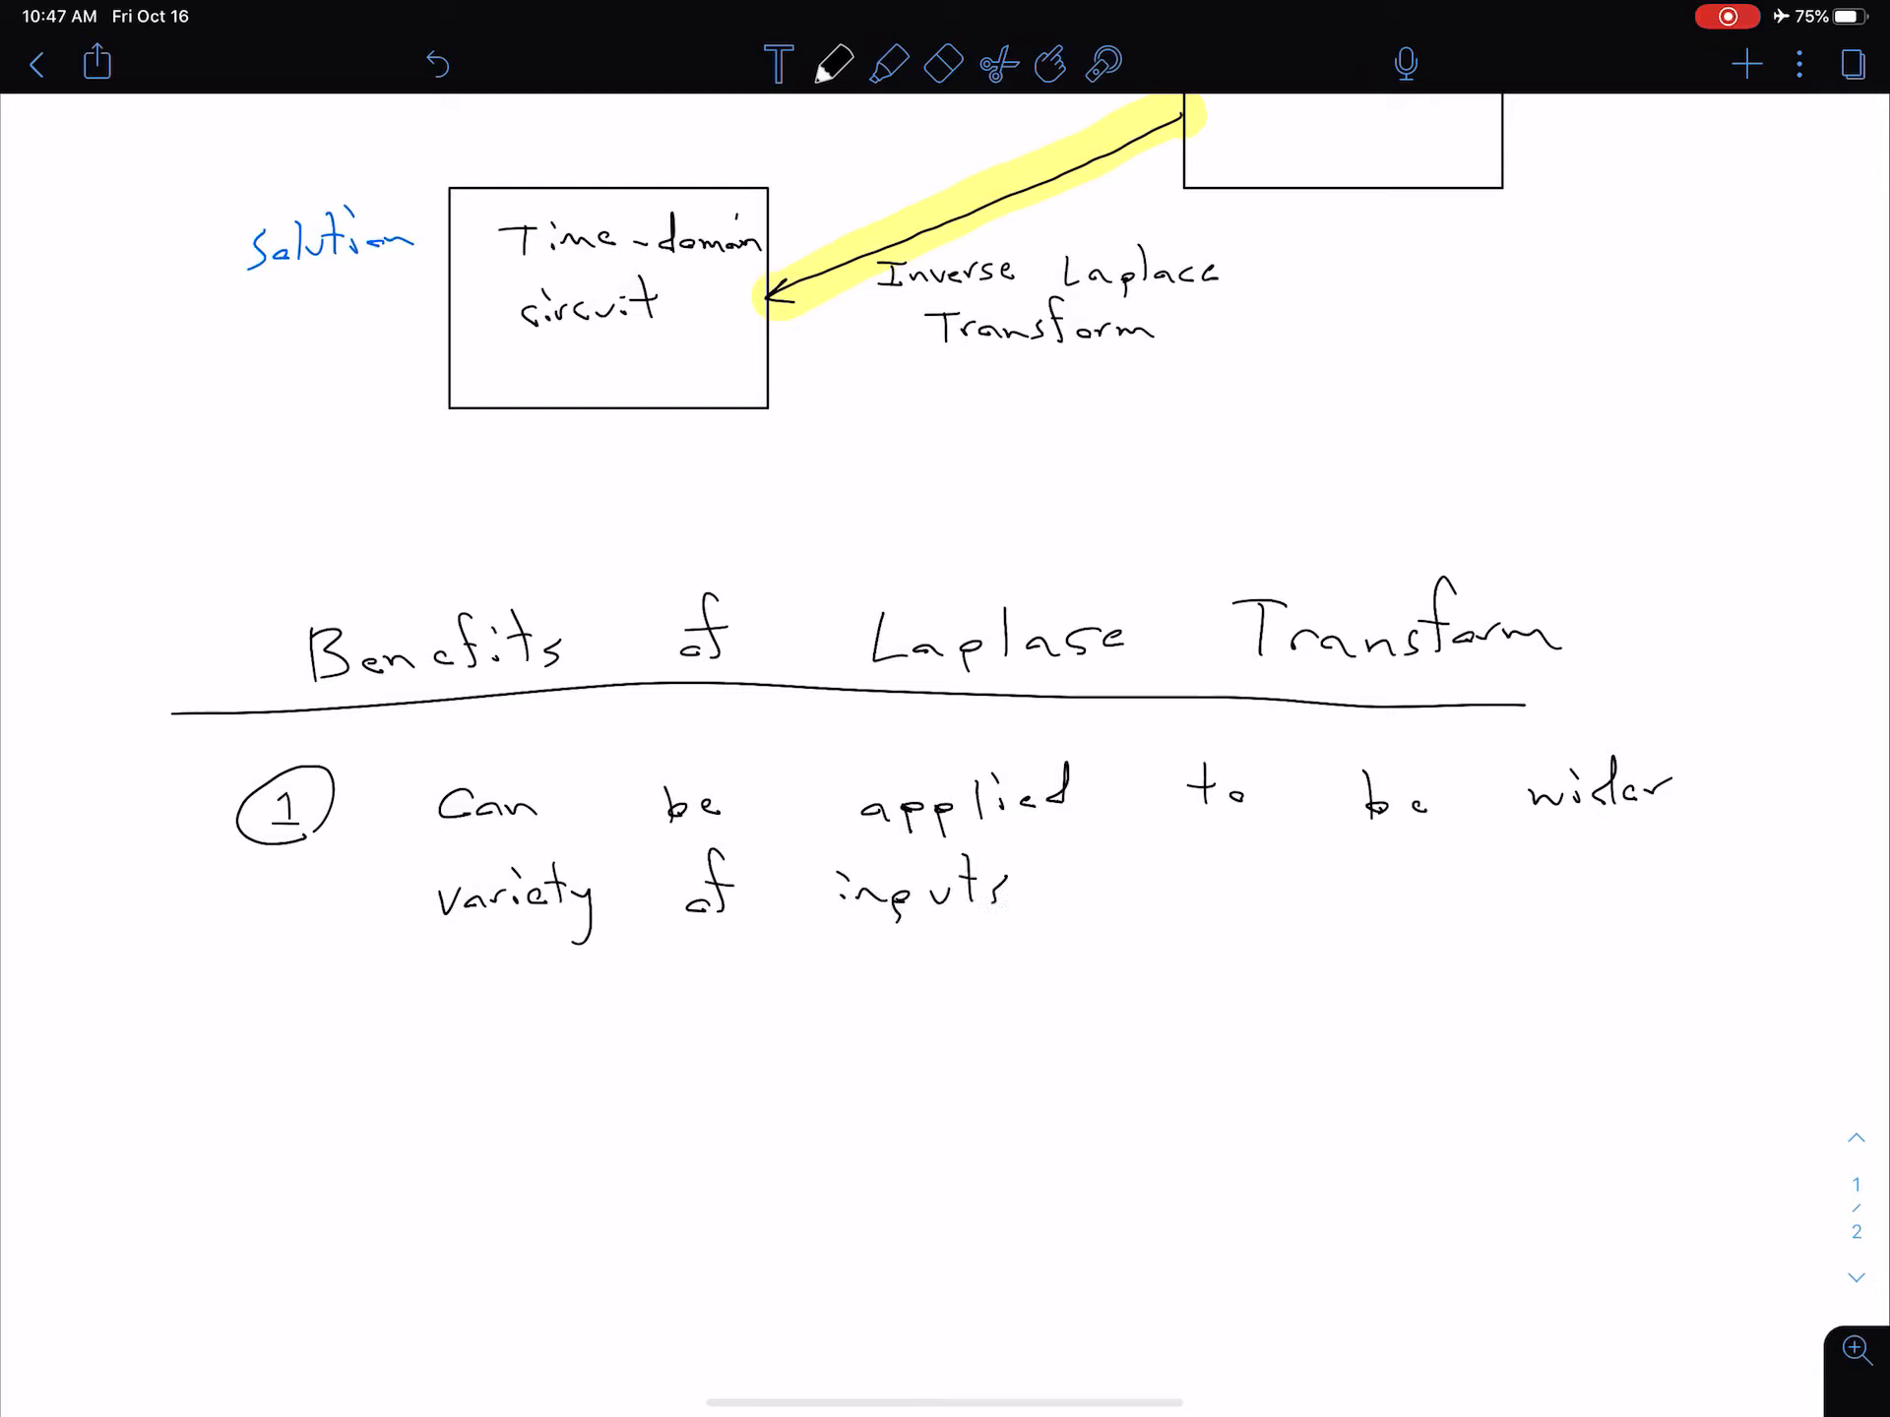
{"action": "type", "text": "than"}
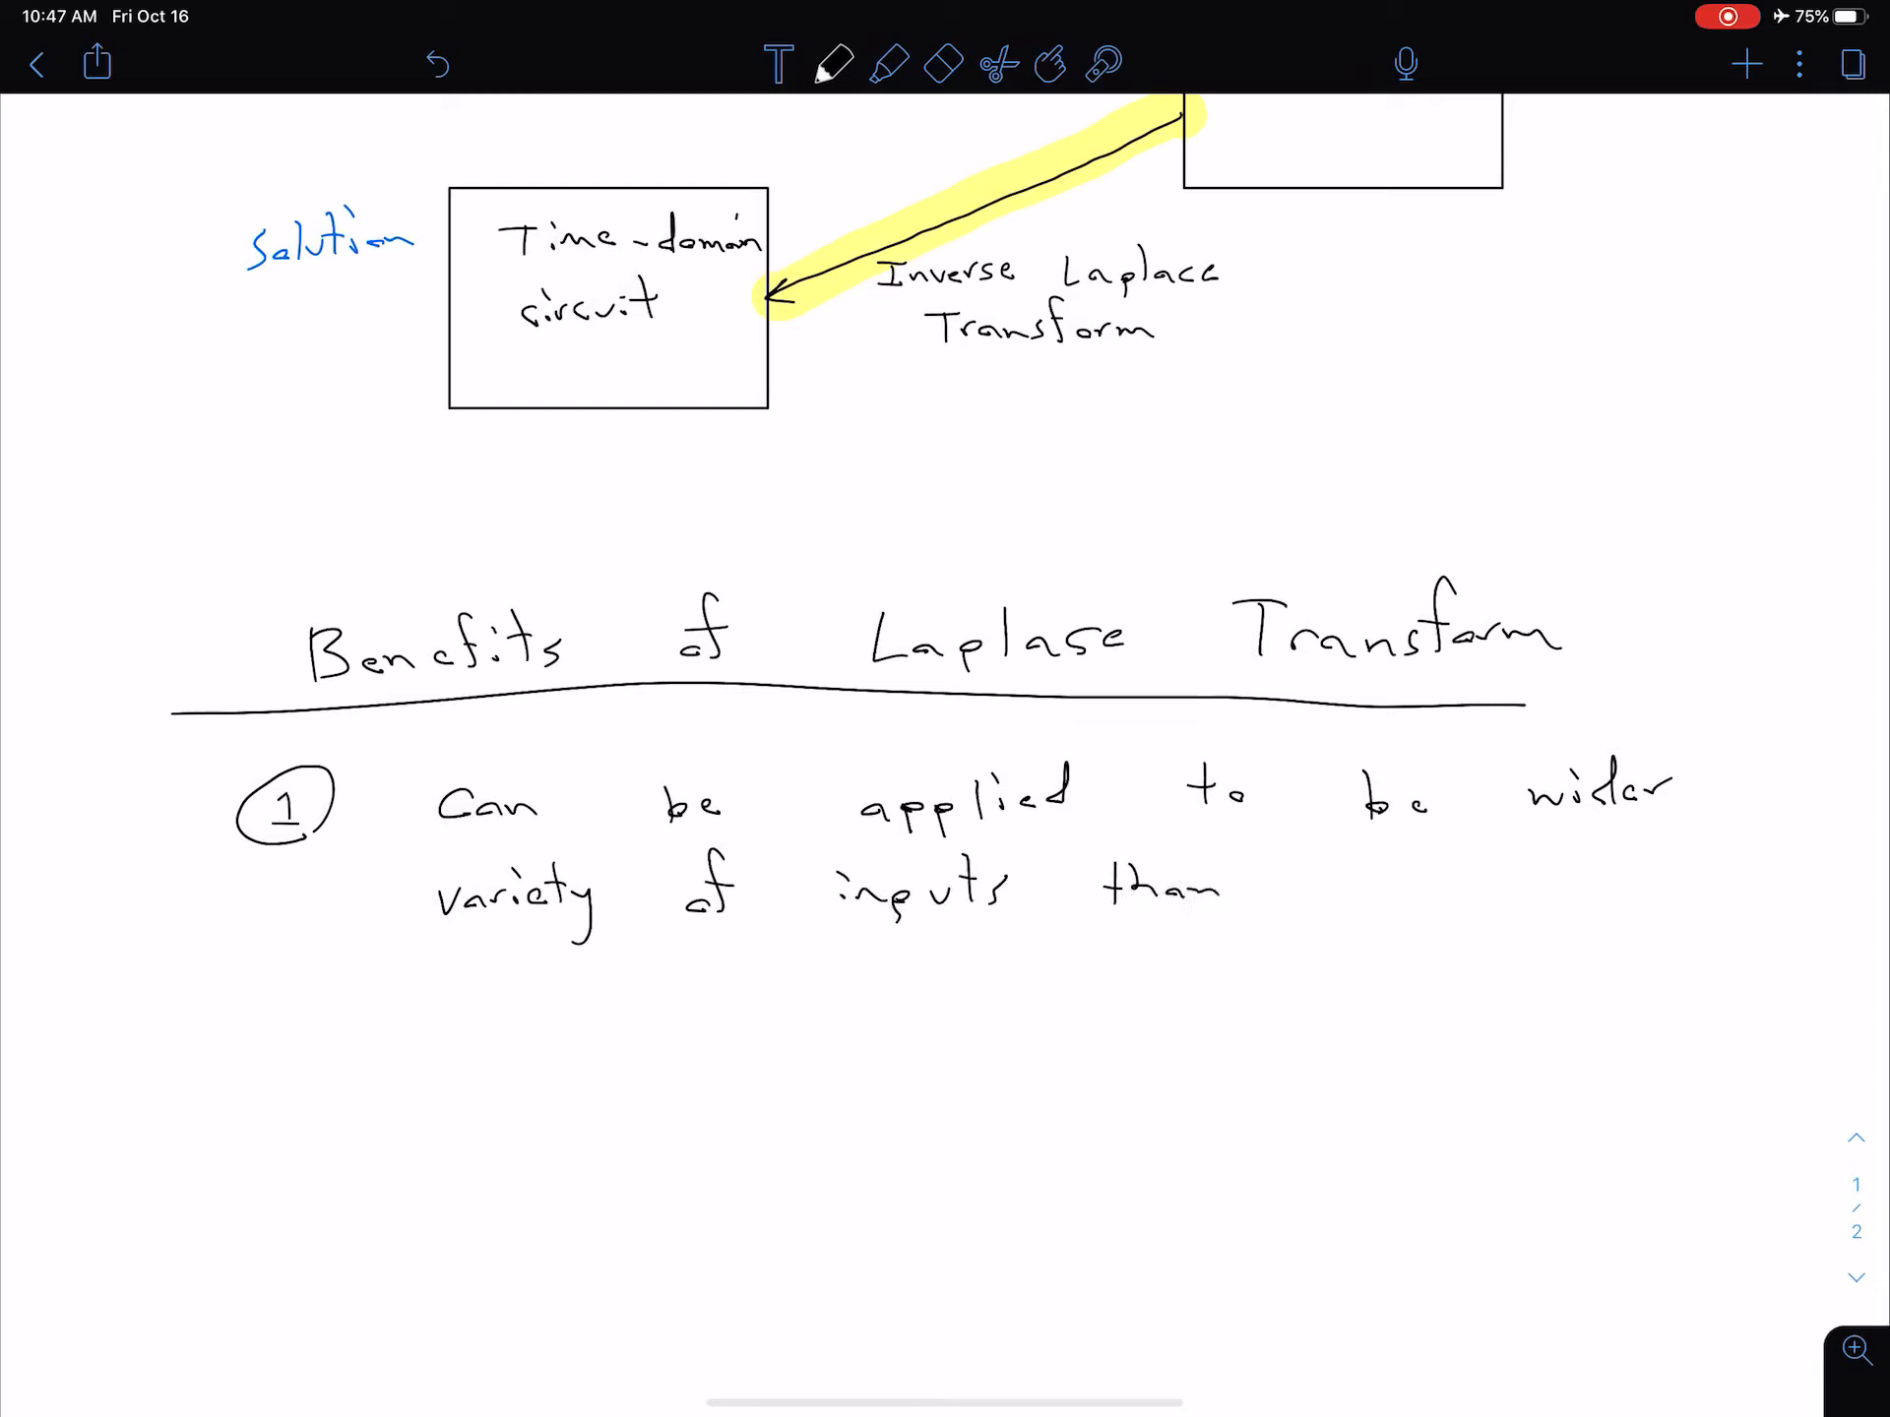
{"action": "type", "text": "phas"}
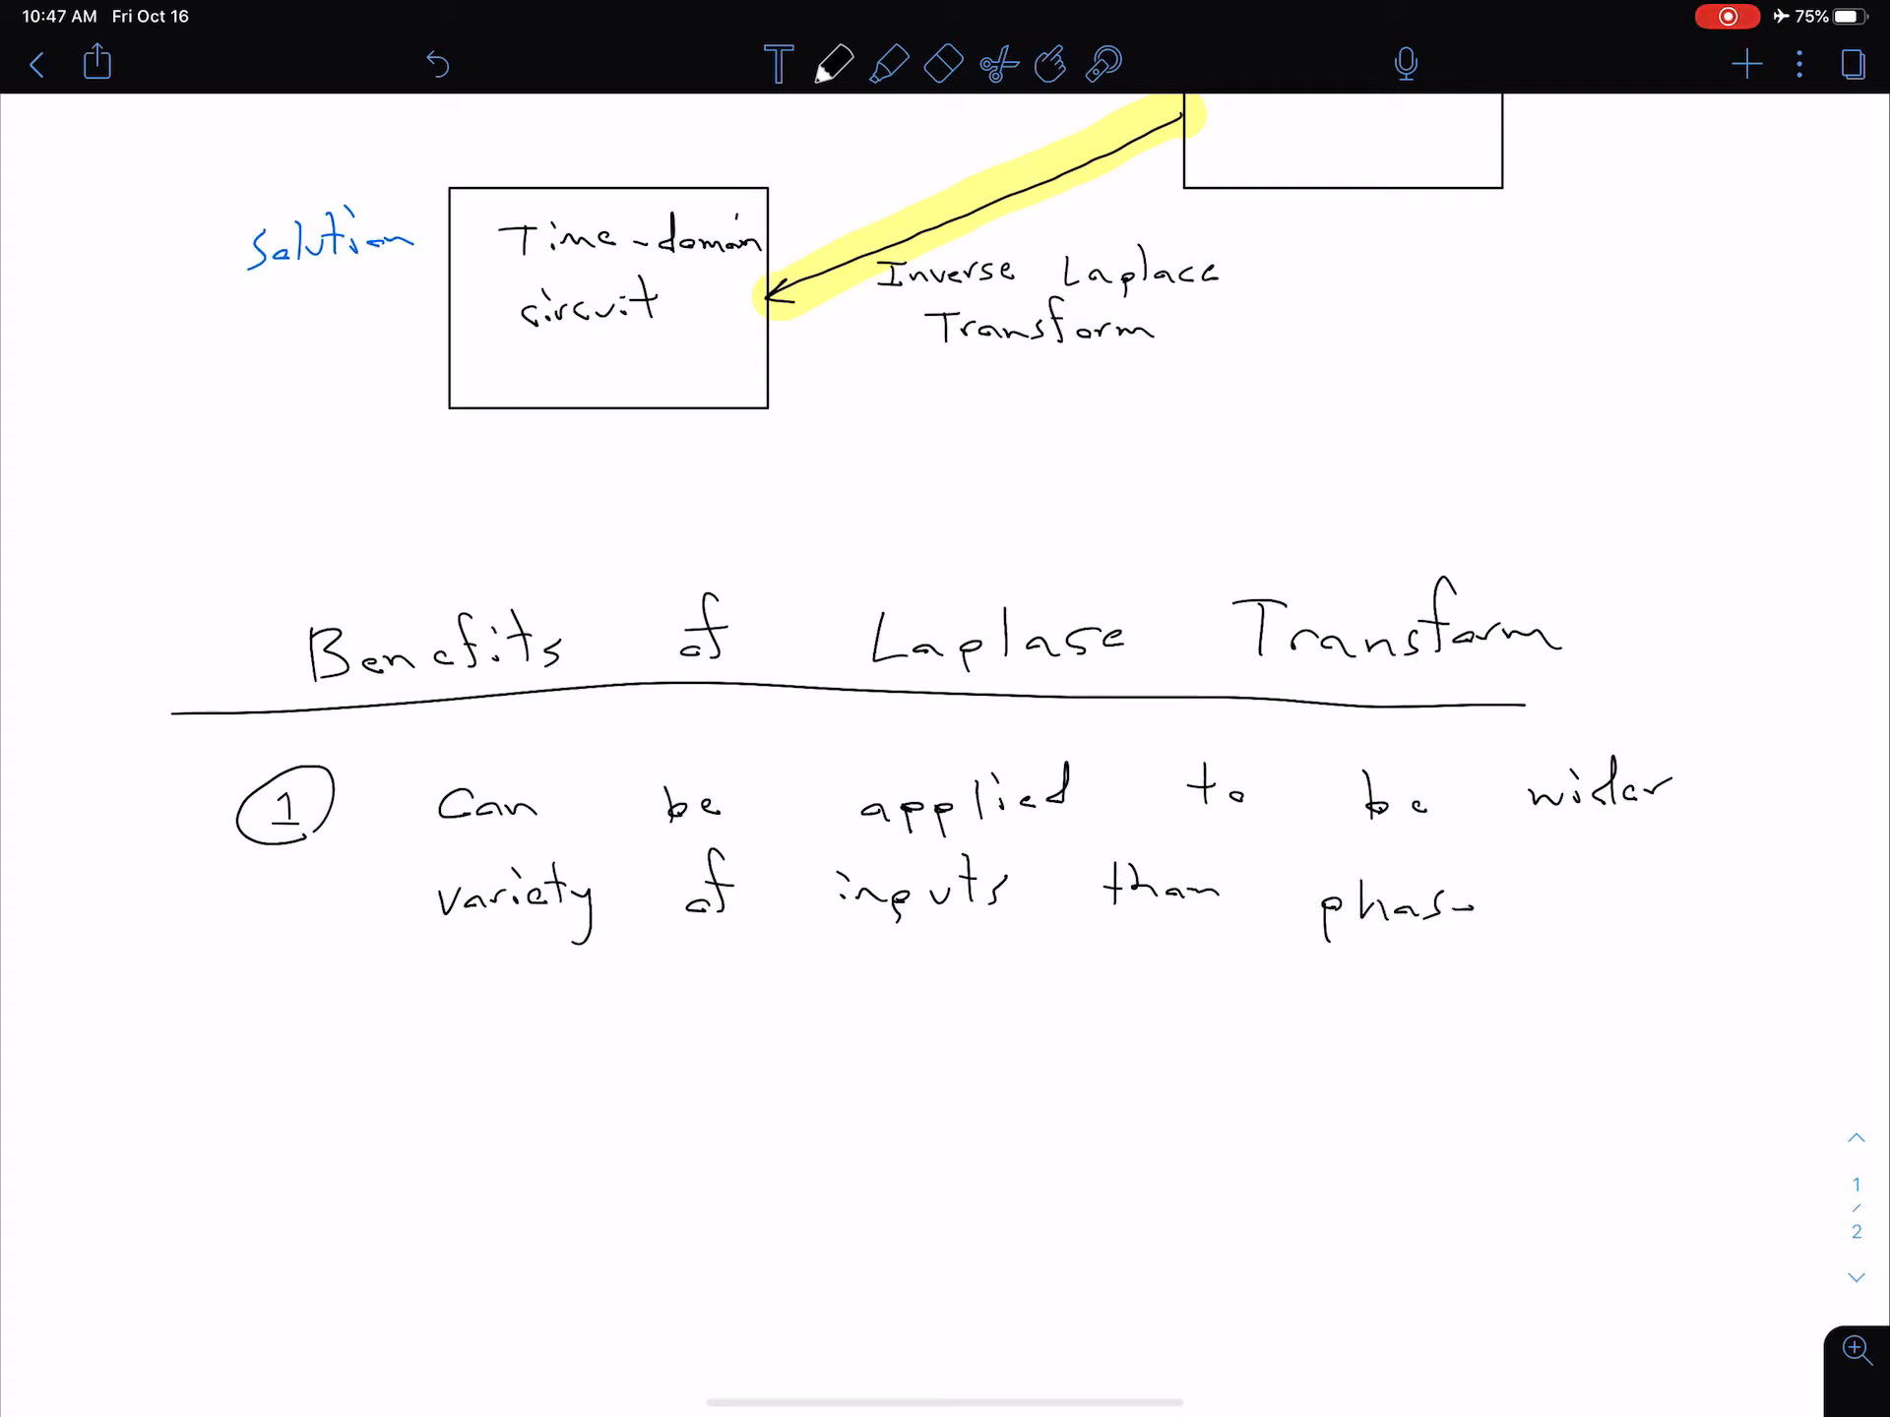
{"action": "type", "text": "phasor analysis."}
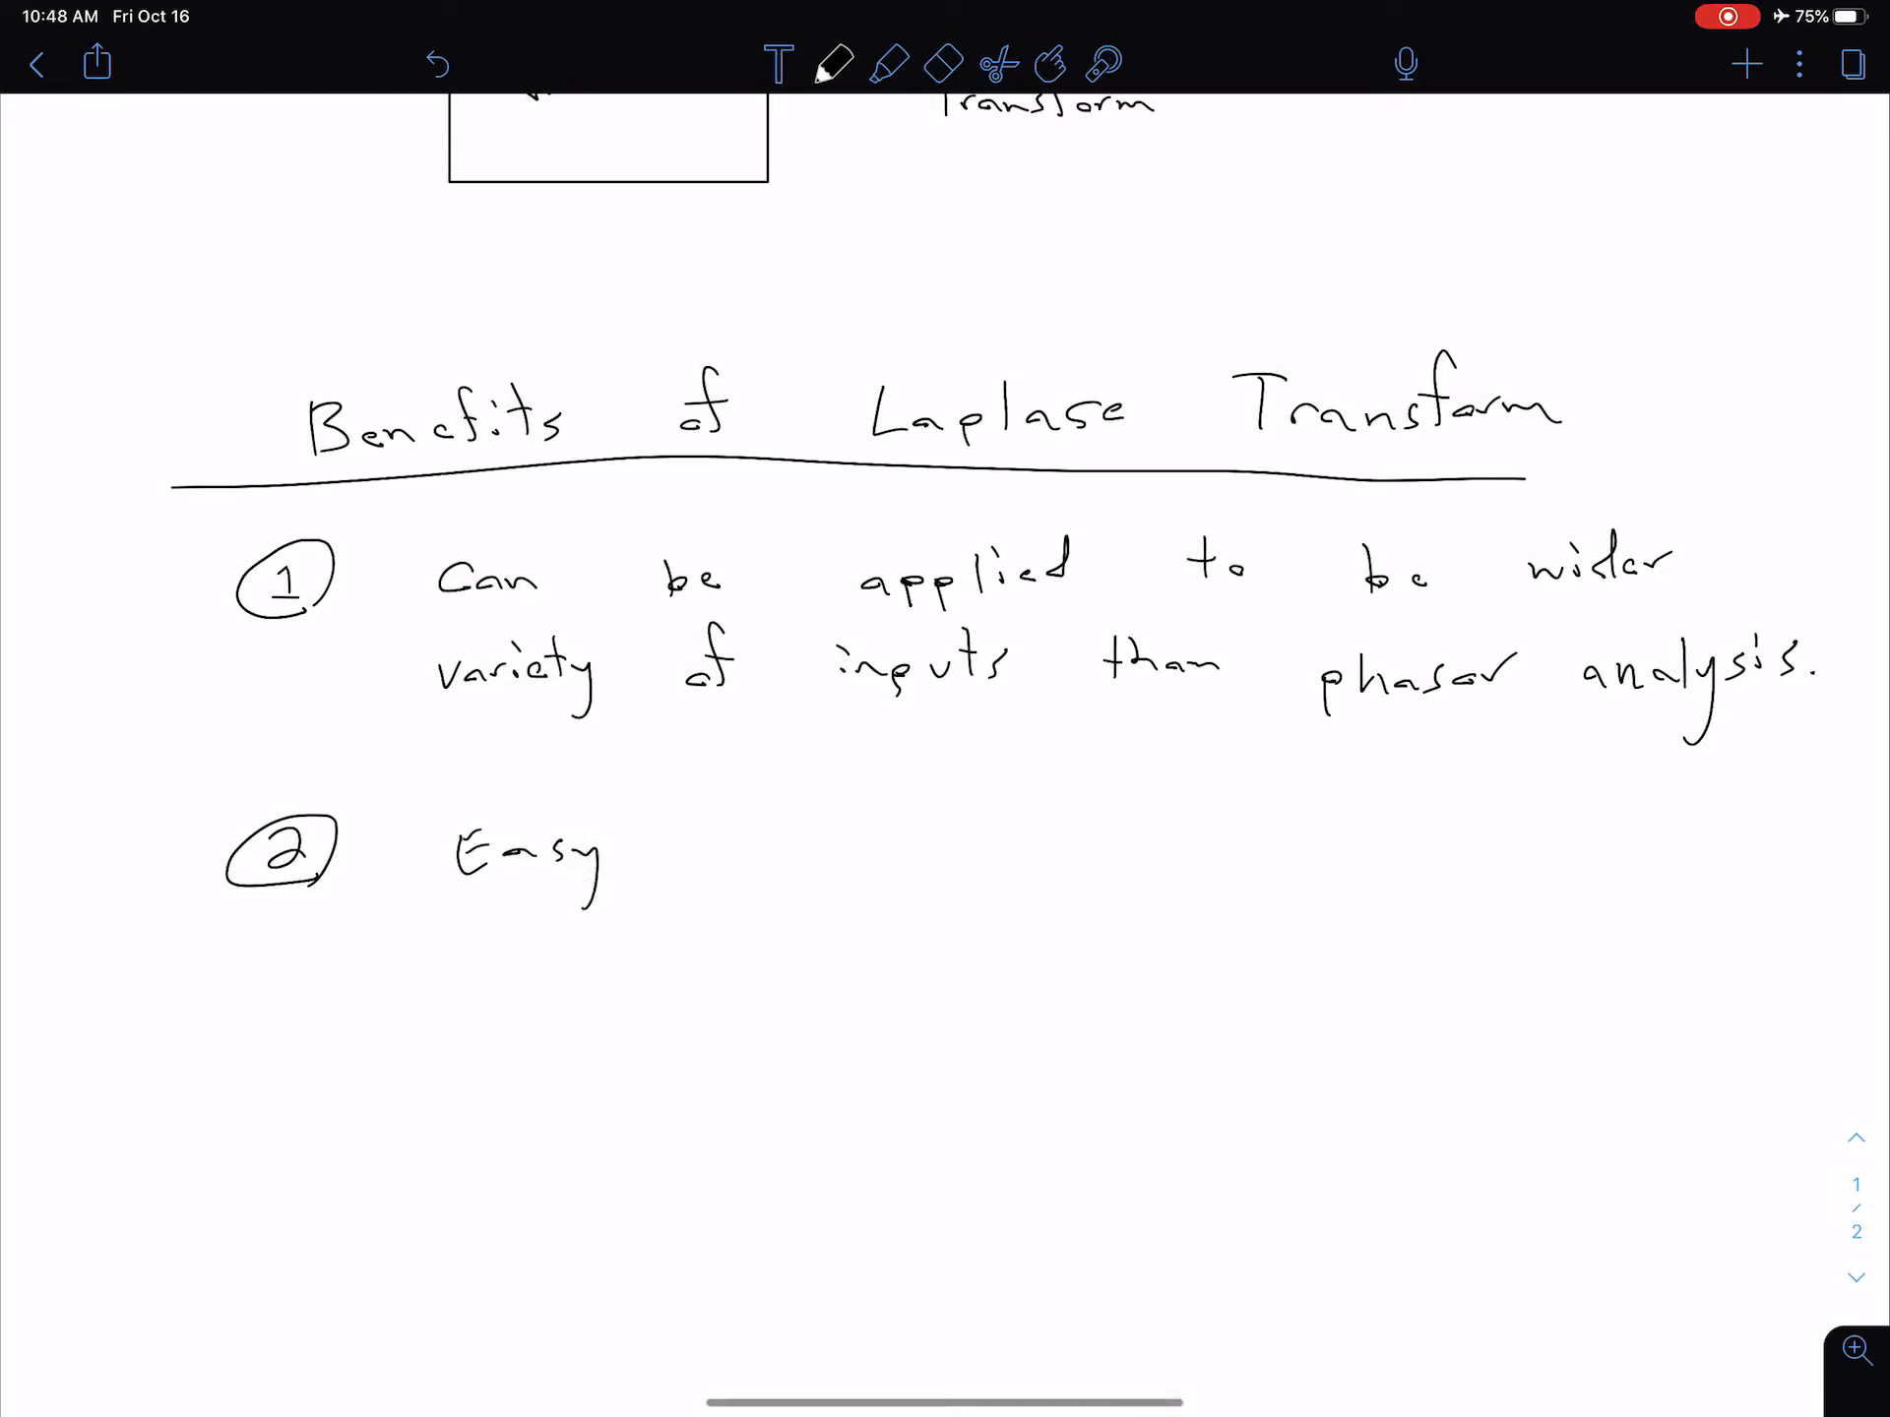
Step: Write benefit 2 'Easy way to solve circuits with initial conditions' ending with a period
{"action": "type", "text": "way to solve circuits with"}
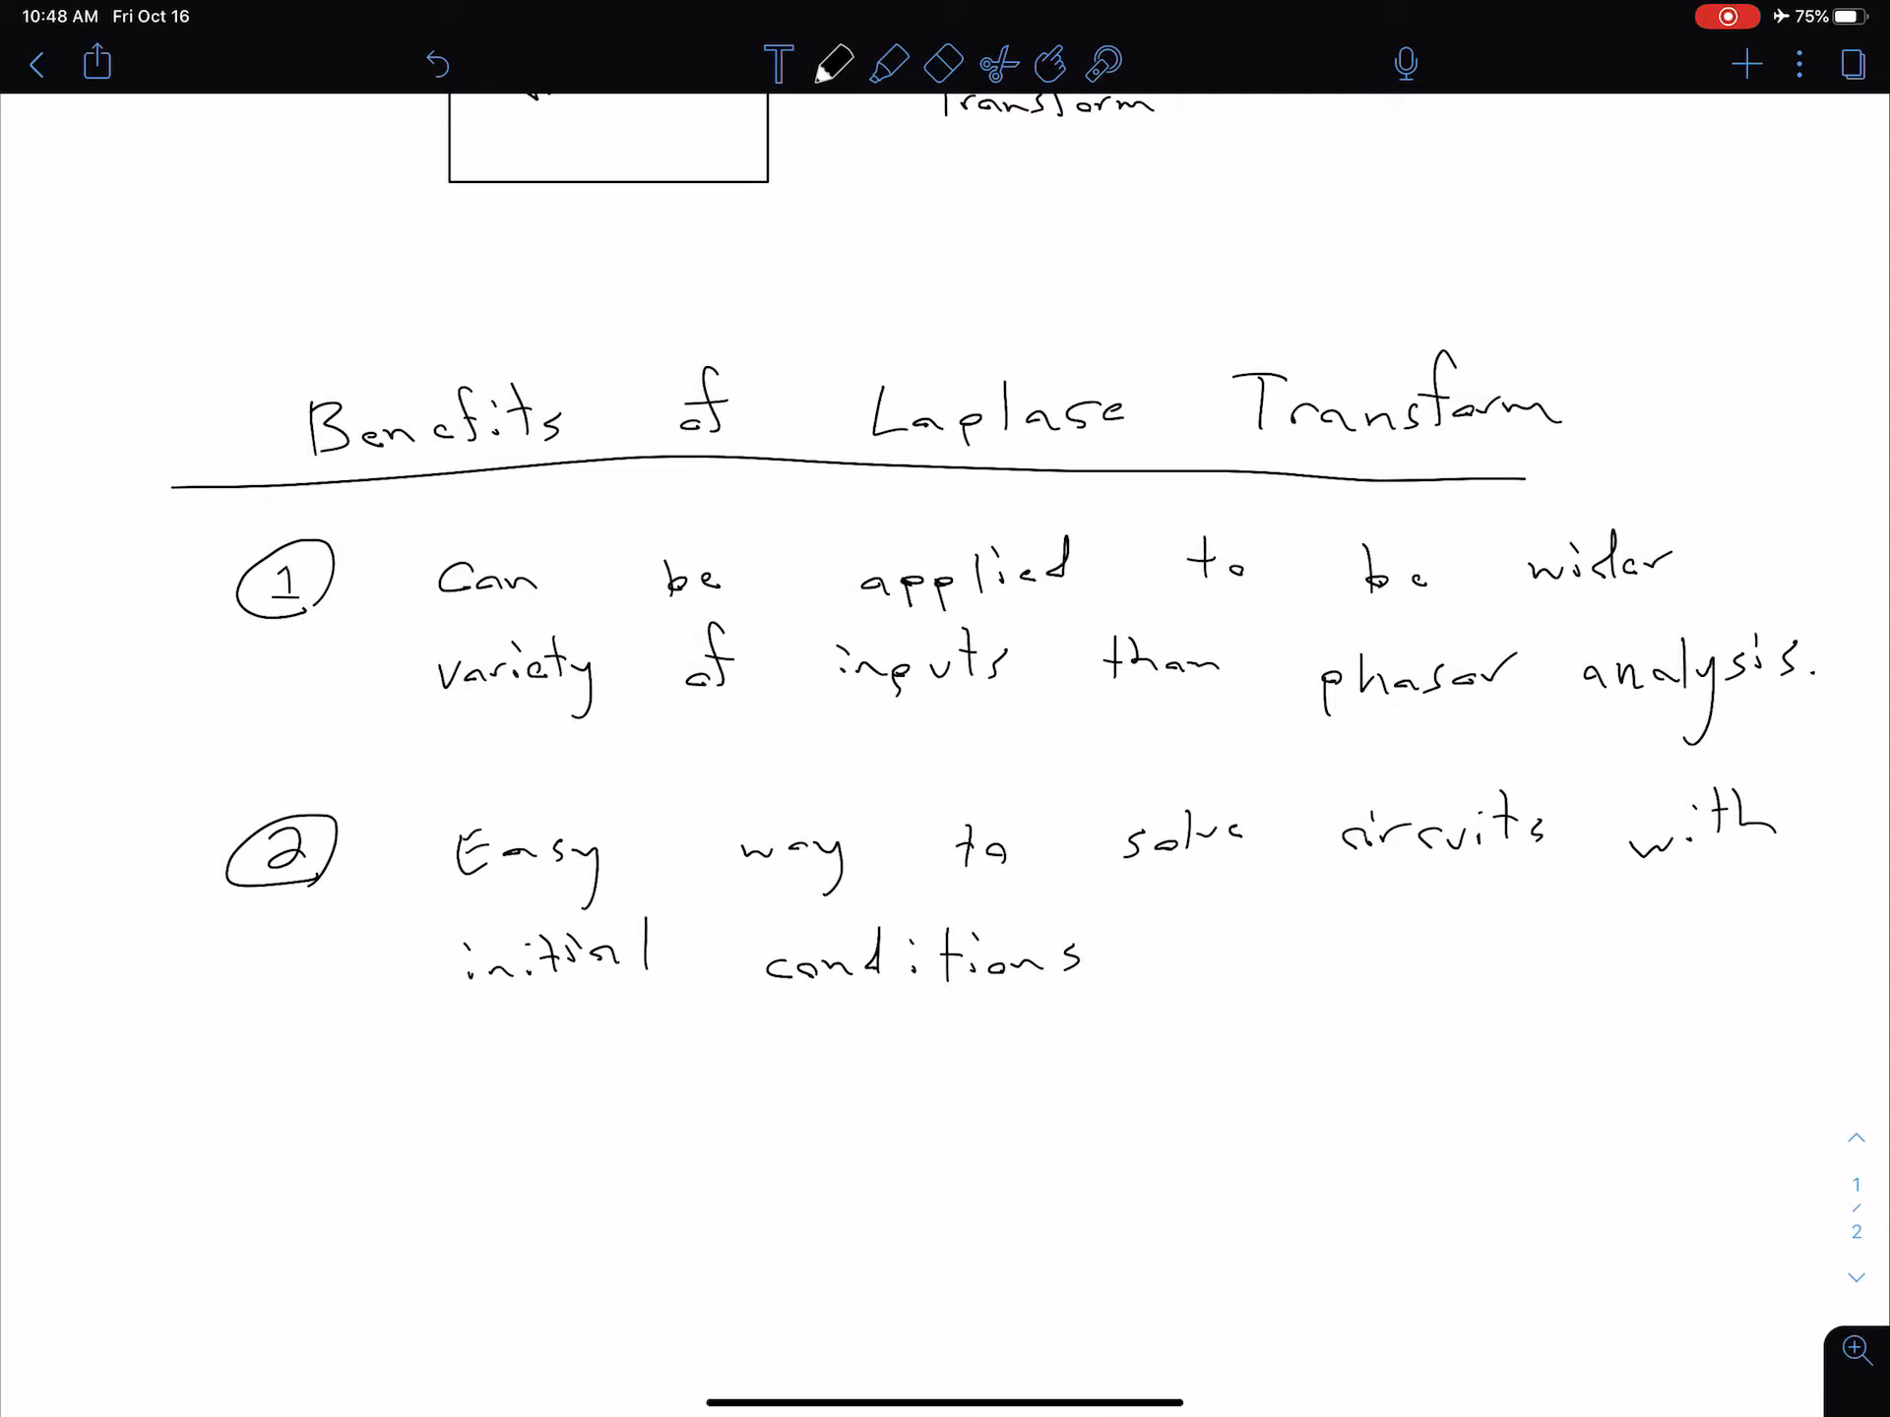
{"action": "left_click", "coordinate": [1126, 964]}
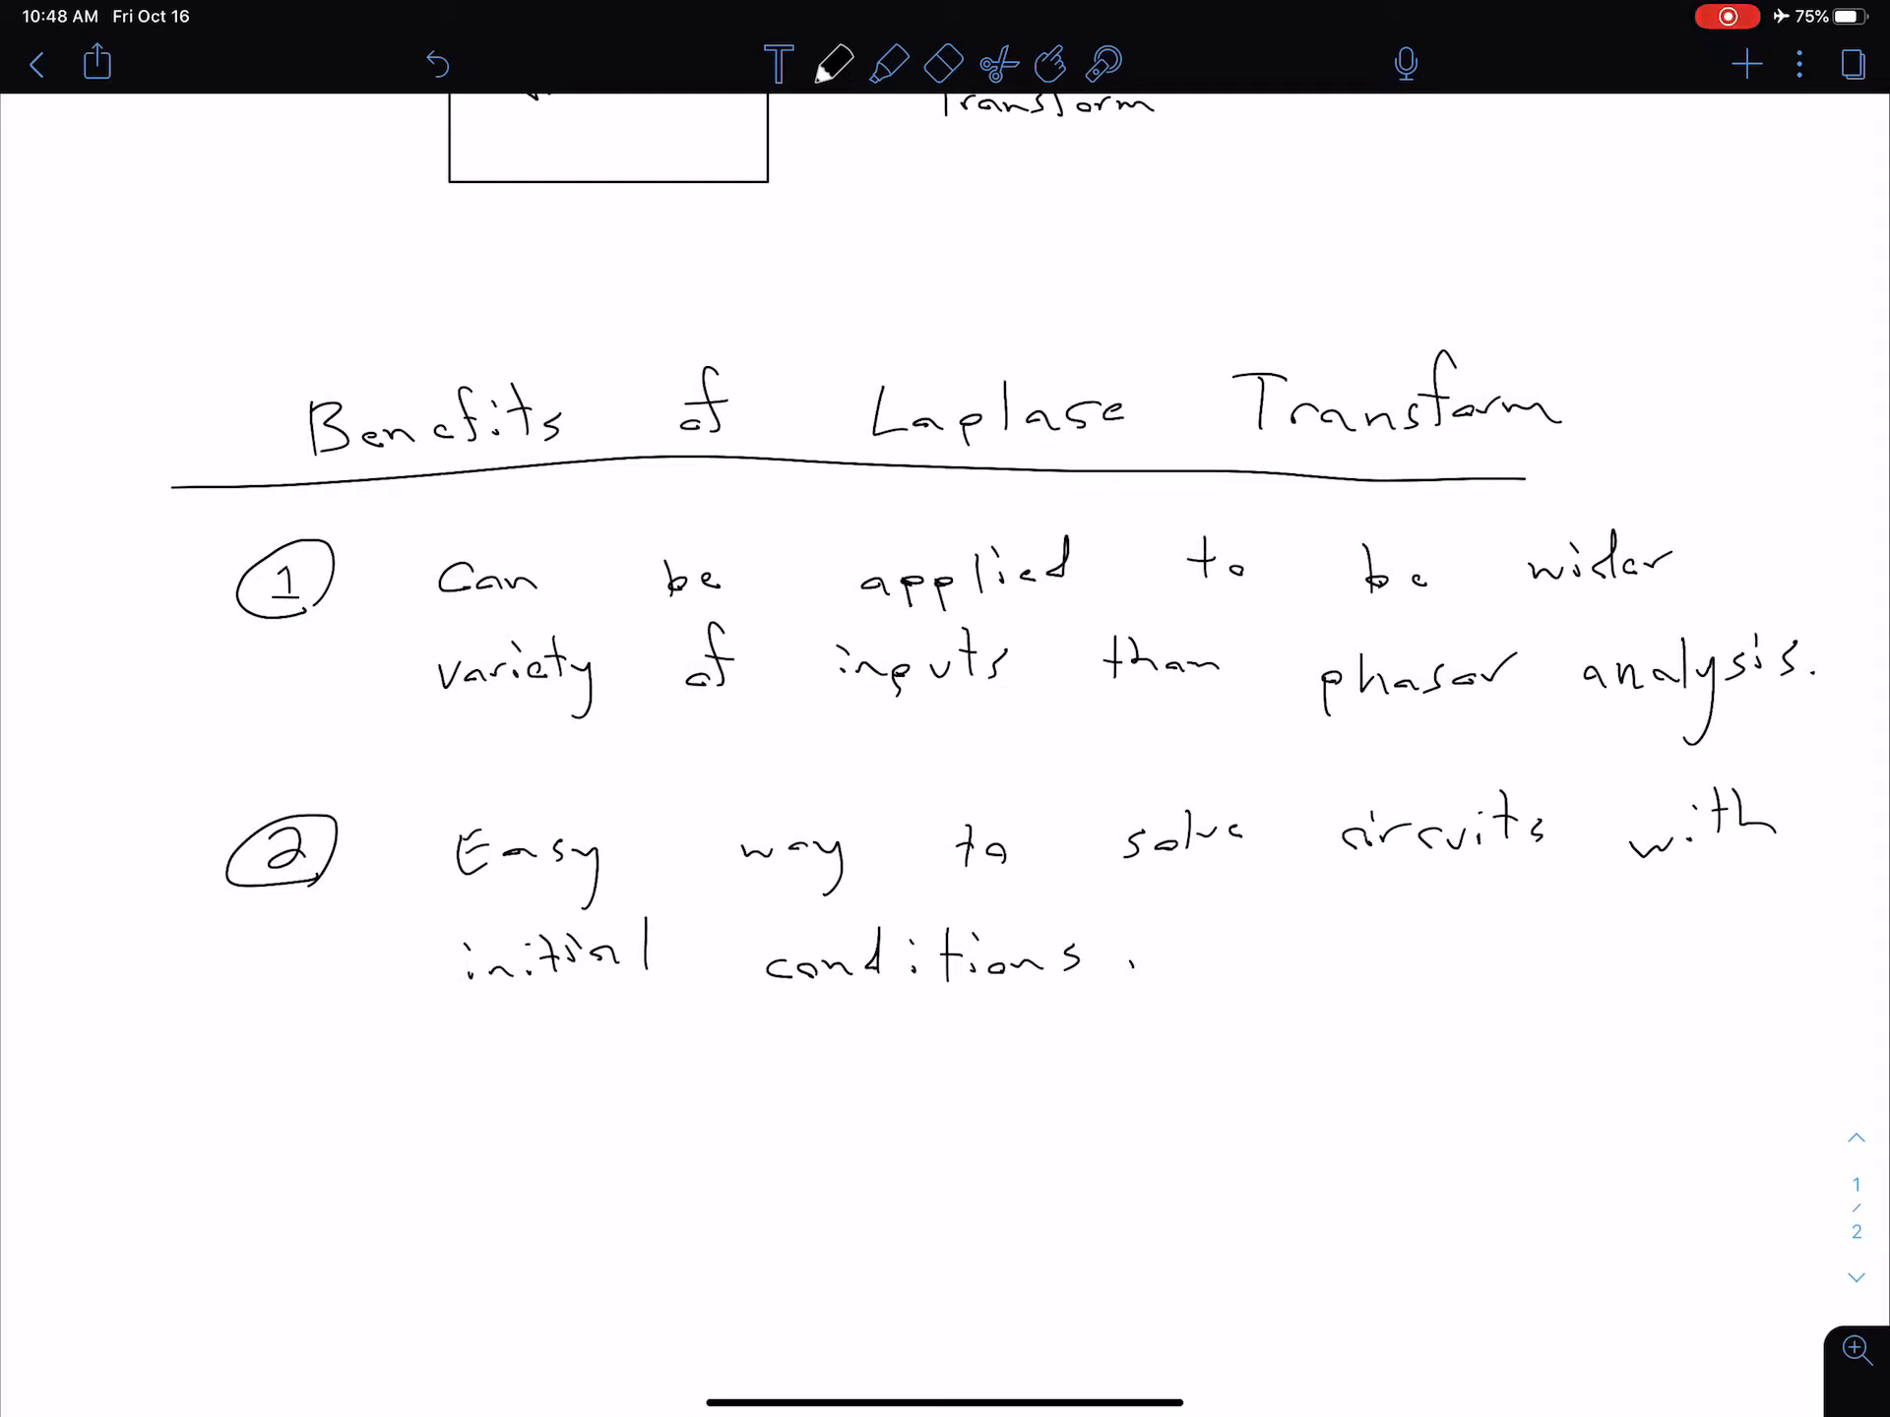
Step: Note under benefit 2 that differential eqs. in time domain become algebra eqs. in freq. domain
{"action": "scroll", "scroll_direction": "up", "scroll_amount": 3}
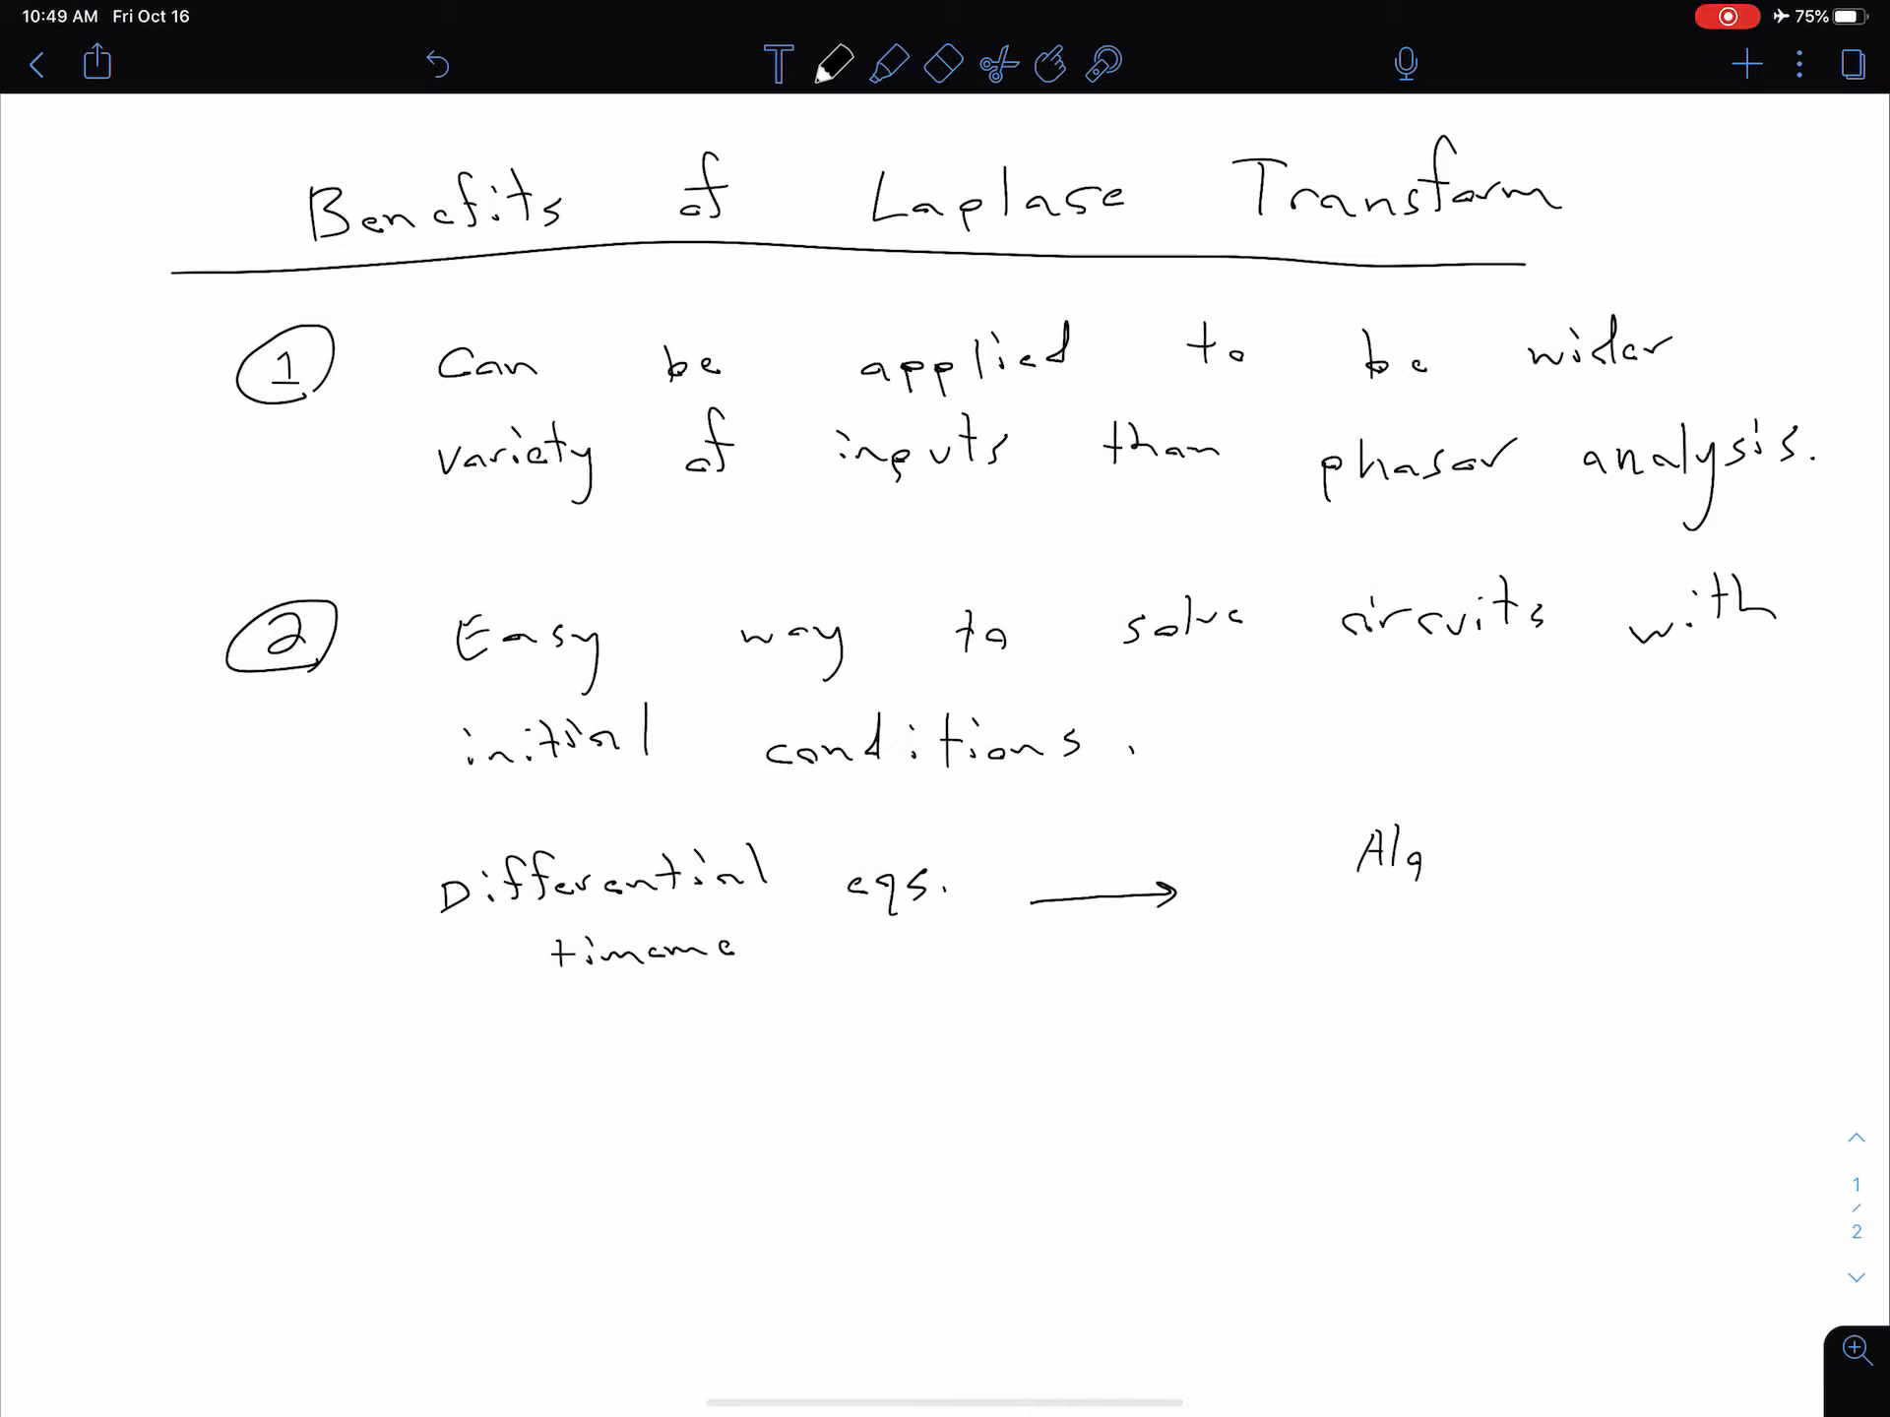
{"action": "type", "text": "ebra"}
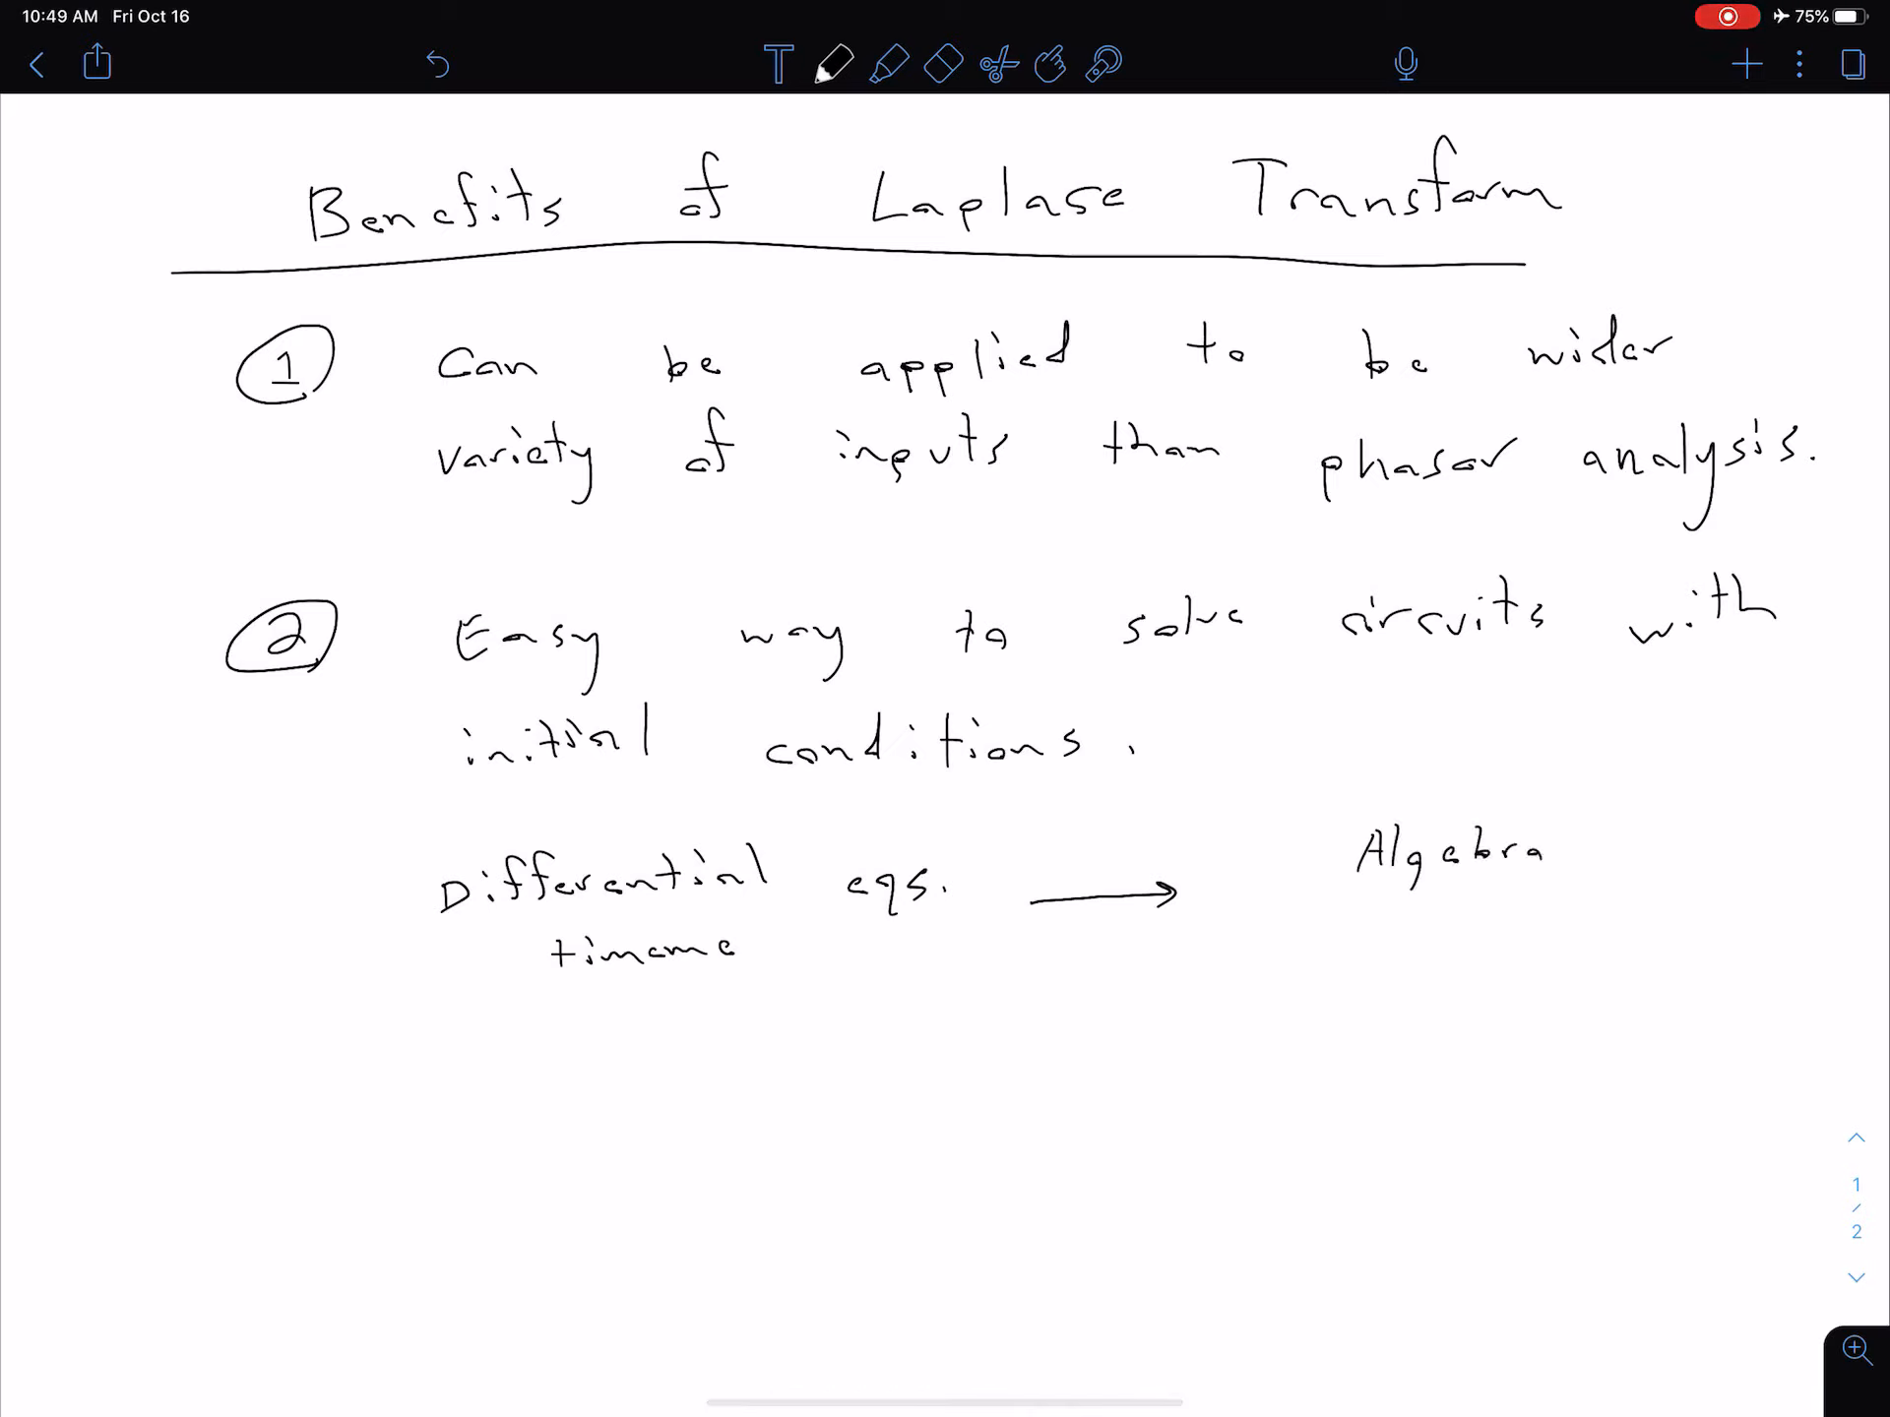
{"action": "type", "text": "eqs."}
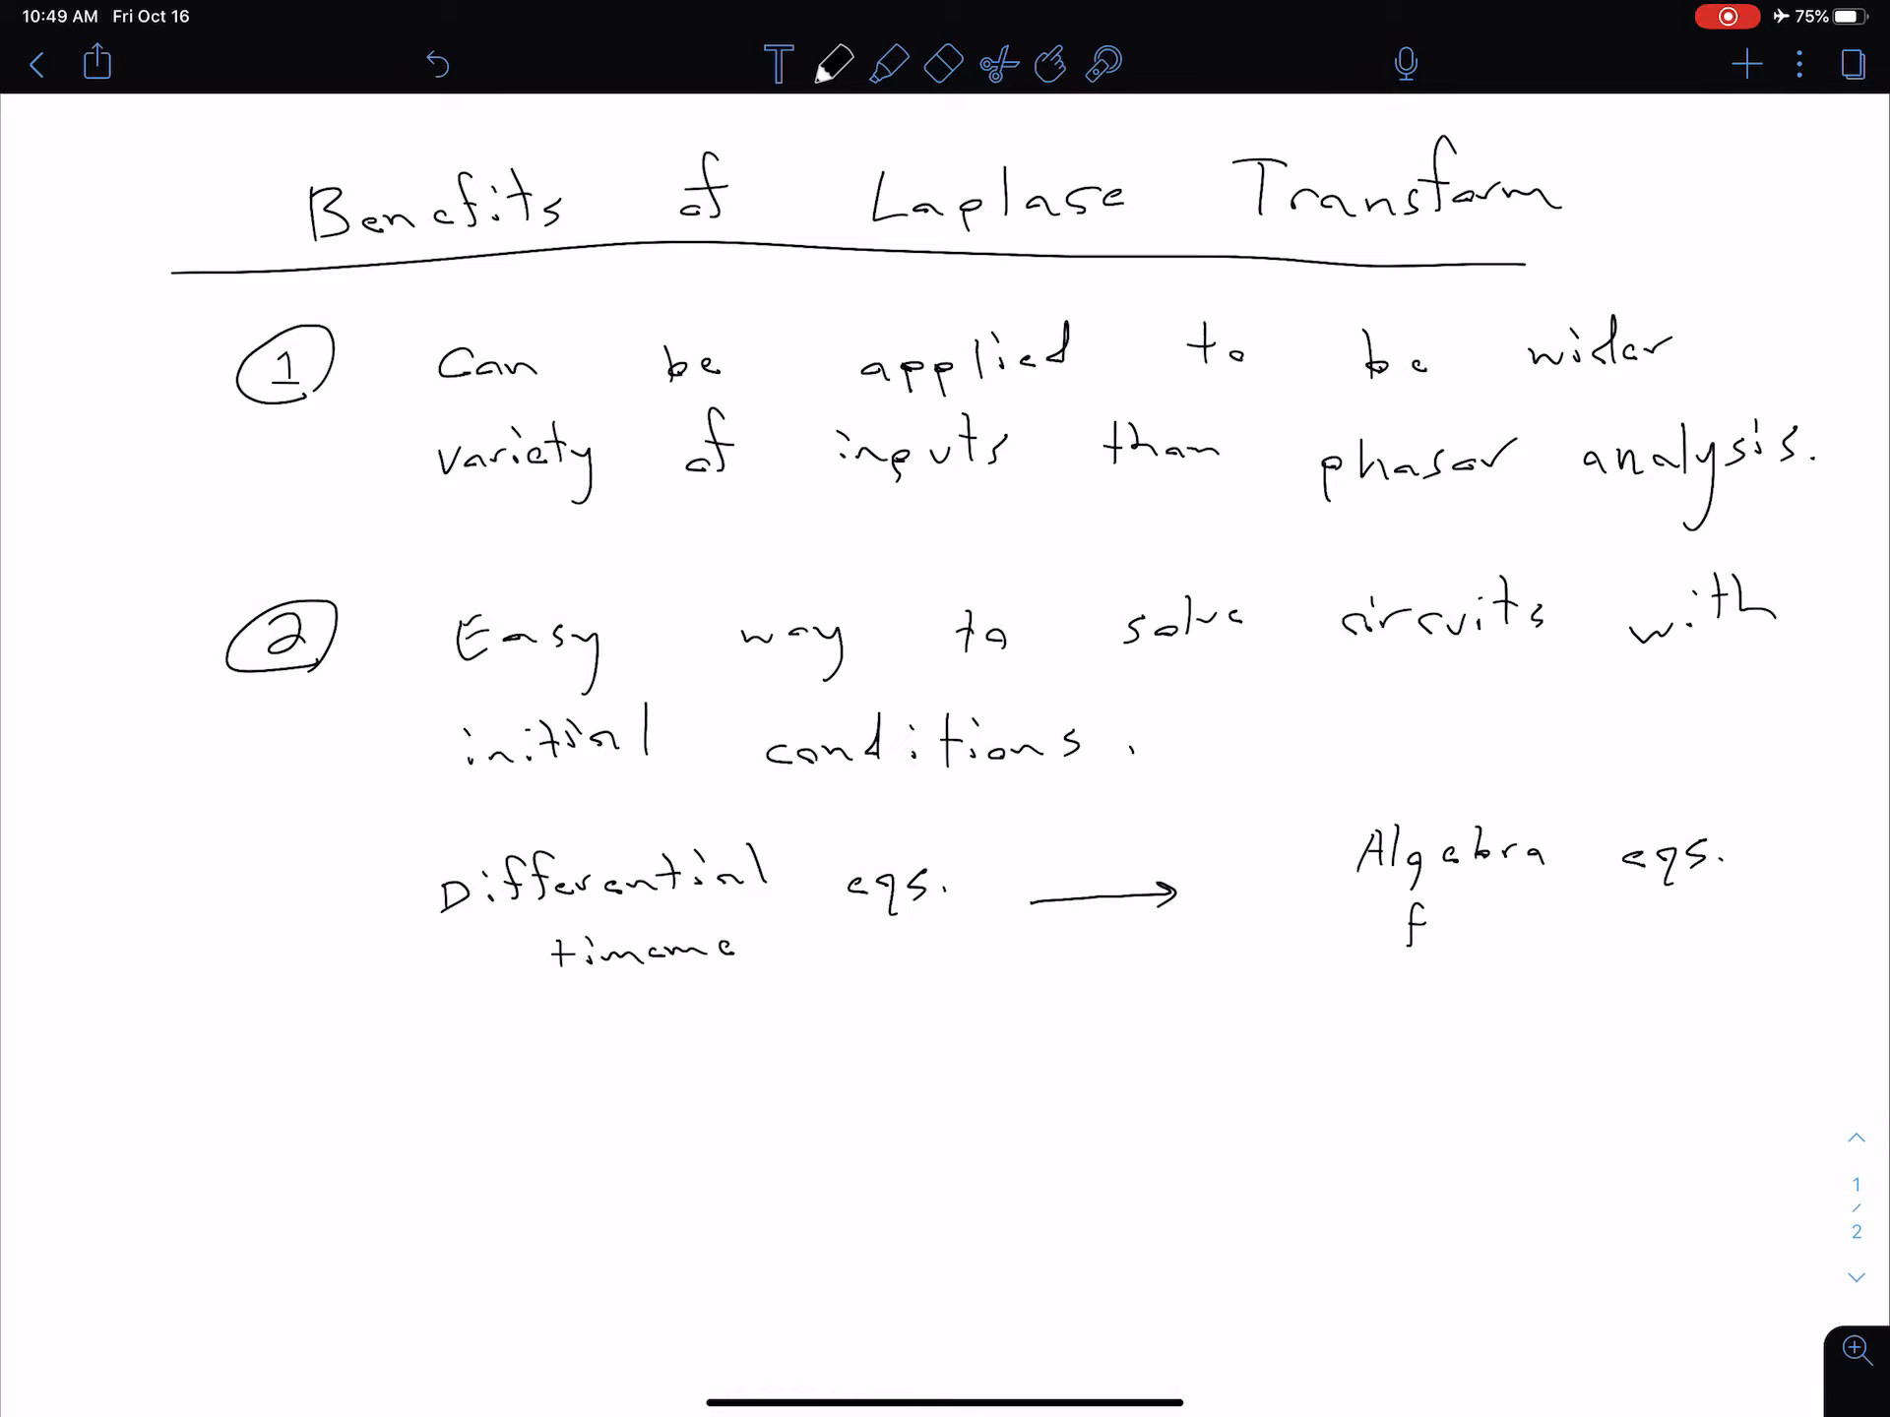
Step: Erase the misspelled word and rewrite 'domain' with the pen
{"action": "left_click", "coordinate": [943, 63]}
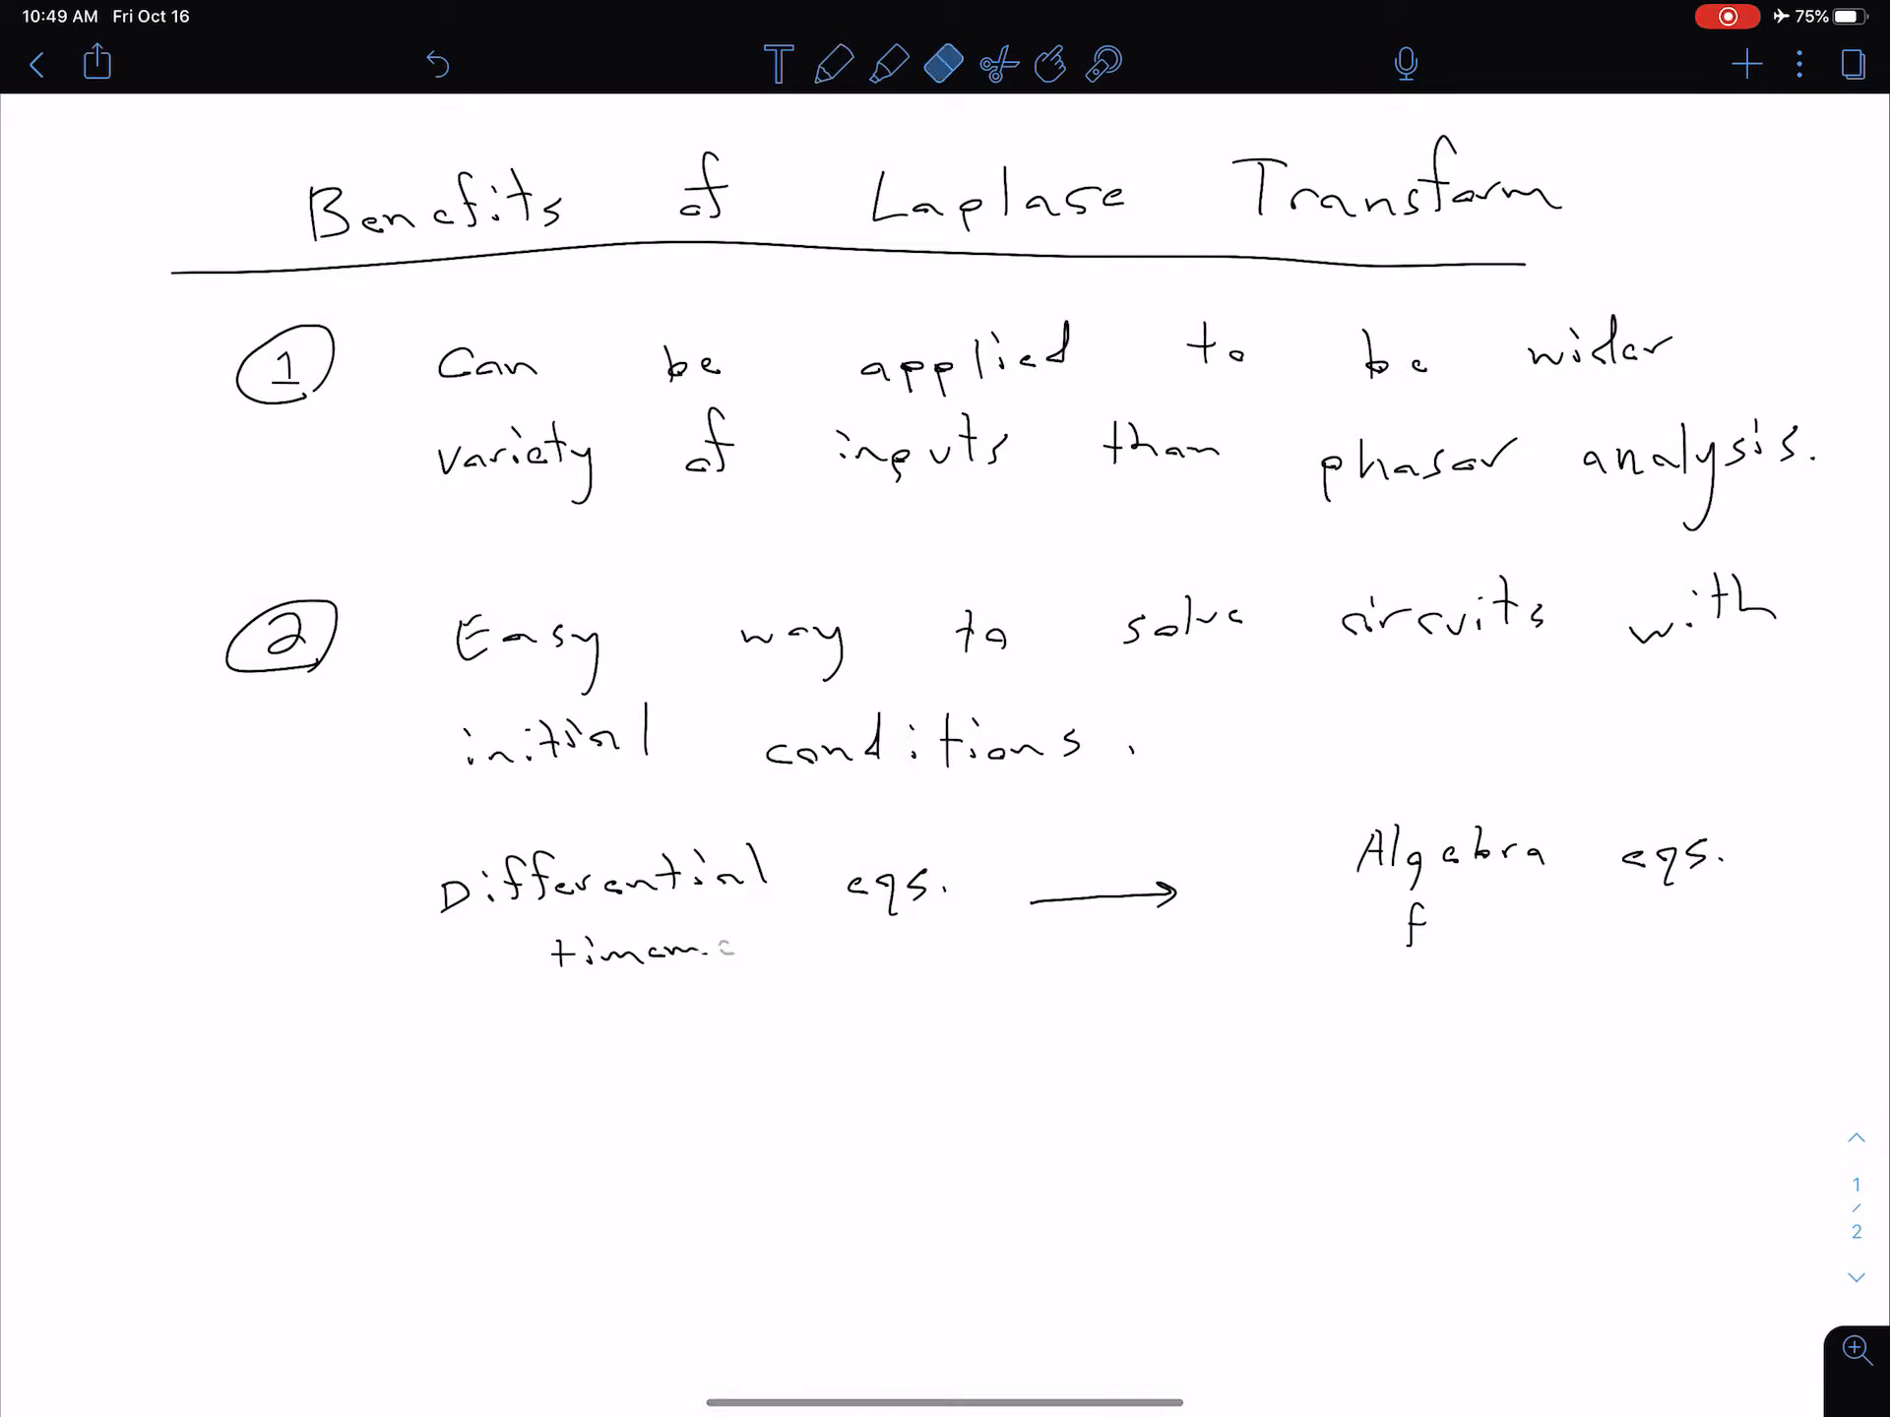
{"action": "left_click", "coordinate": [829, 63]}
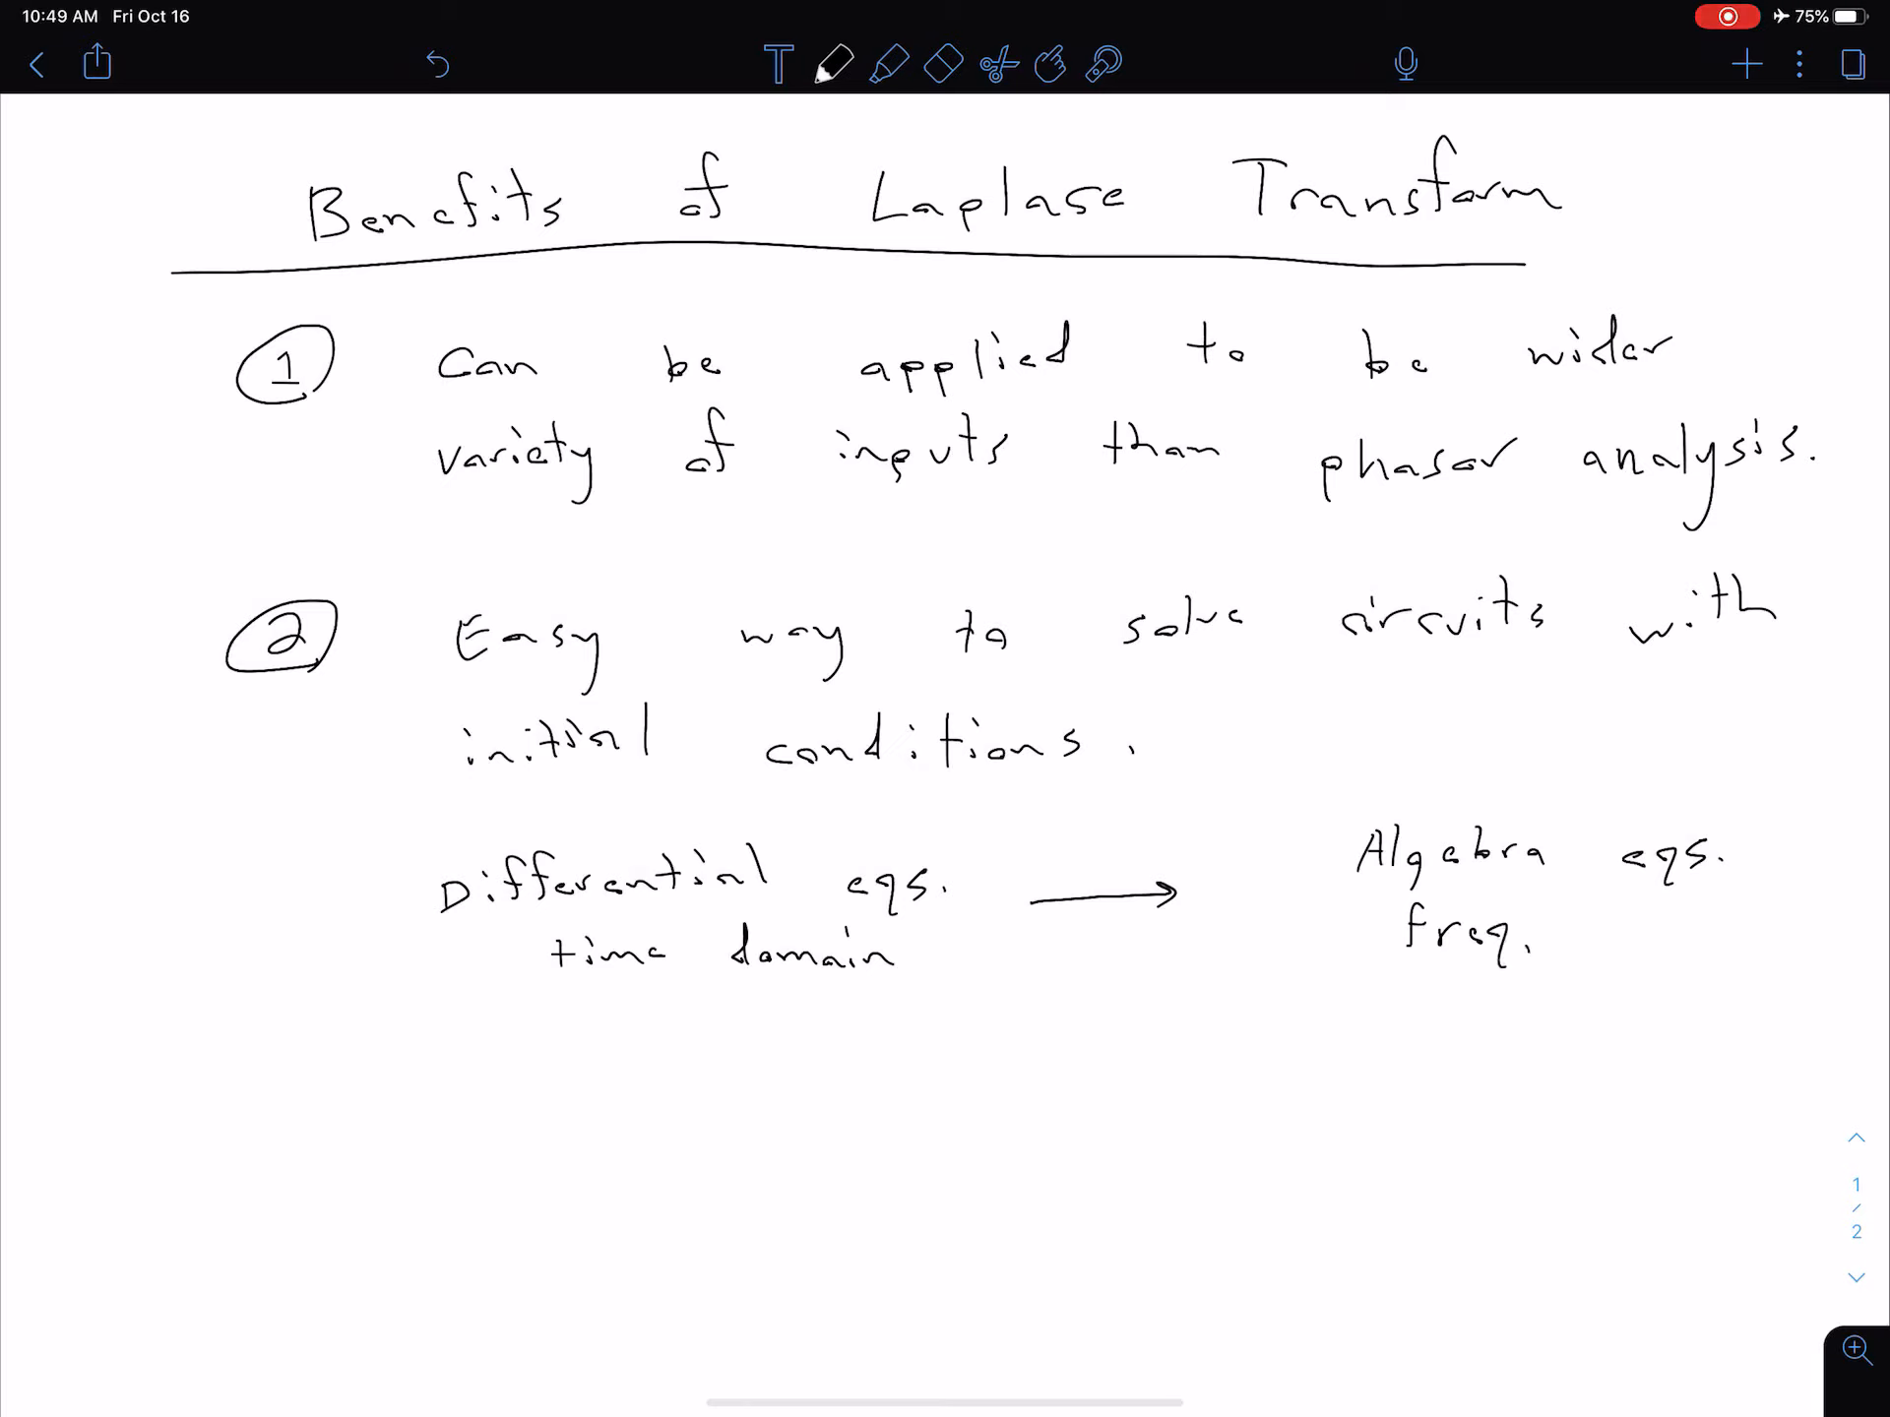
{"action": "type", "text": "d"}
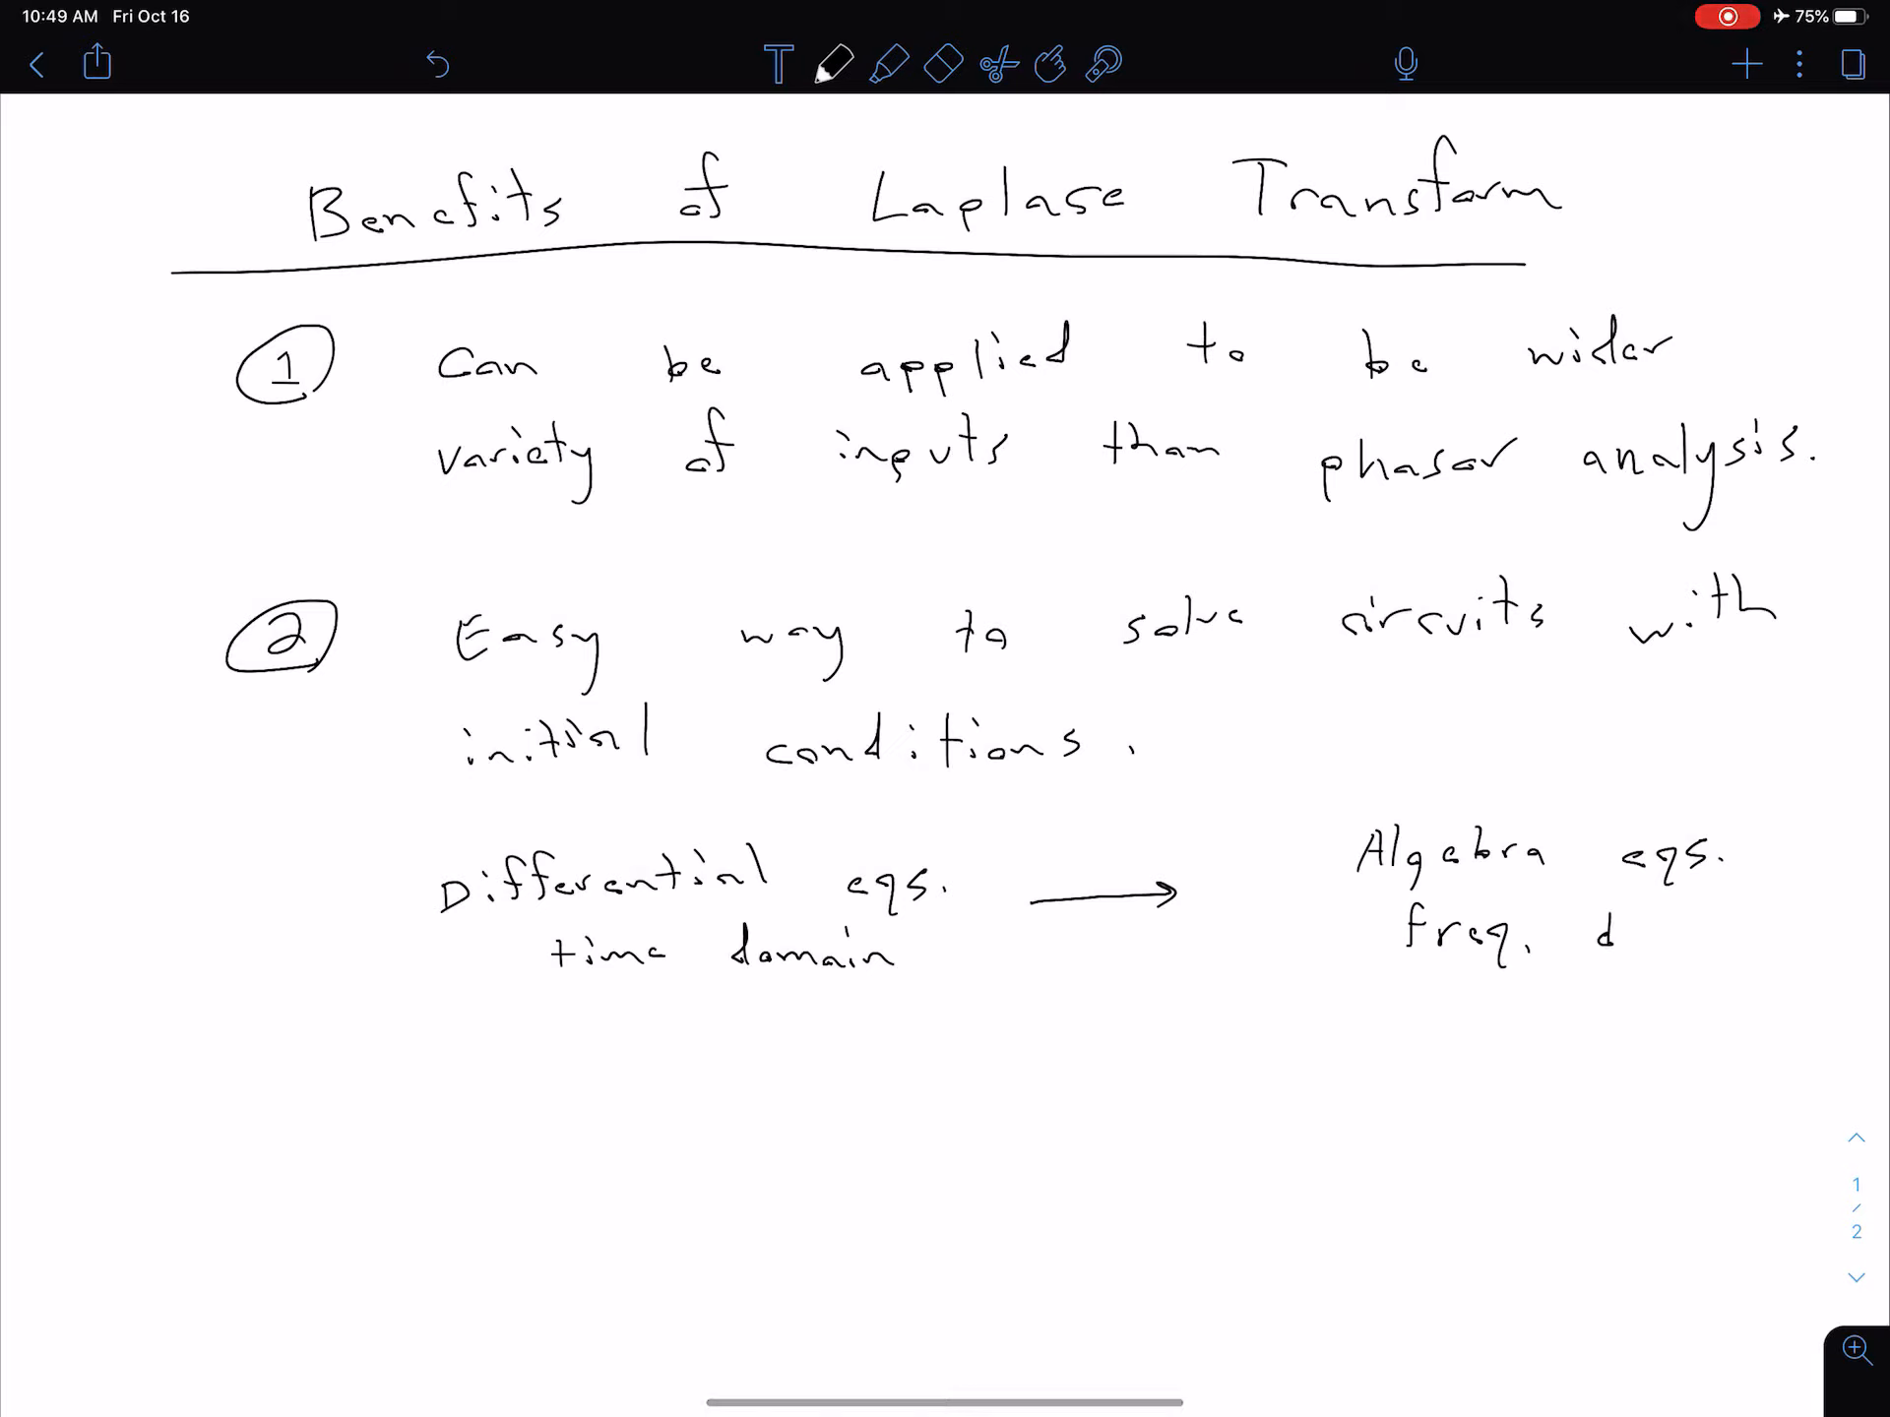
{"action": "type", "text": "omain"}
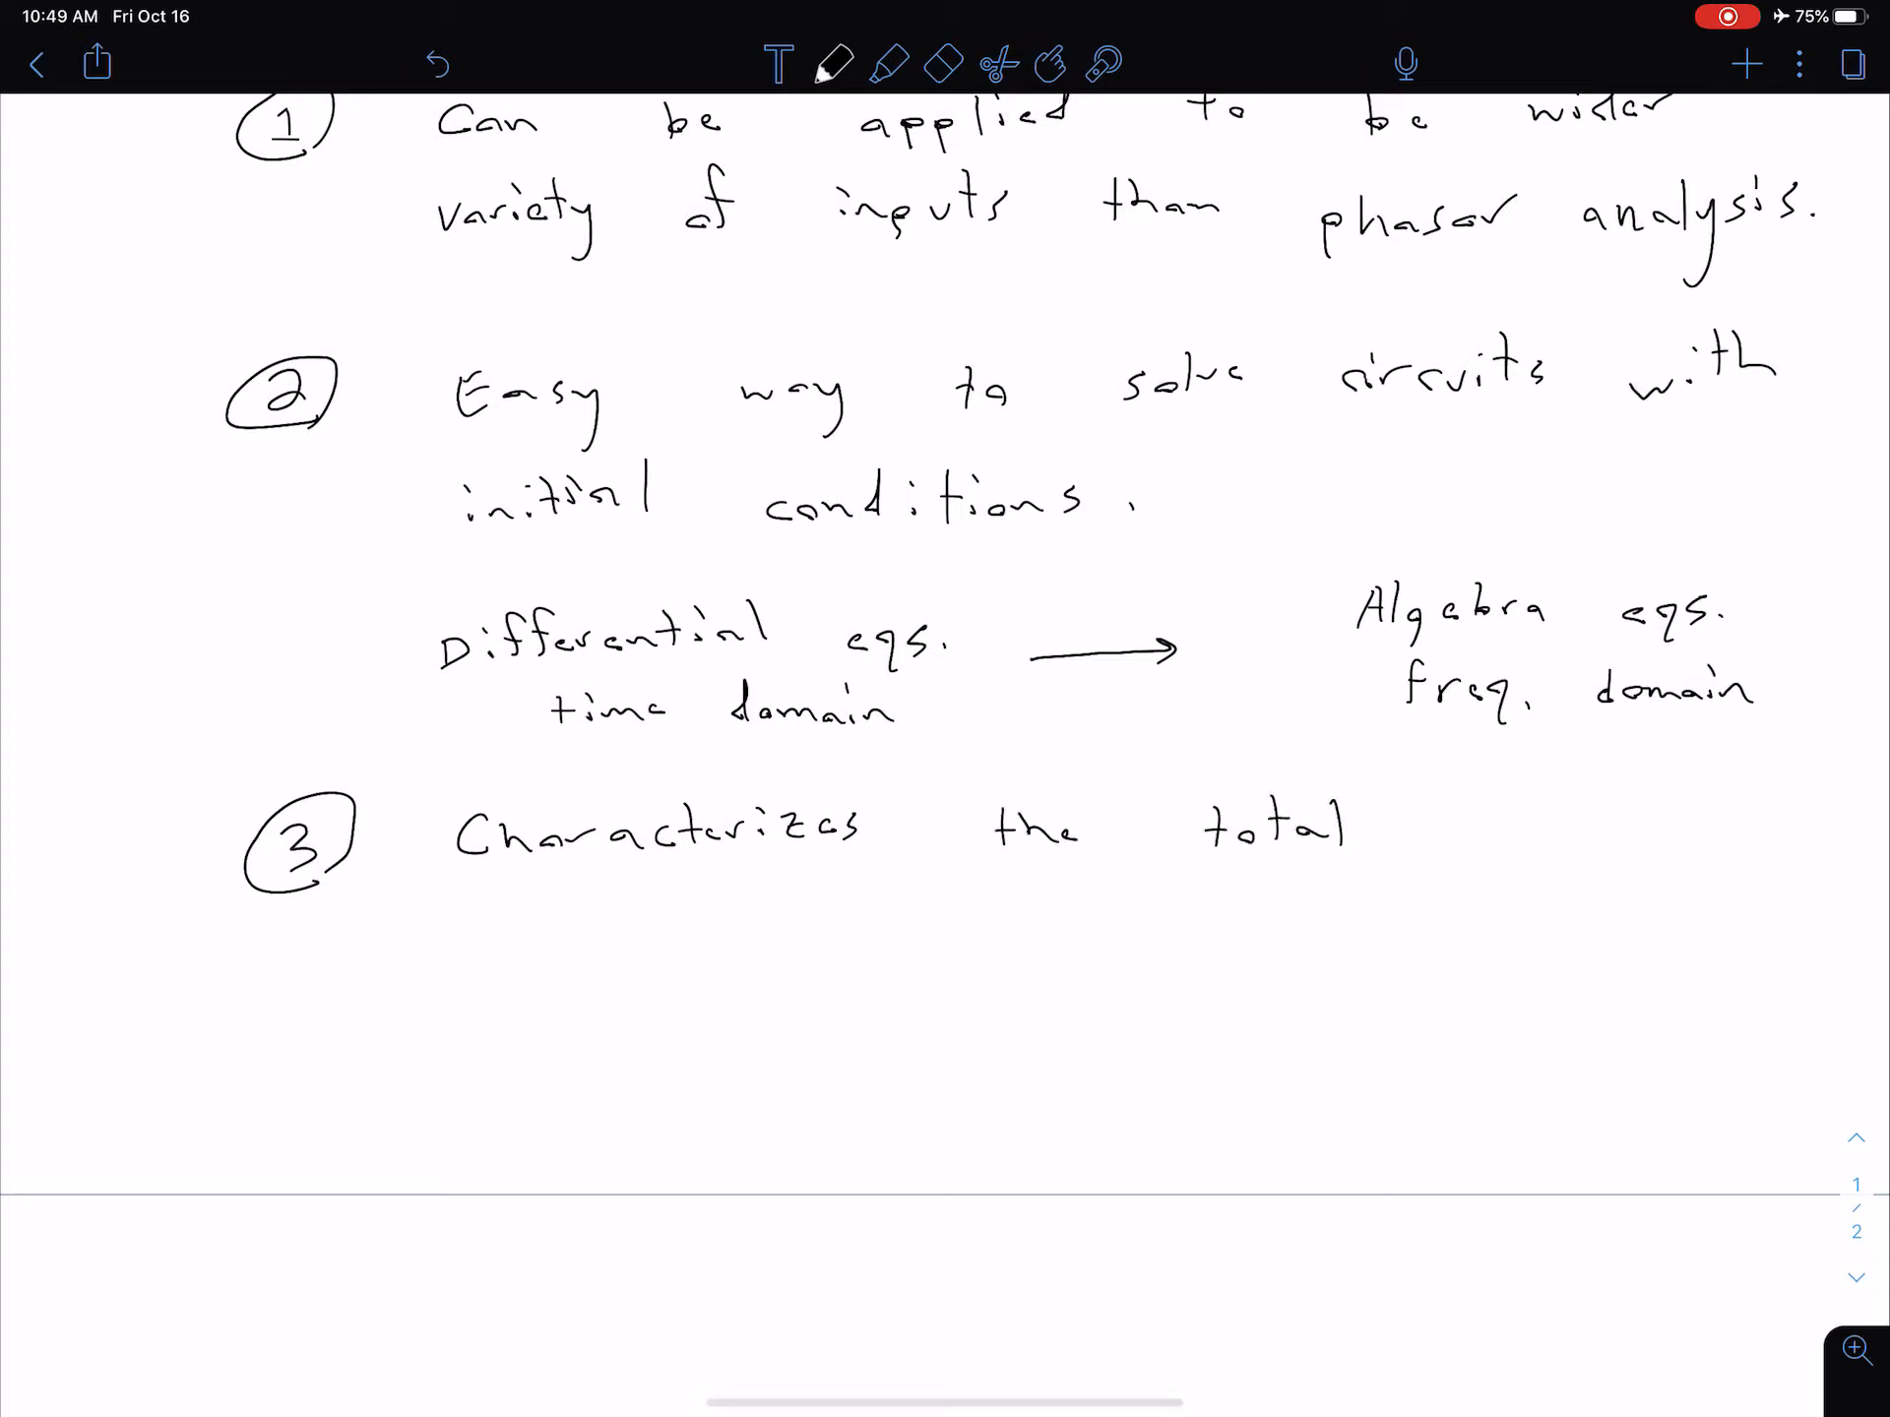
Step: Handwrite benefit 3: total response of the circuit (natural and forced) in one operation
{"action": "type", "text": "reso"}
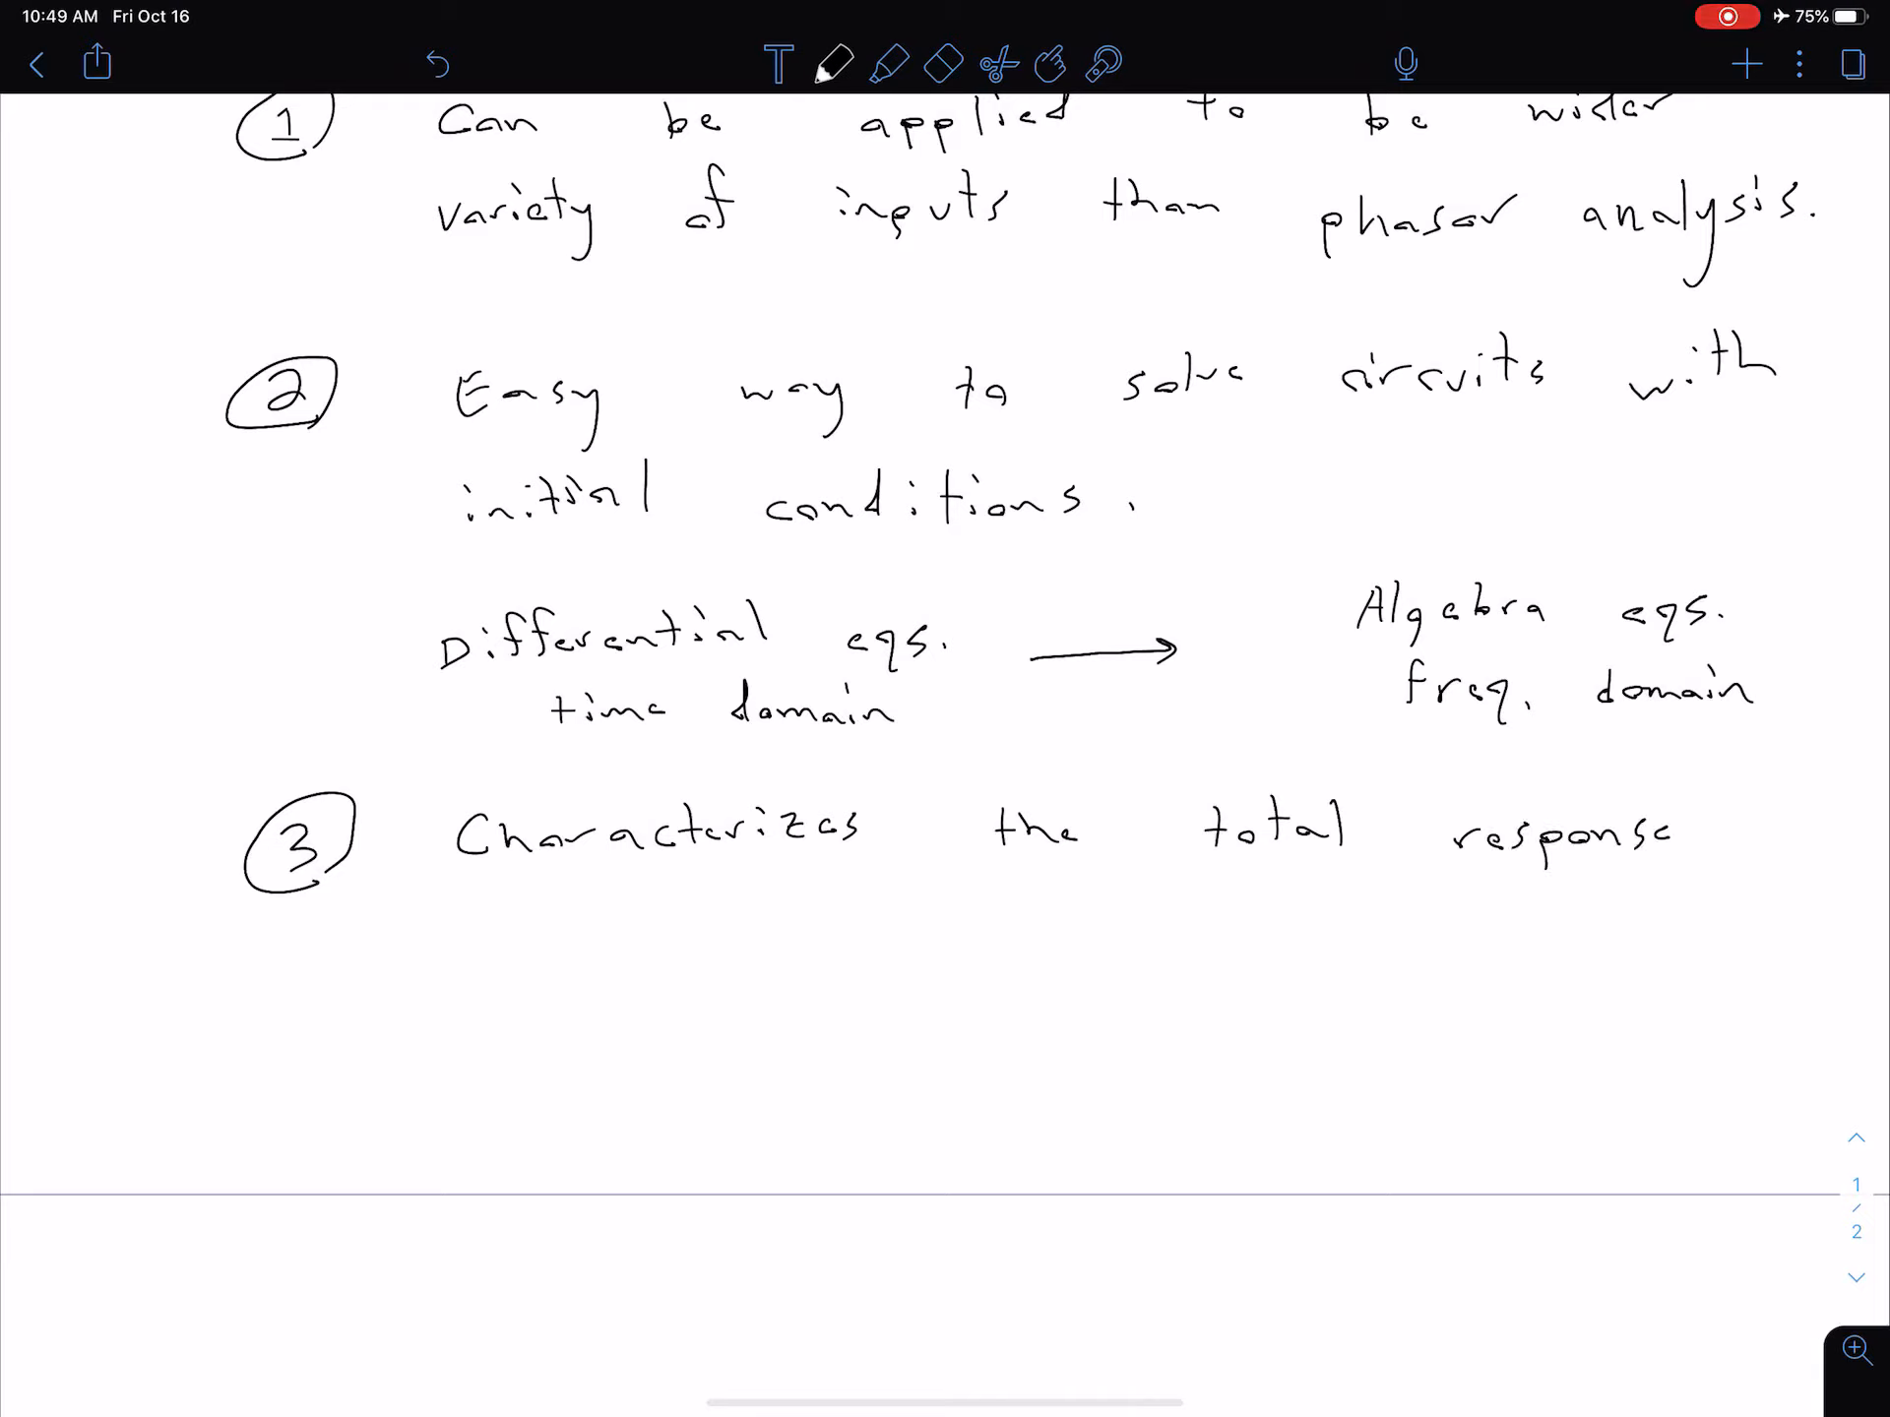
{"action": "type", "text": "of th"}
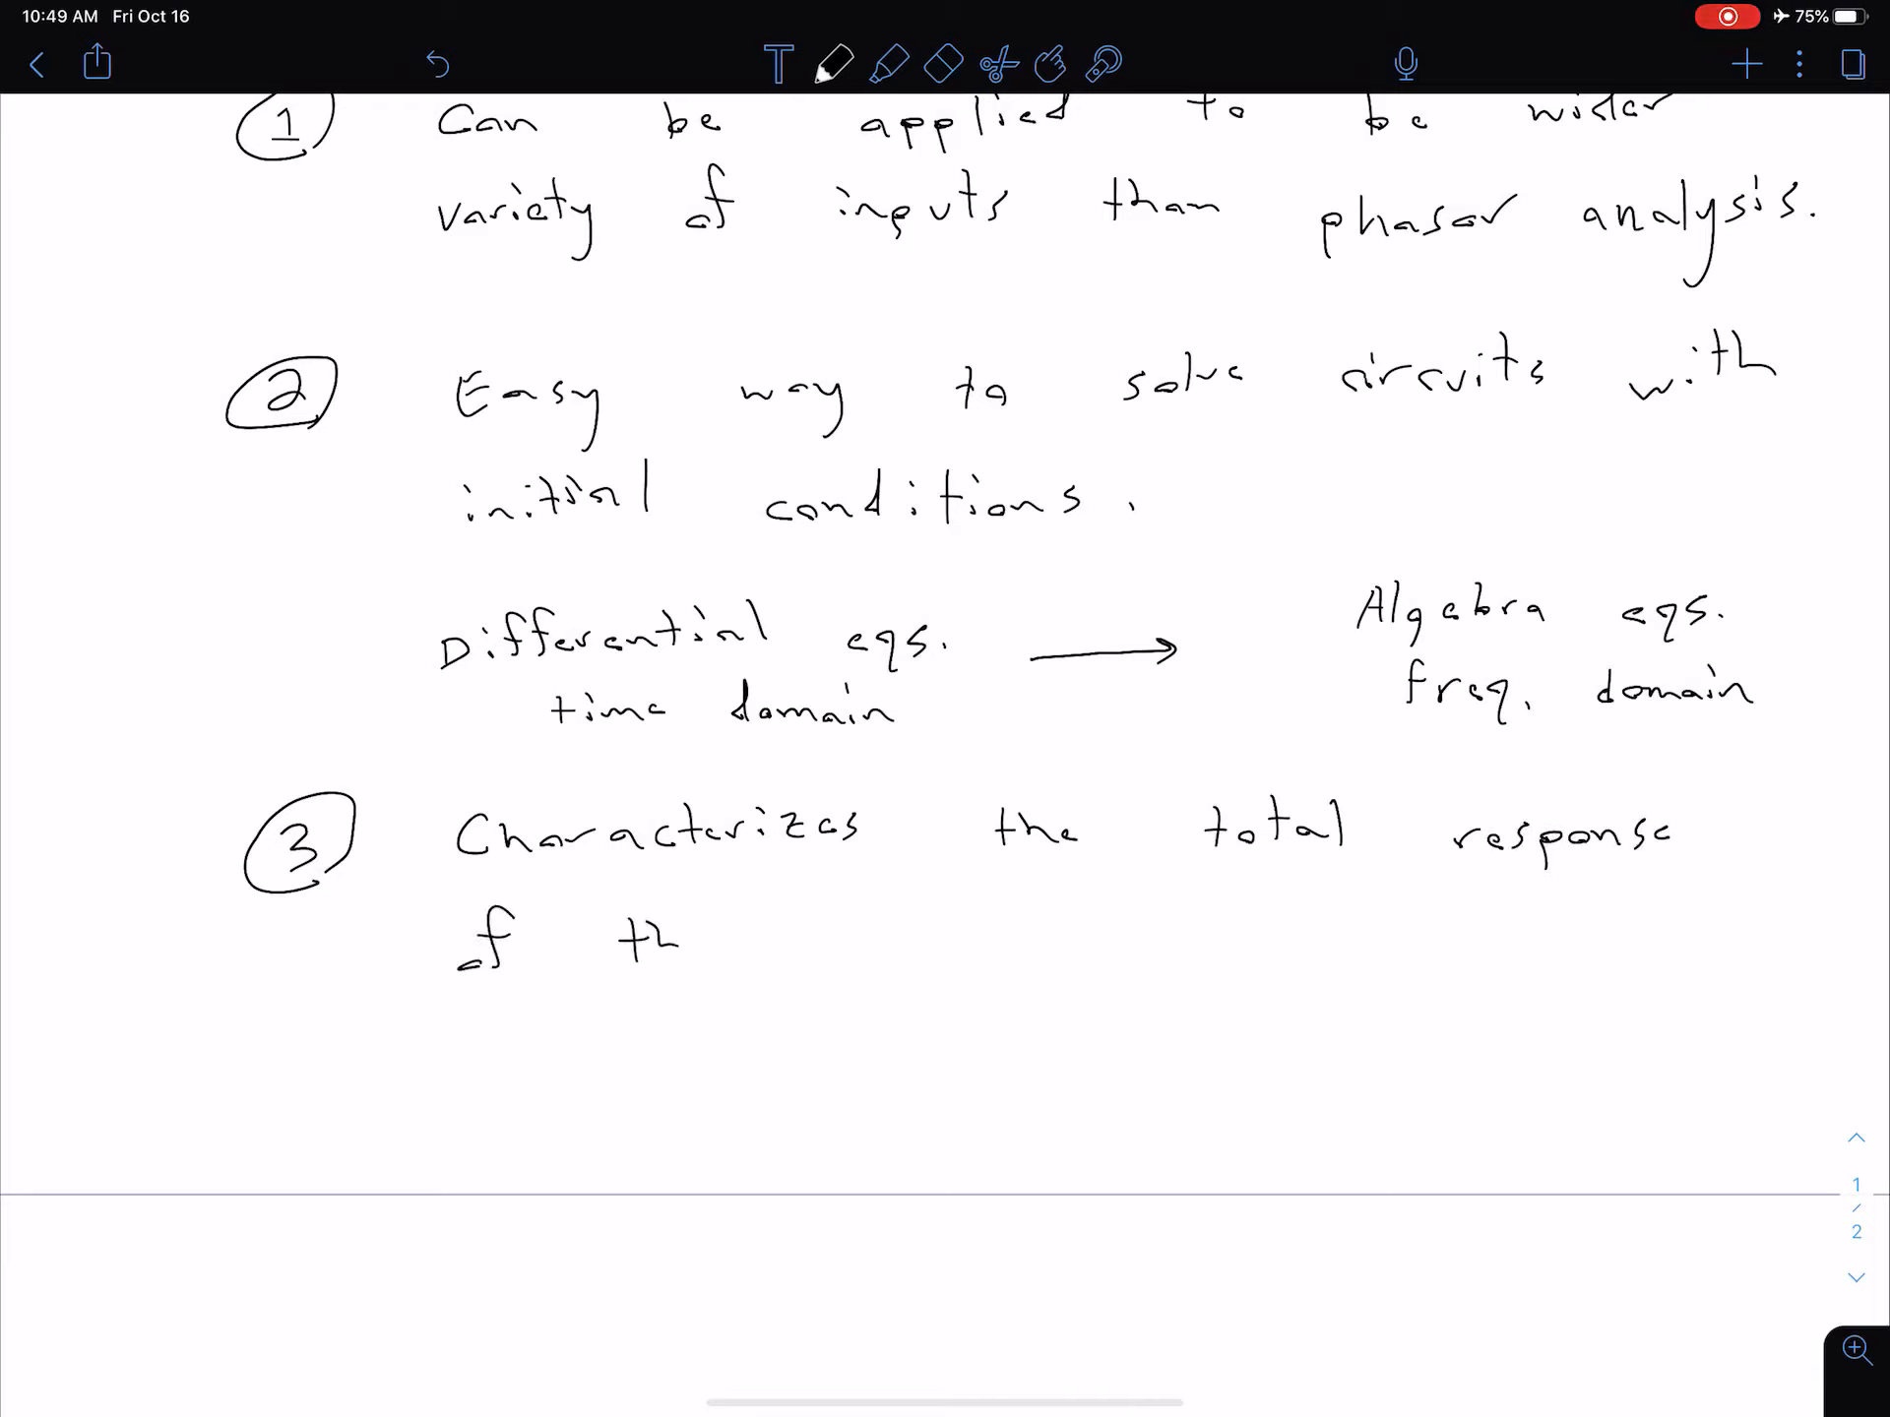
{"action": "type", "text": "the circuit ("}
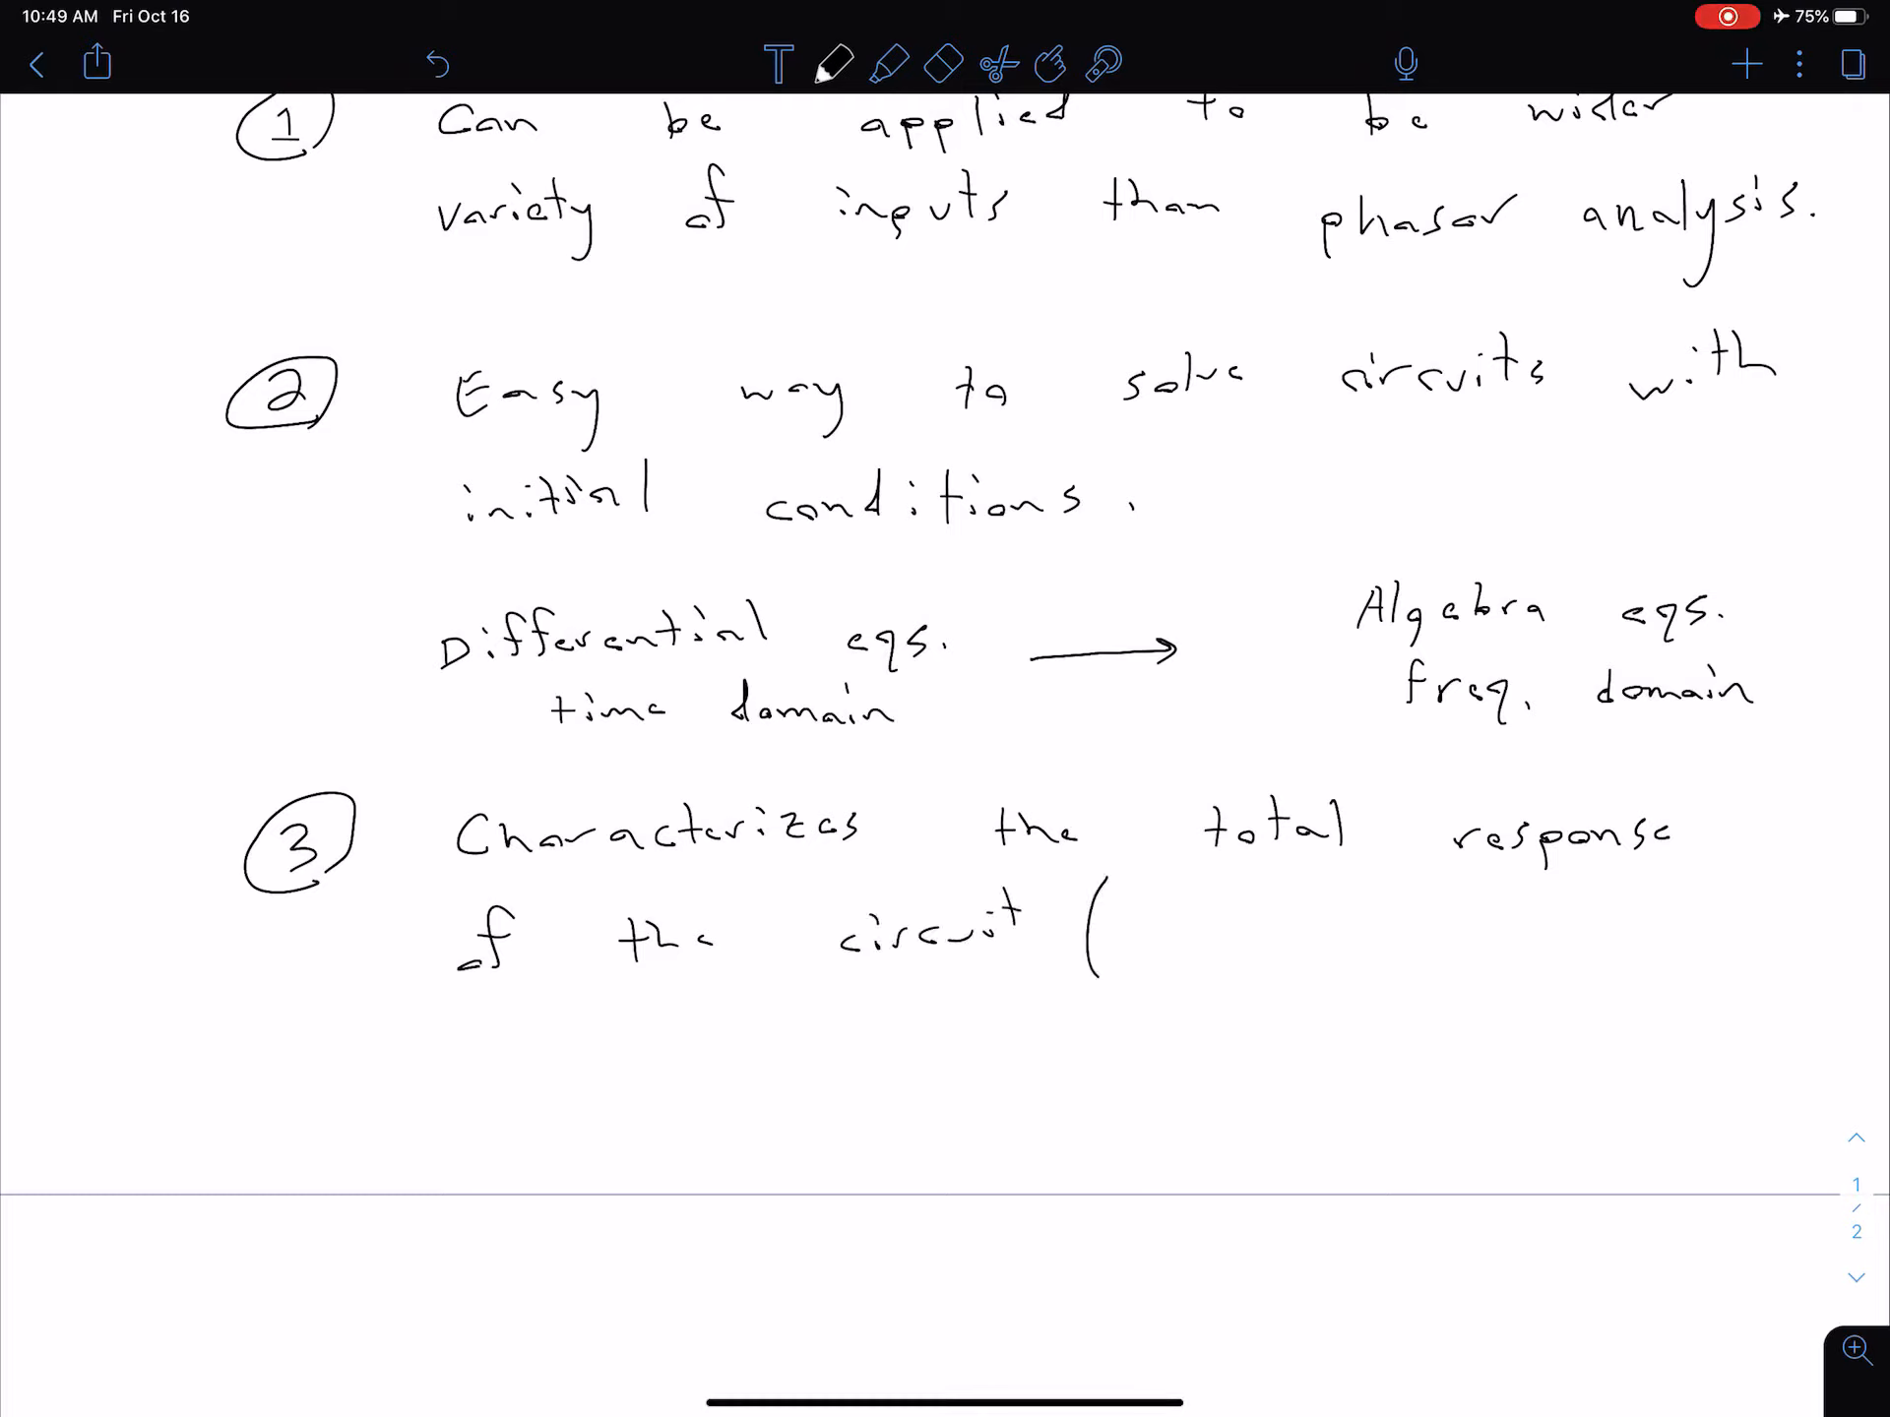
{"action": "type", "text": "nature"}
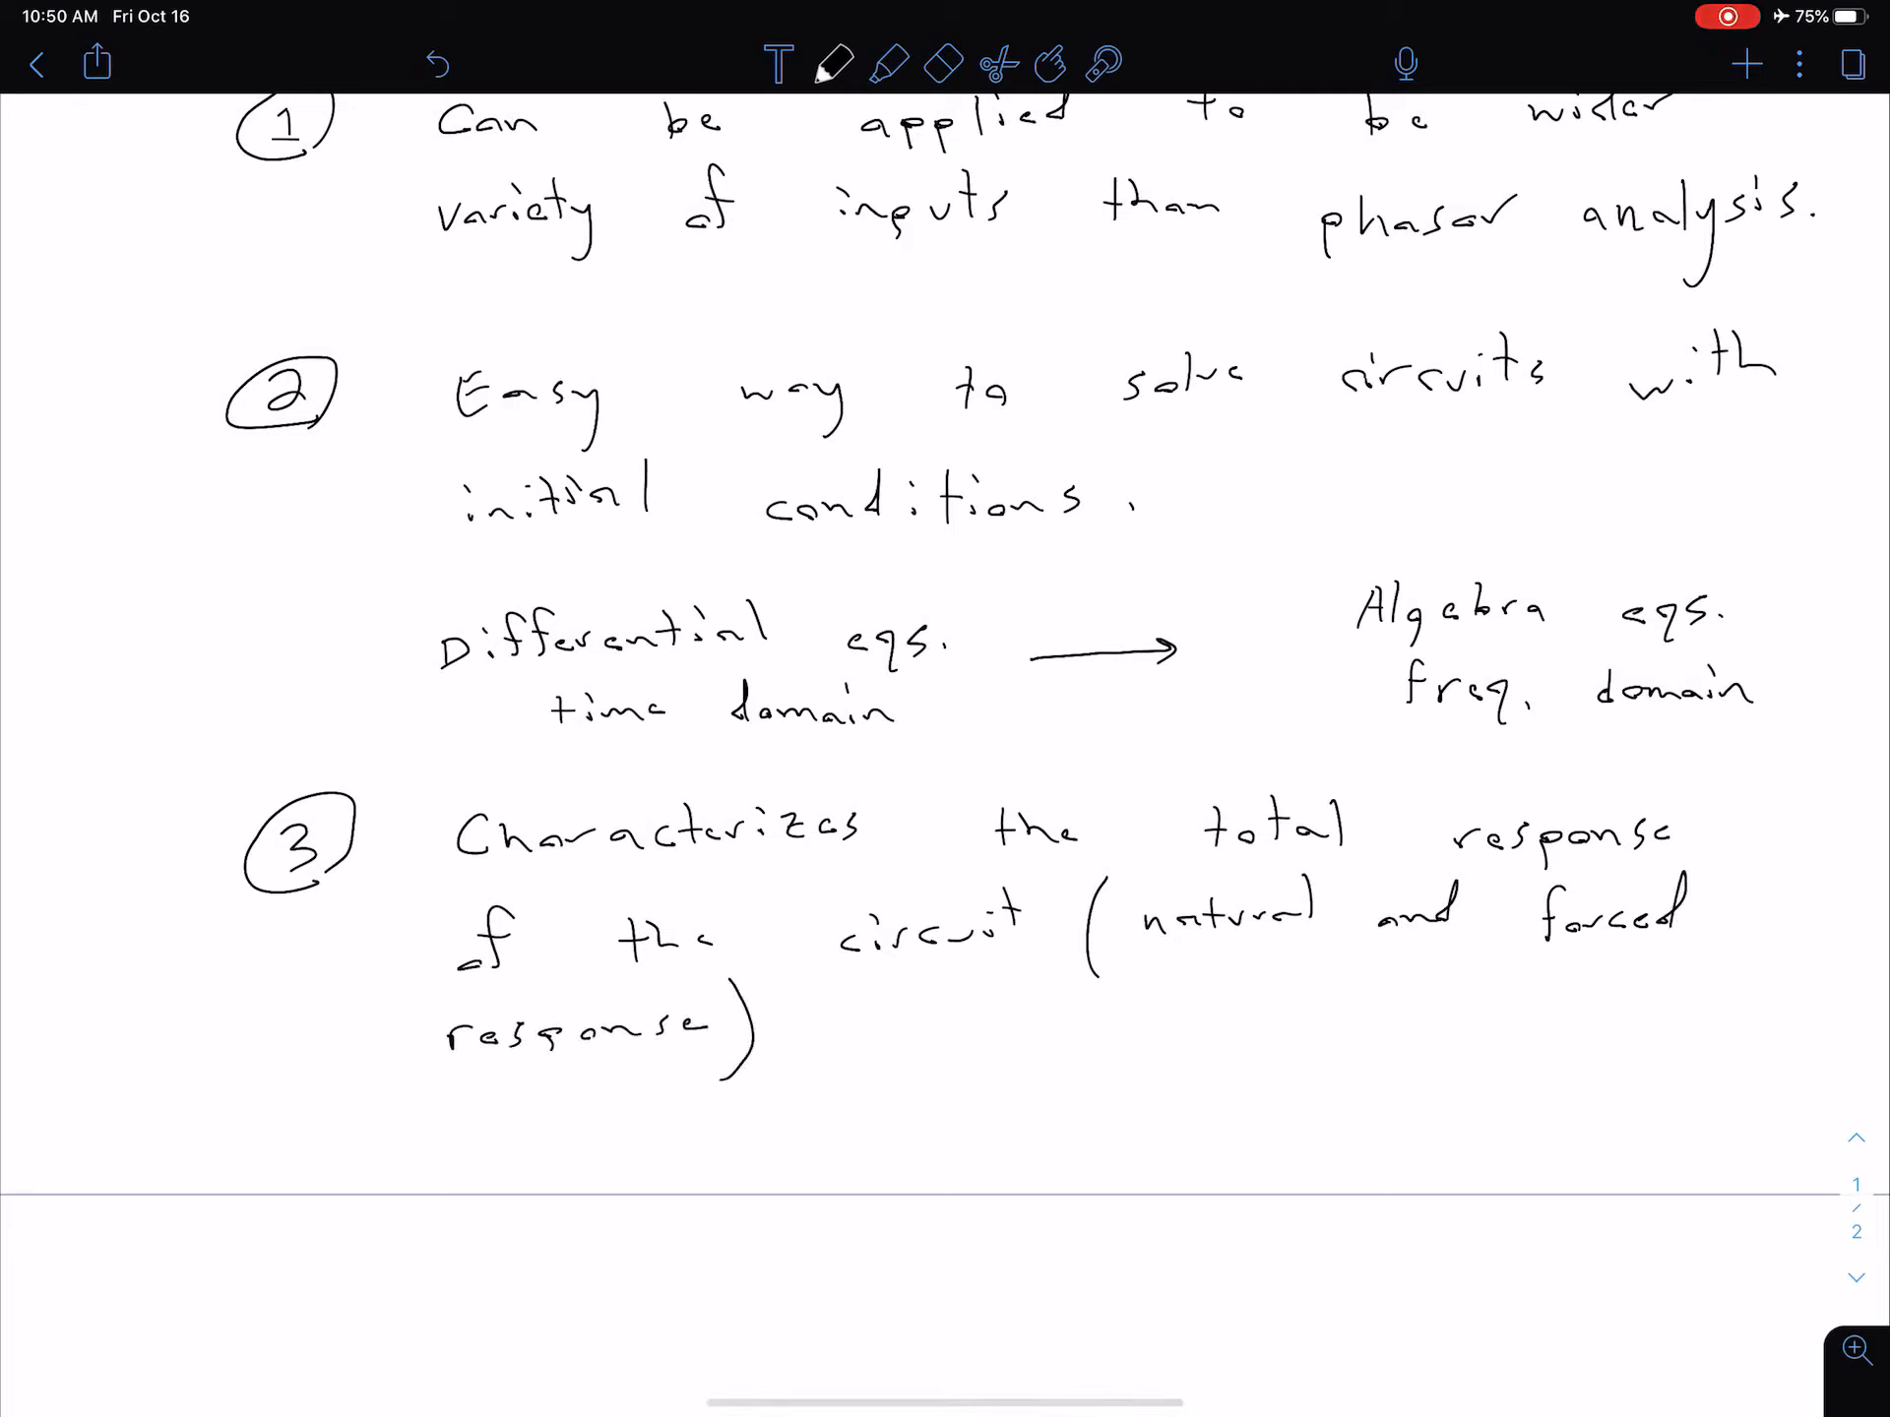
{"action": "type", "text": "in one"}
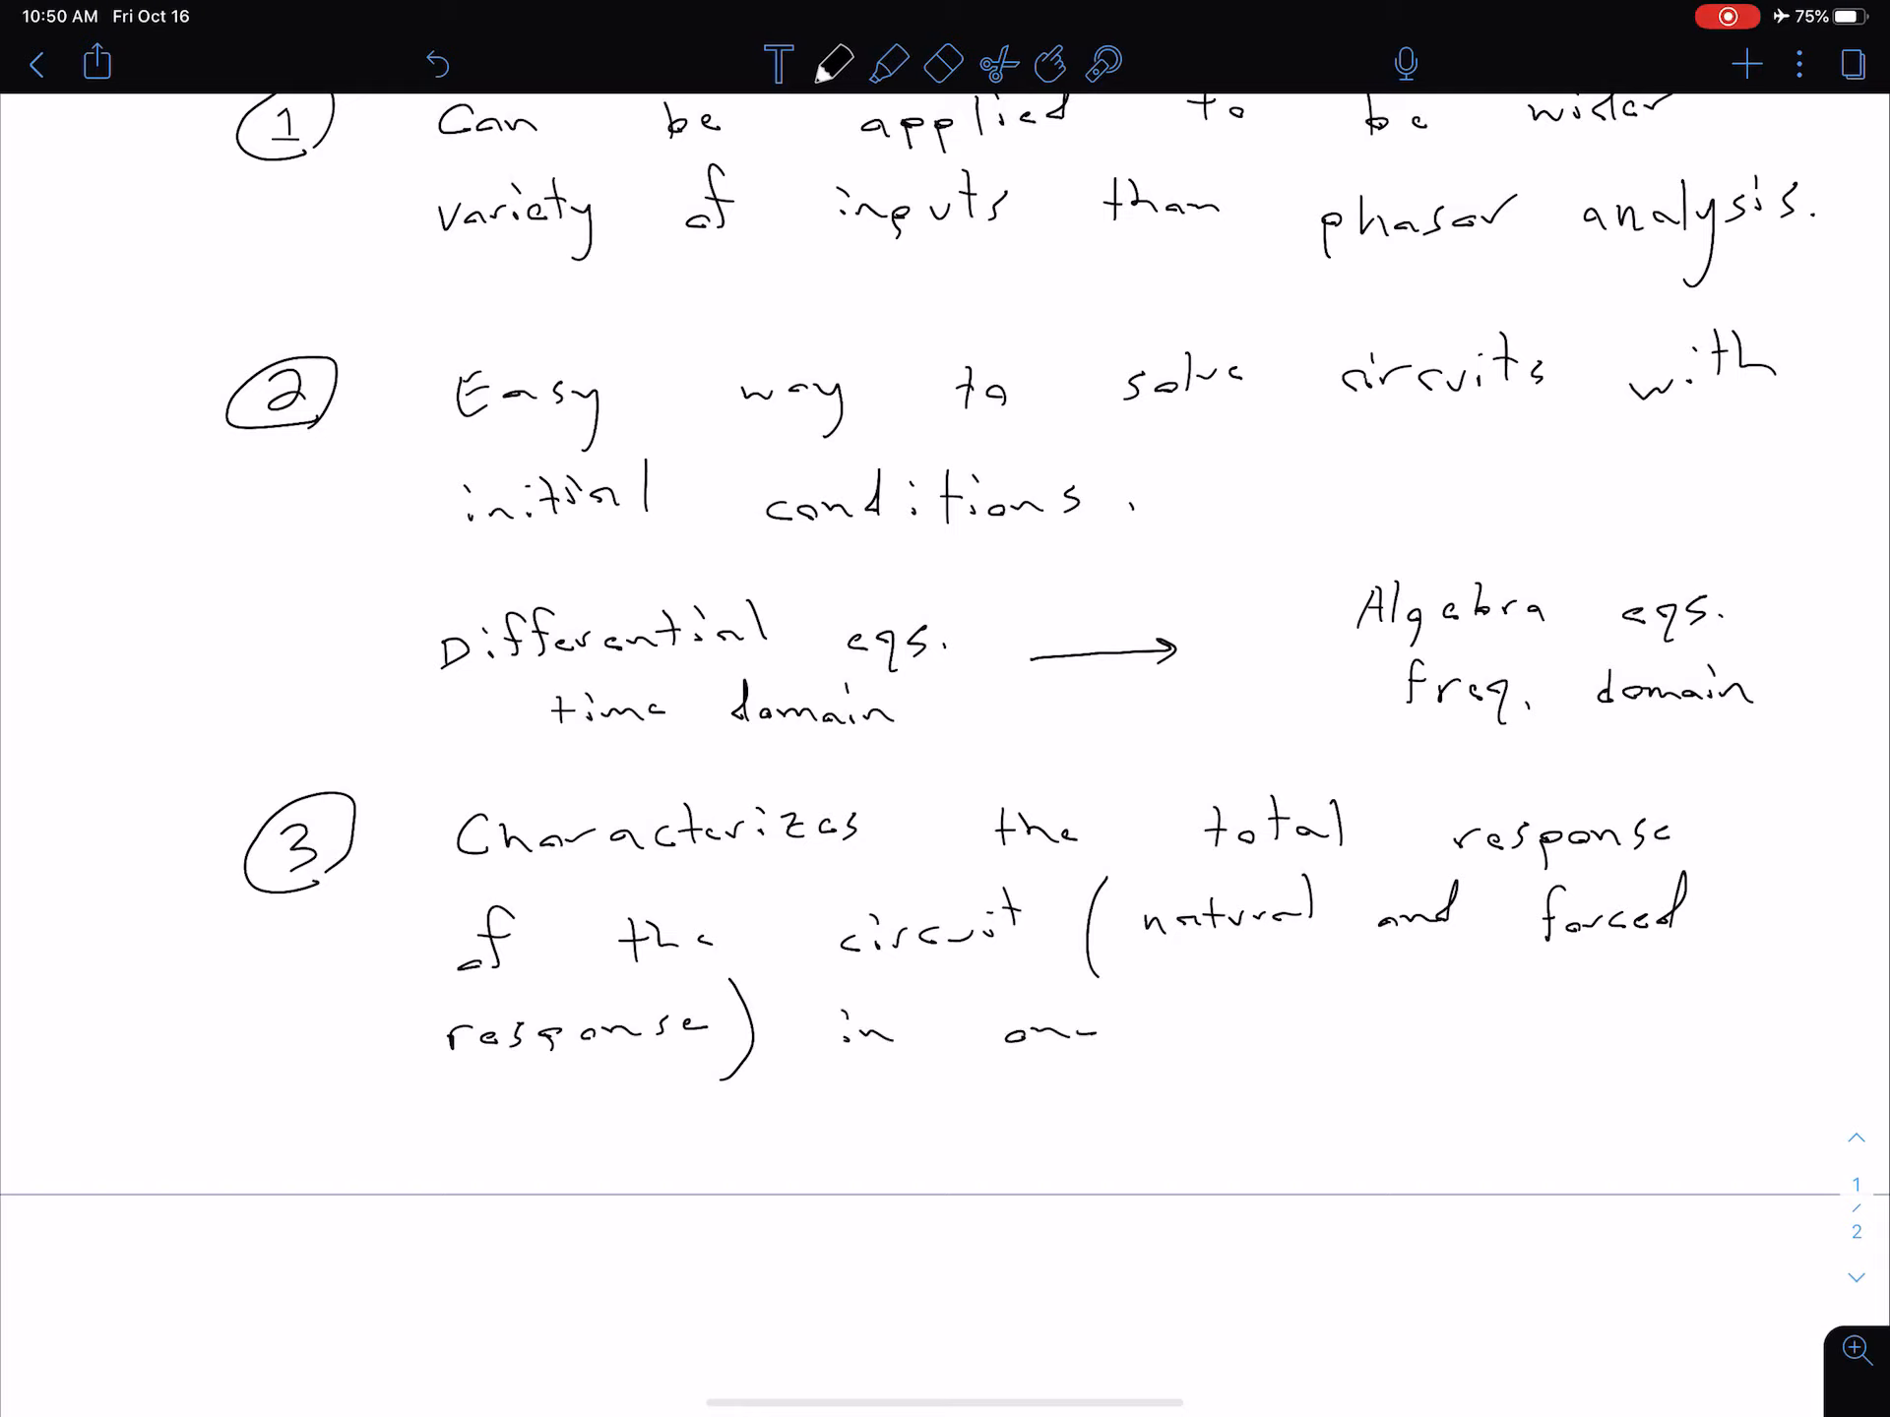
{"action": "type", "text": "of"}
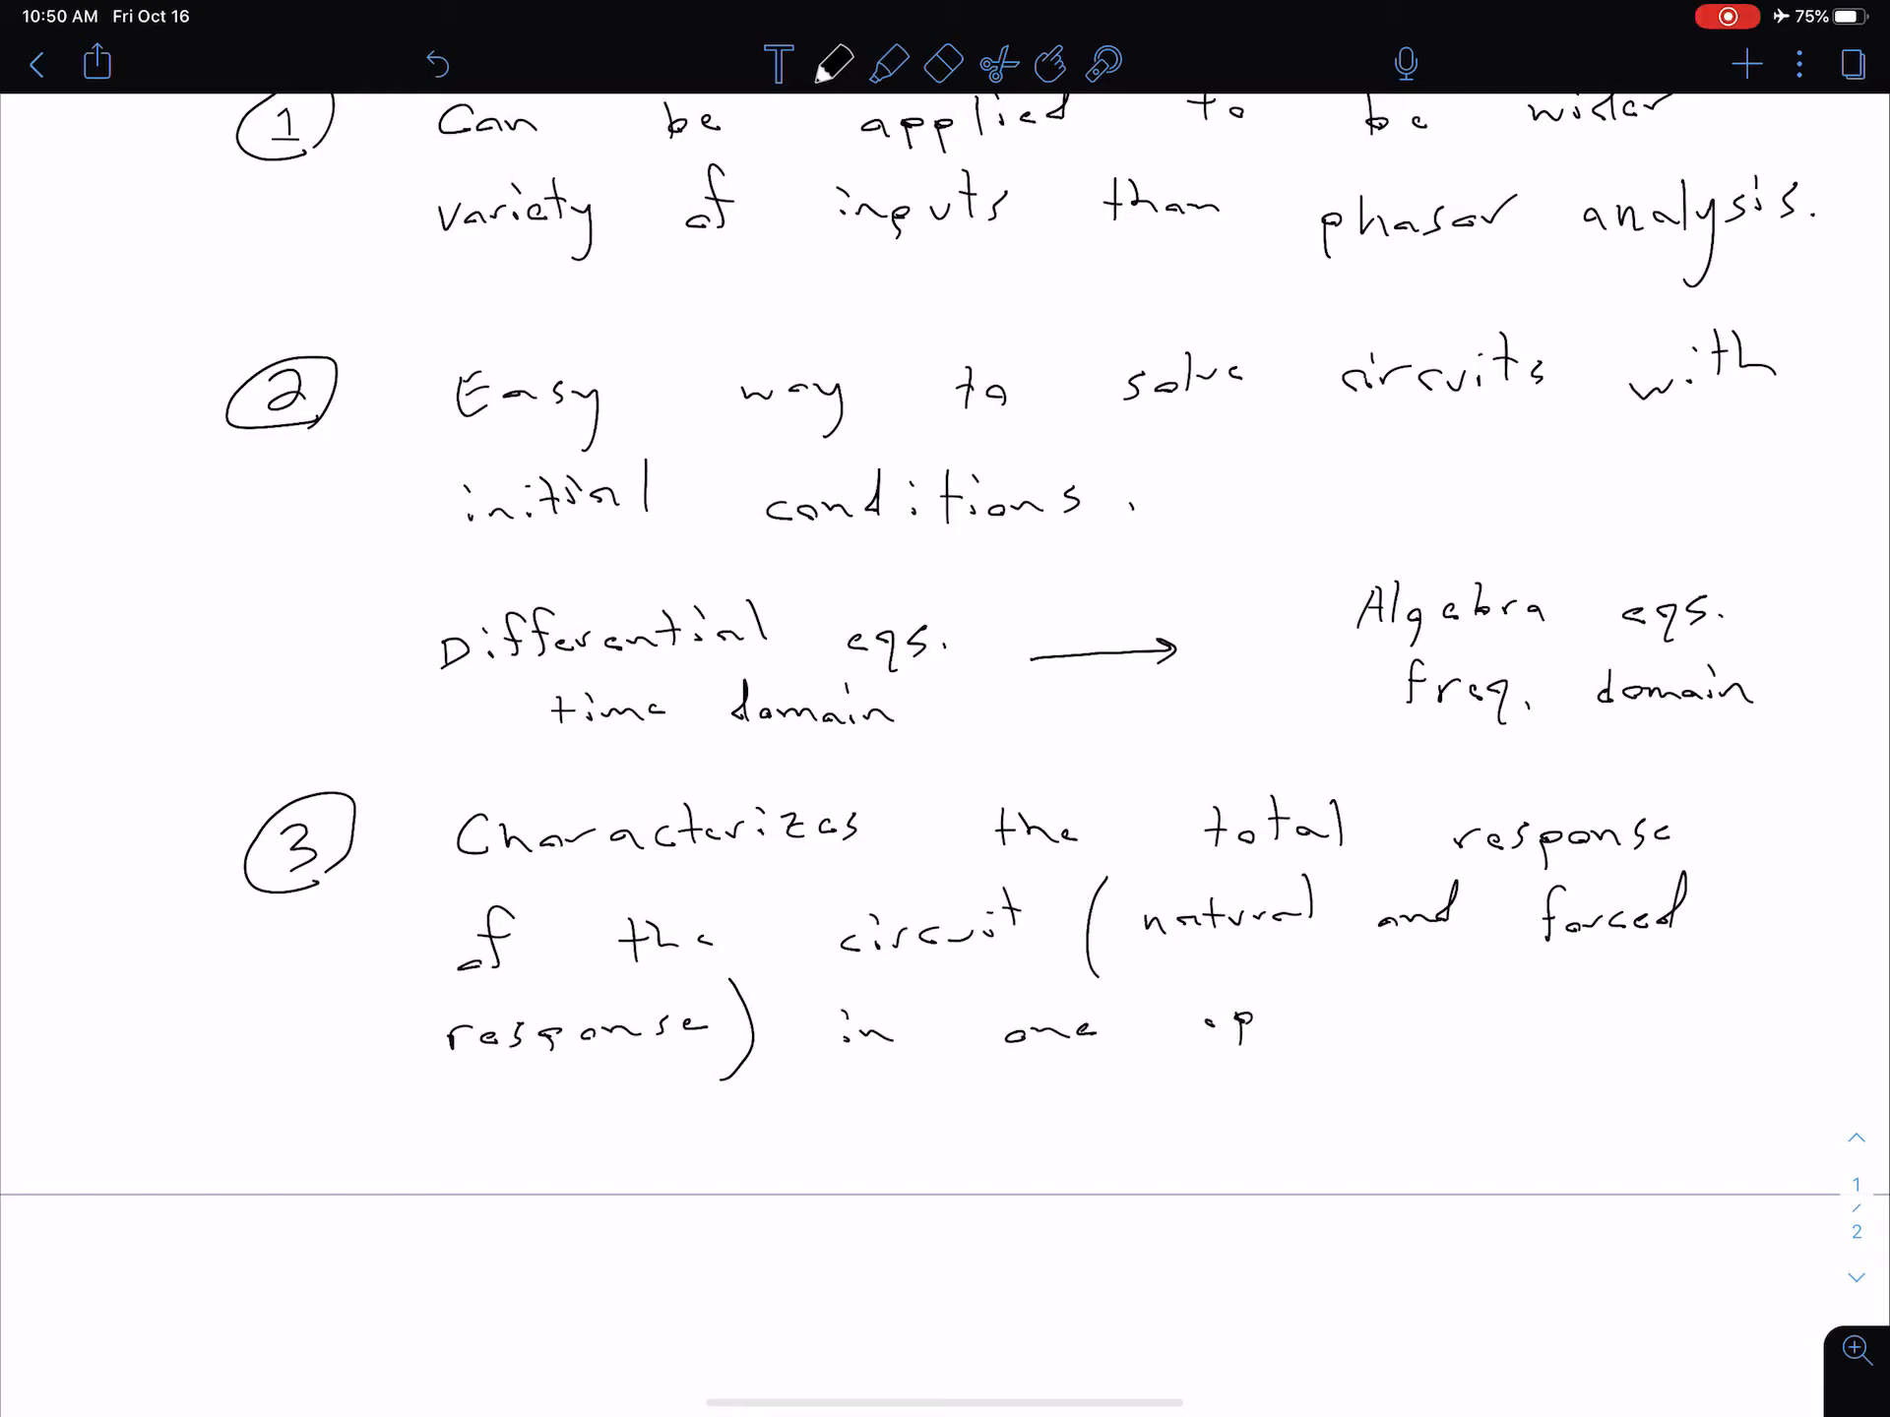
{"action": "type", "text": "operal"}
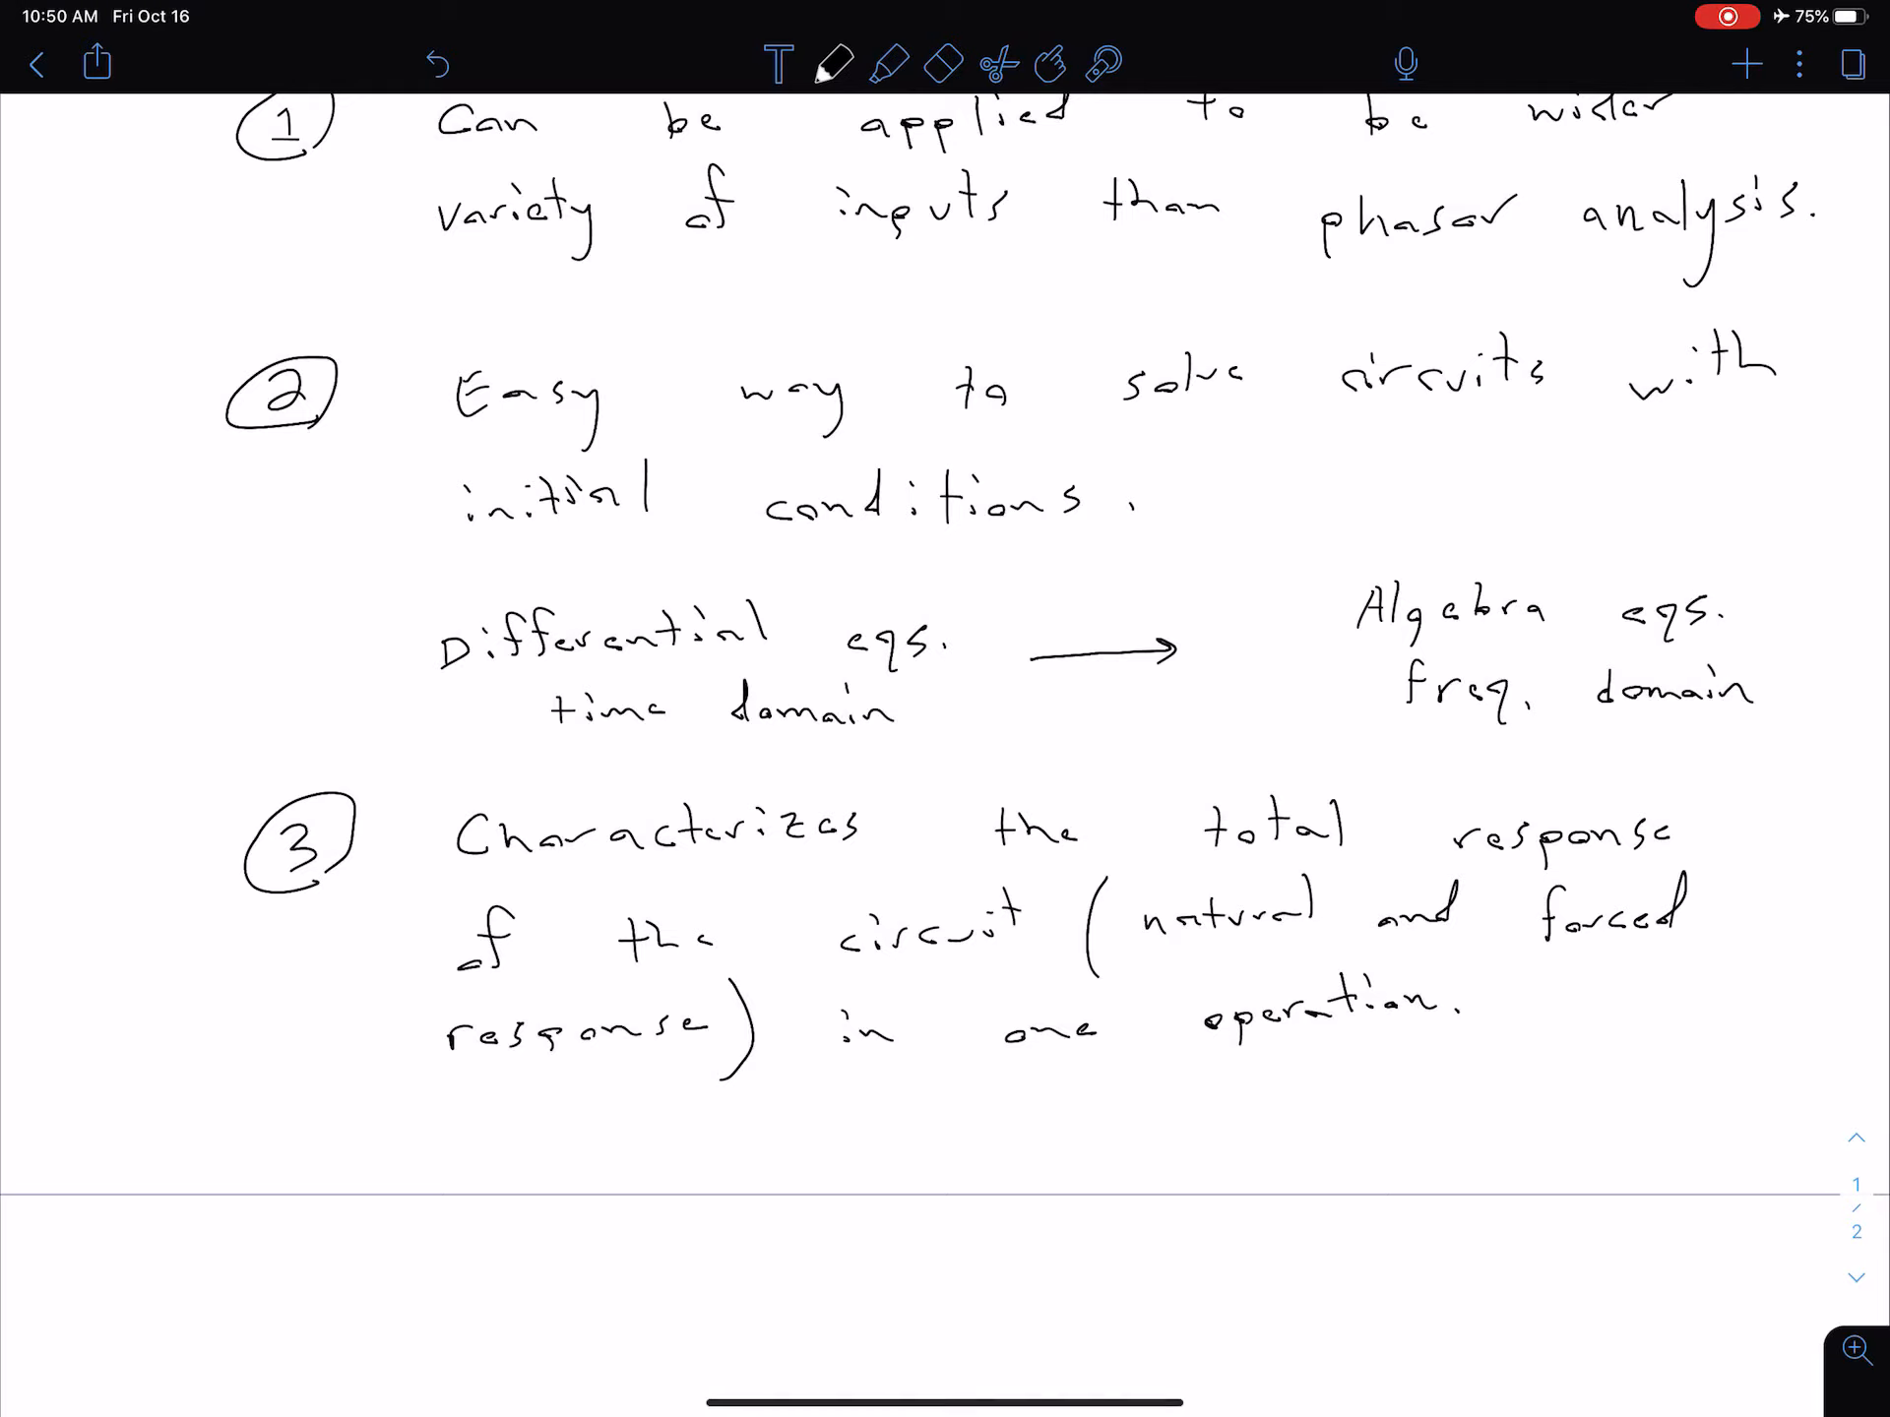
{"action": "scroll", "scroll_direction": "up", "scroll_amount": 3}
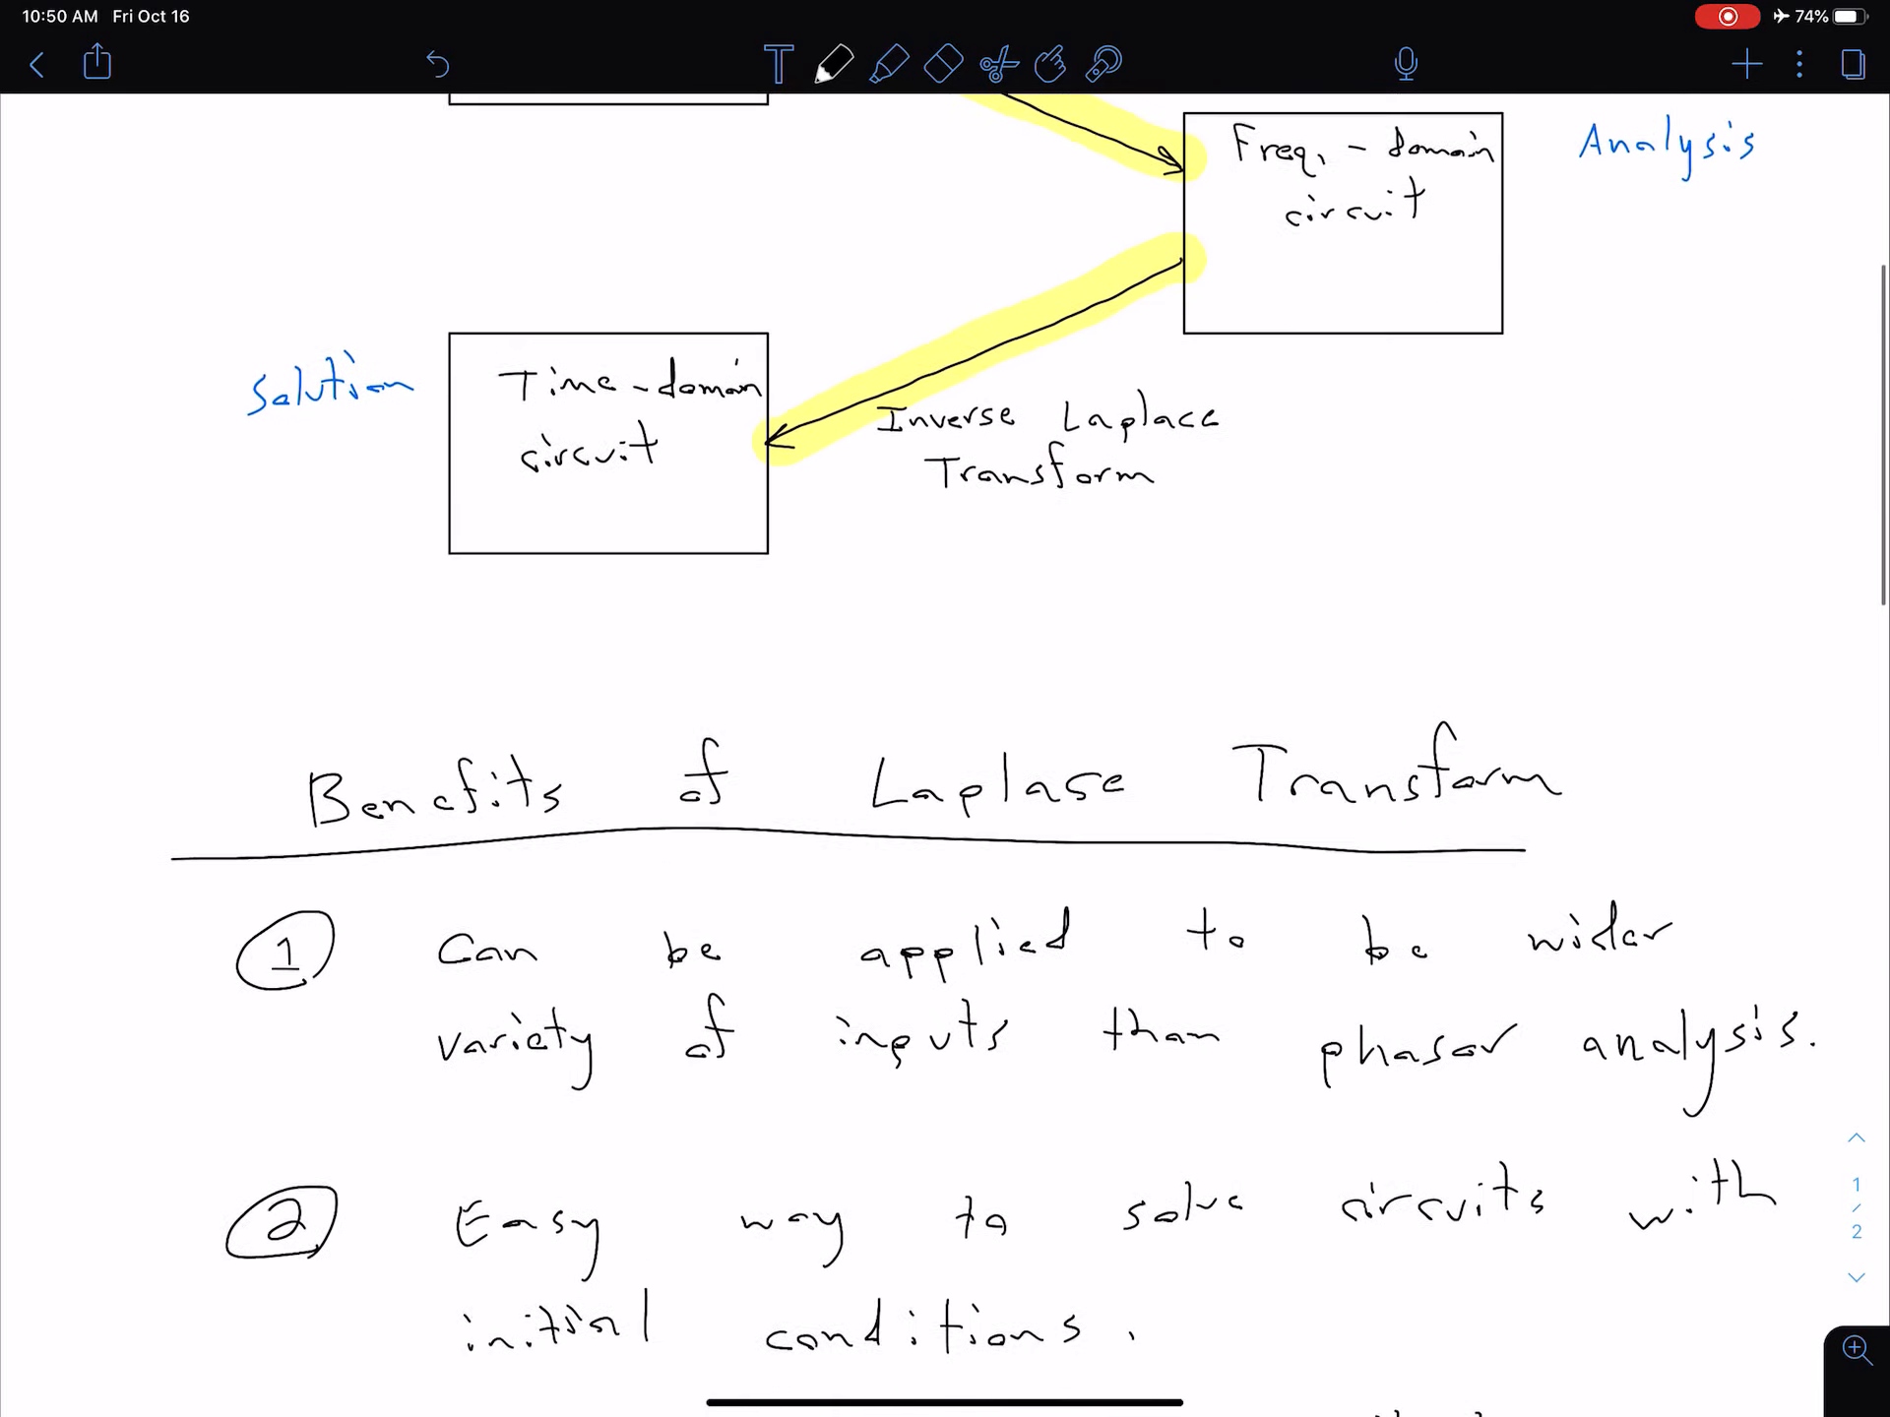
{"action": "scroll", "scroll_direction": "up", "scroll_amount": 3}
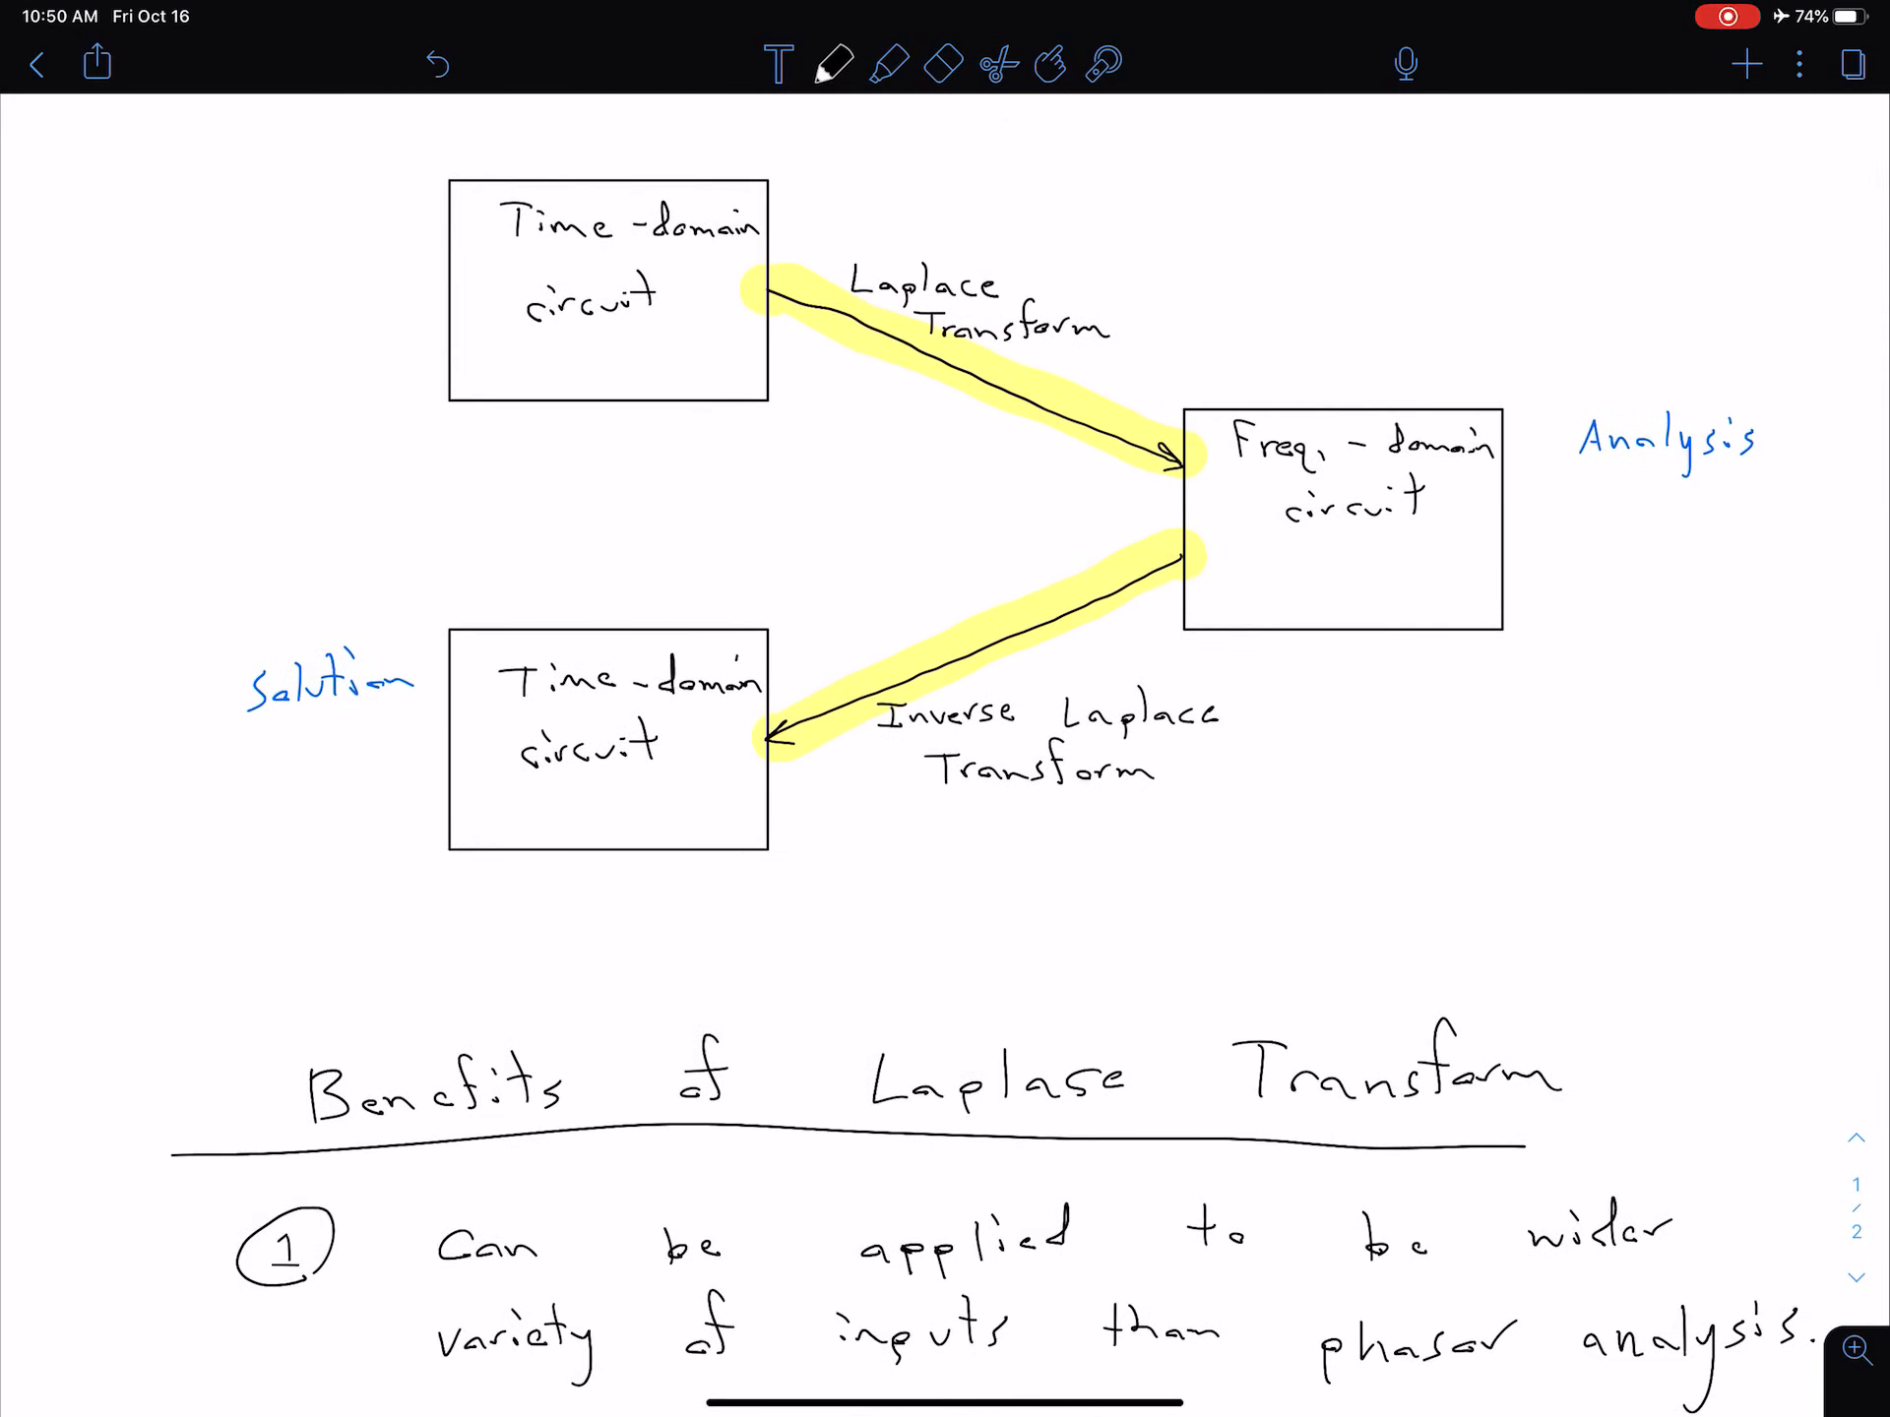